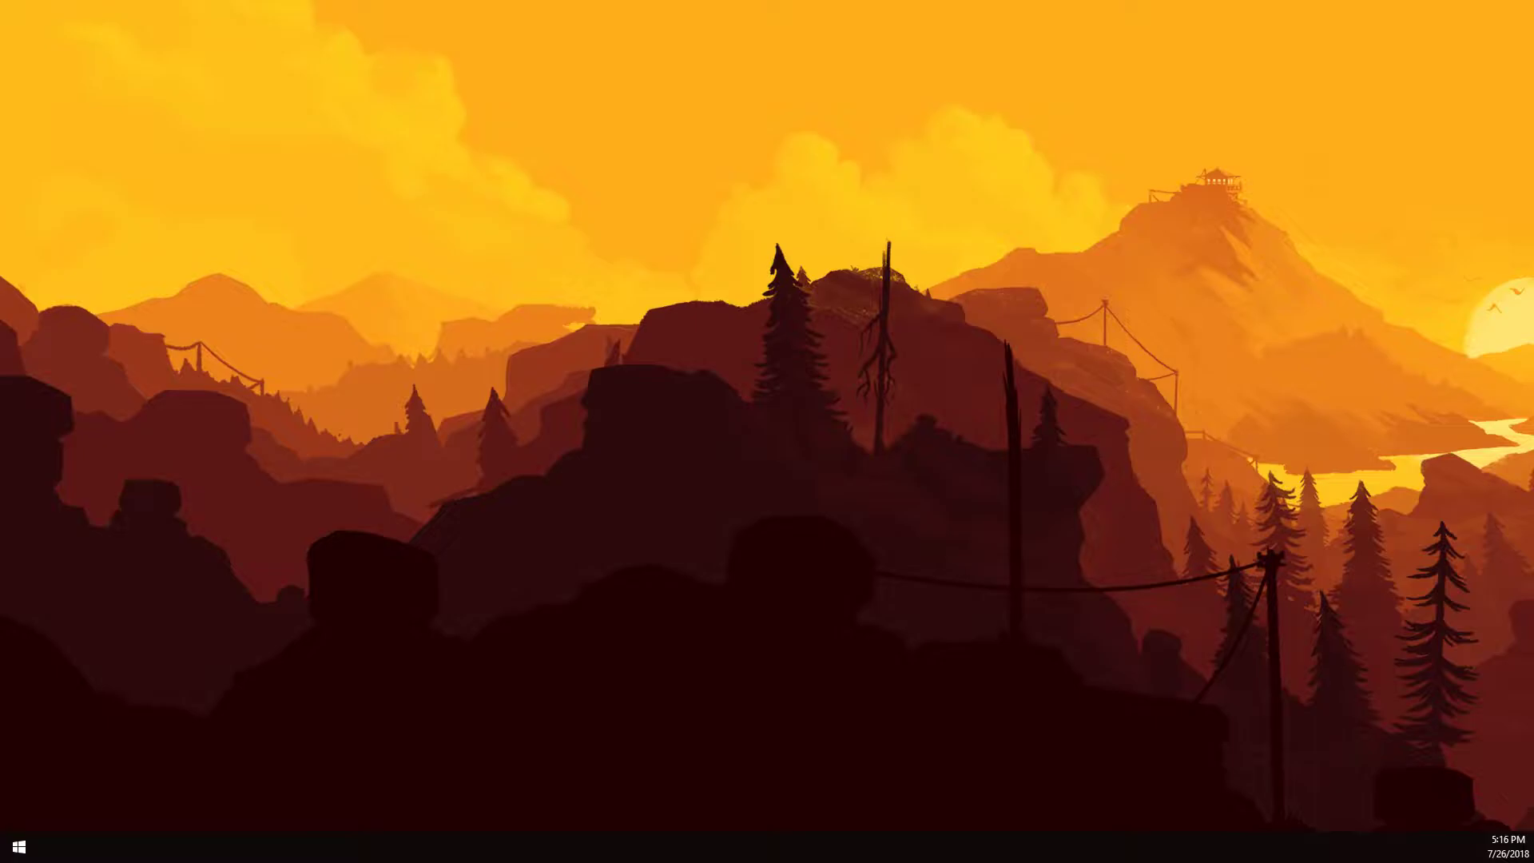
# Step: Browse to spigotmc.org's Jenkins BuildTools page and download BuildTools.jar from Last Successful Artifacts
pyautogui.click(61, 847)
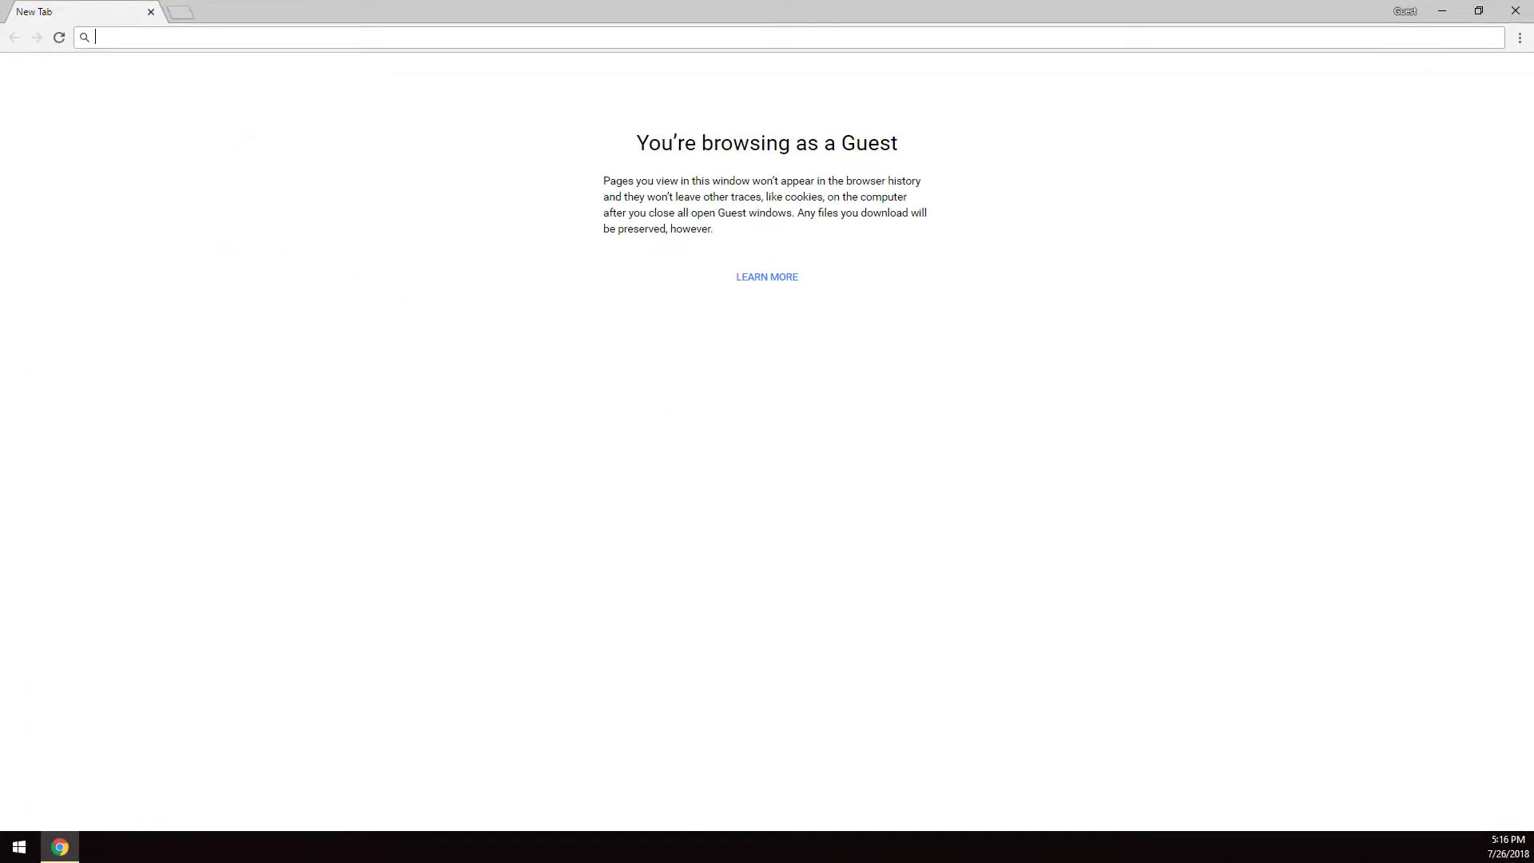
pyautogui.write('spigotmc.org')
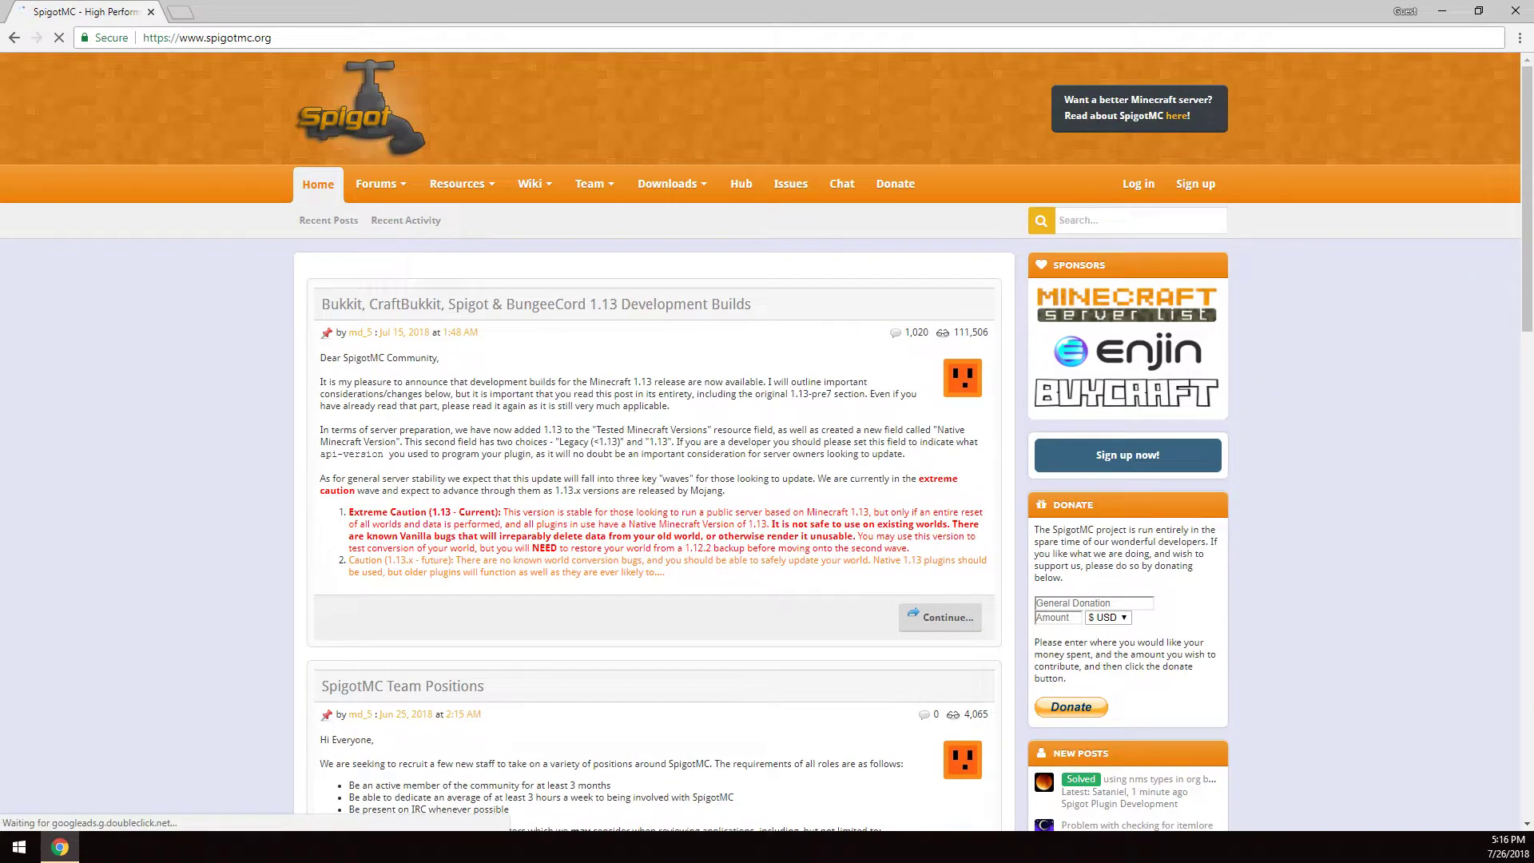
pyautogui.click(668, 182)
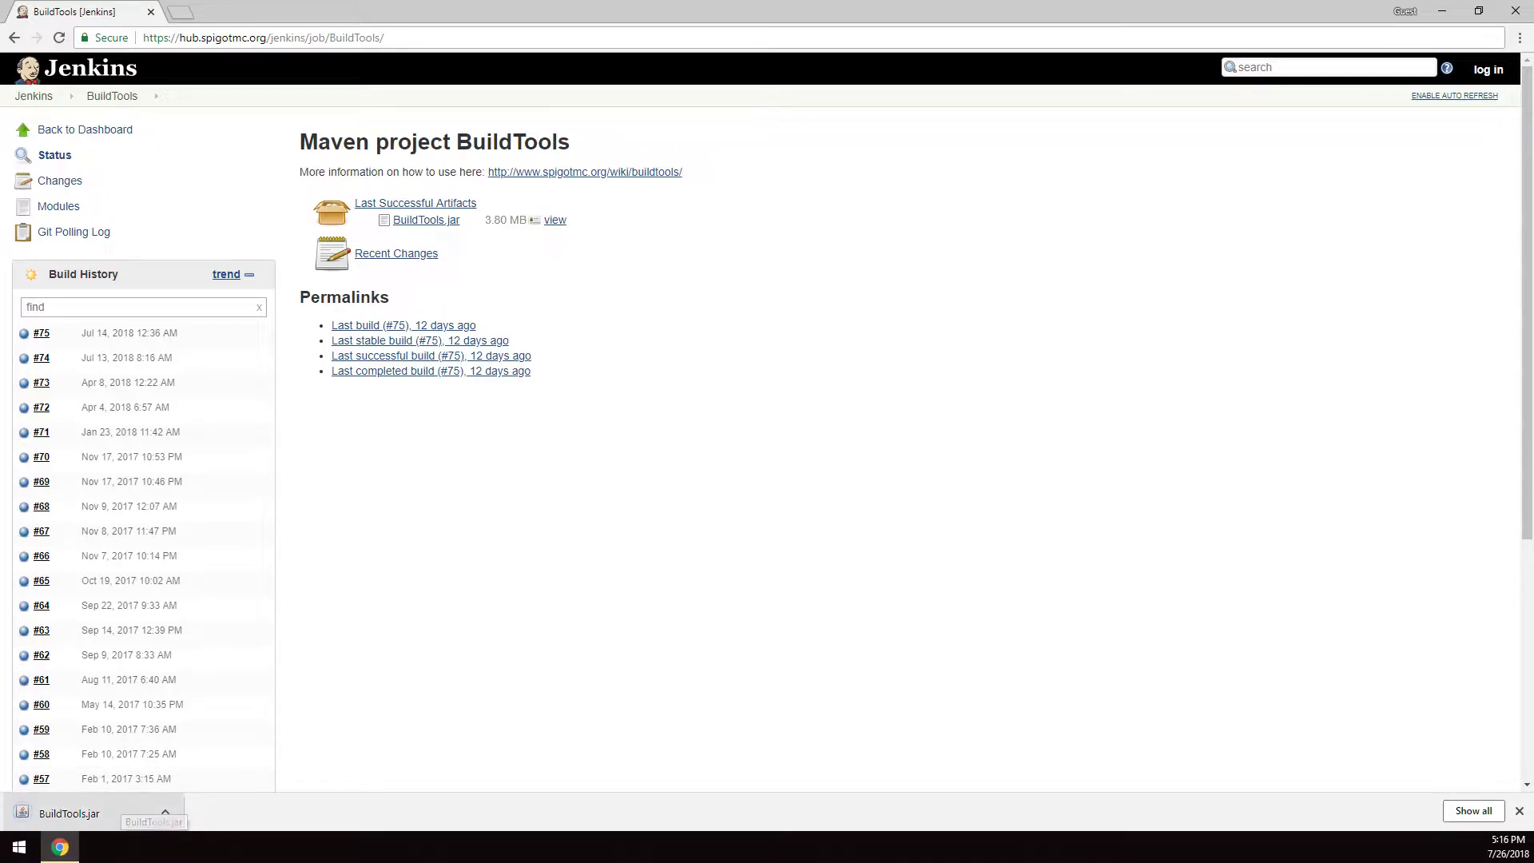
pyautogui.scroll(-3)
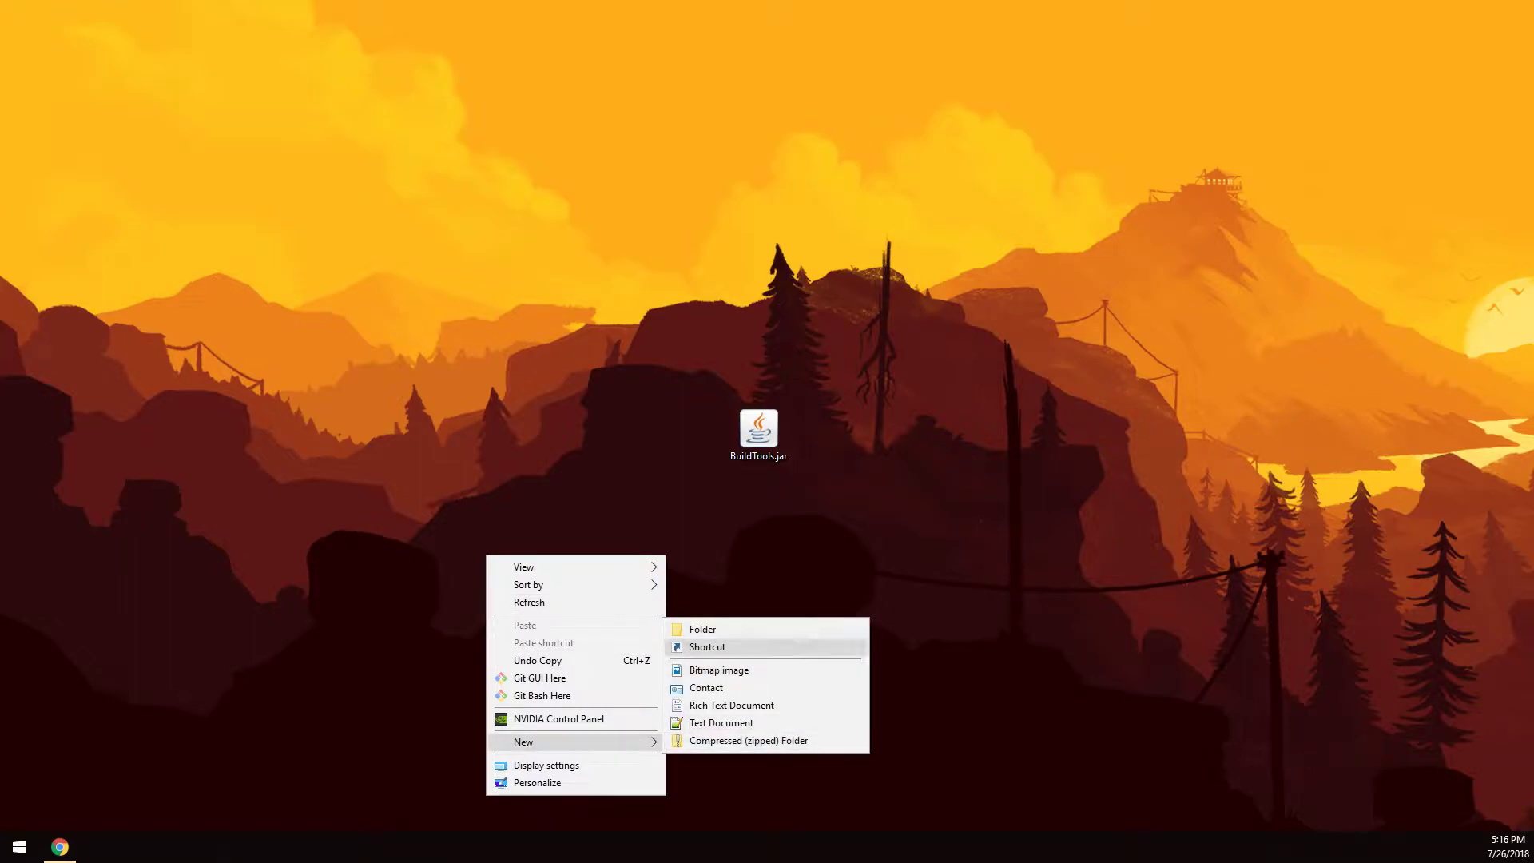
# Step: Create a desktop folder named BuildTools, move BuildTools.jar into it and open it
pyautogui.click(701, 630)
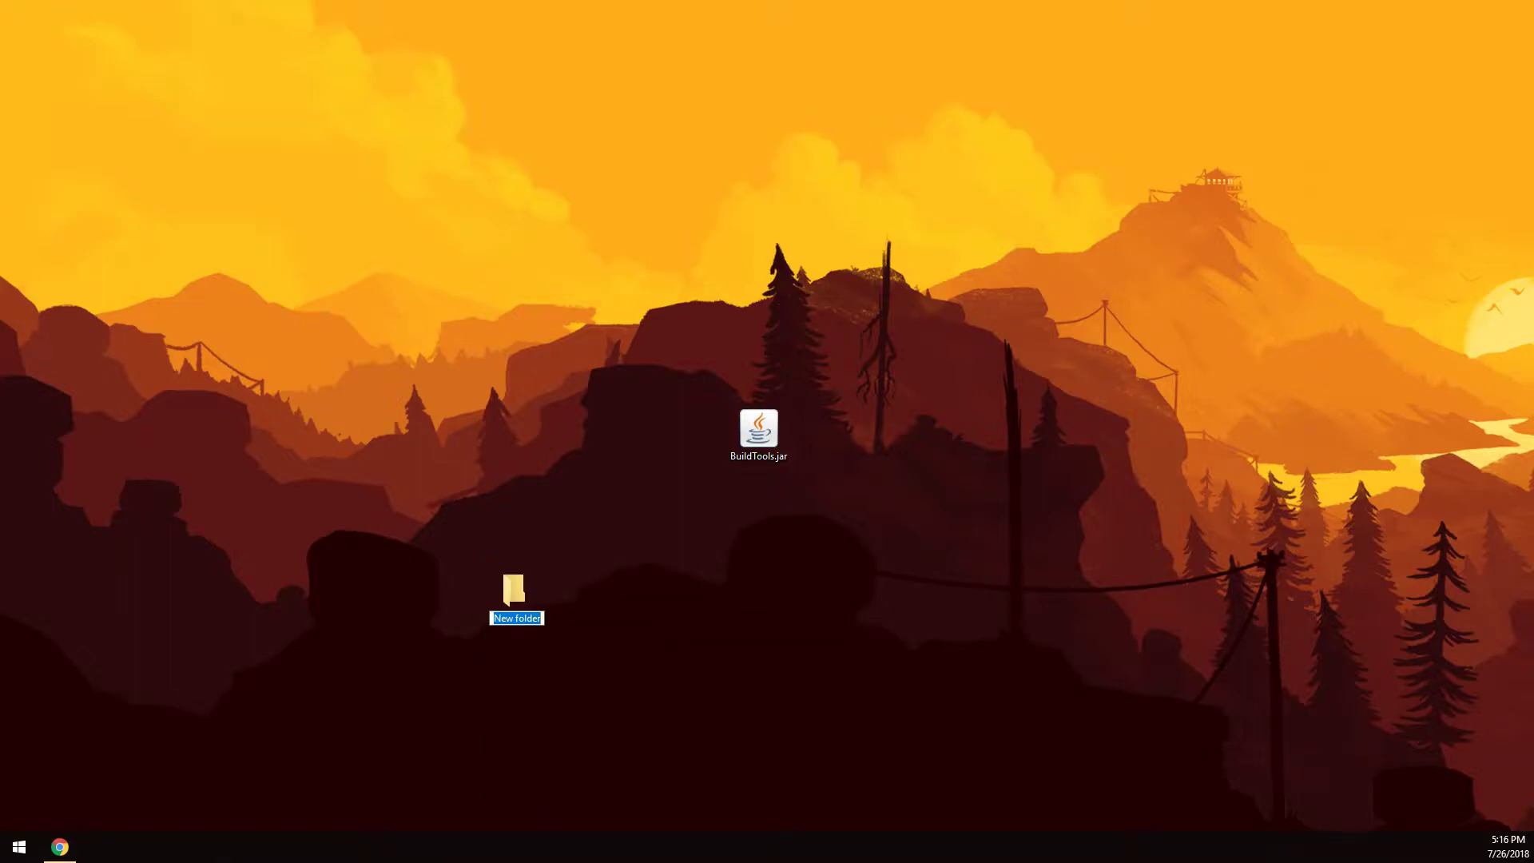
pyautogui.write('BuildTools')
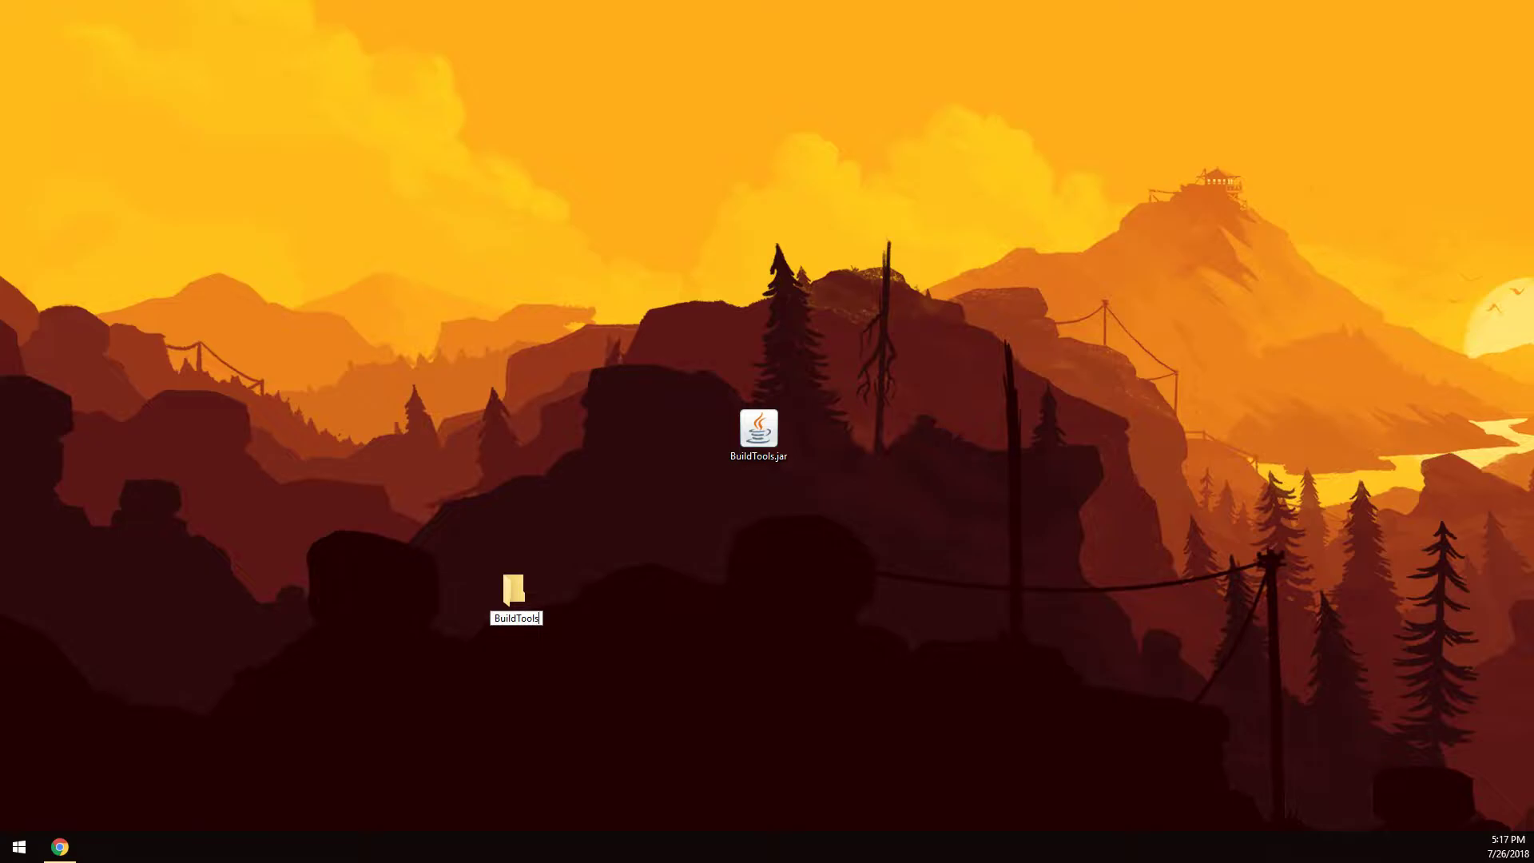
pyautogui.moveTo(758, 430); pyautogui.dragTo(509, 607)
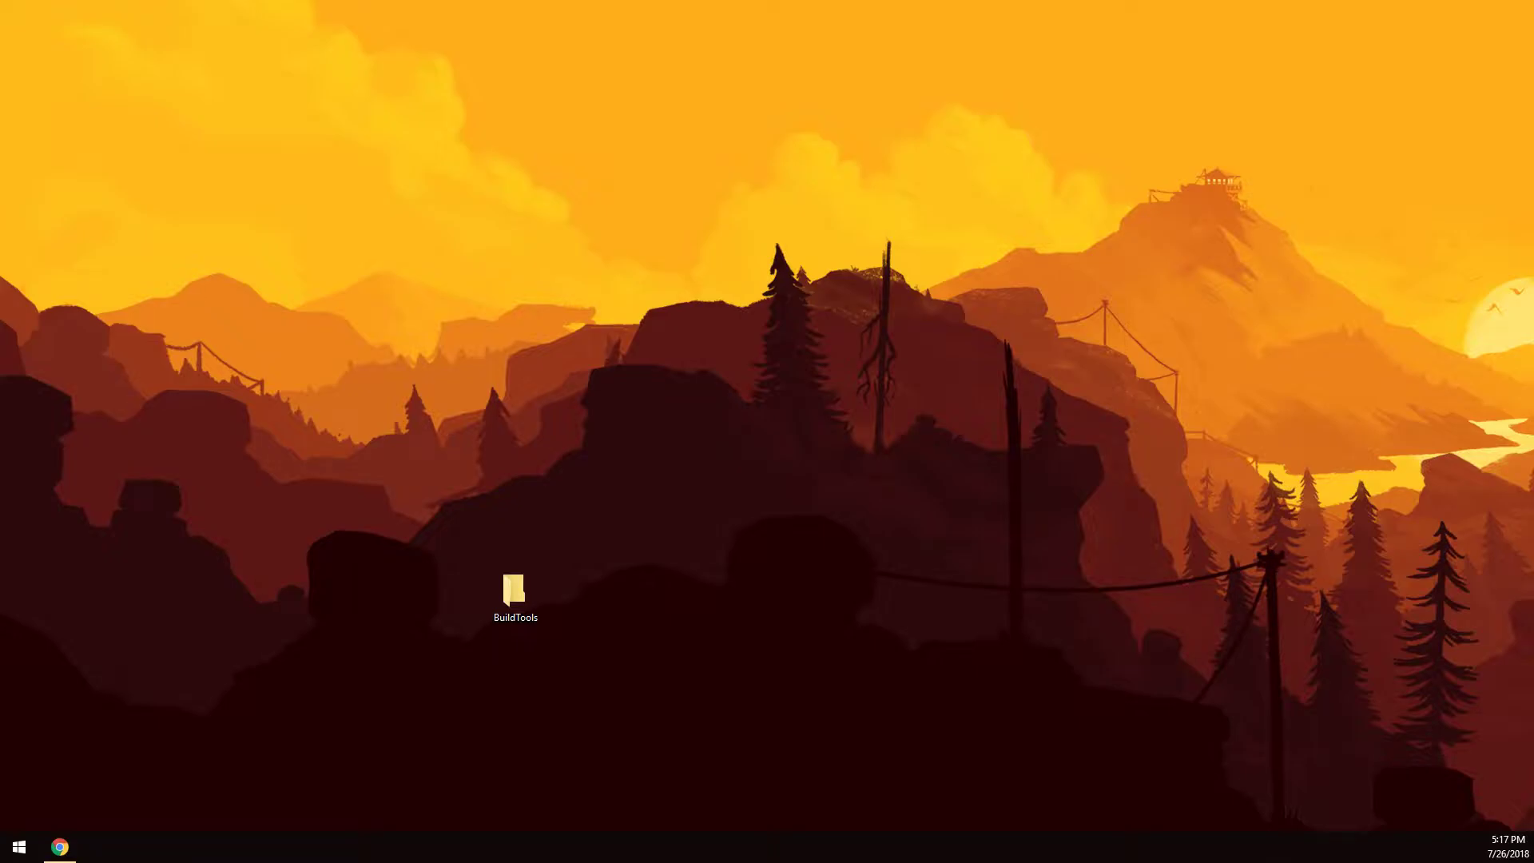
pyautogui.doubleClick(515, 589)
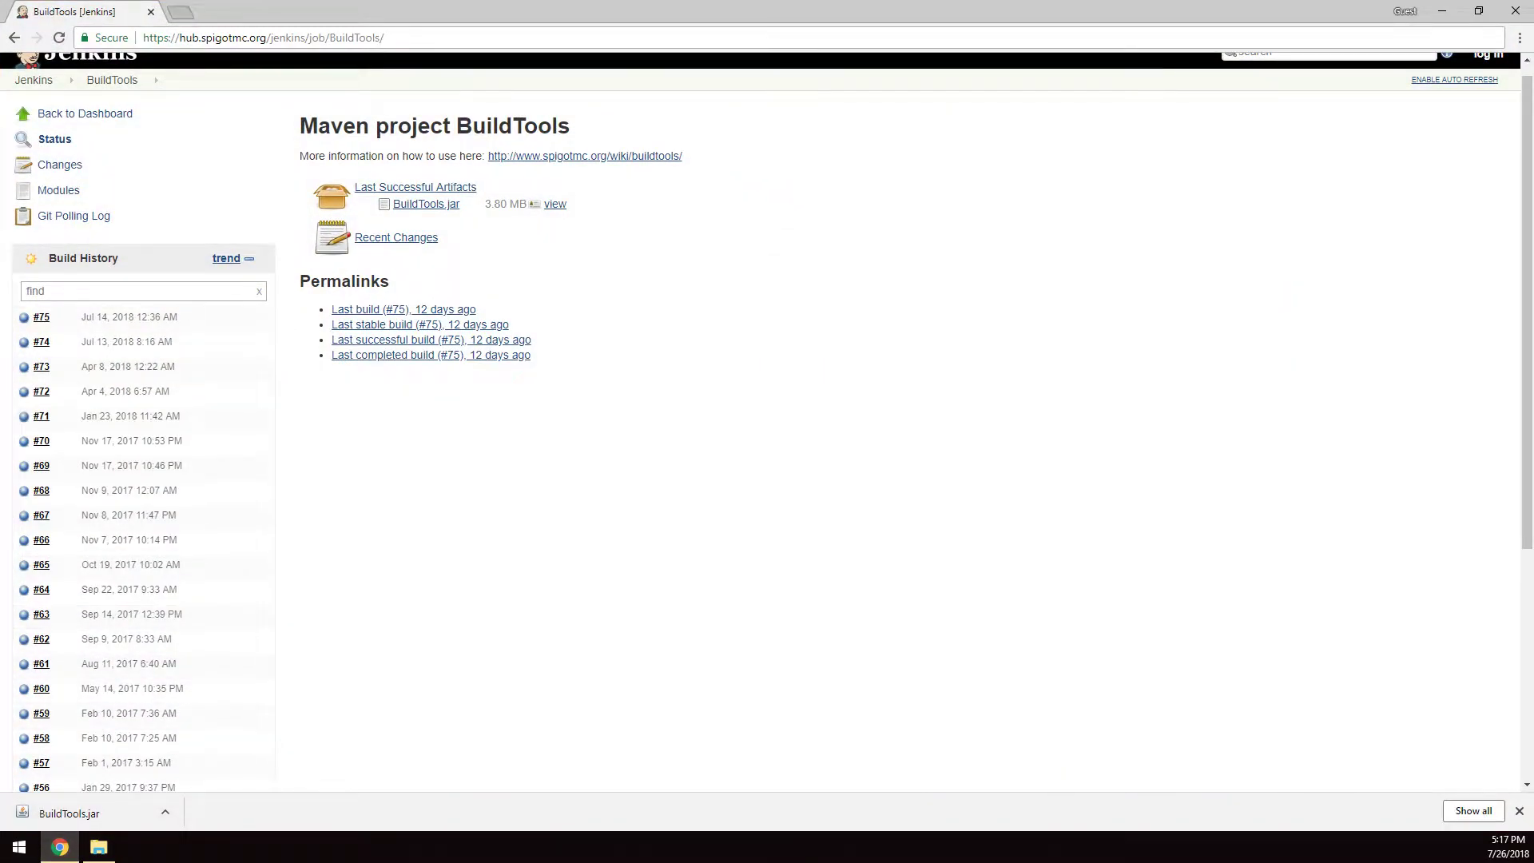
# Step: Load git-scm.com in a new Chrome tab, then return to the BuildTools folder window
pyautogui.write('git-scm.com')
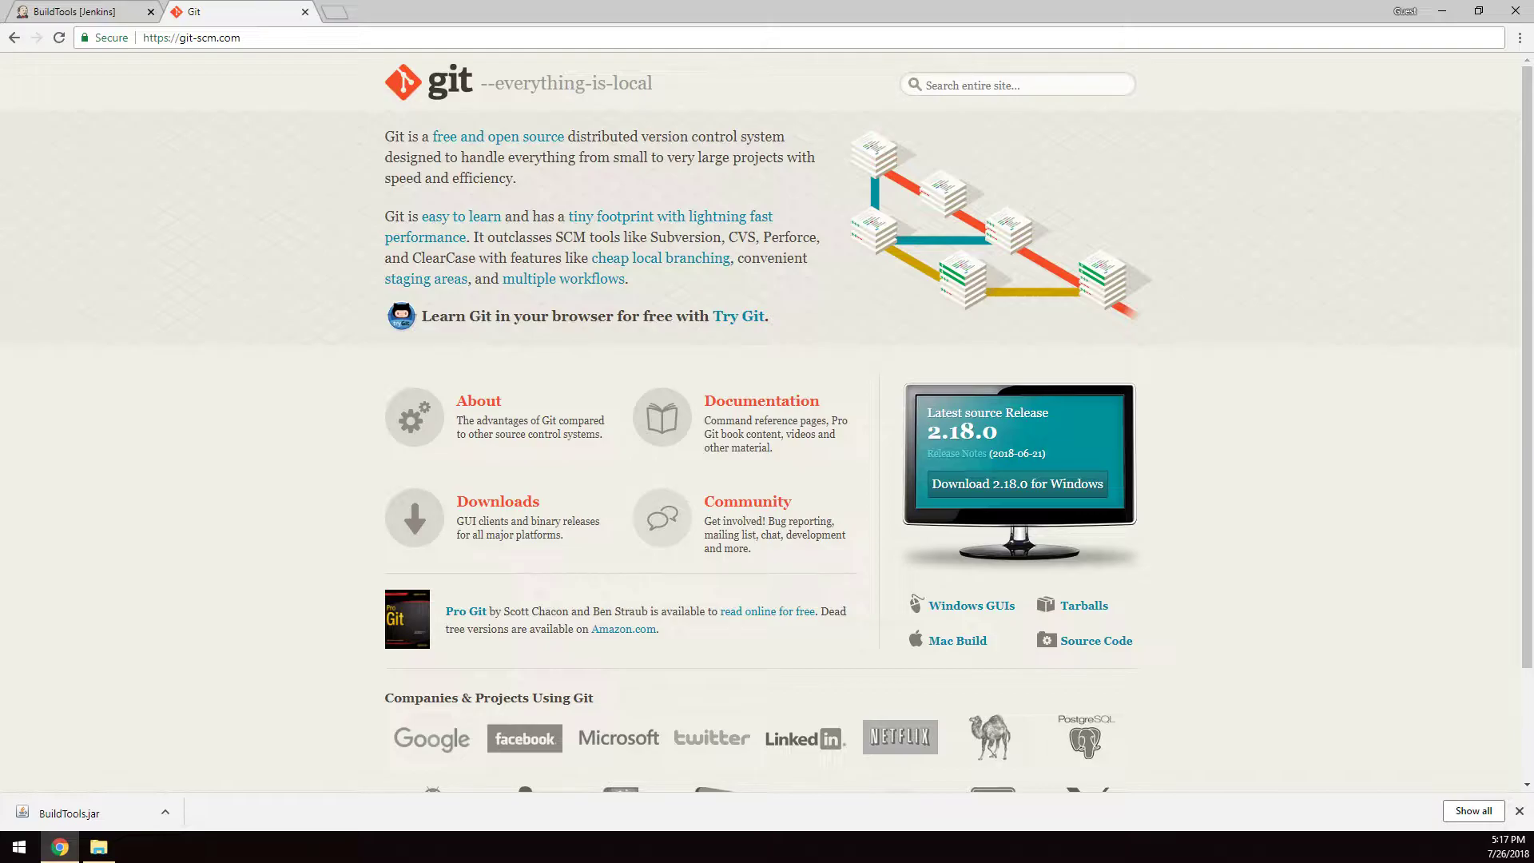
pyautogui.click(99, 847)
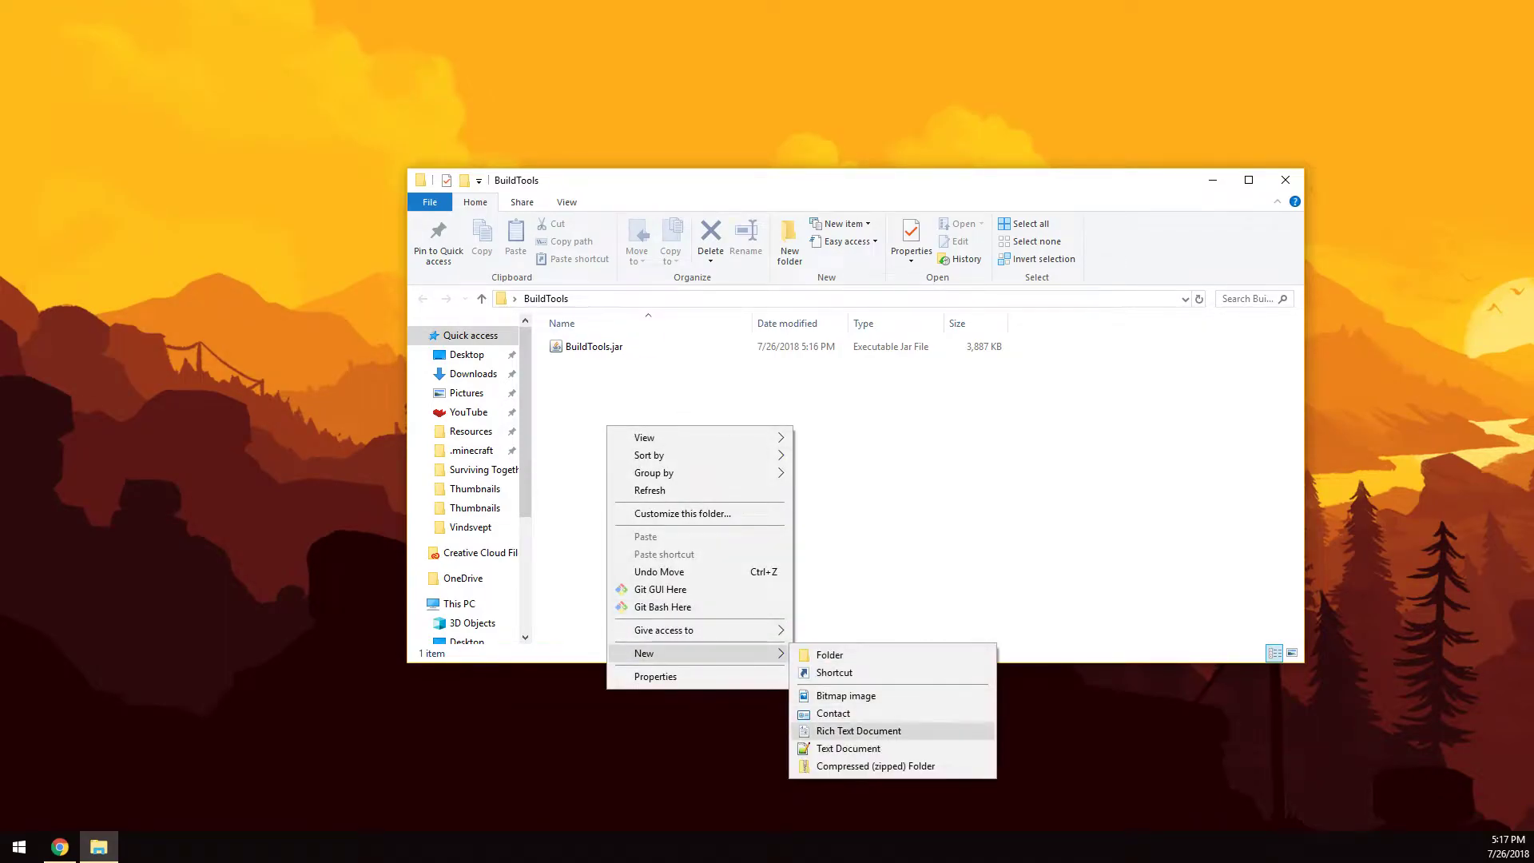
# Step: Create a new text document in BuildTools and rename it run.sh, accepting the extension change
pyautogui.click(847, 748)
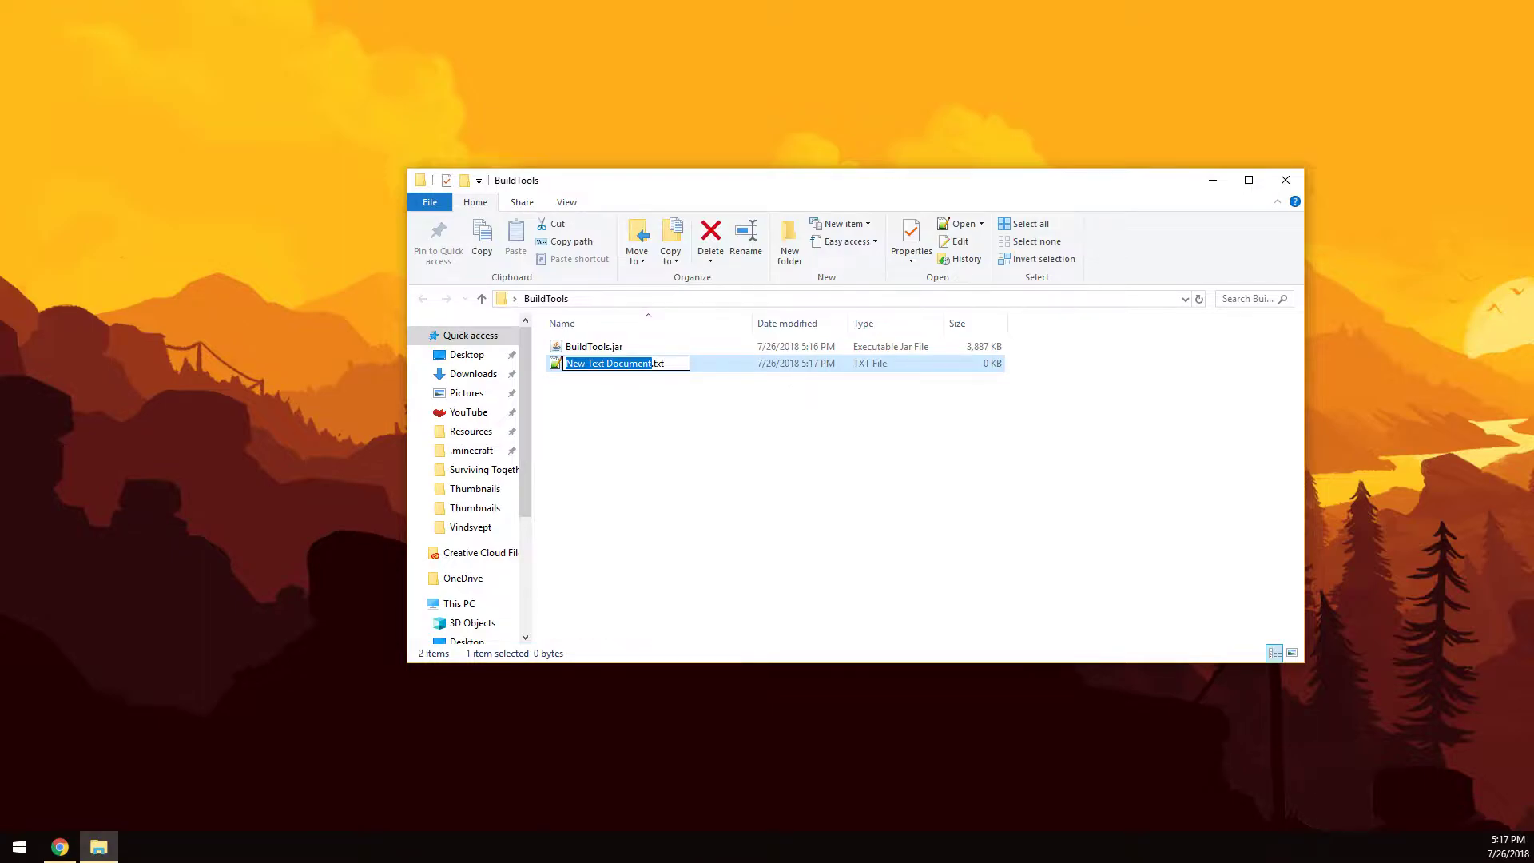
pyautogui.write('run')
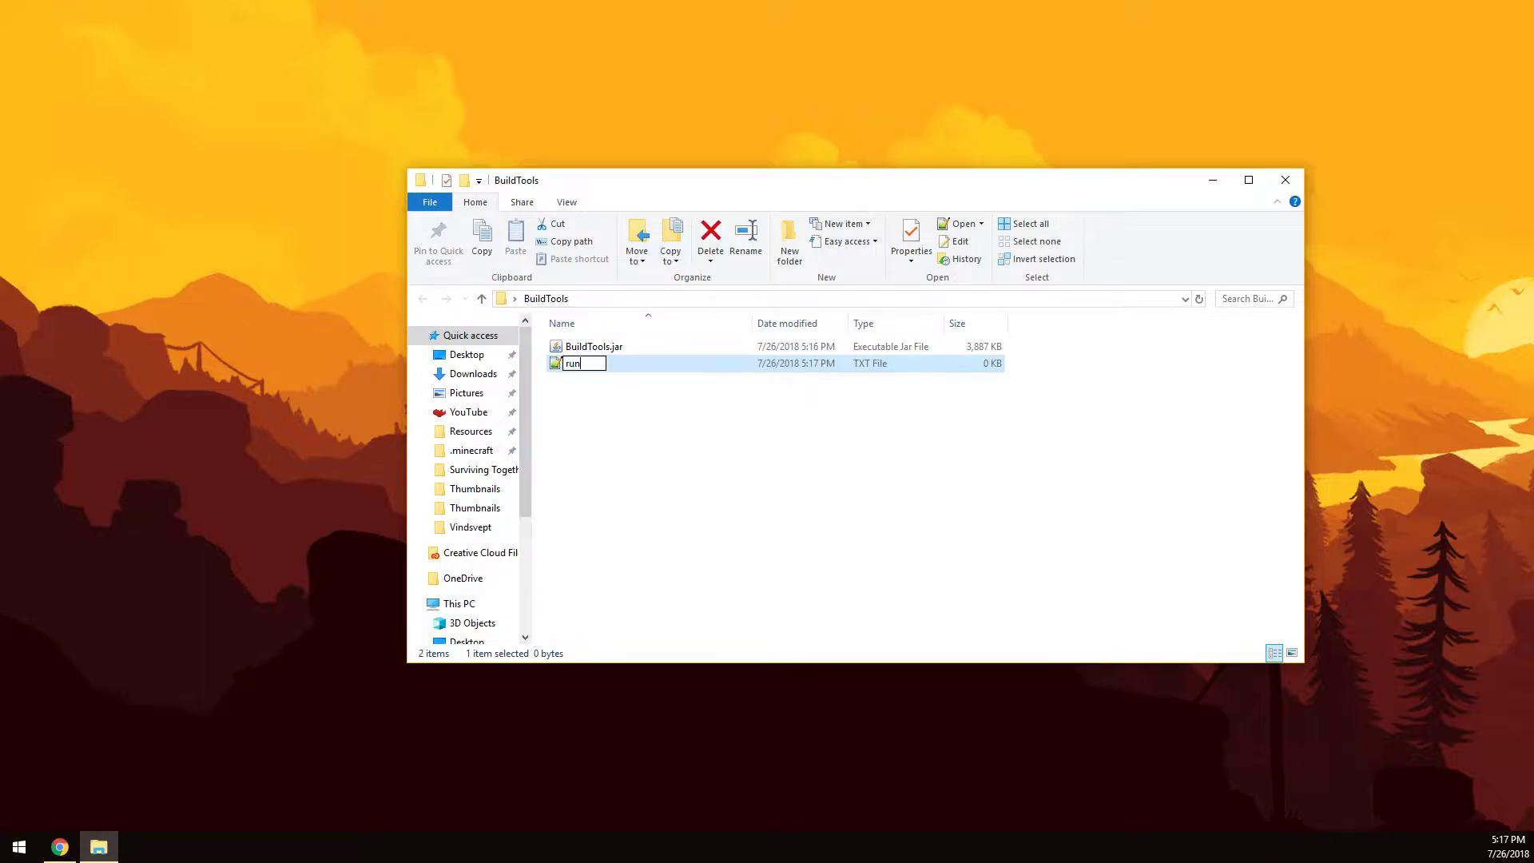
pyautogui.press('Enter')
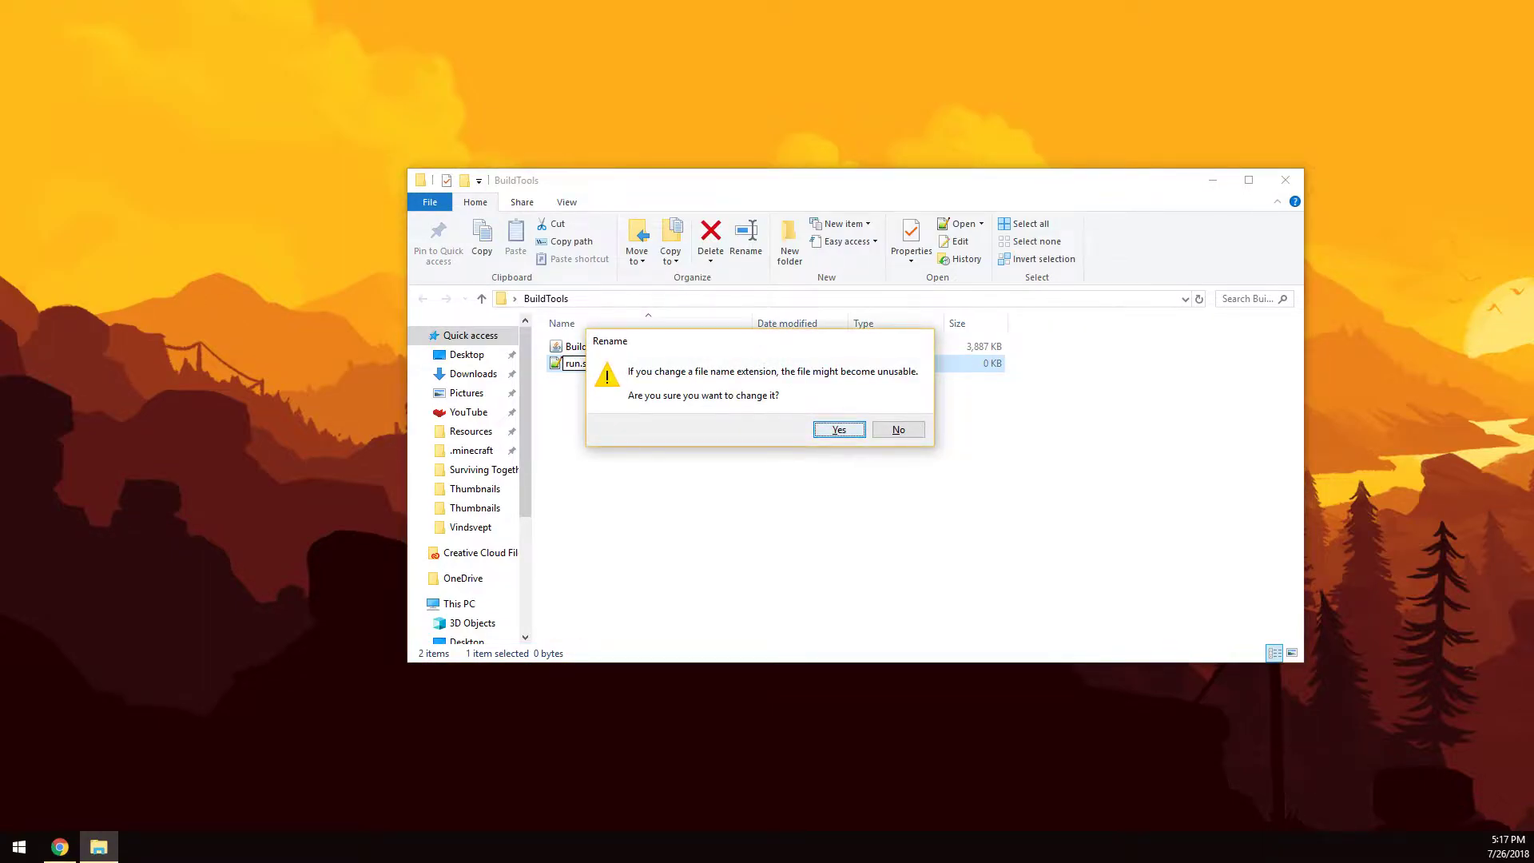
pyautogui.click(839, 428)
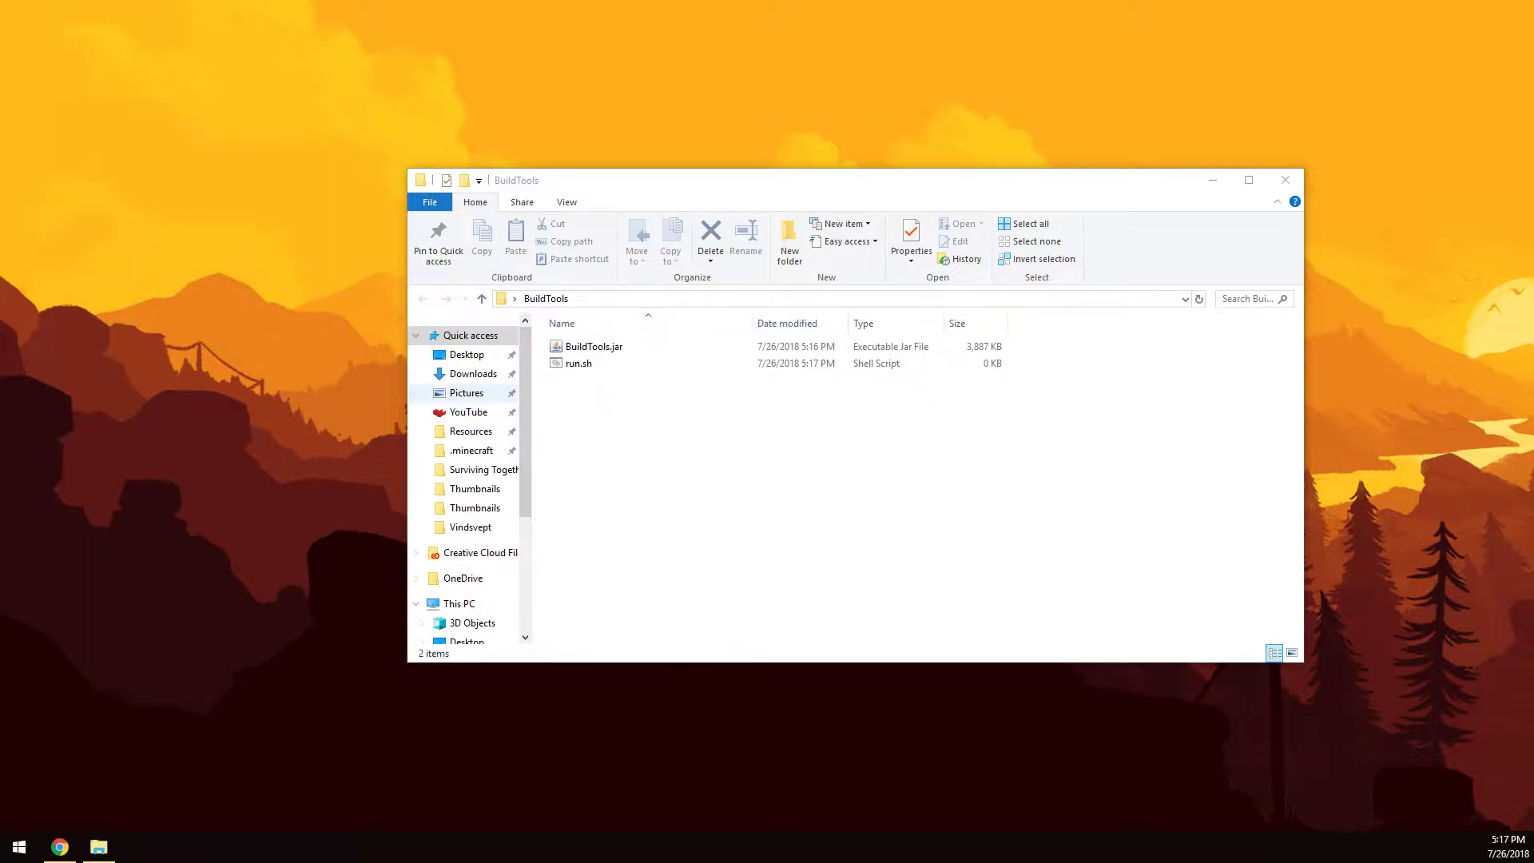
pyautogui.click(579, 363)
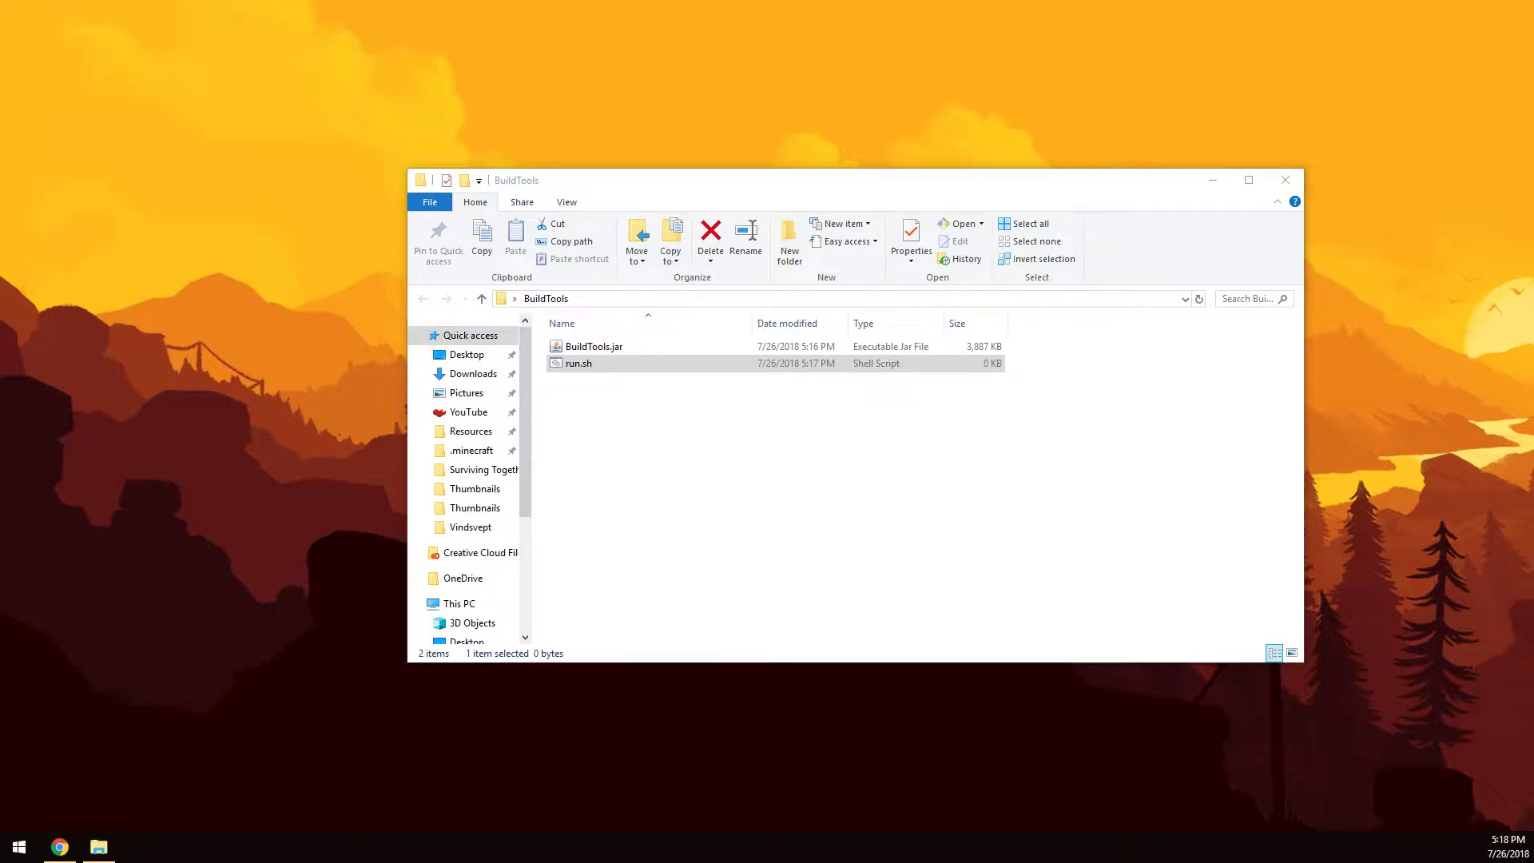
# Step: Edit run.sh in Notepad++ to read java -jar BuildTools.jar --rev 1.13 and save it
pyautogui.doubleClick(579, 362)
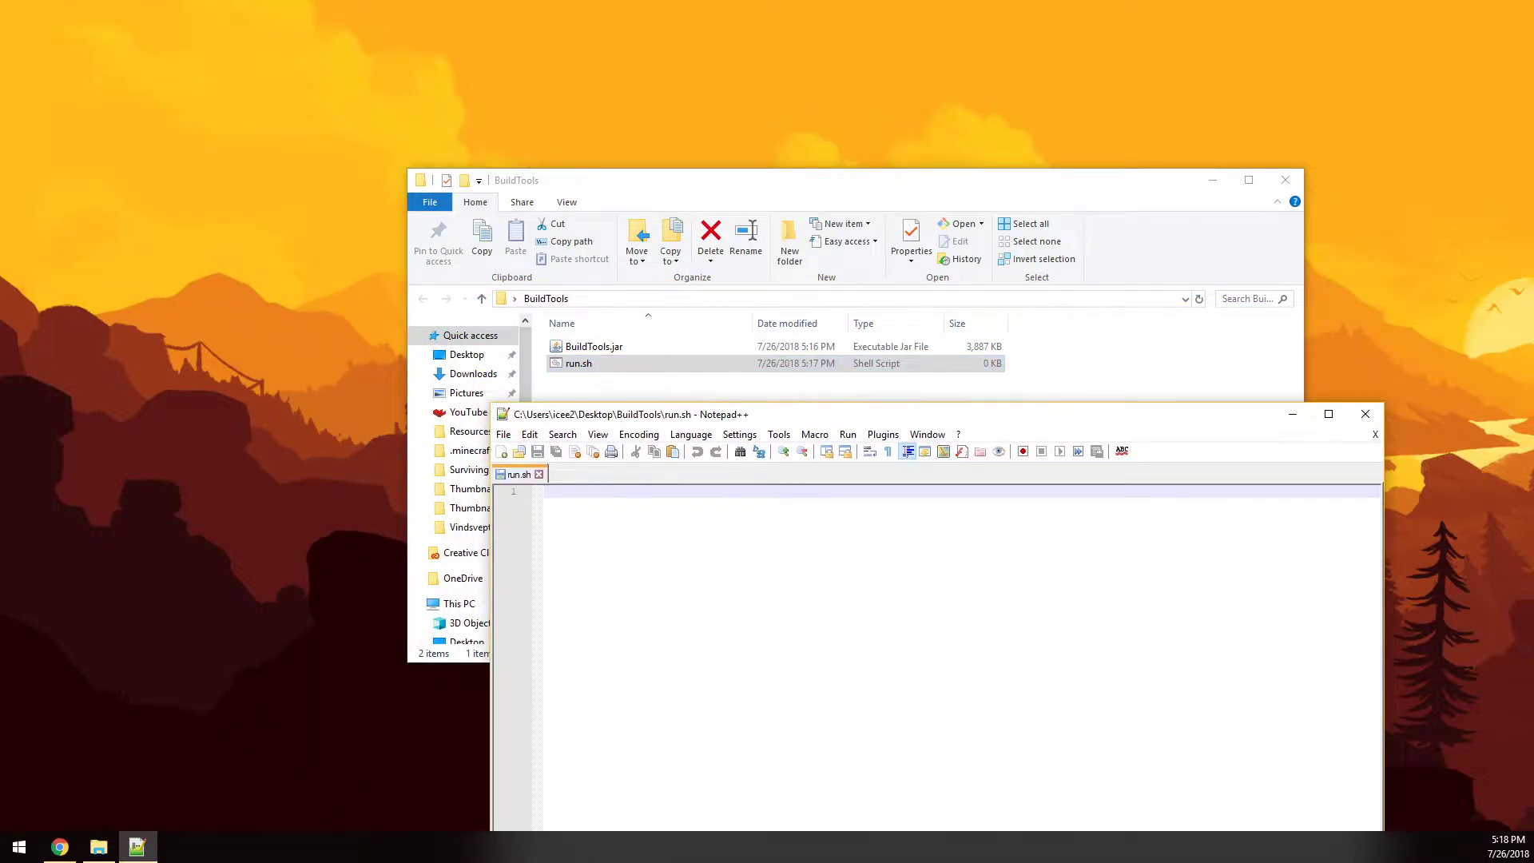
pyautogui.write('java -')
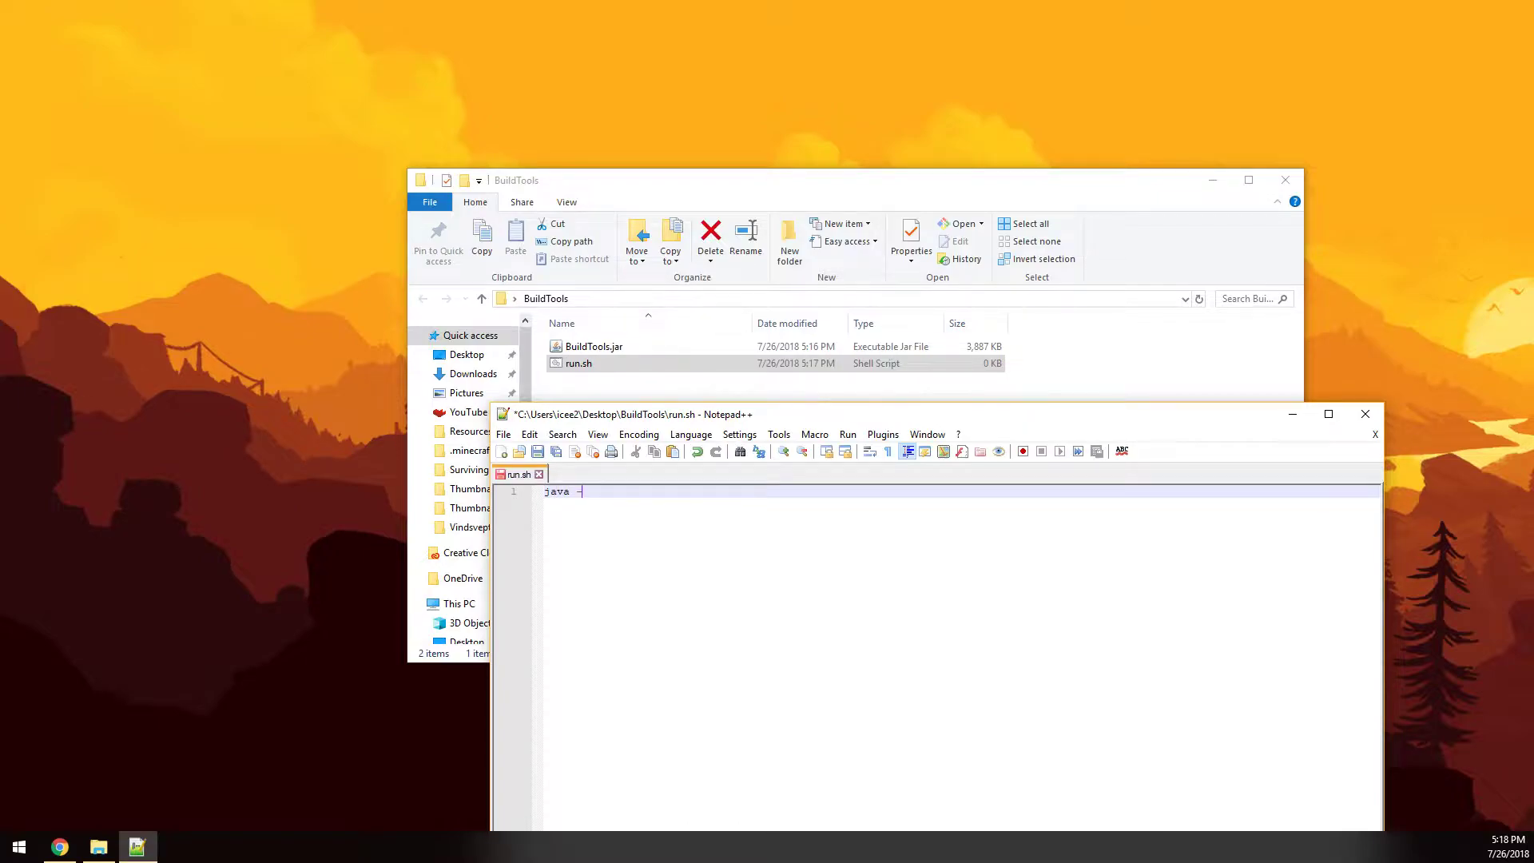
pyautogui.write('jar')
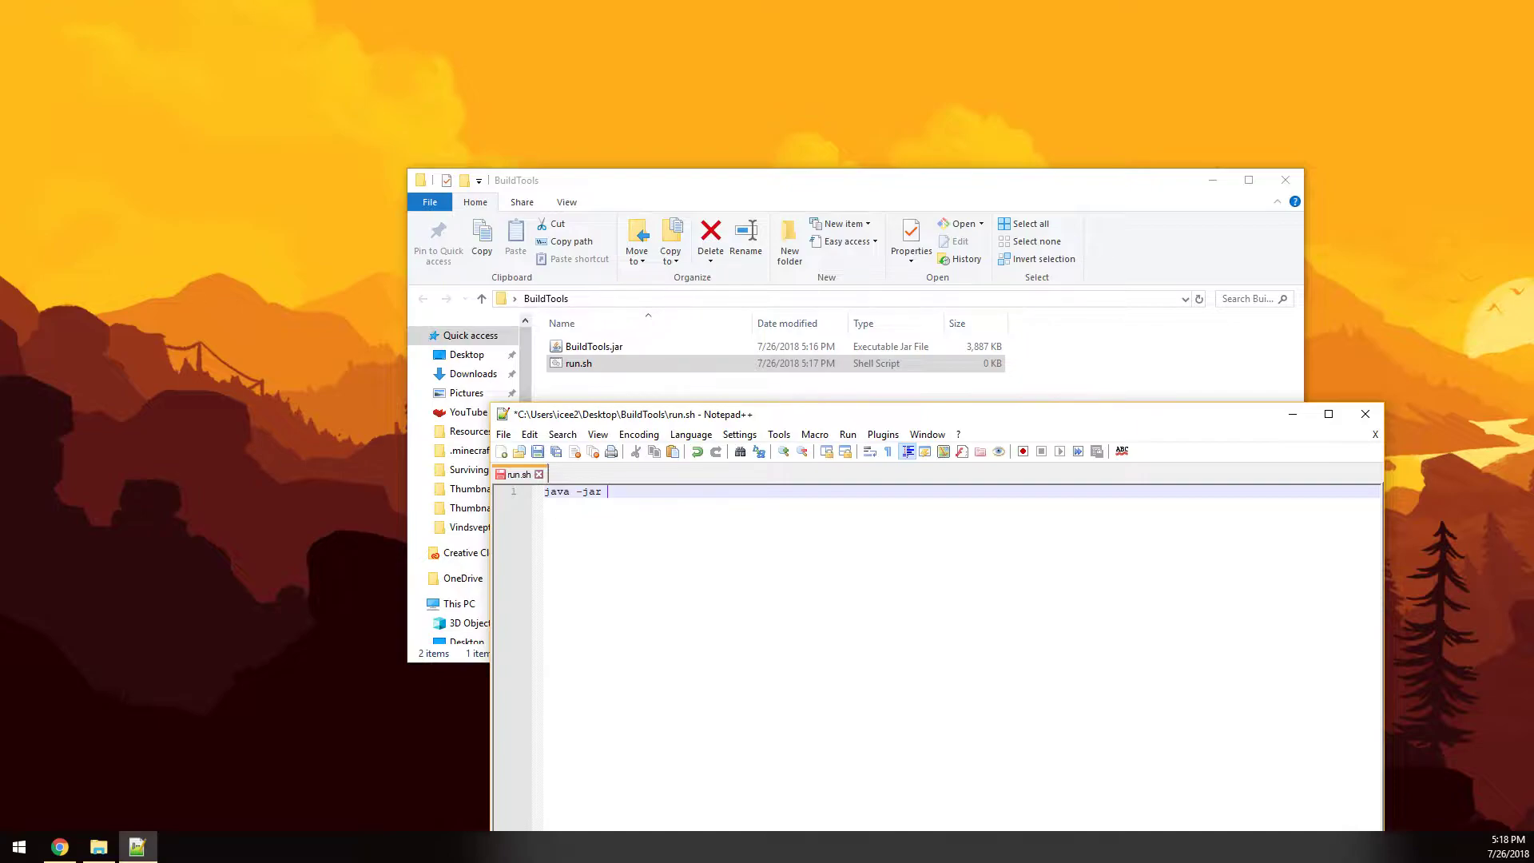
pyautogui.write('BuildTools.ja')
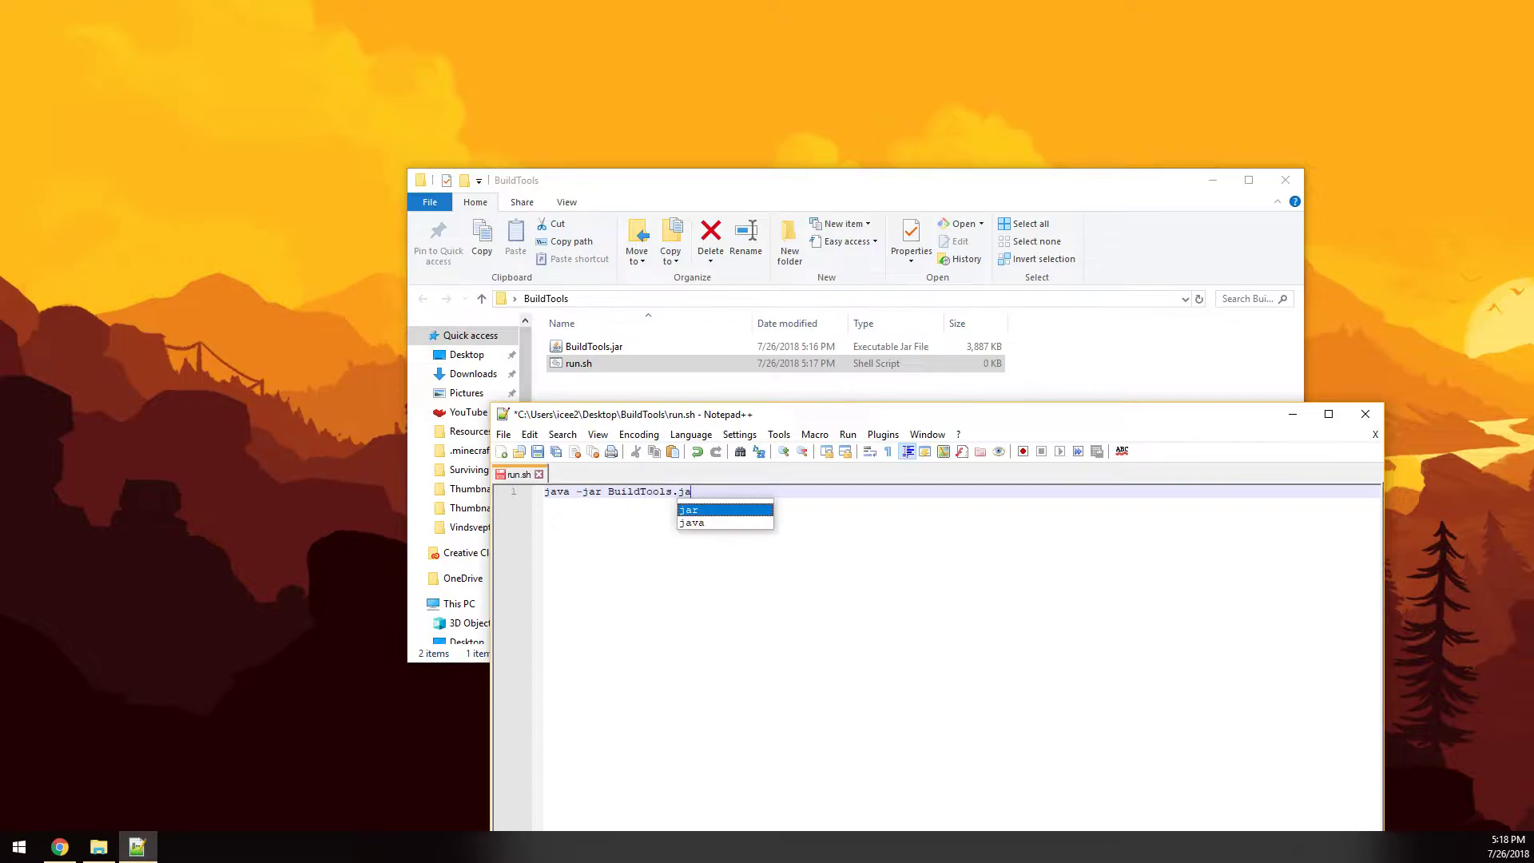
pyautogui.write('r --re')
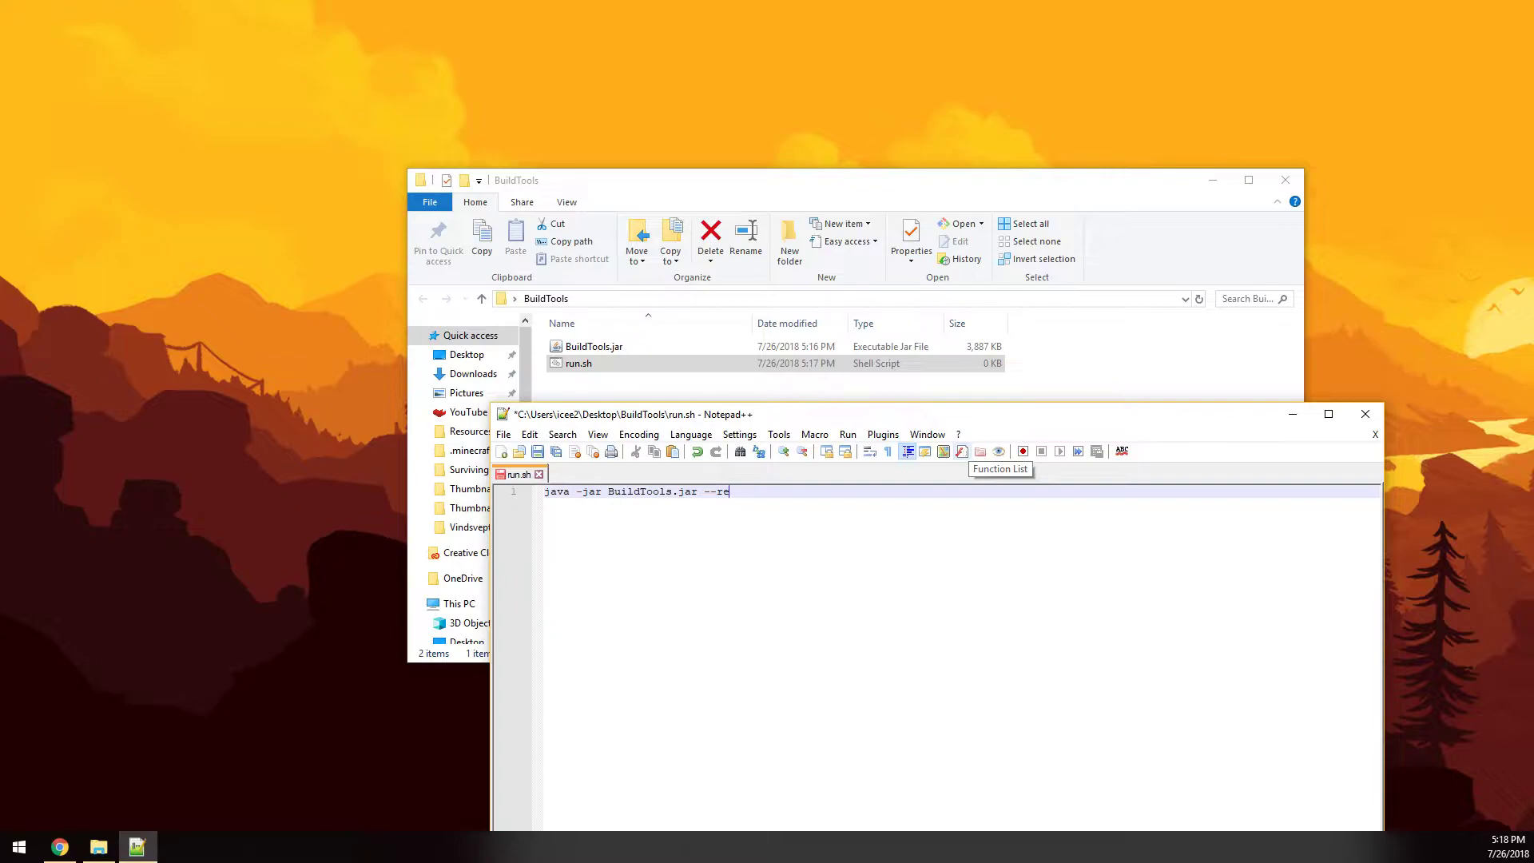
pyautogui.write('v 1.')
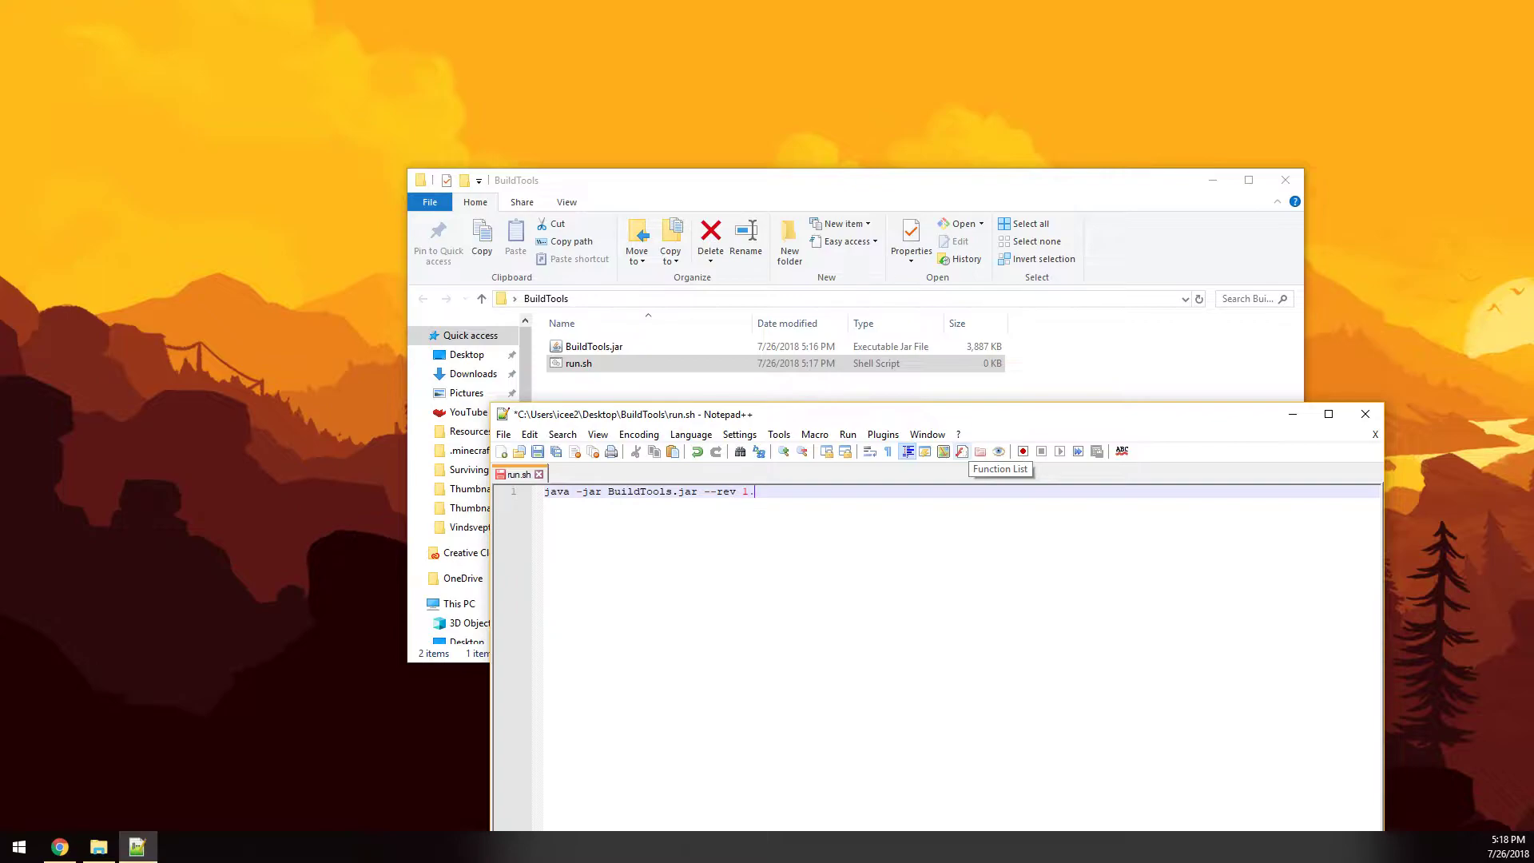
pyautogui.write('13')
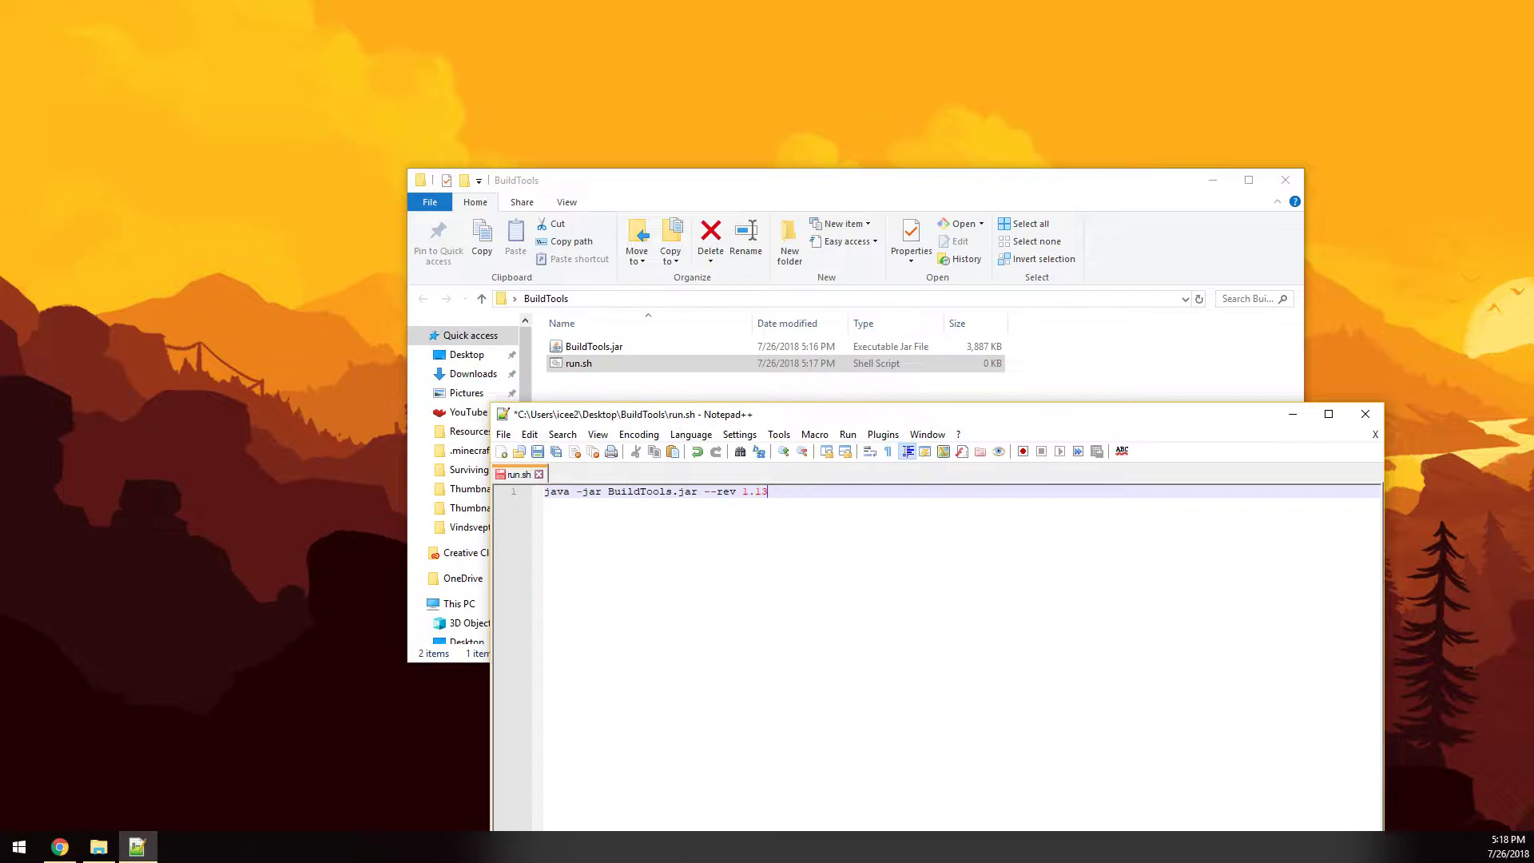
pyautogui.press('BackSpace')
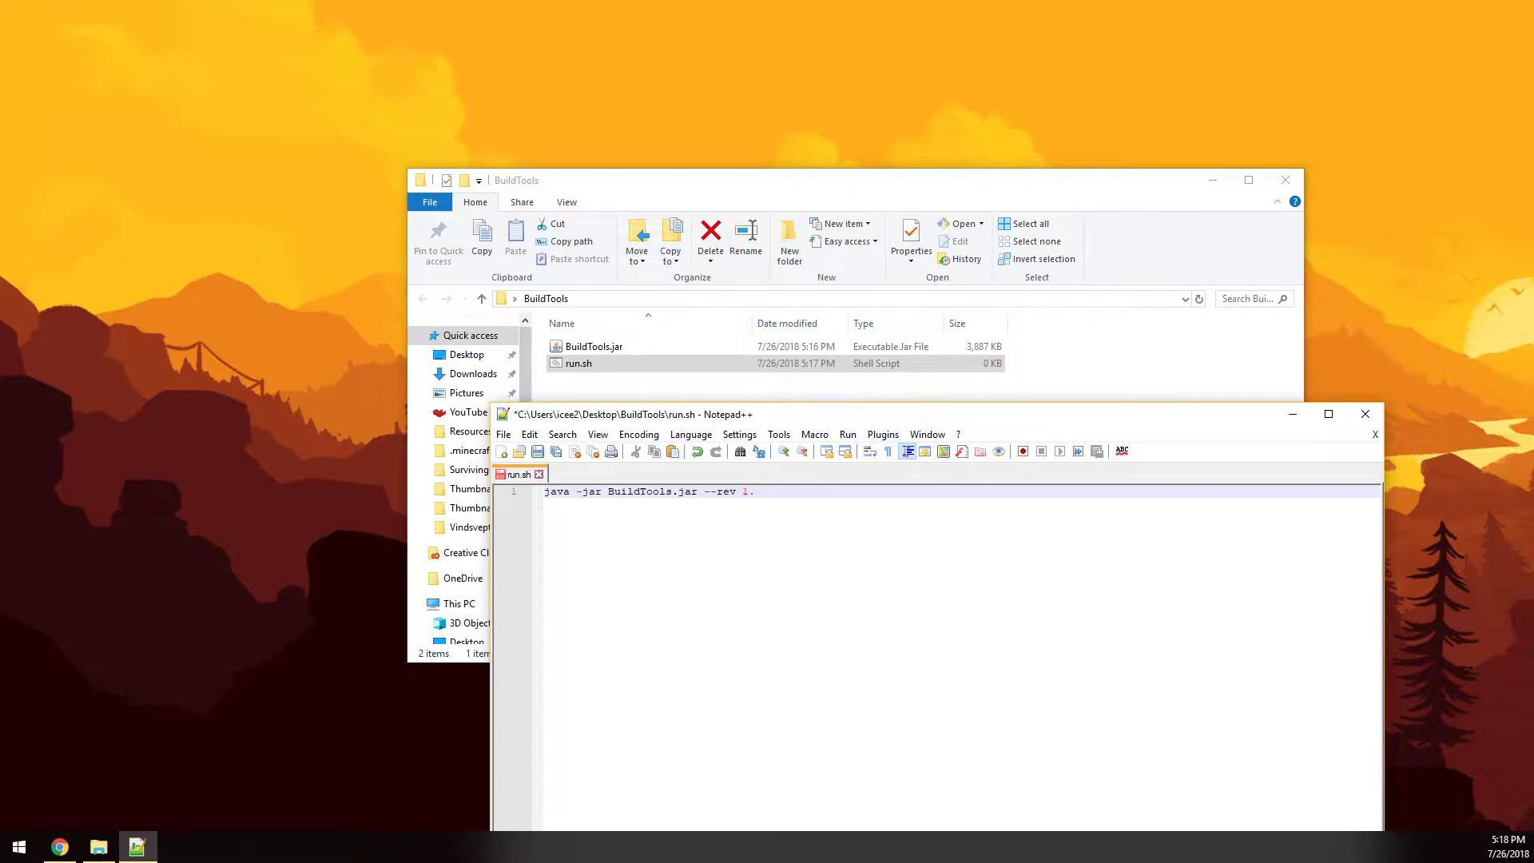
pyautogui.write('8')
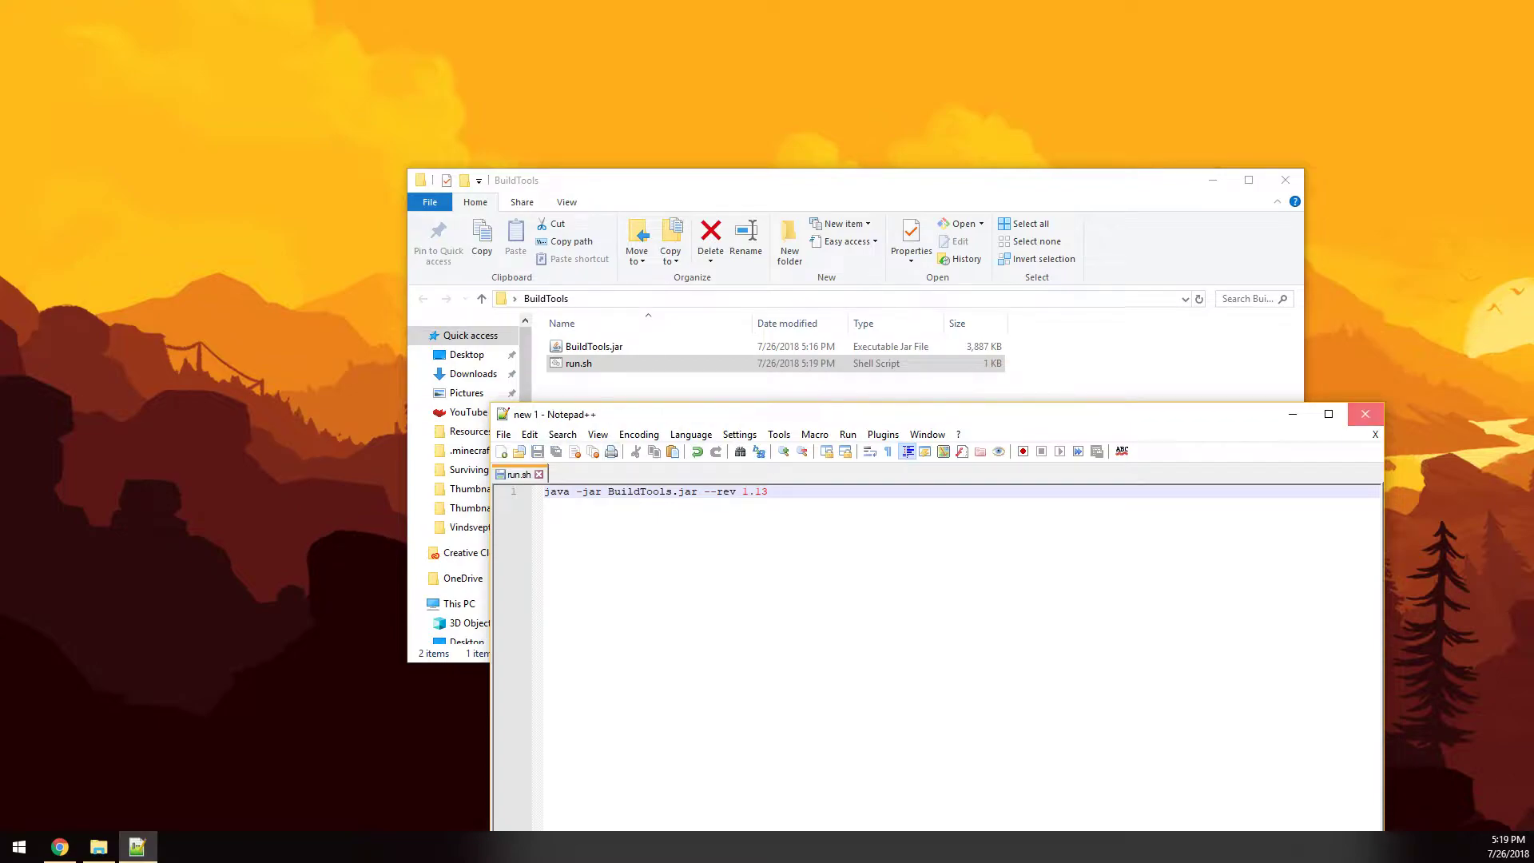
# Step: Close Notepad++ and run run.sh so BuildTools builds spigot-1.13.jar and craftbukkit-1.13.jar
pyautogui.click(1365, 414)
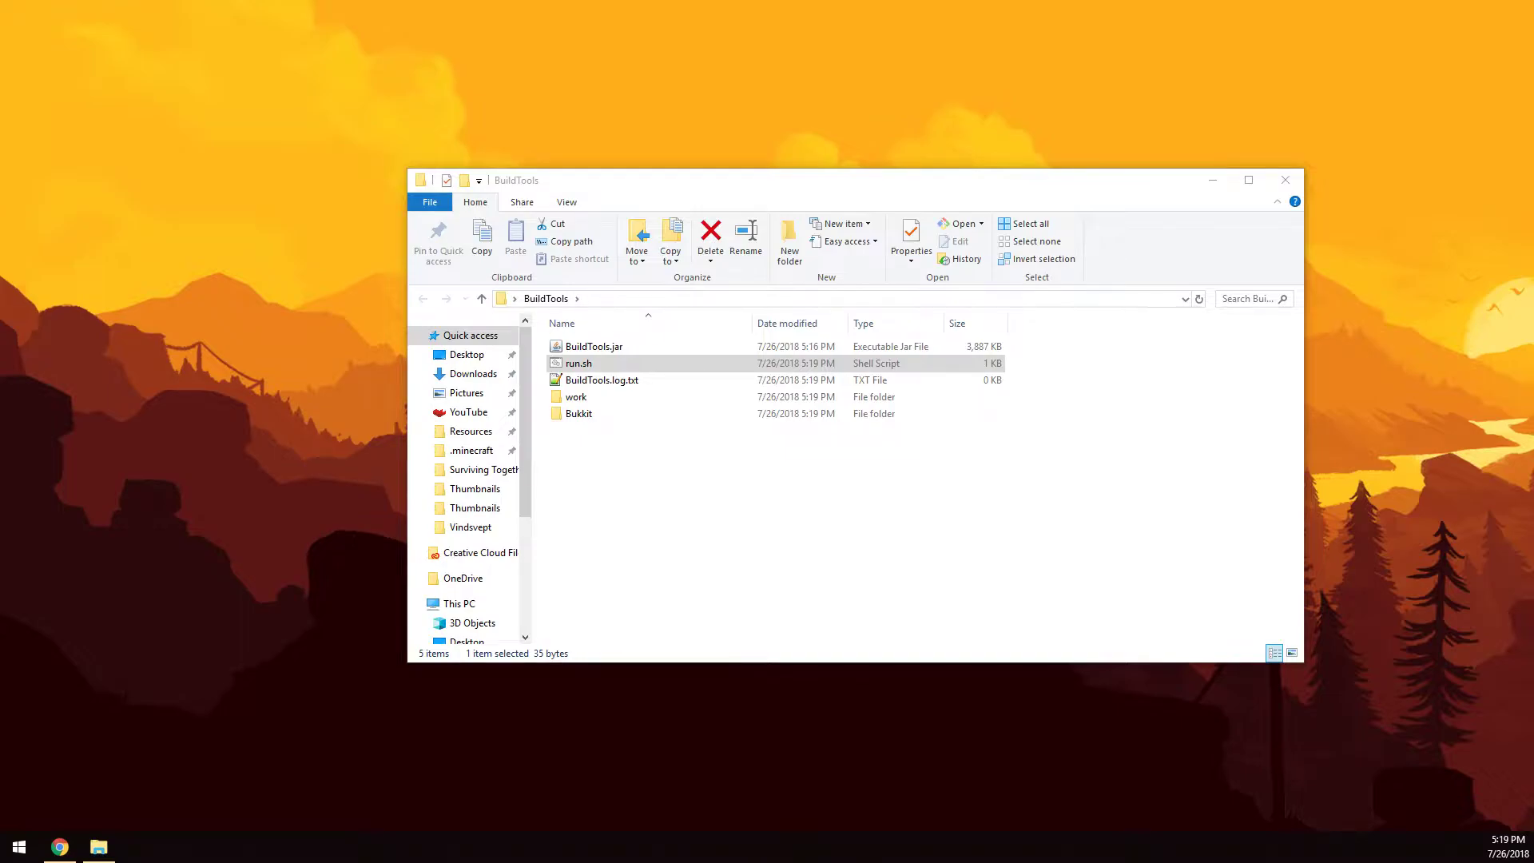
pyautogui.doubleClick(578, 363)
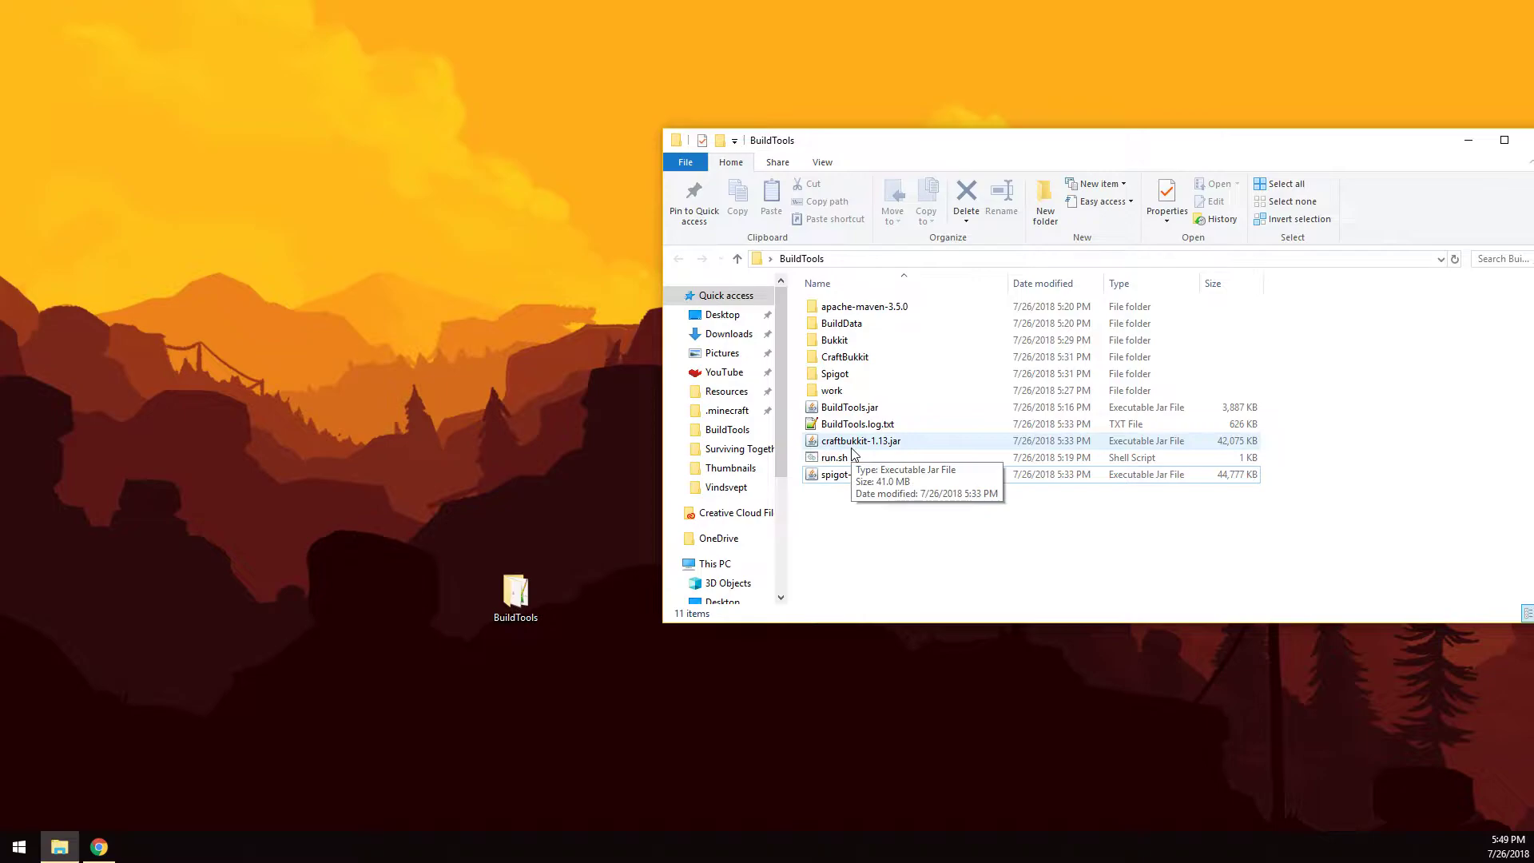
pyautogui.moveTo(863, 482)
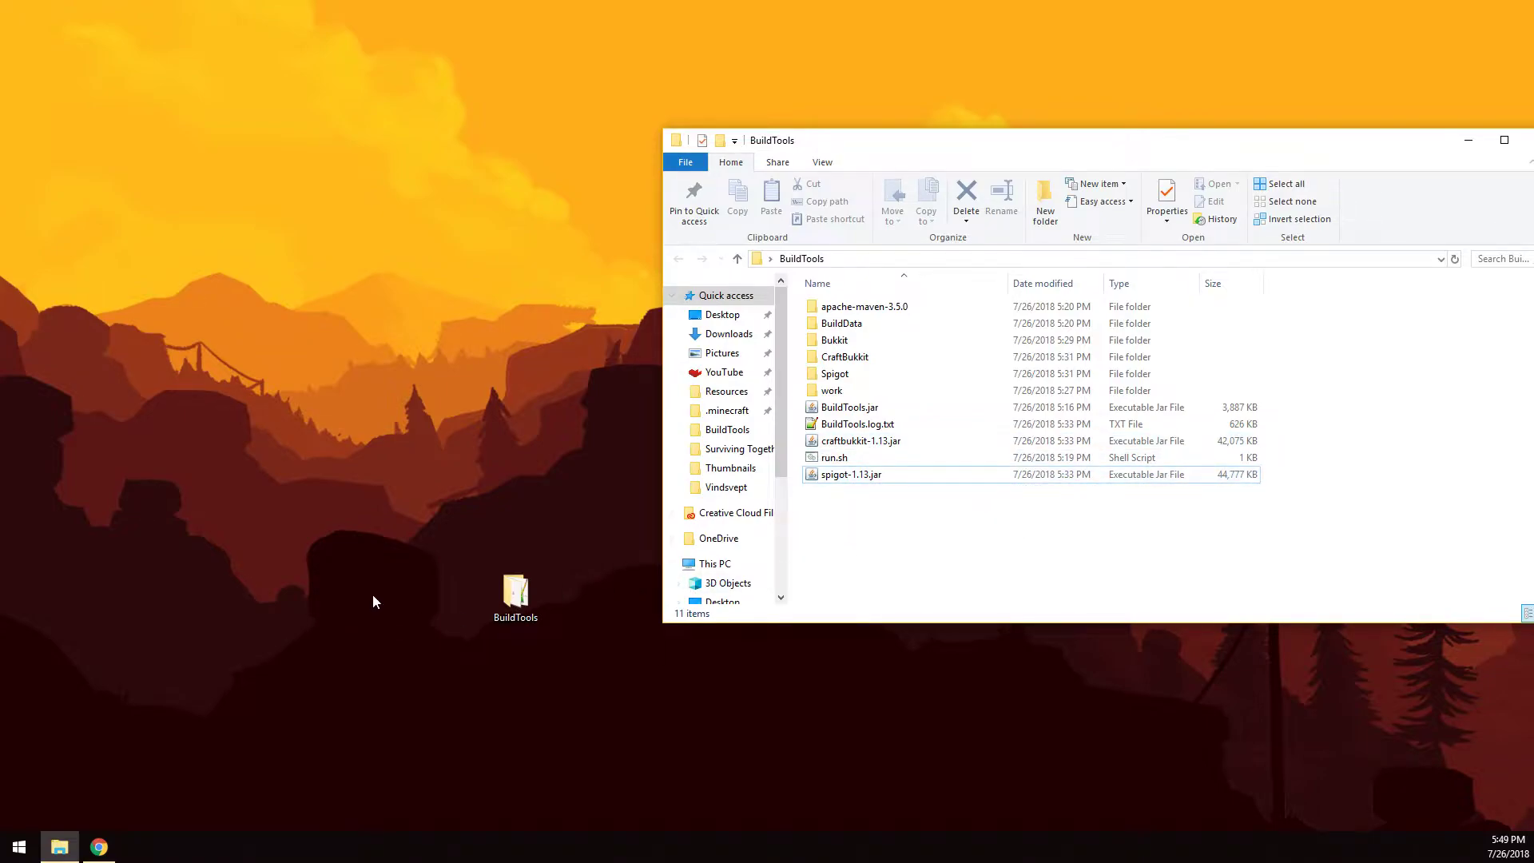
pyautogui.moveTo(700, 718)
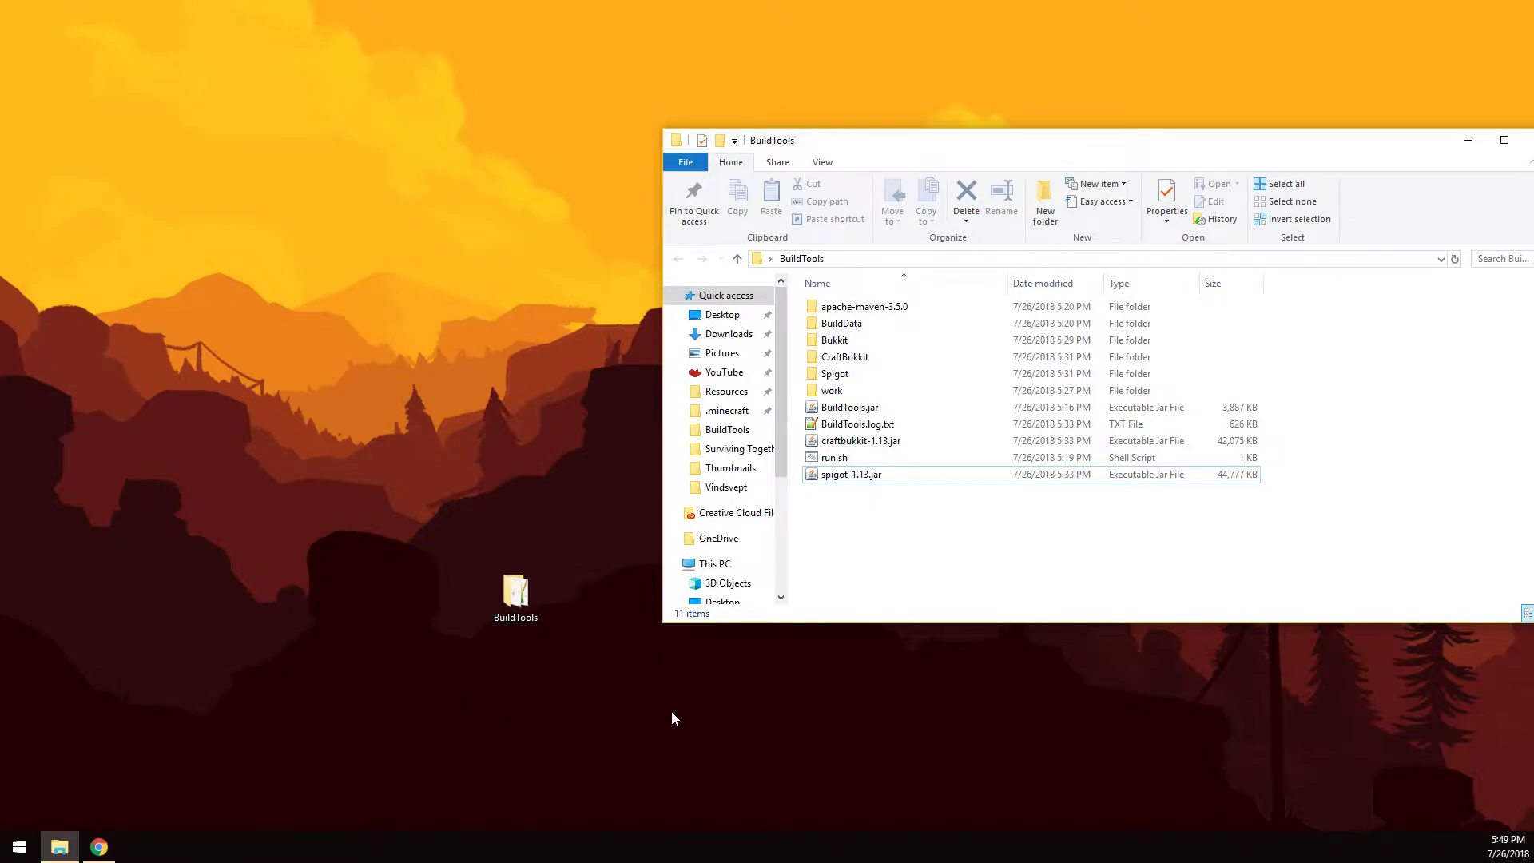
pyautogui.moveTo(556, 743)
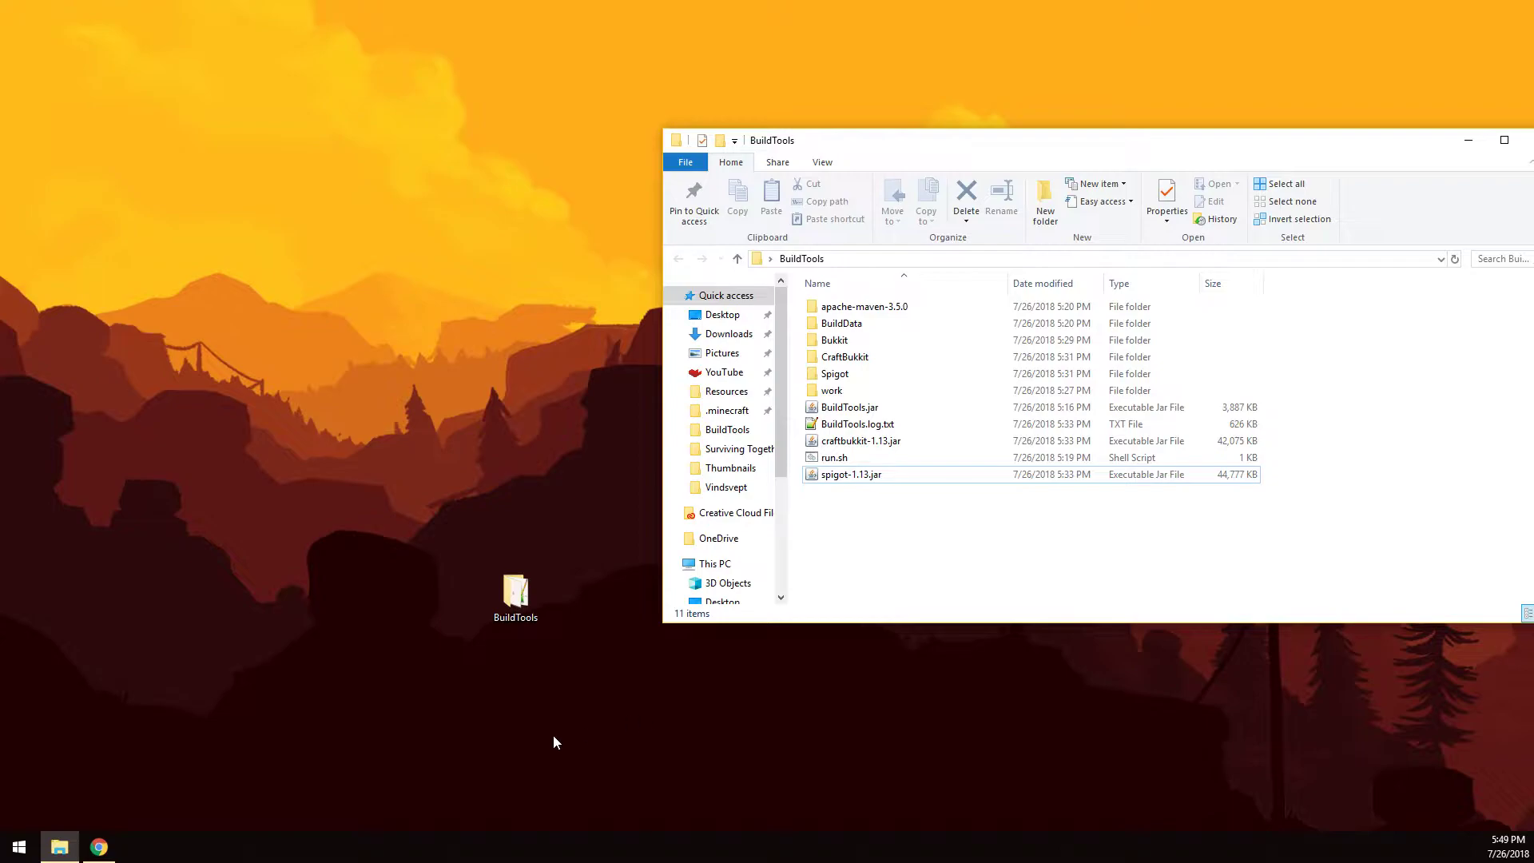
# Step: Launch Command Prompt, run ipconfig and select the default gateway address 192.168.0.1
pyautogui.click(19, 847)
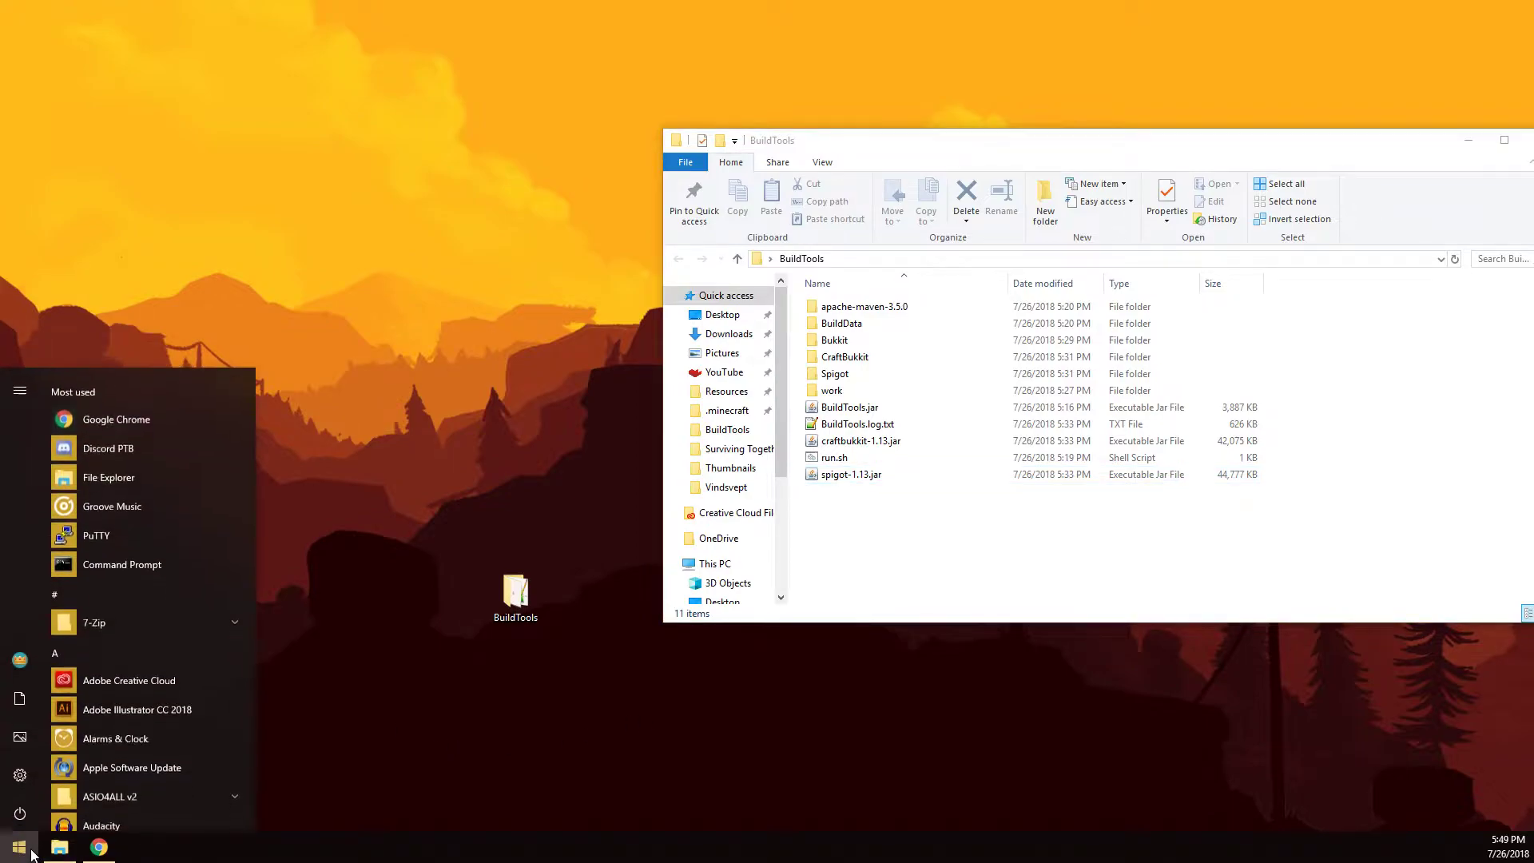
pyautogui.write('c')
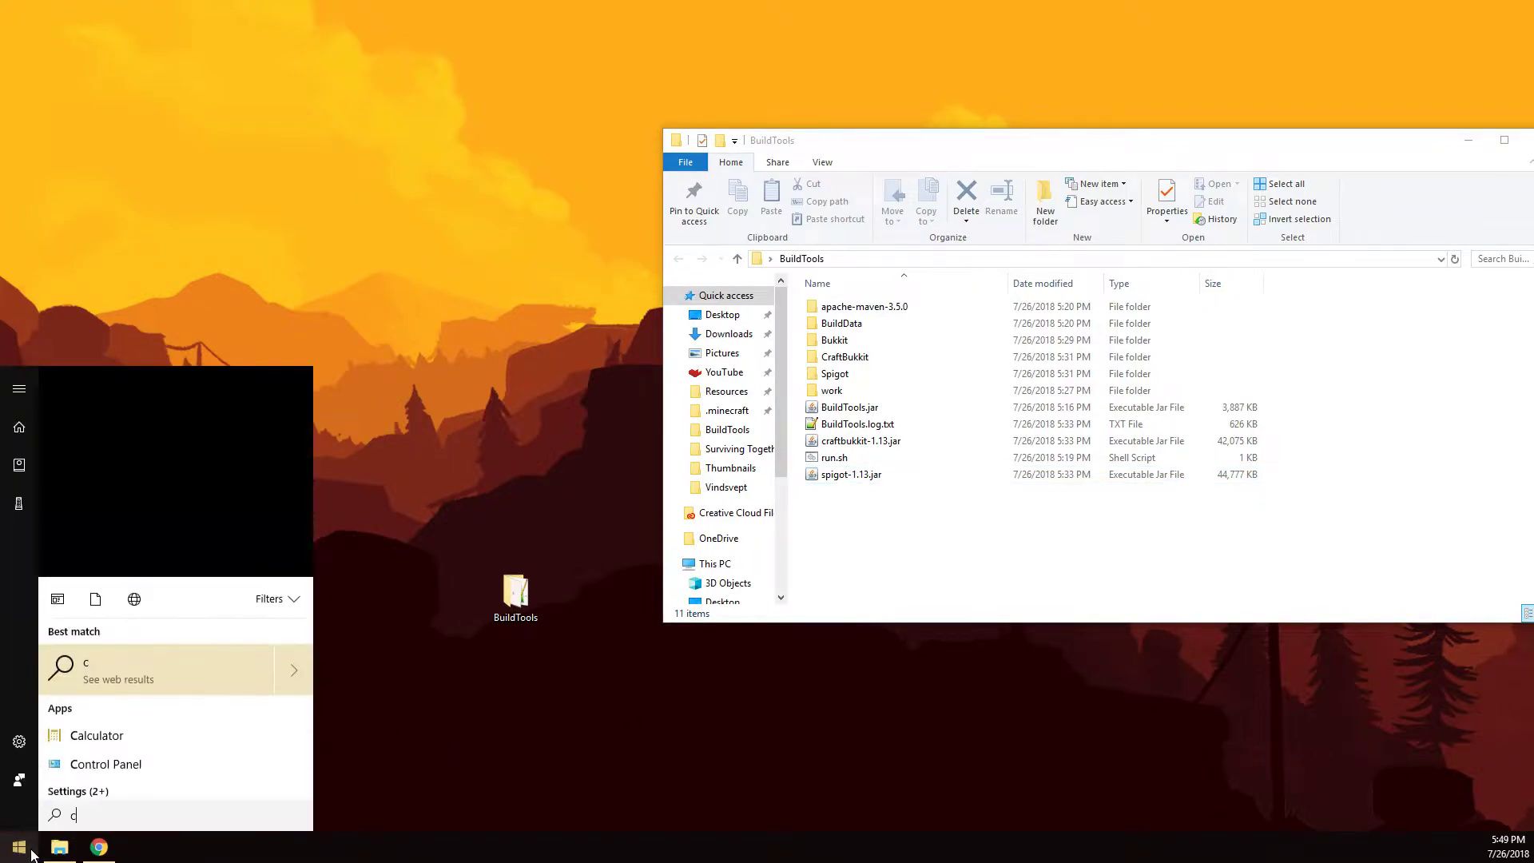
pyautogui.click(15, 844)
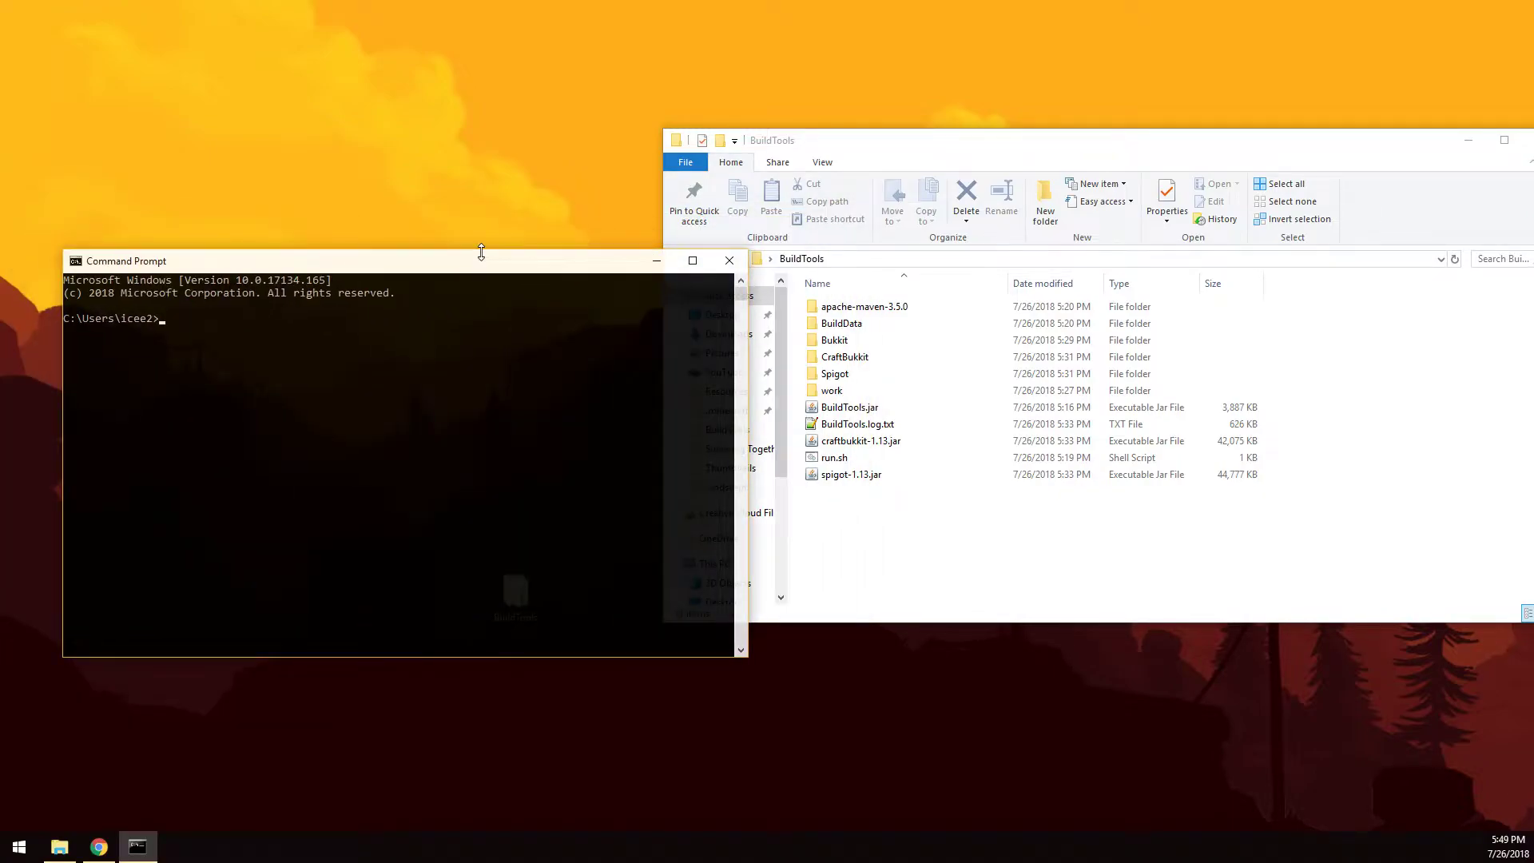
pyautogui.write('ipconfig')
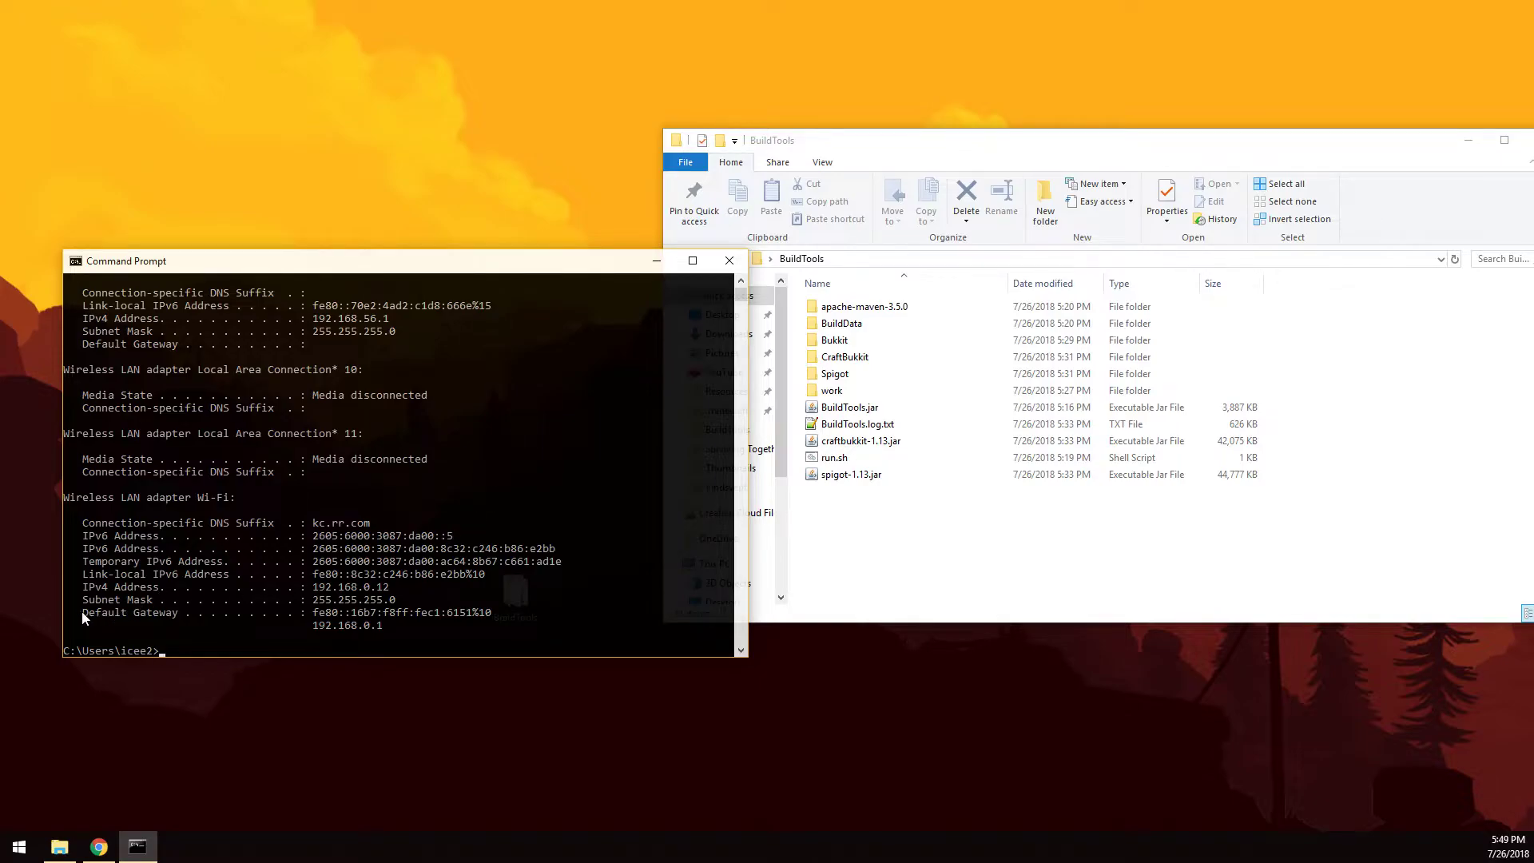
pyautogui.moveTo(197, 534)
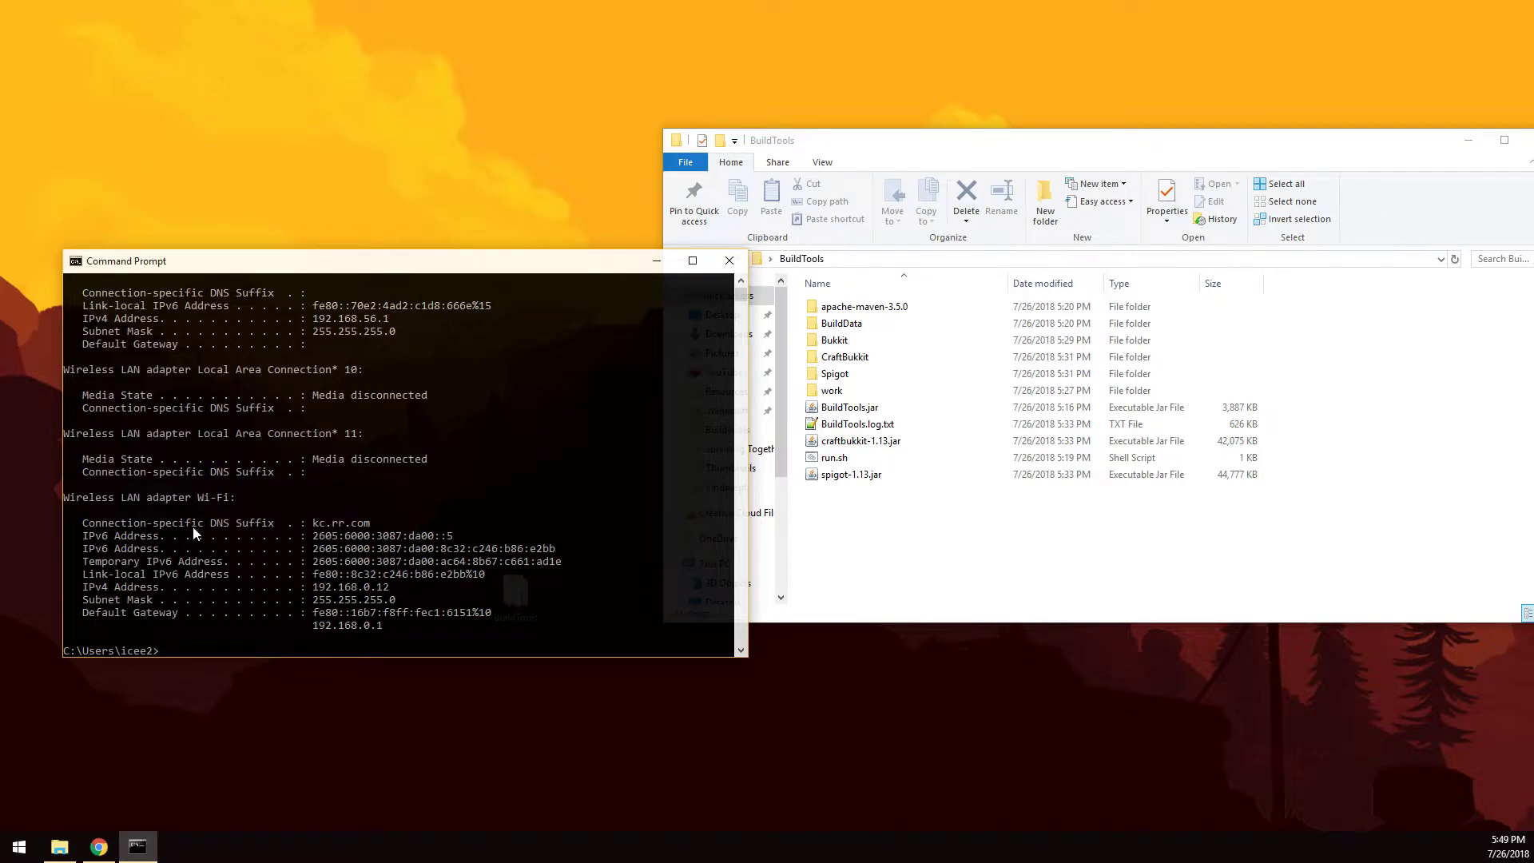
pyautogui.moveTo(156, 355)
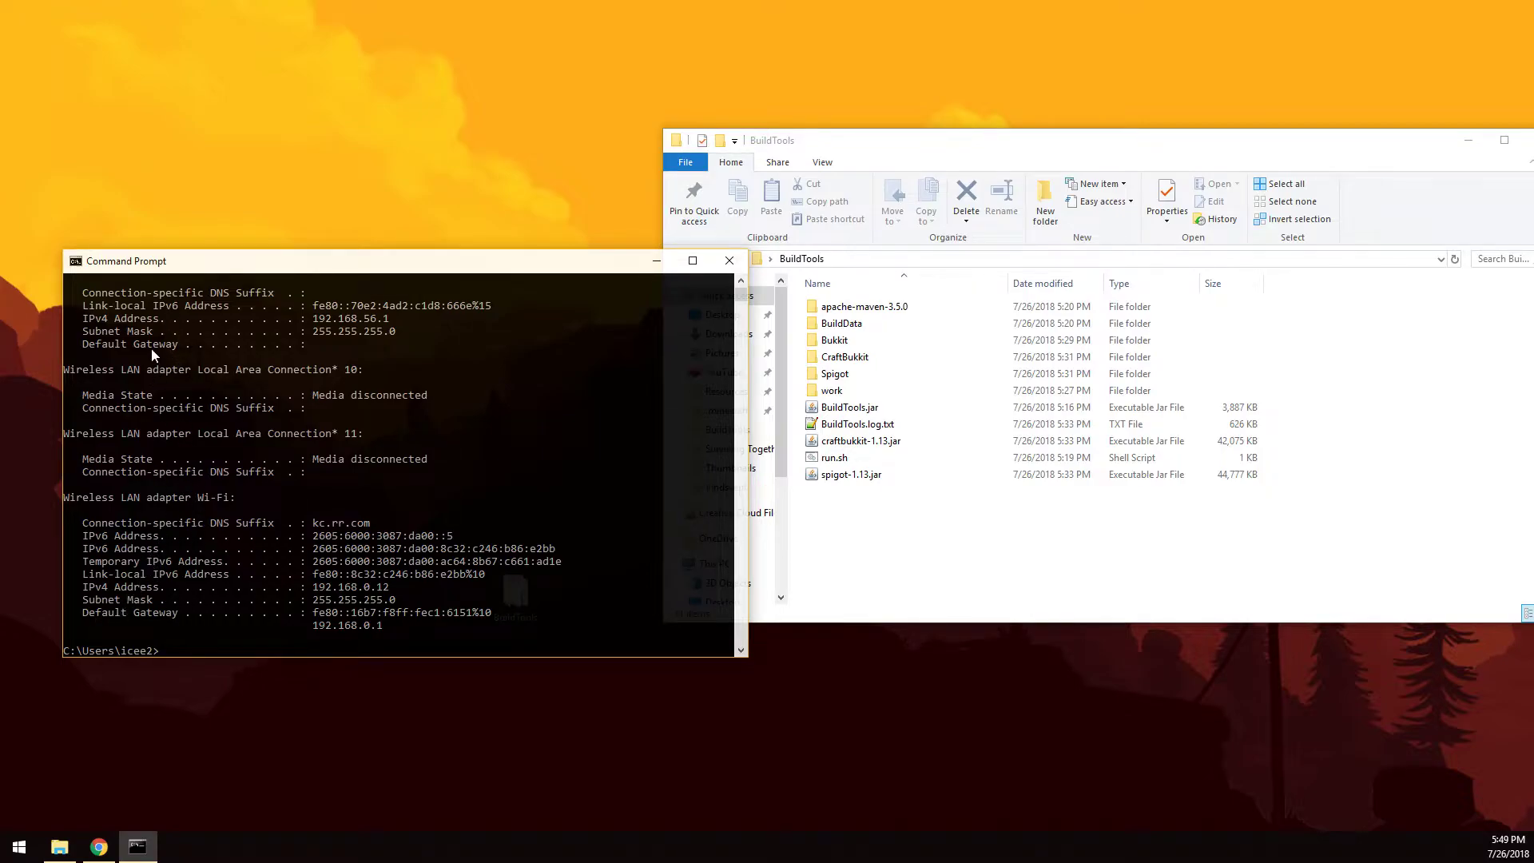
pyautogui.moveTo(191, 623)
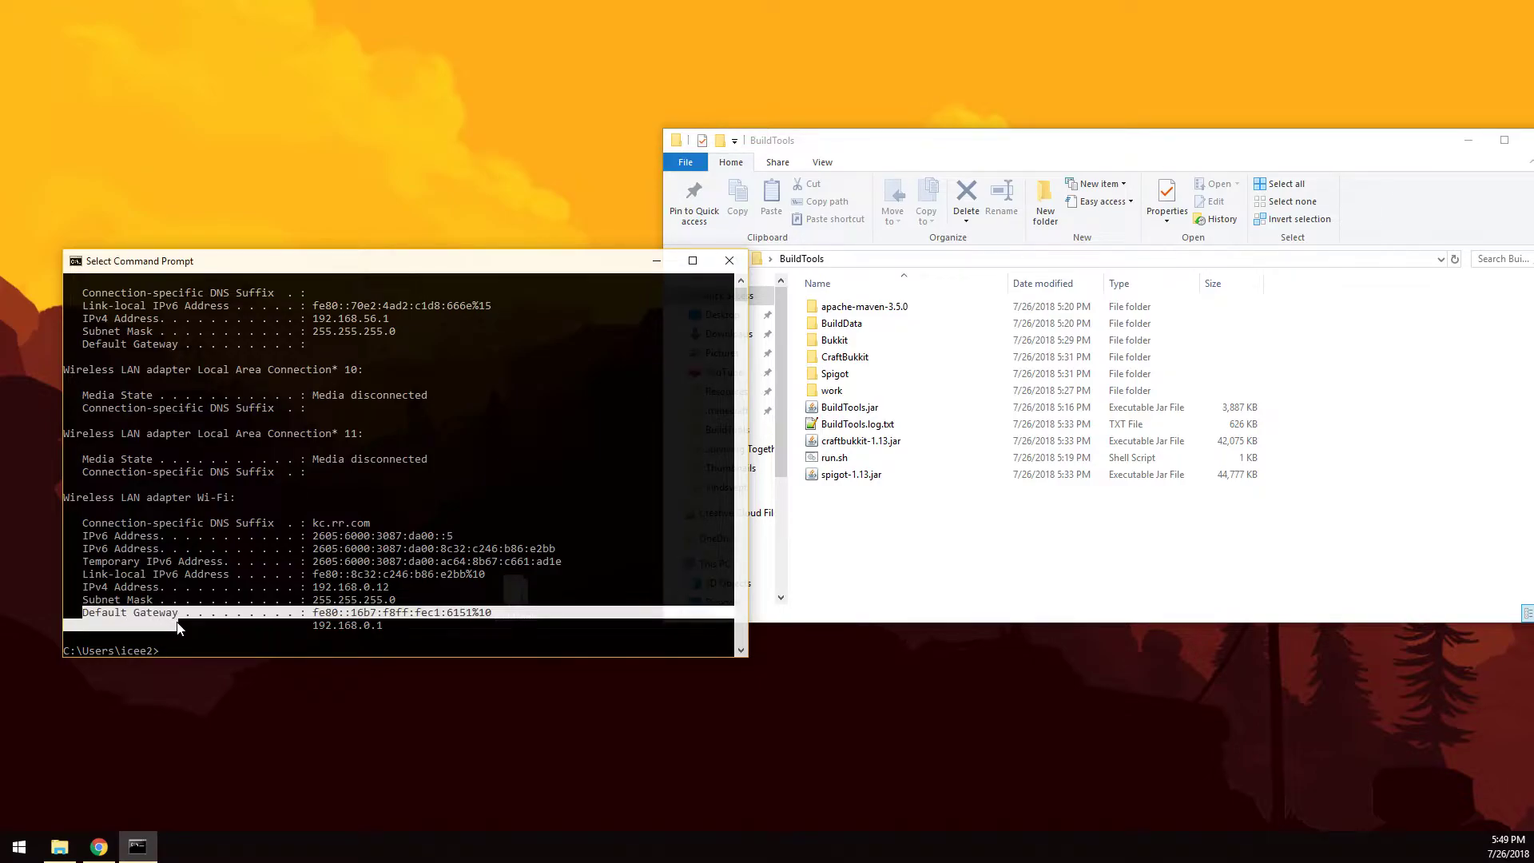
pyautogui.doubleClick(345, 624)
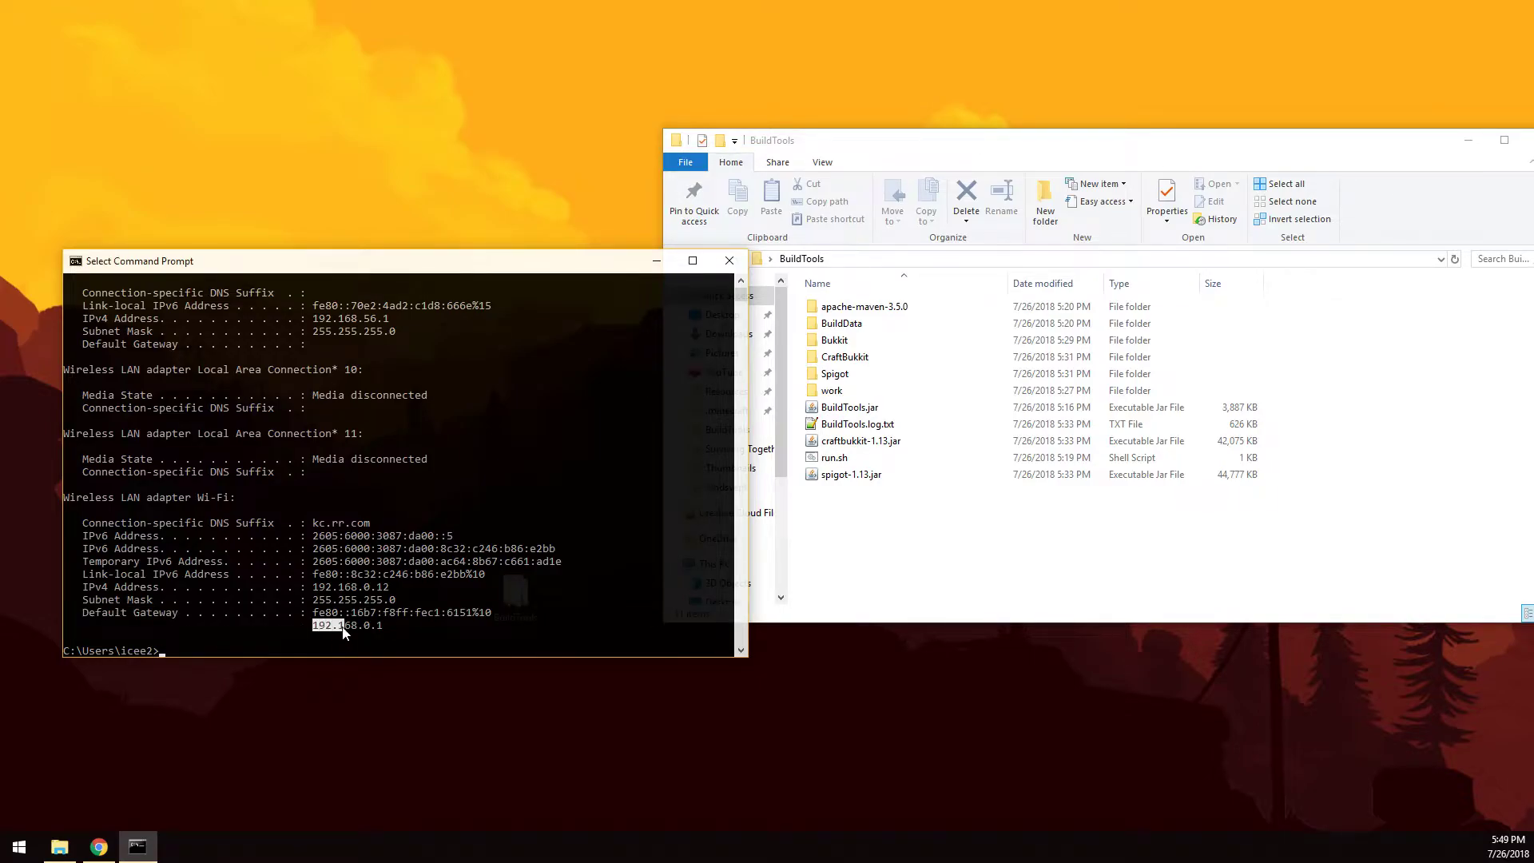
pyautogui.moveTo(489, 603)
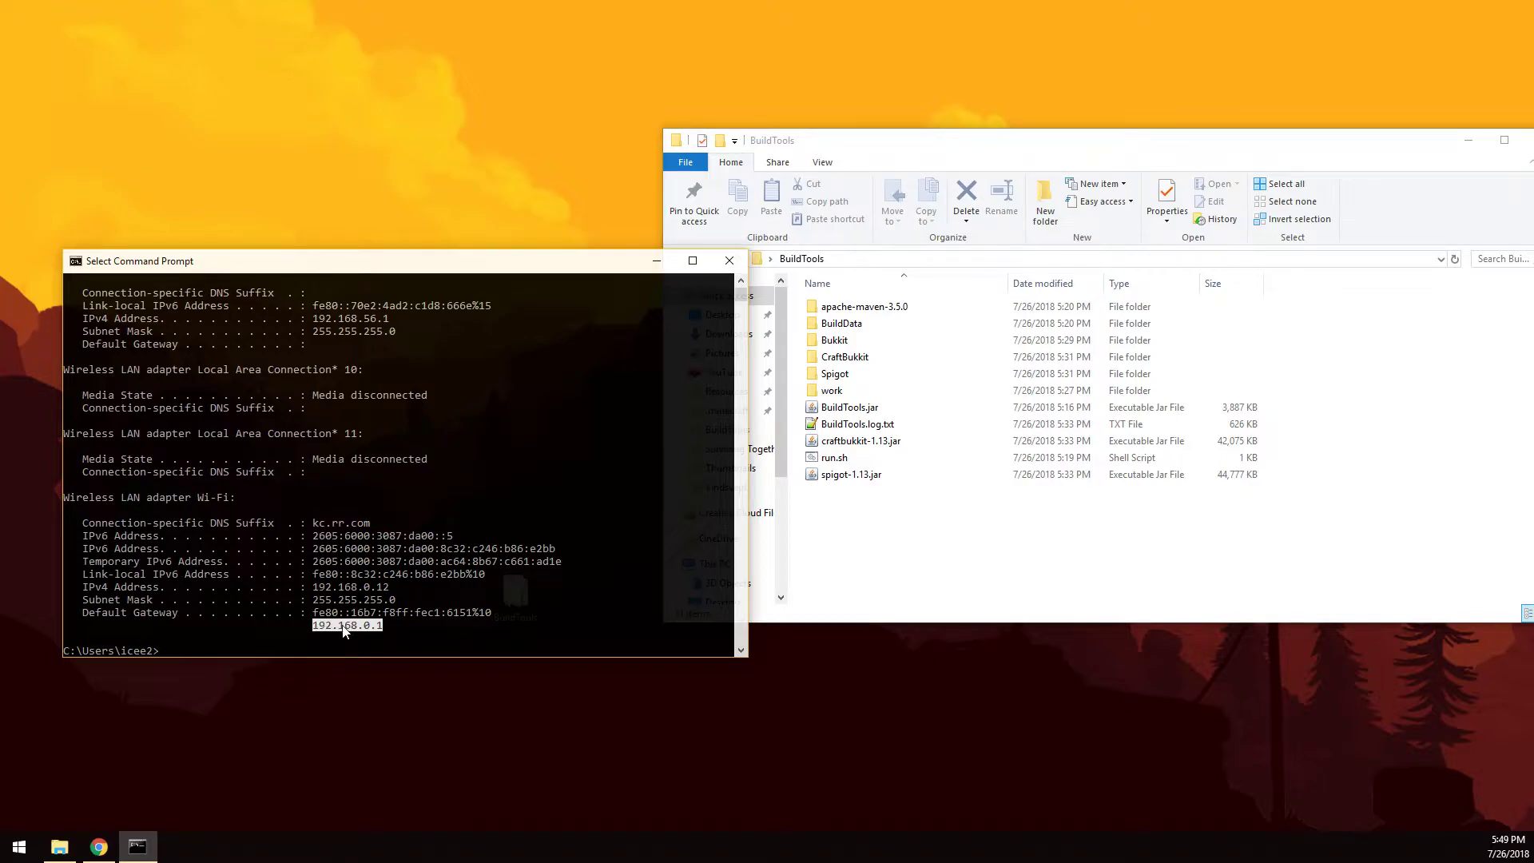
# Step: Browse to 192.168.0.1 and log in to the router admin page as admin
pyautogui.click(98, 847)
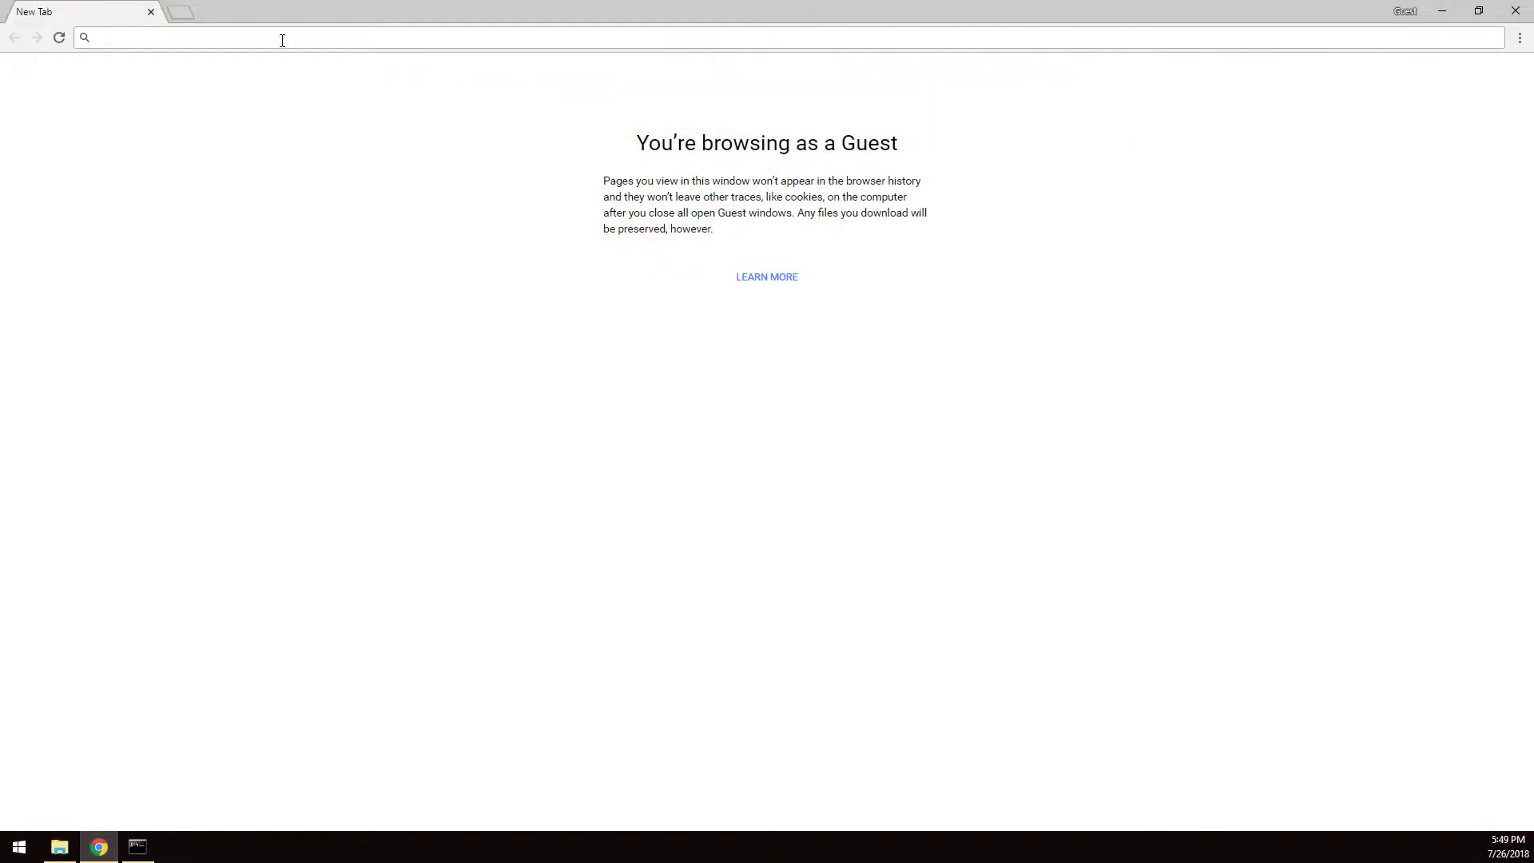
pyautogui.write('192.168.0.1')
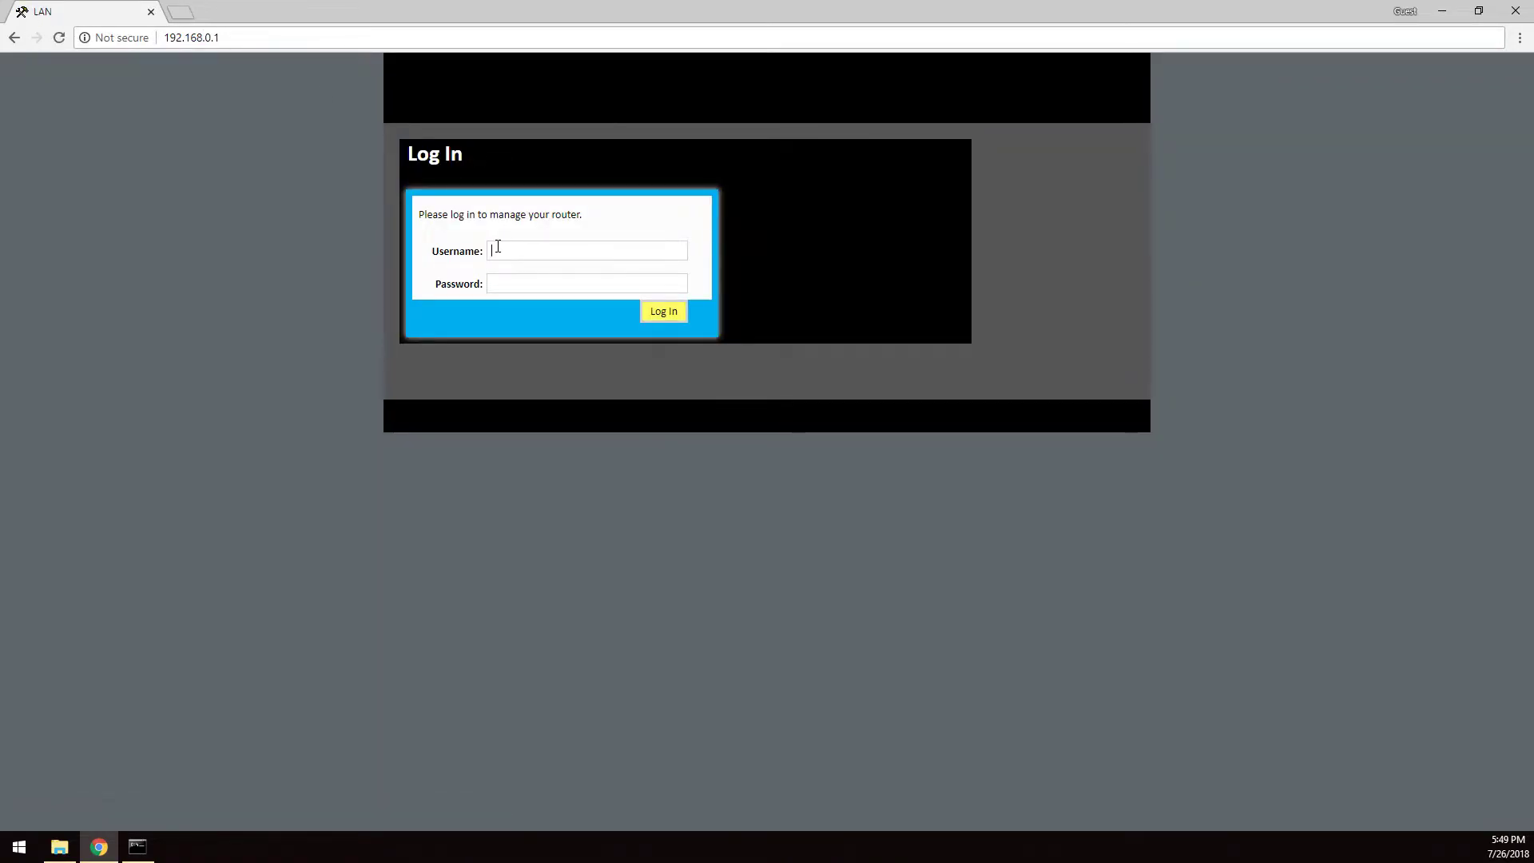
pyautogui.write('admin')
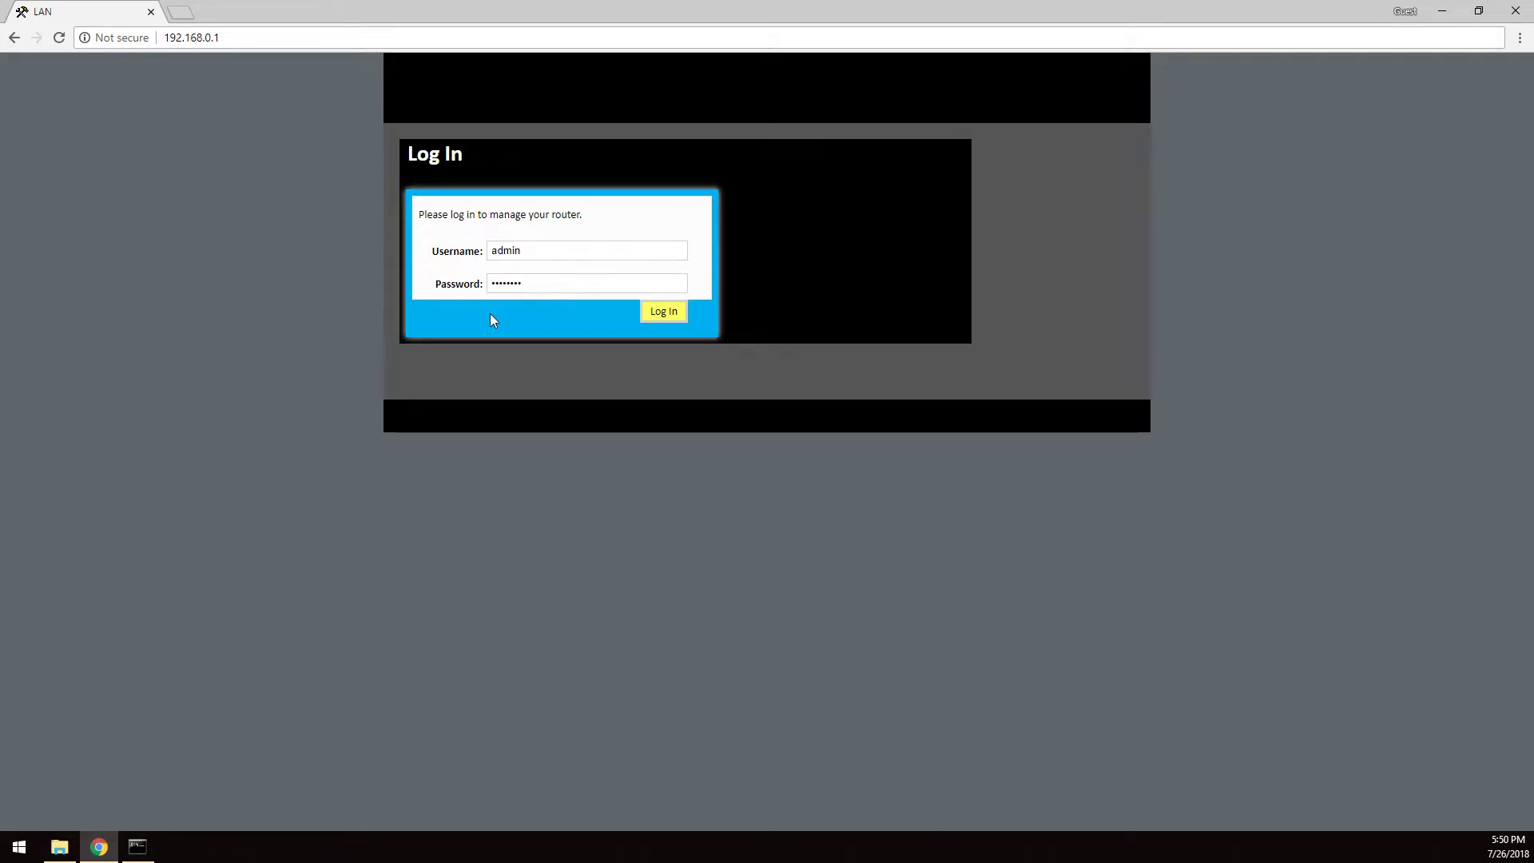
pyautogui.moveTo(656, 326)
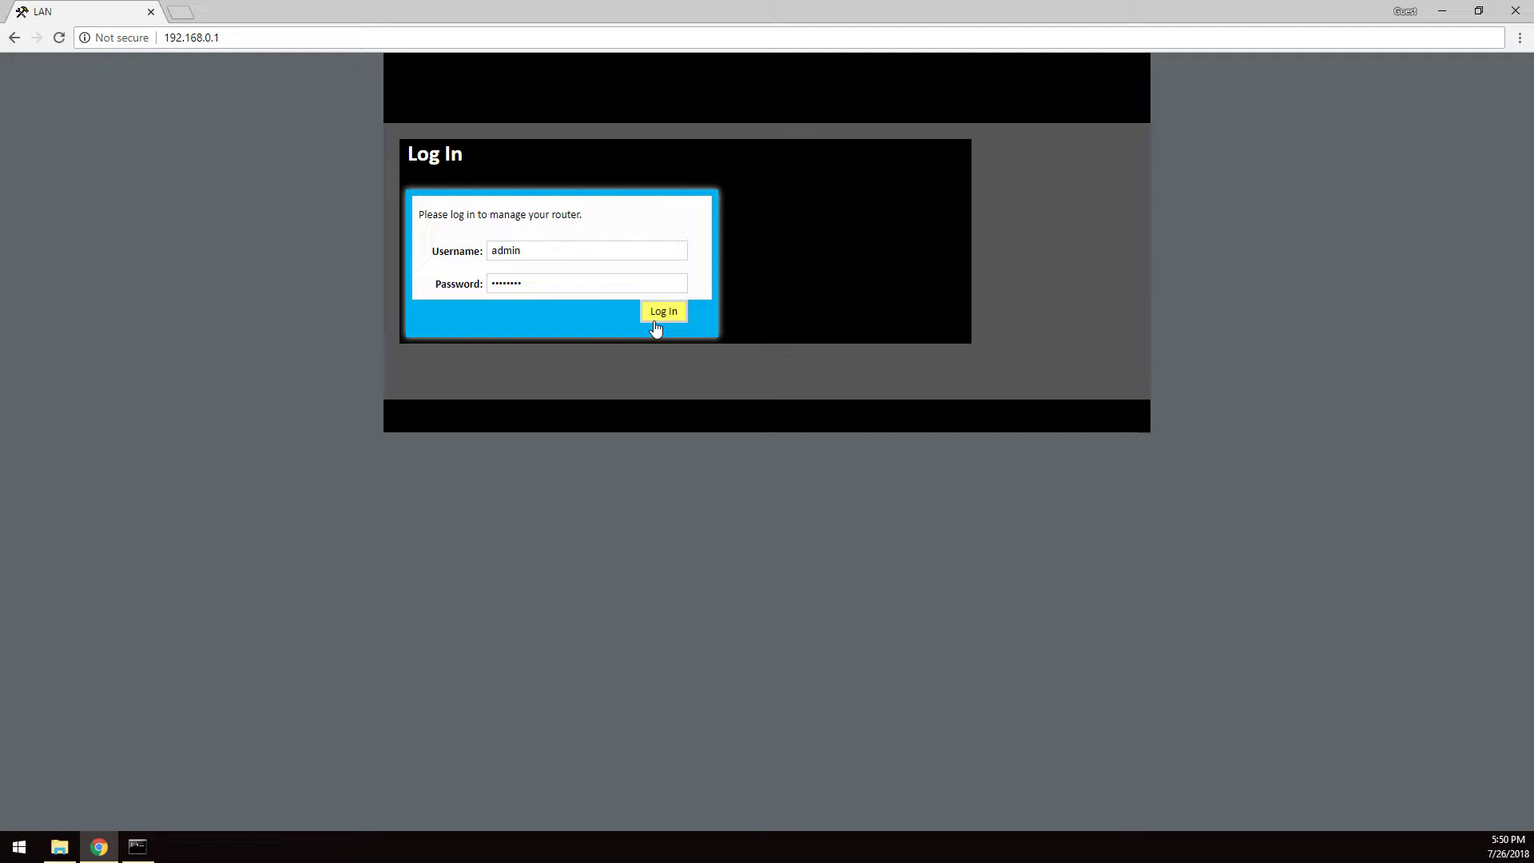
pyautogui.click(663, 310)
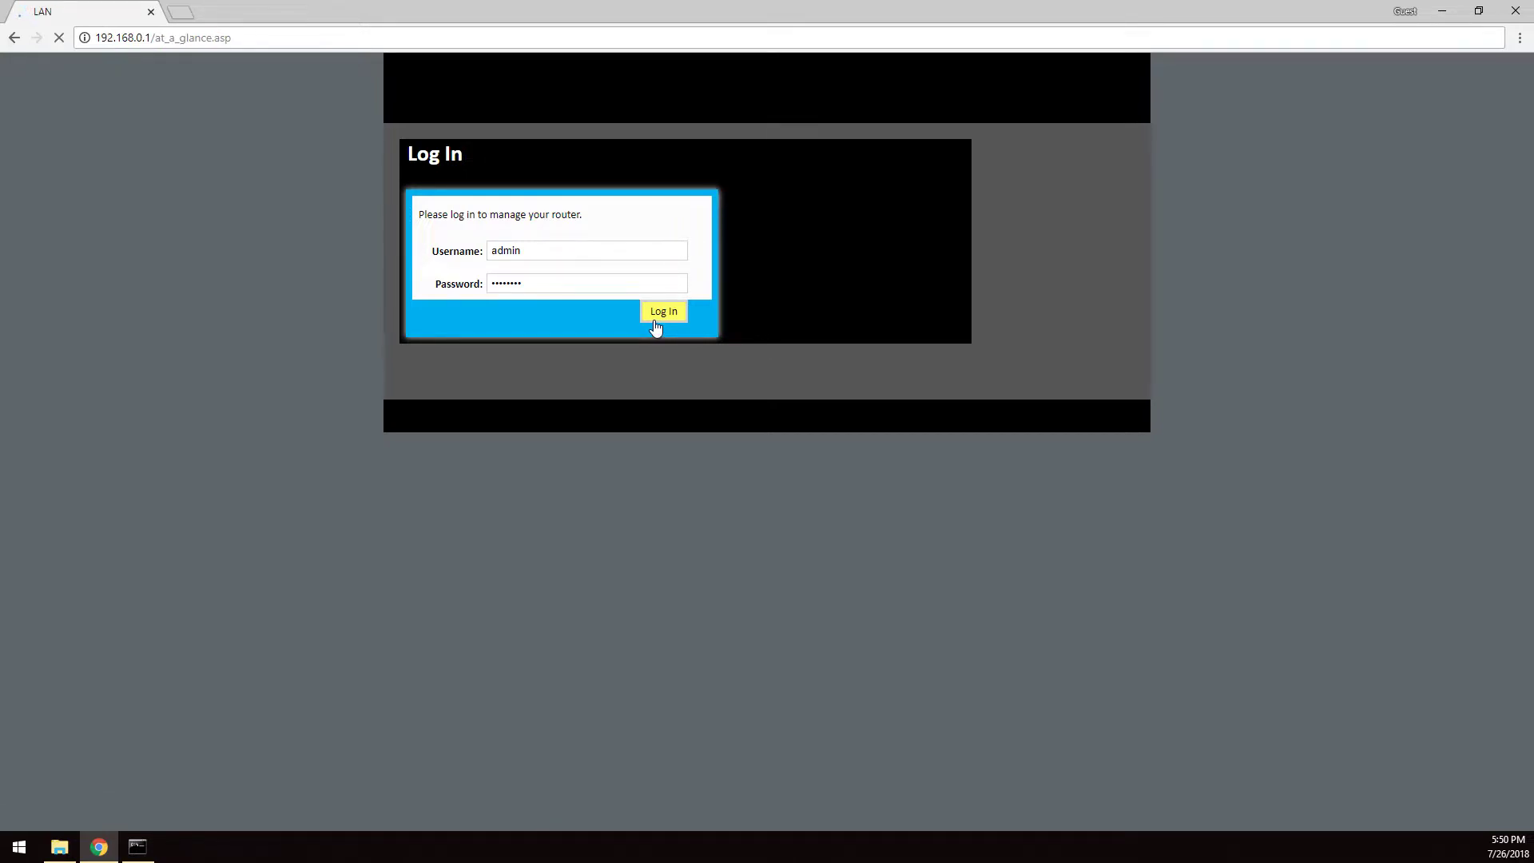
pyautogui.click(664, 310)
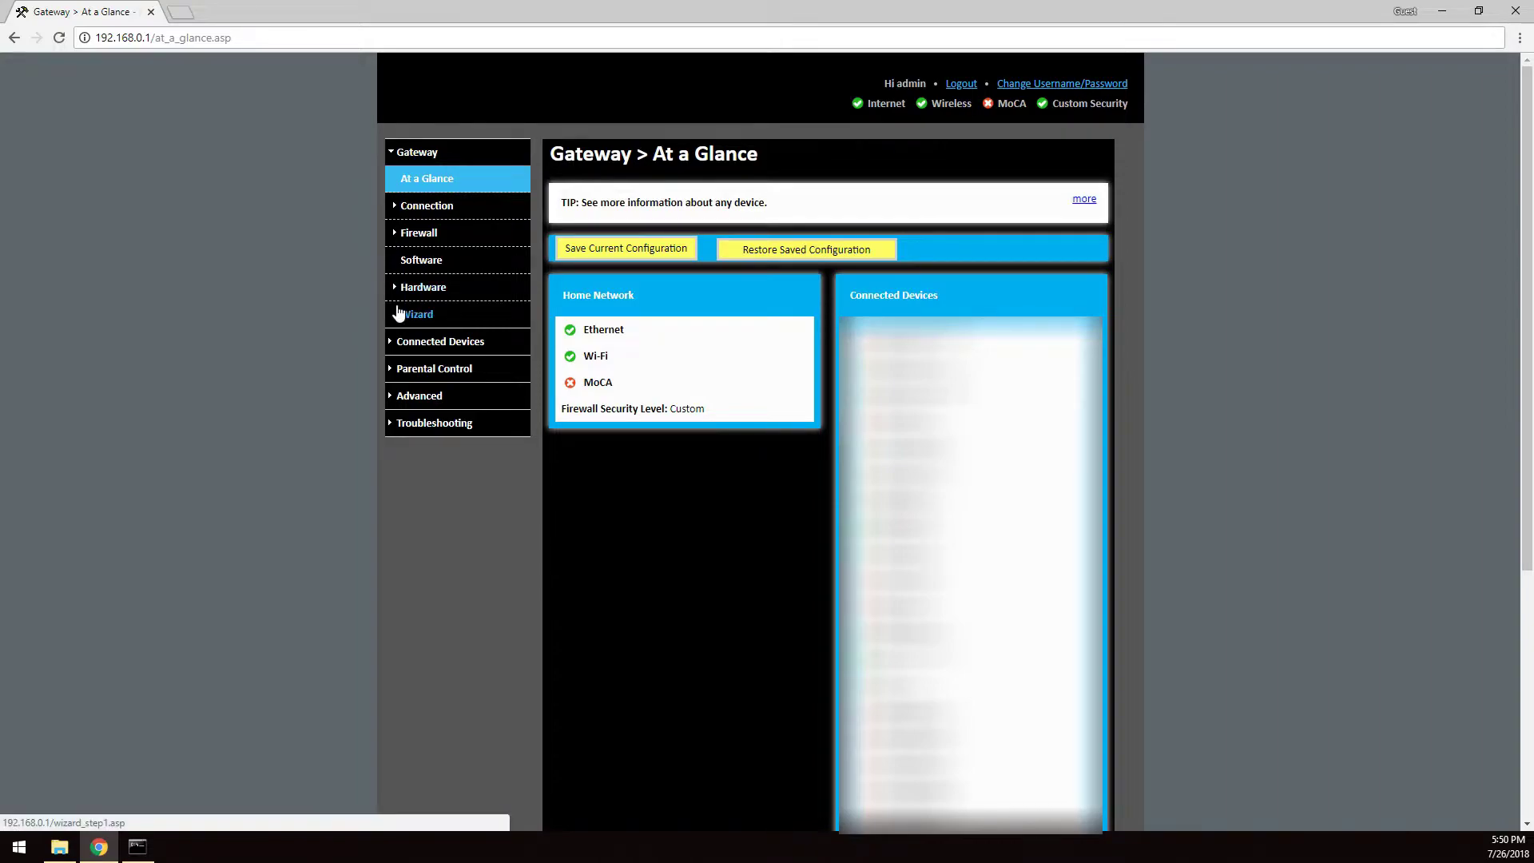
pyautogui.moveTo(422, 288)
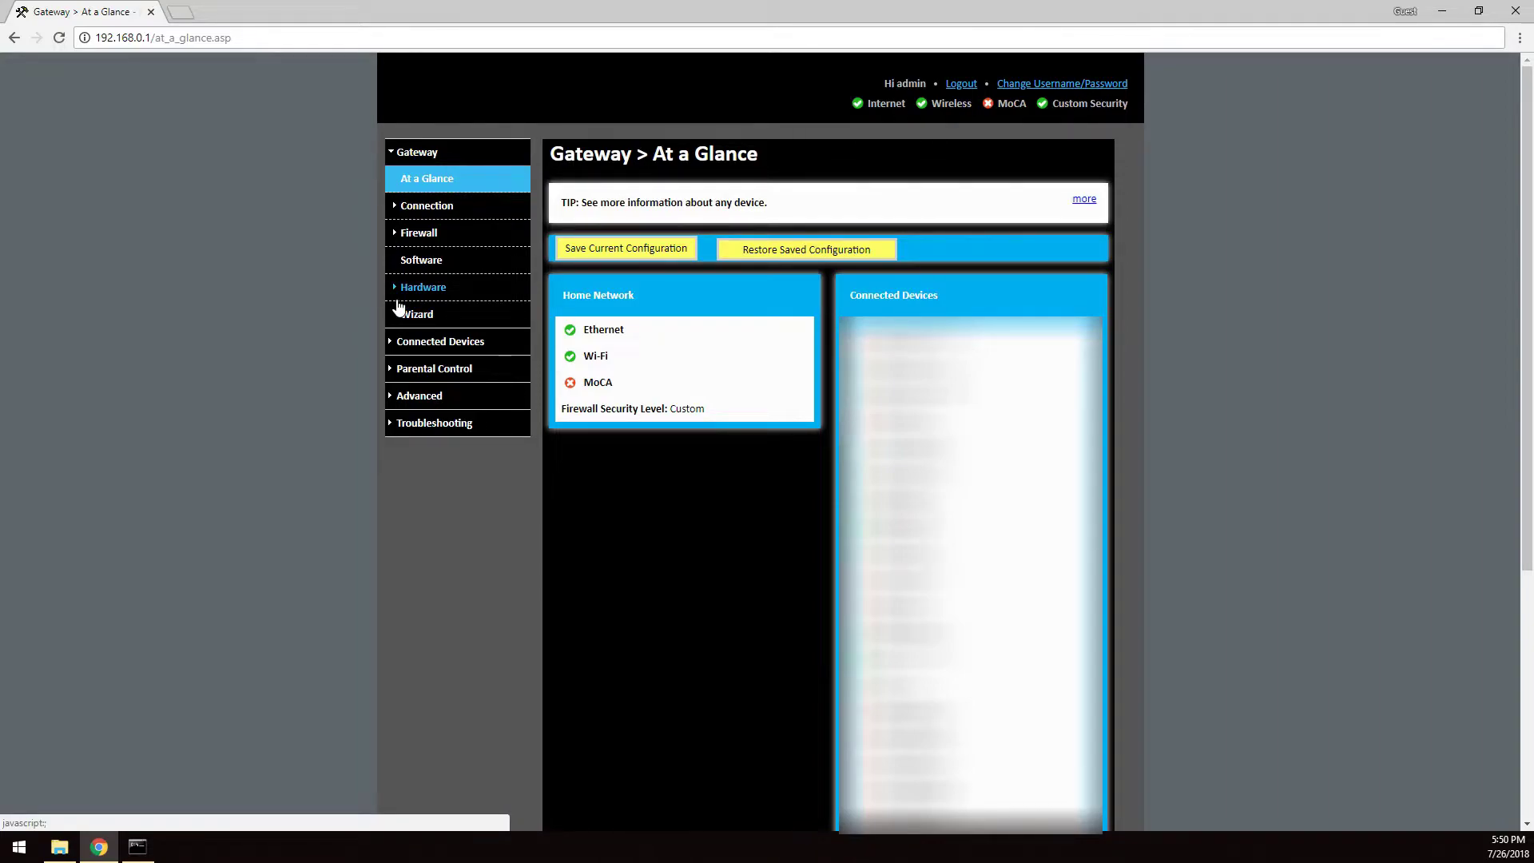
pyautogui.moveTo(436, 239)
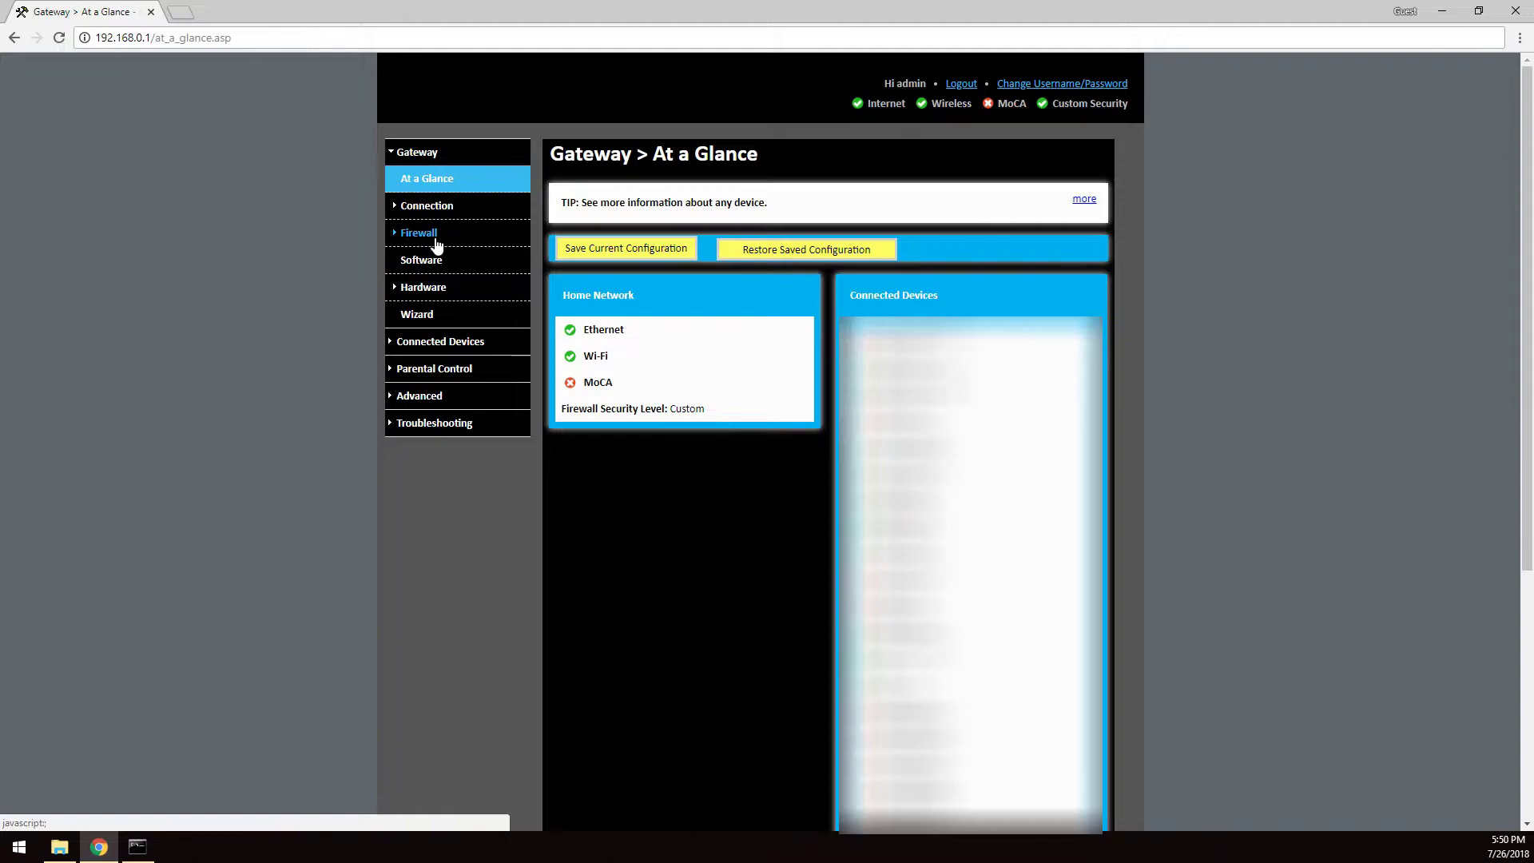
pyautogui.moveTo(444, 243)
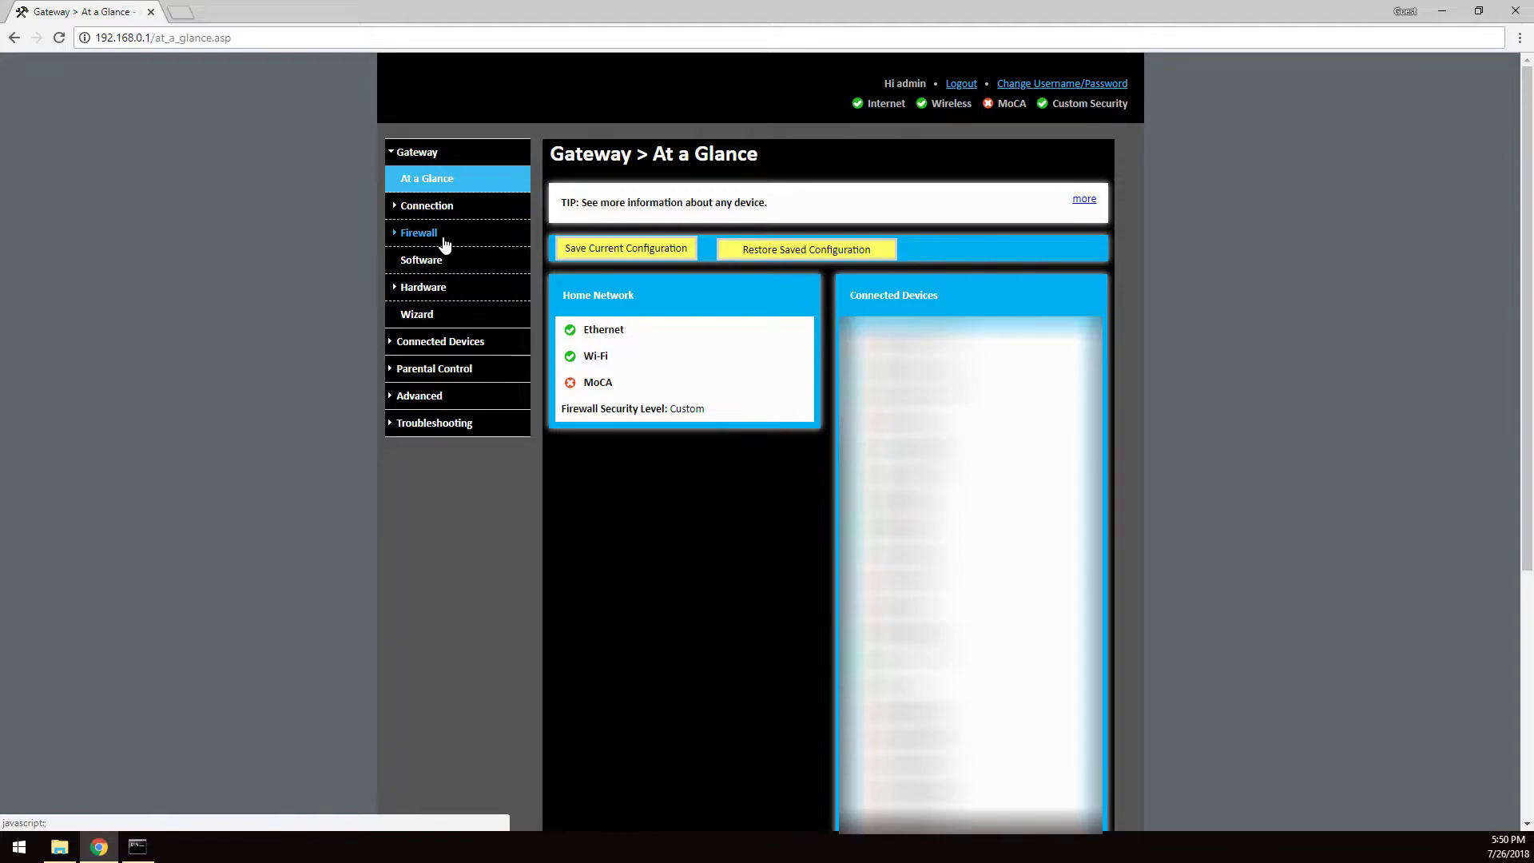
pyautogui.moveTo(451, 392)
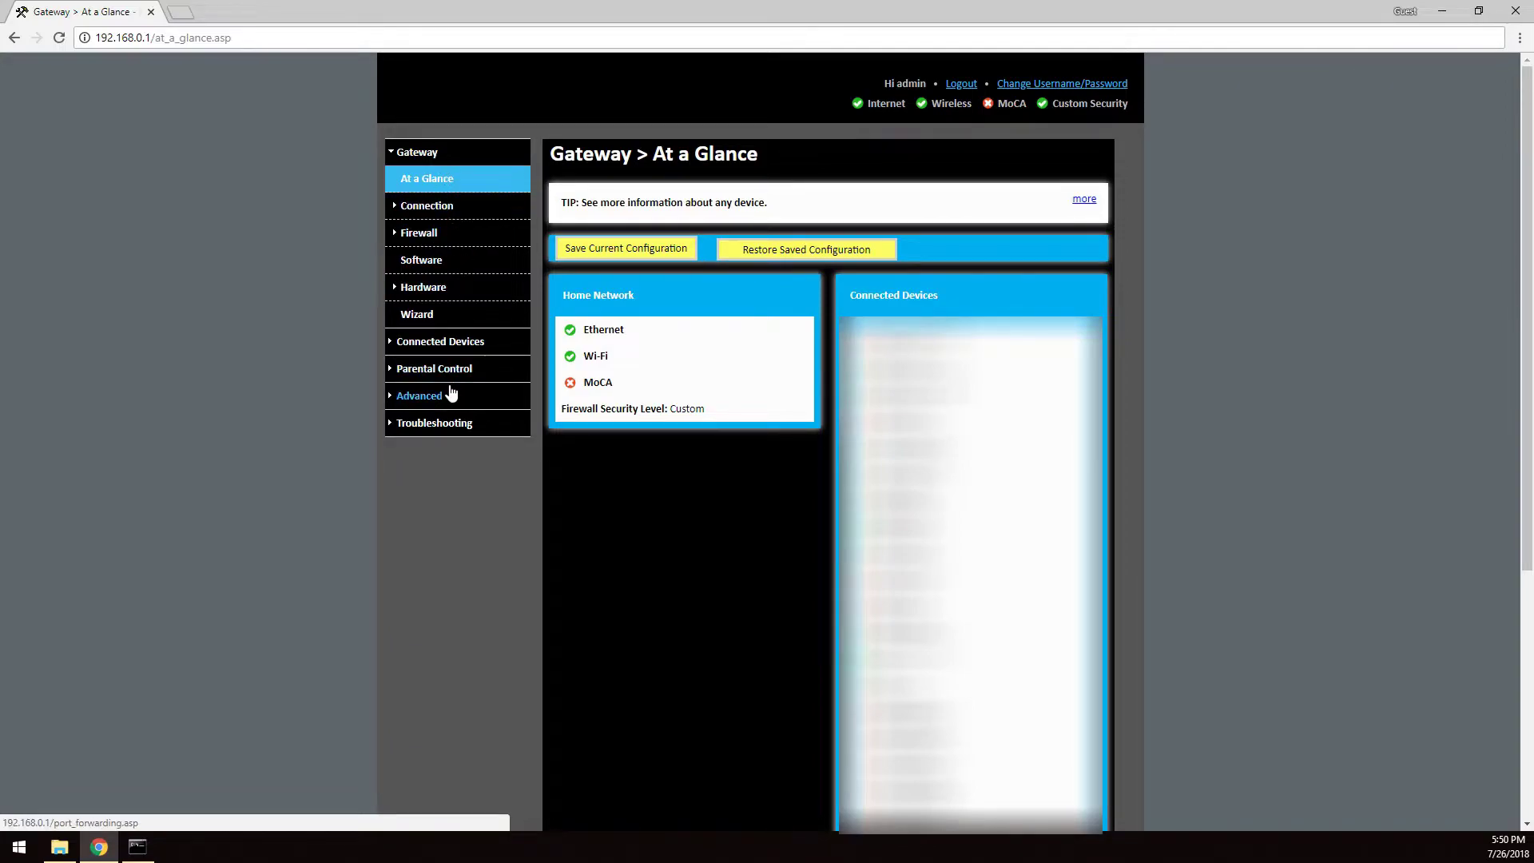
# Step: Go to Advanced > Port Forwarding to list the existing forwarded services
pyautogui.click(418, 396)
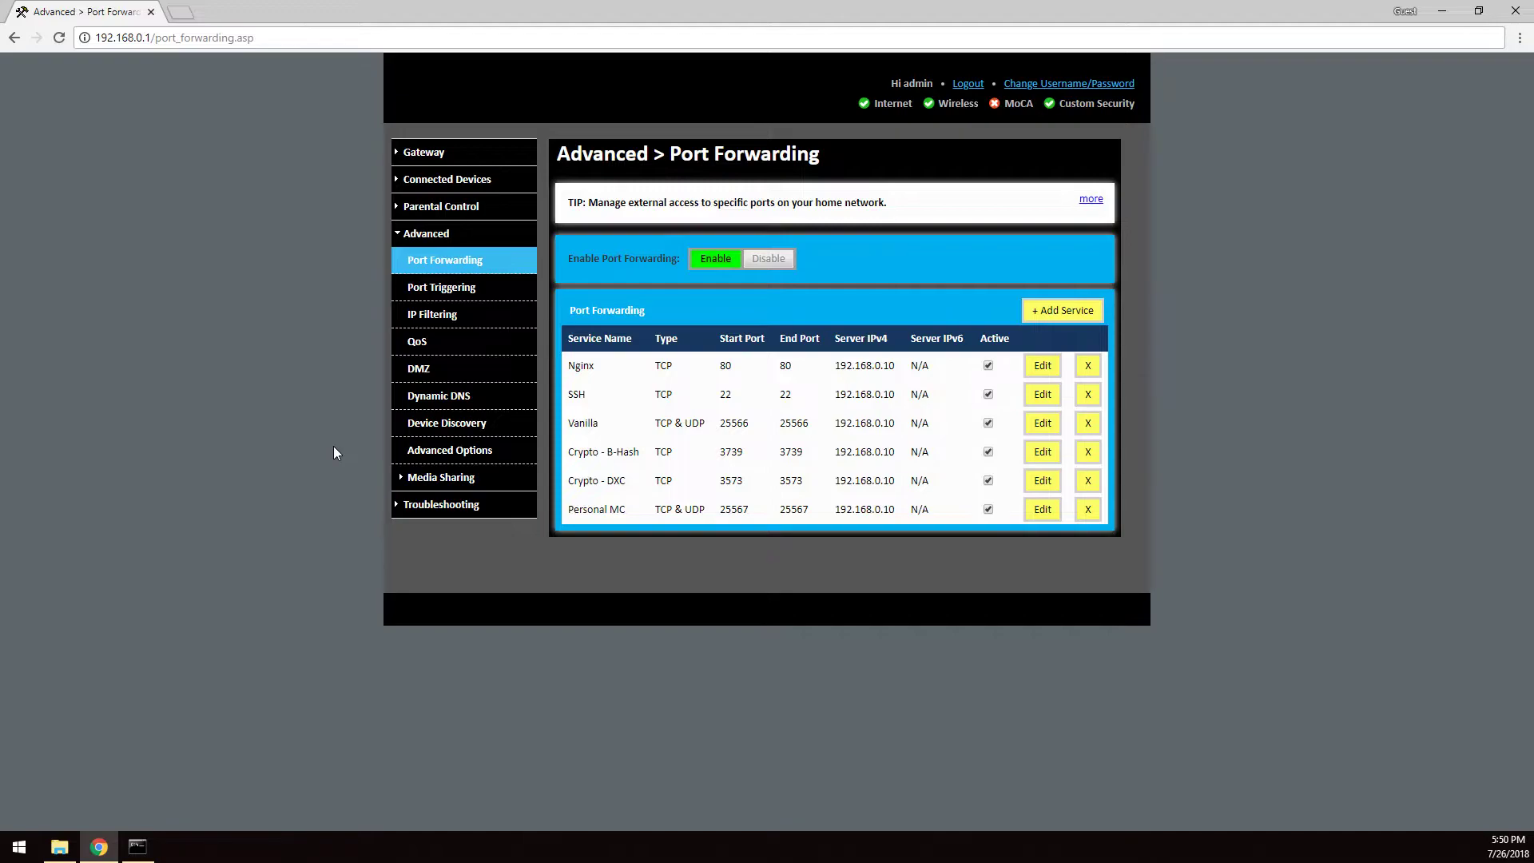
pyautogui.moveTo(409, 268)
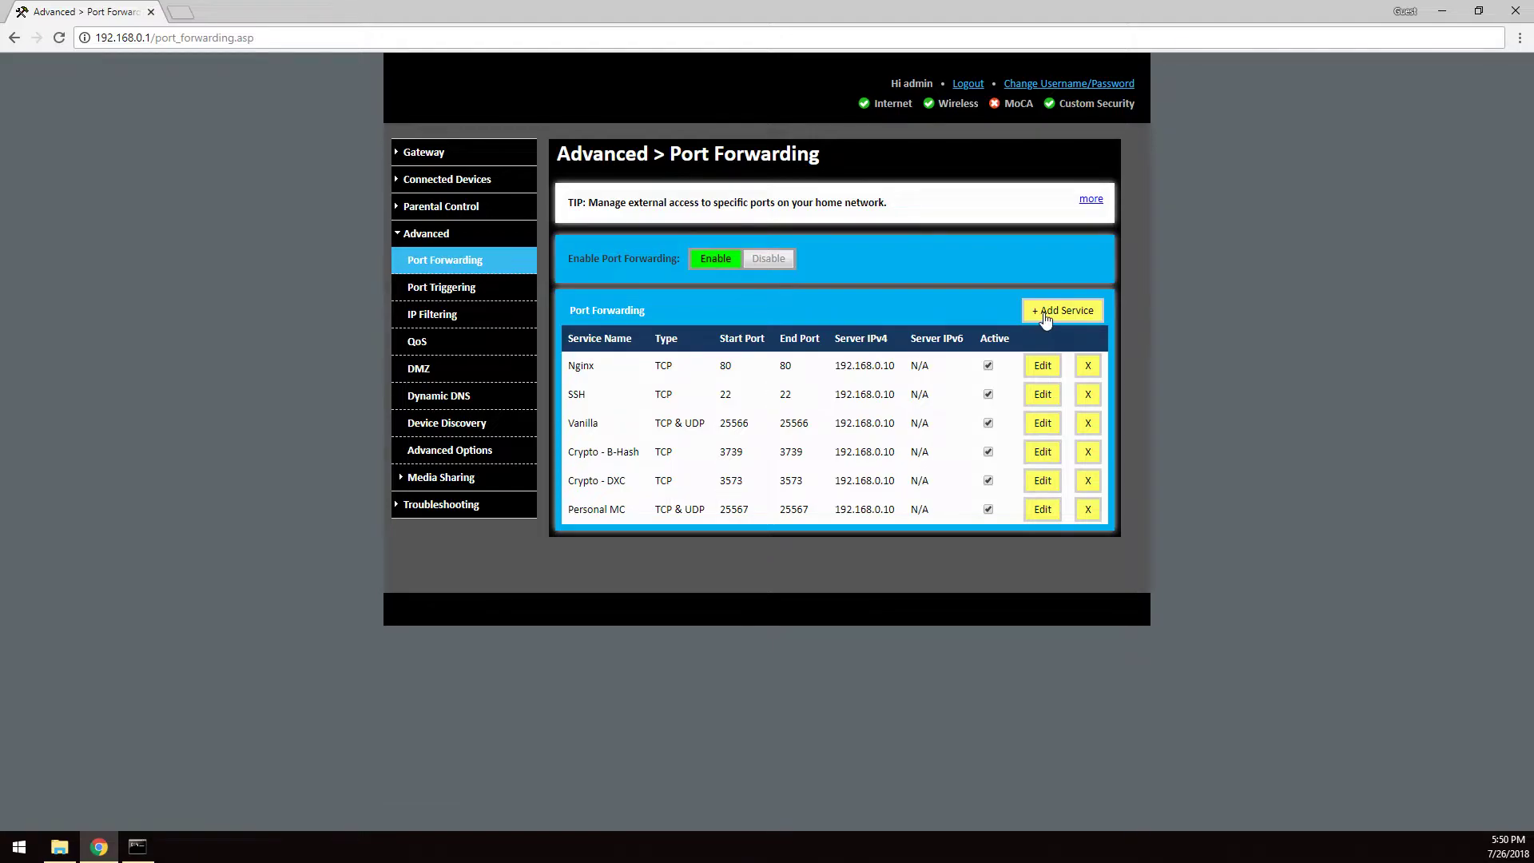
# Step: Start a new forwarding service named 1.13 with protocol TCP & UDP
pyautogui.click(1063, 310)
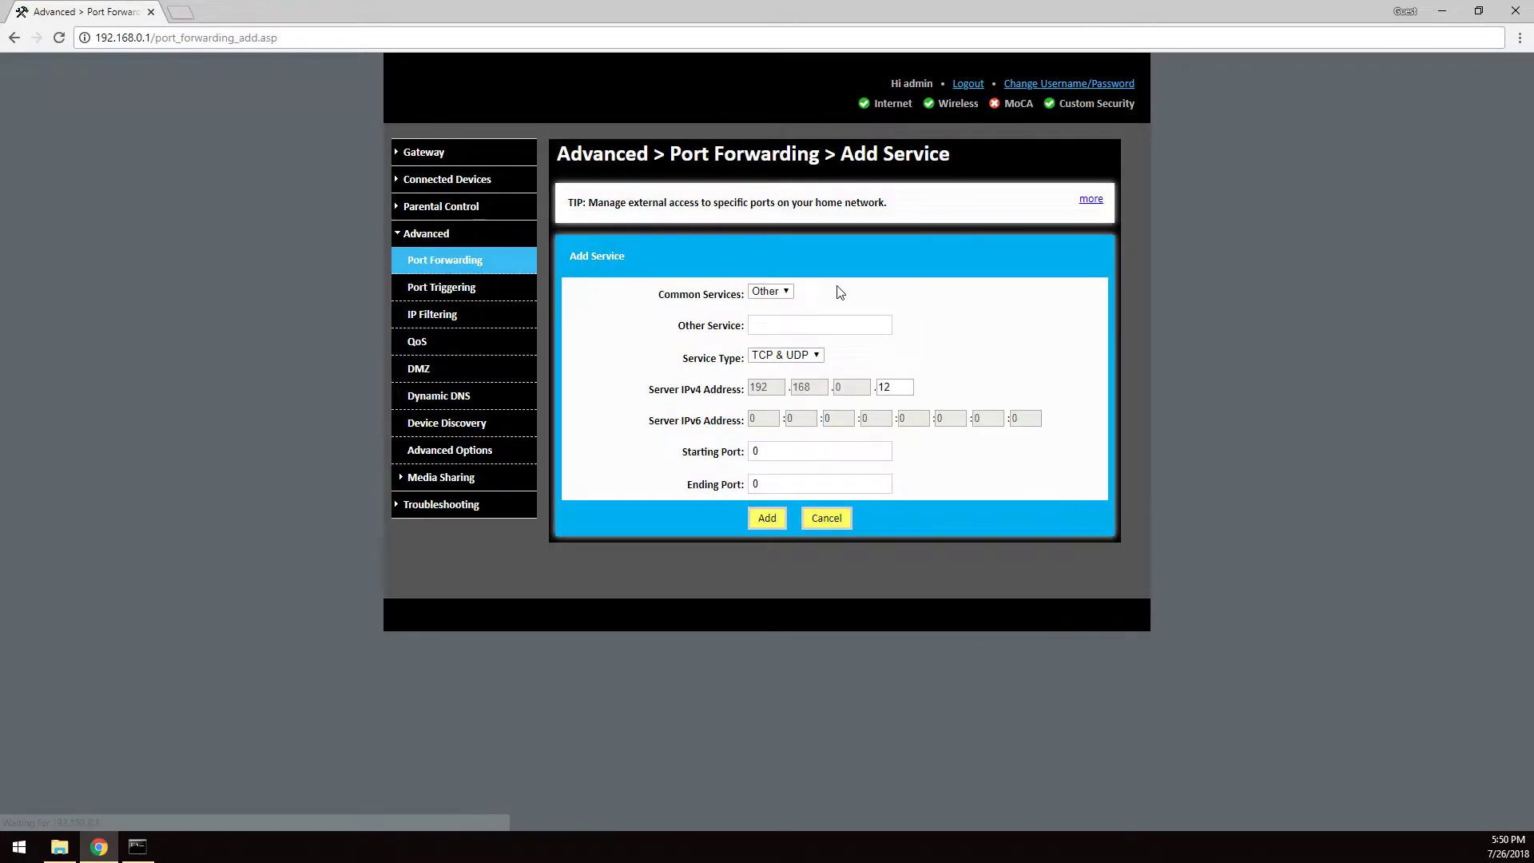
pyautogui.click(820, 326)
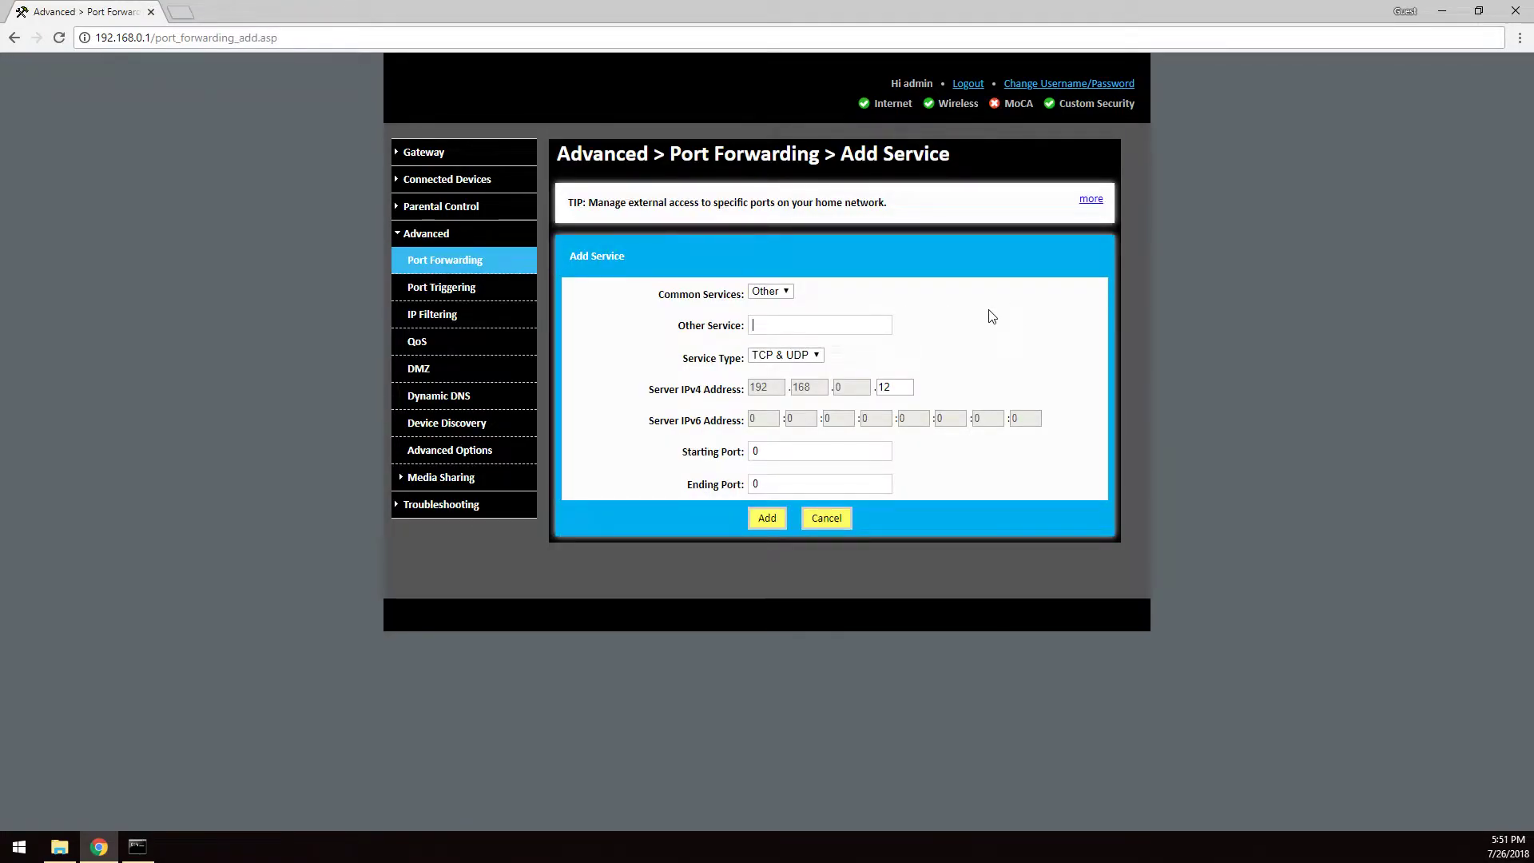
pyautogui.write('1.13')
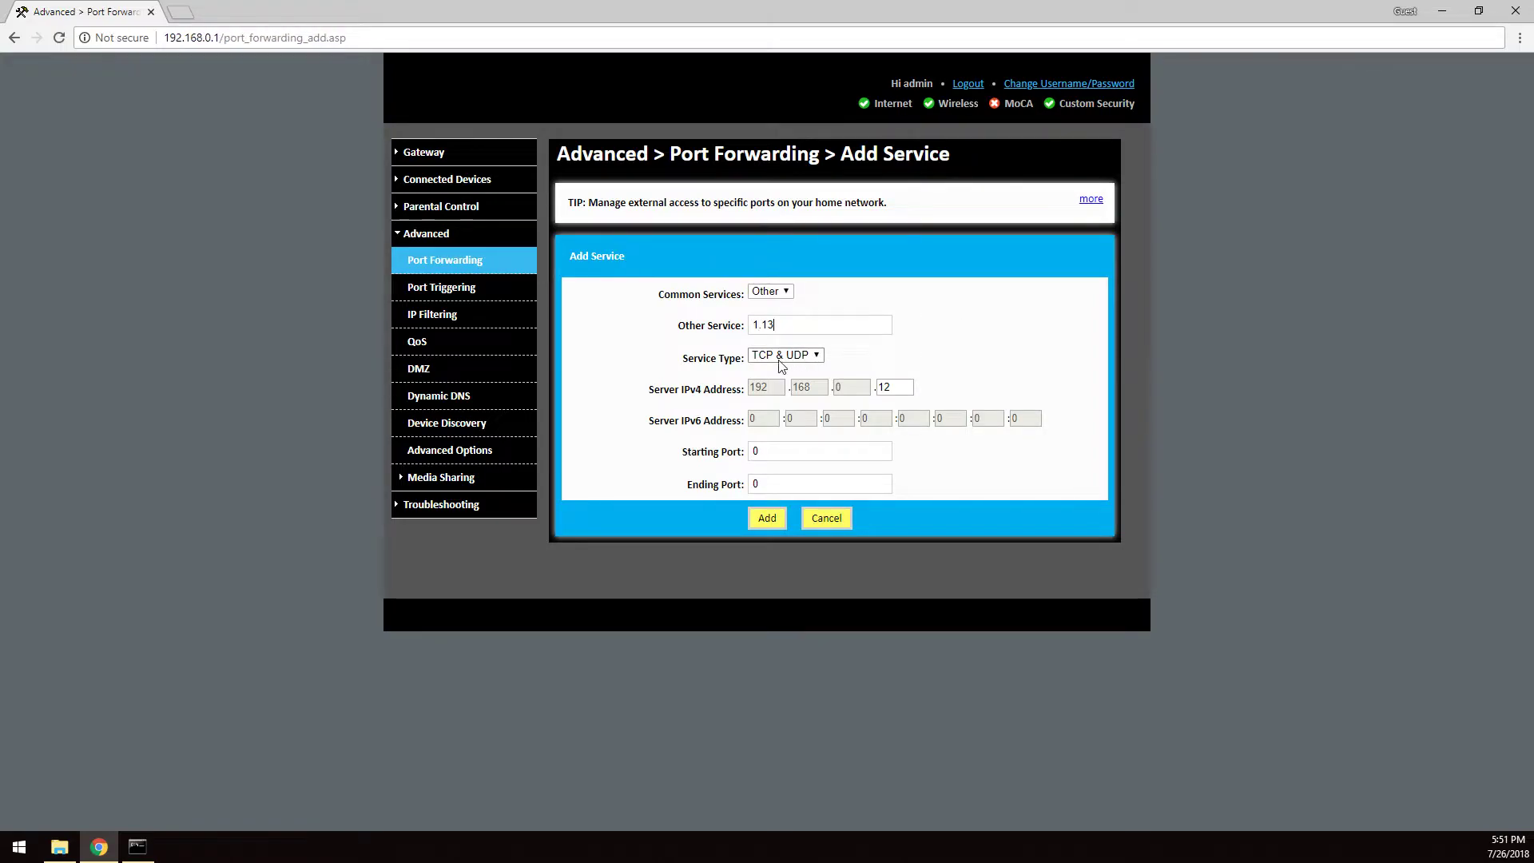
pyautogui.click(785, 354)
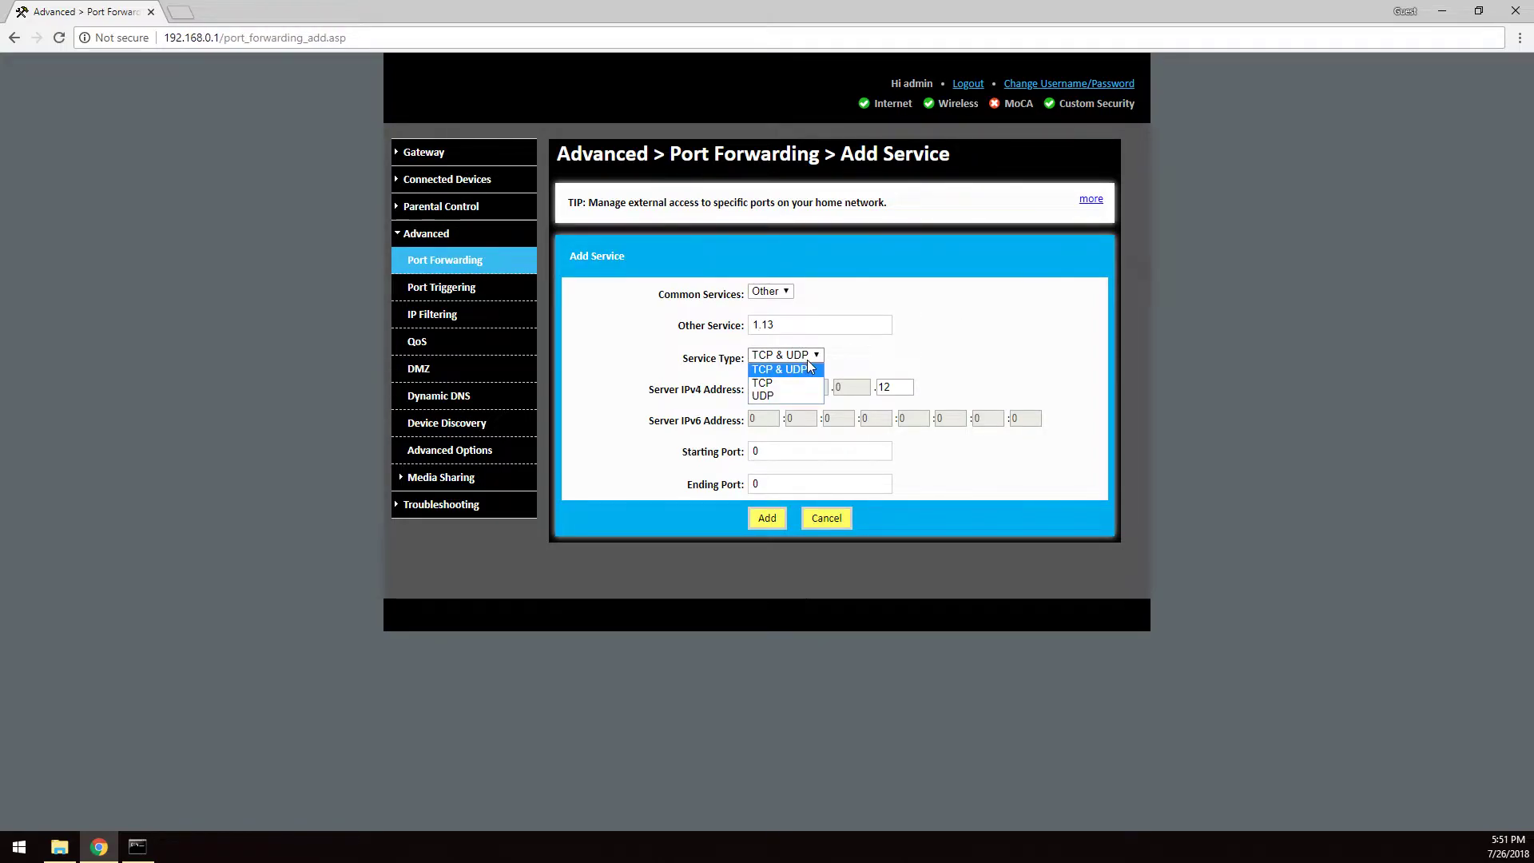
pyautogui.moveTo(783, 383)
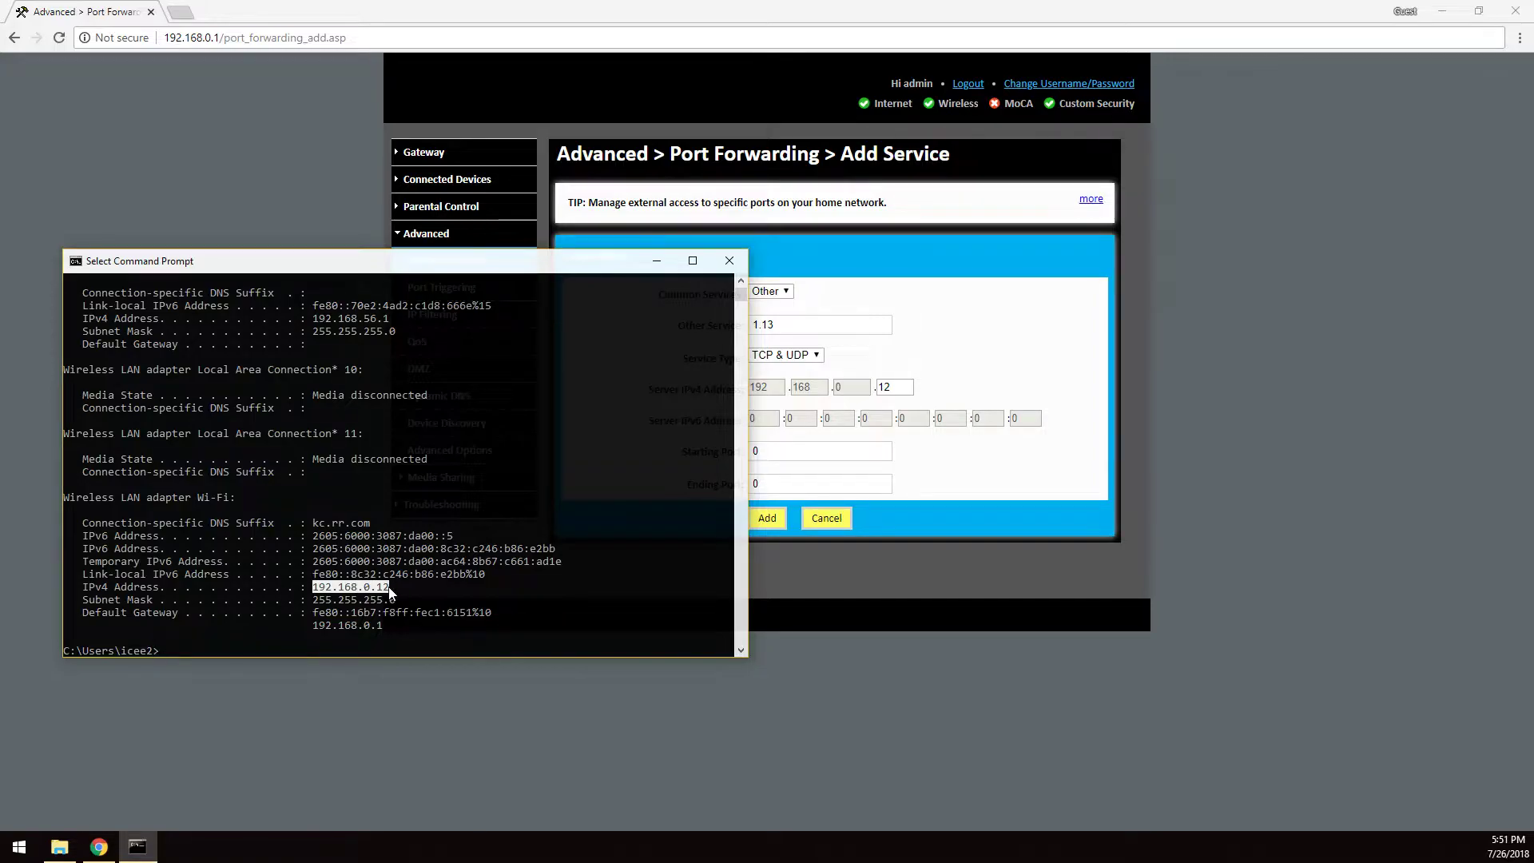
pyautogui.click(729, 260)
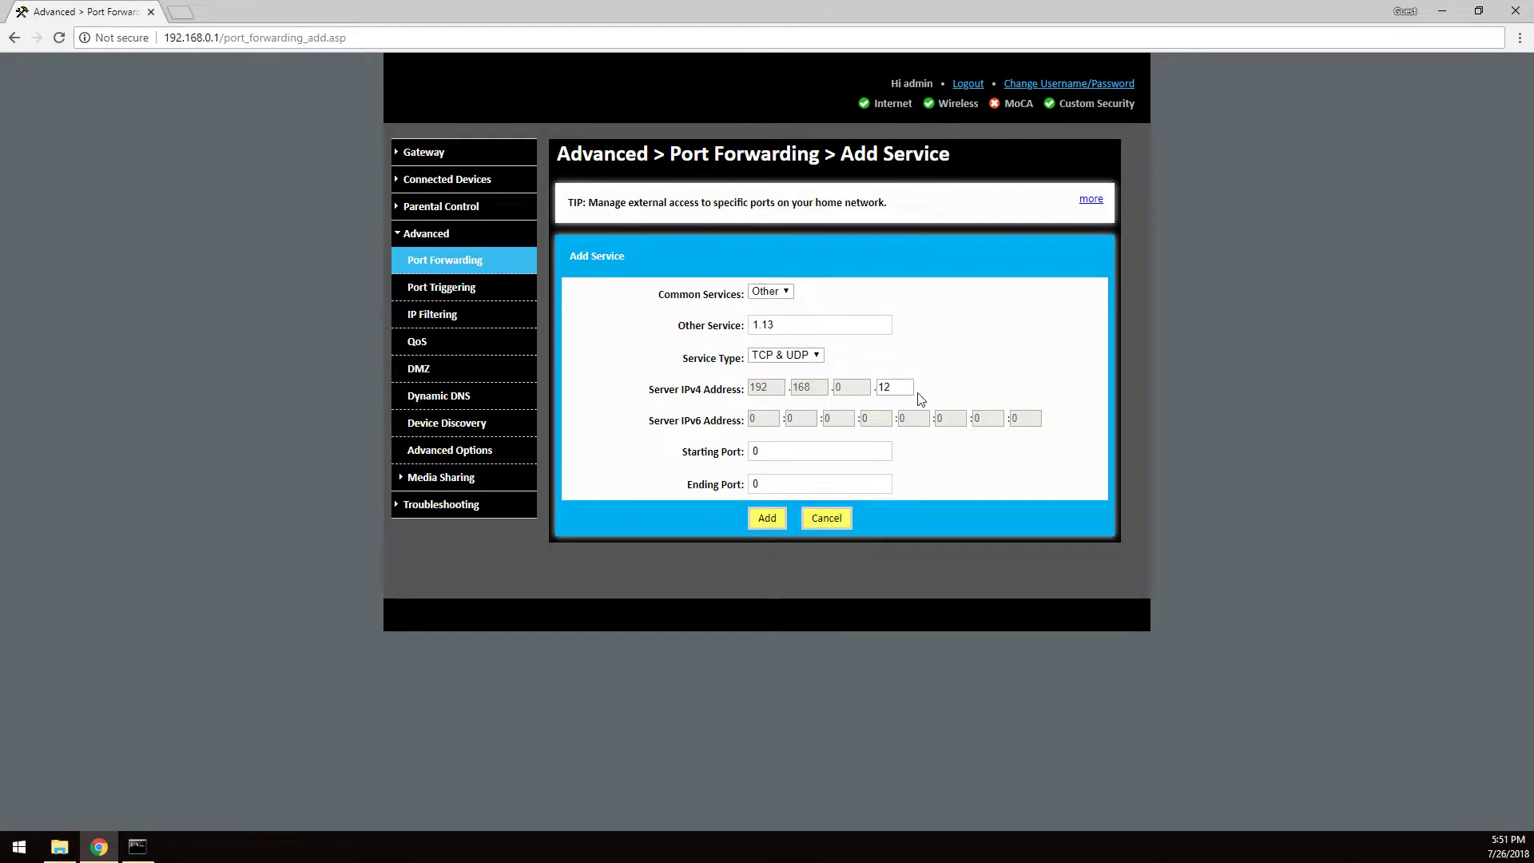
# Step: Set starting and ending port 25565 for 192.168.0.12 and add the rule
pyautogui.click(820, 451)
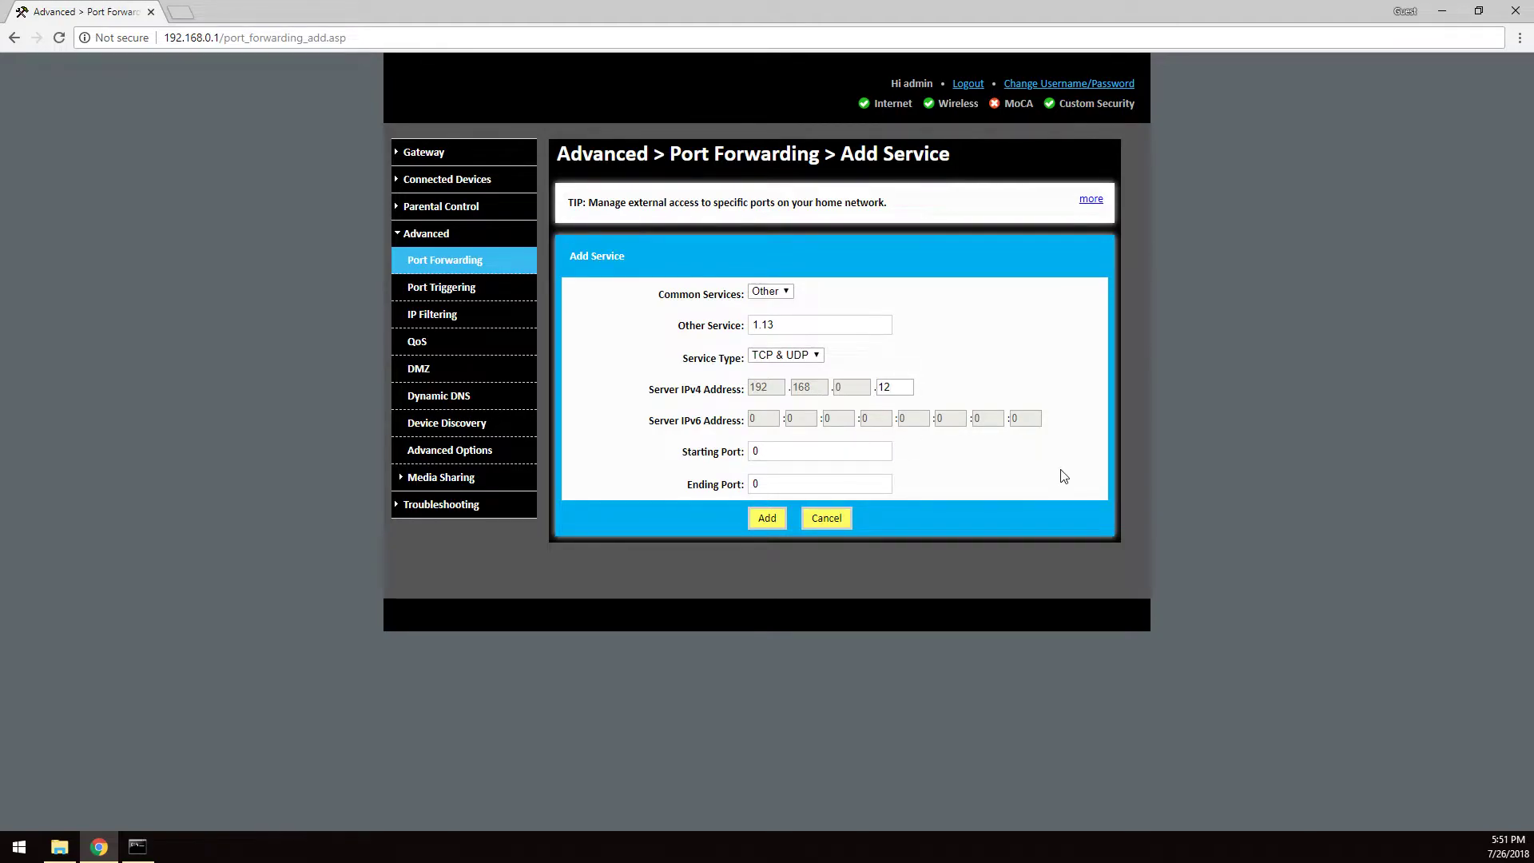
pyautogui.click(820, 451)
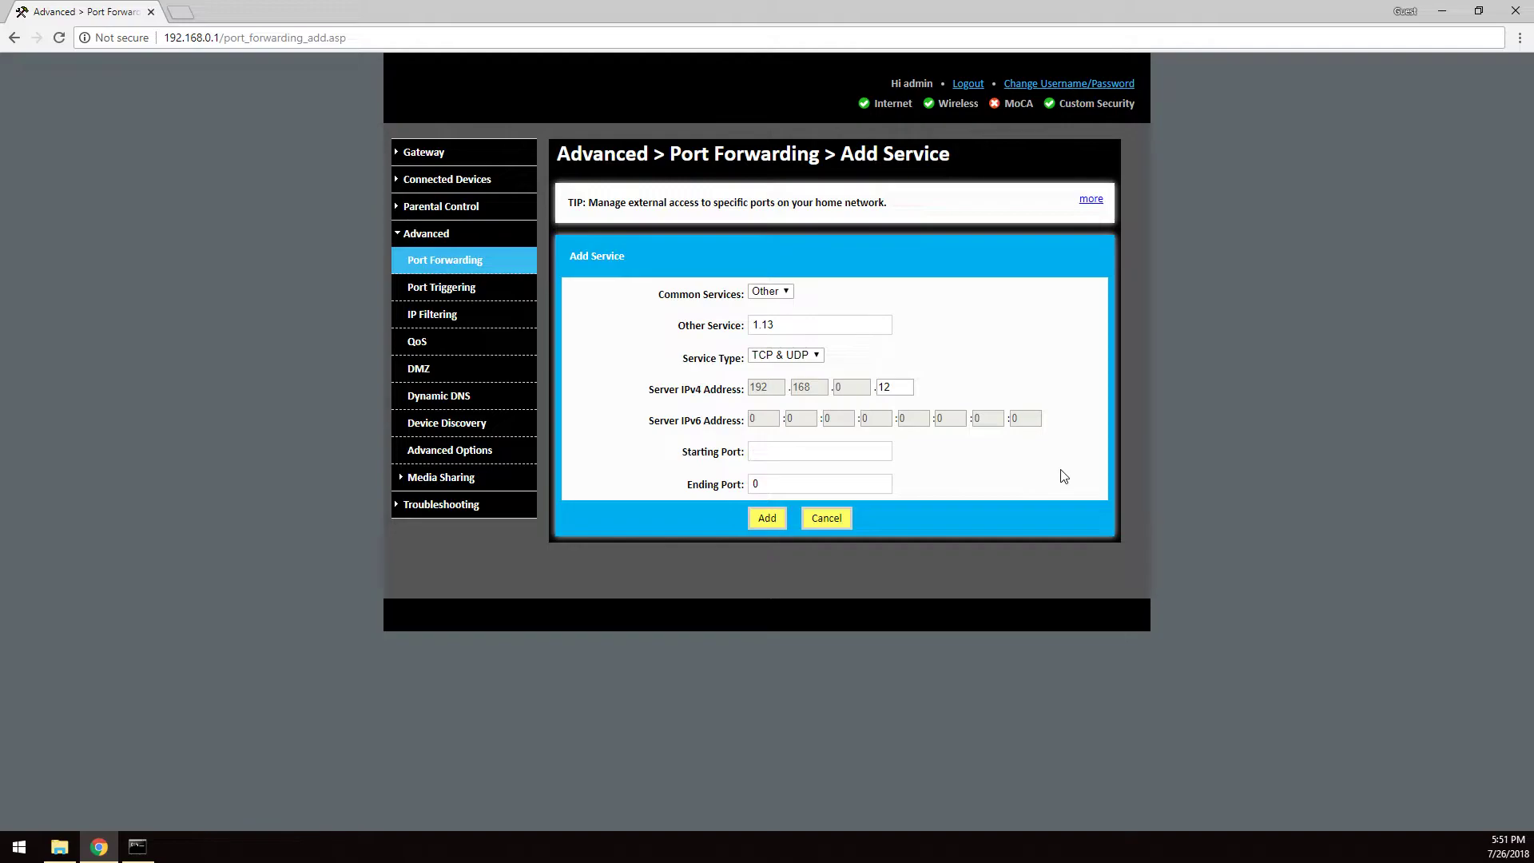
pyautogui.write('25565')
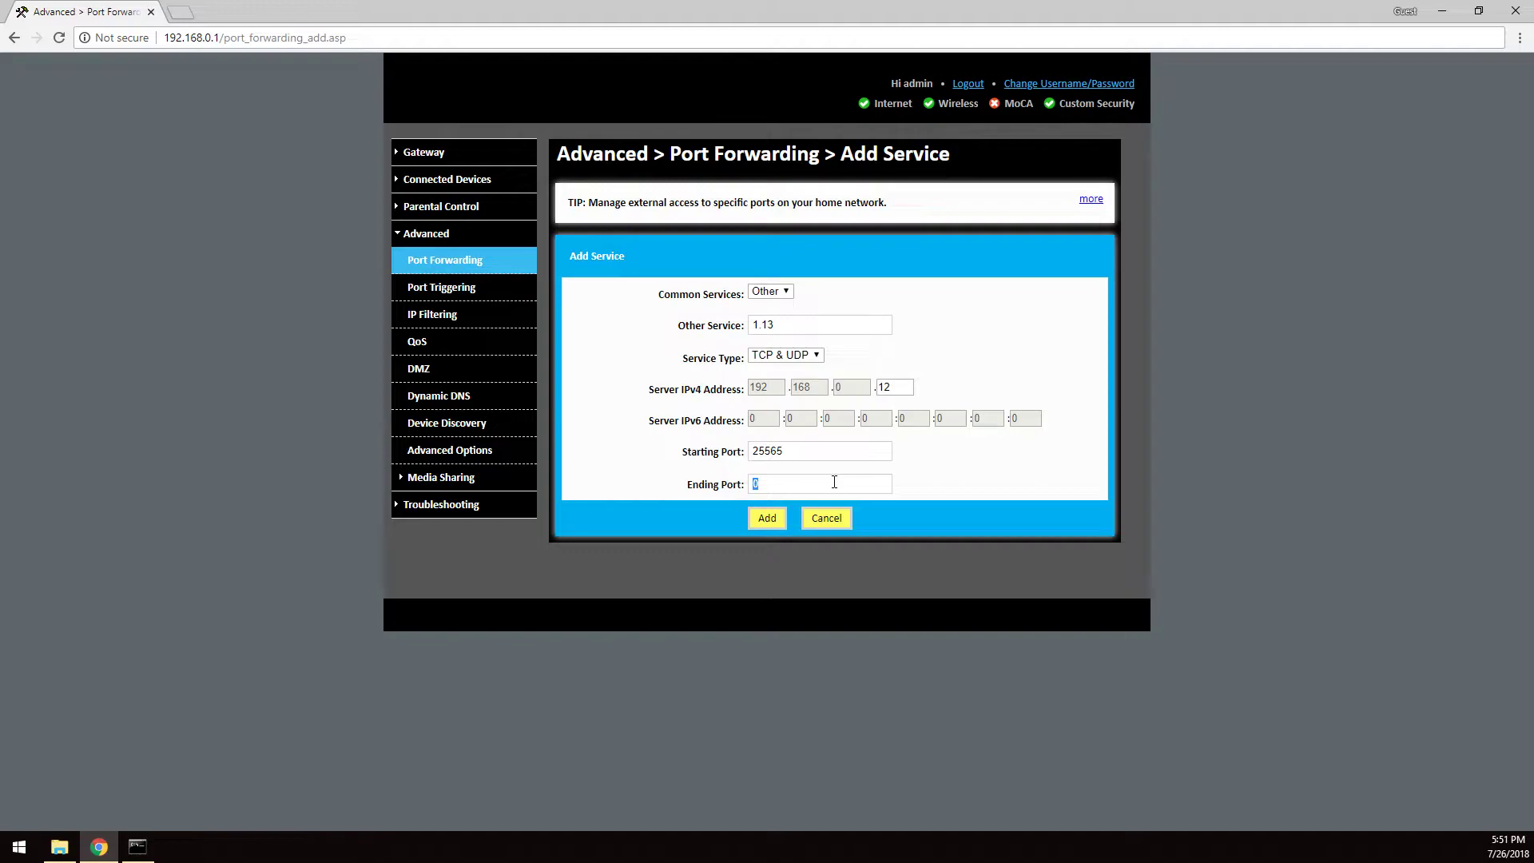
pyautogui.write('25565')
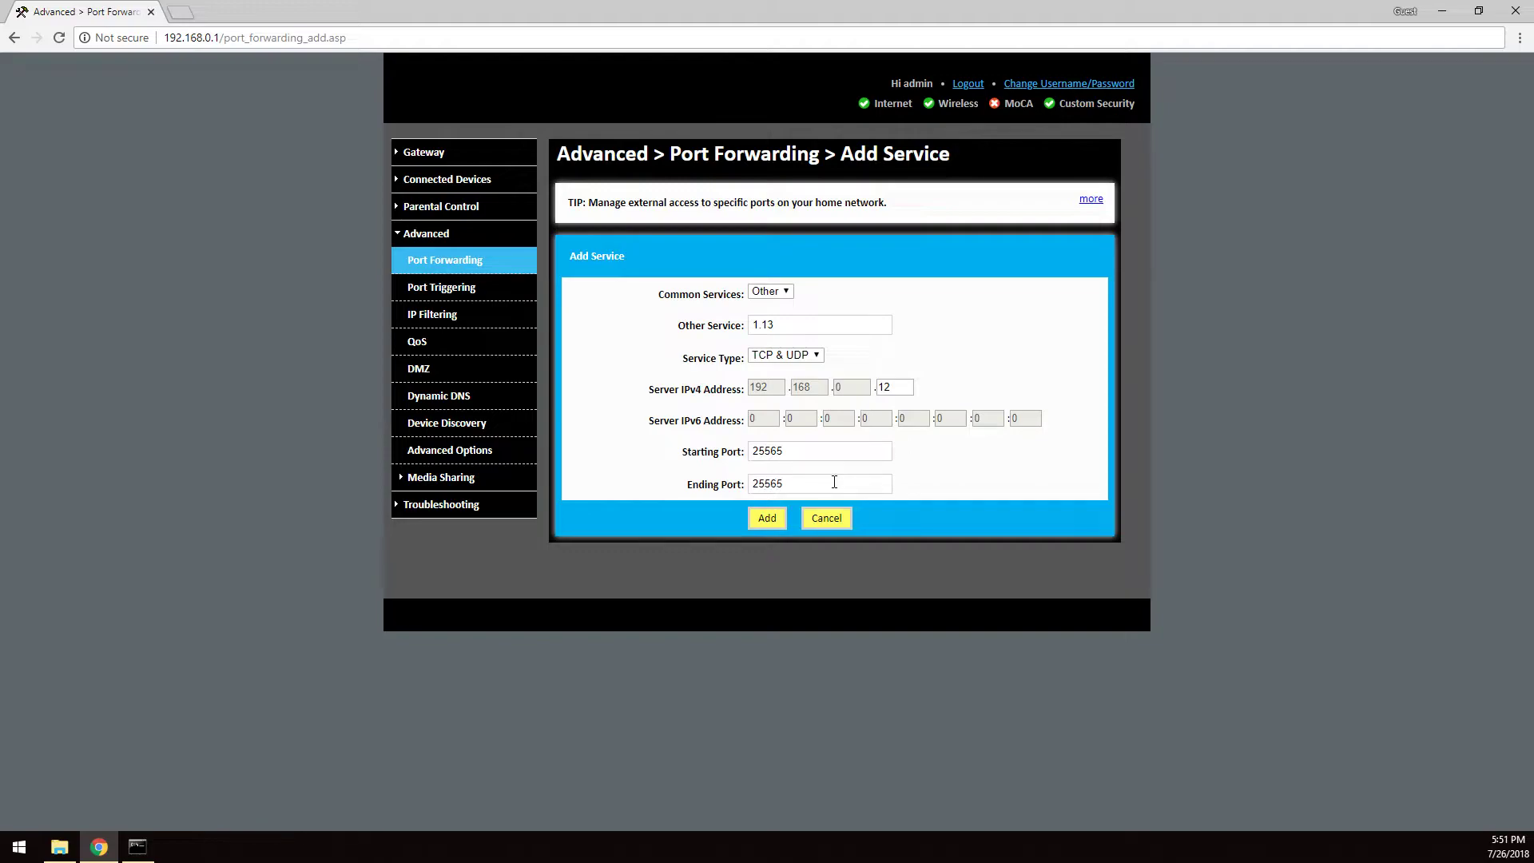
pyautogui.click(767, 518)
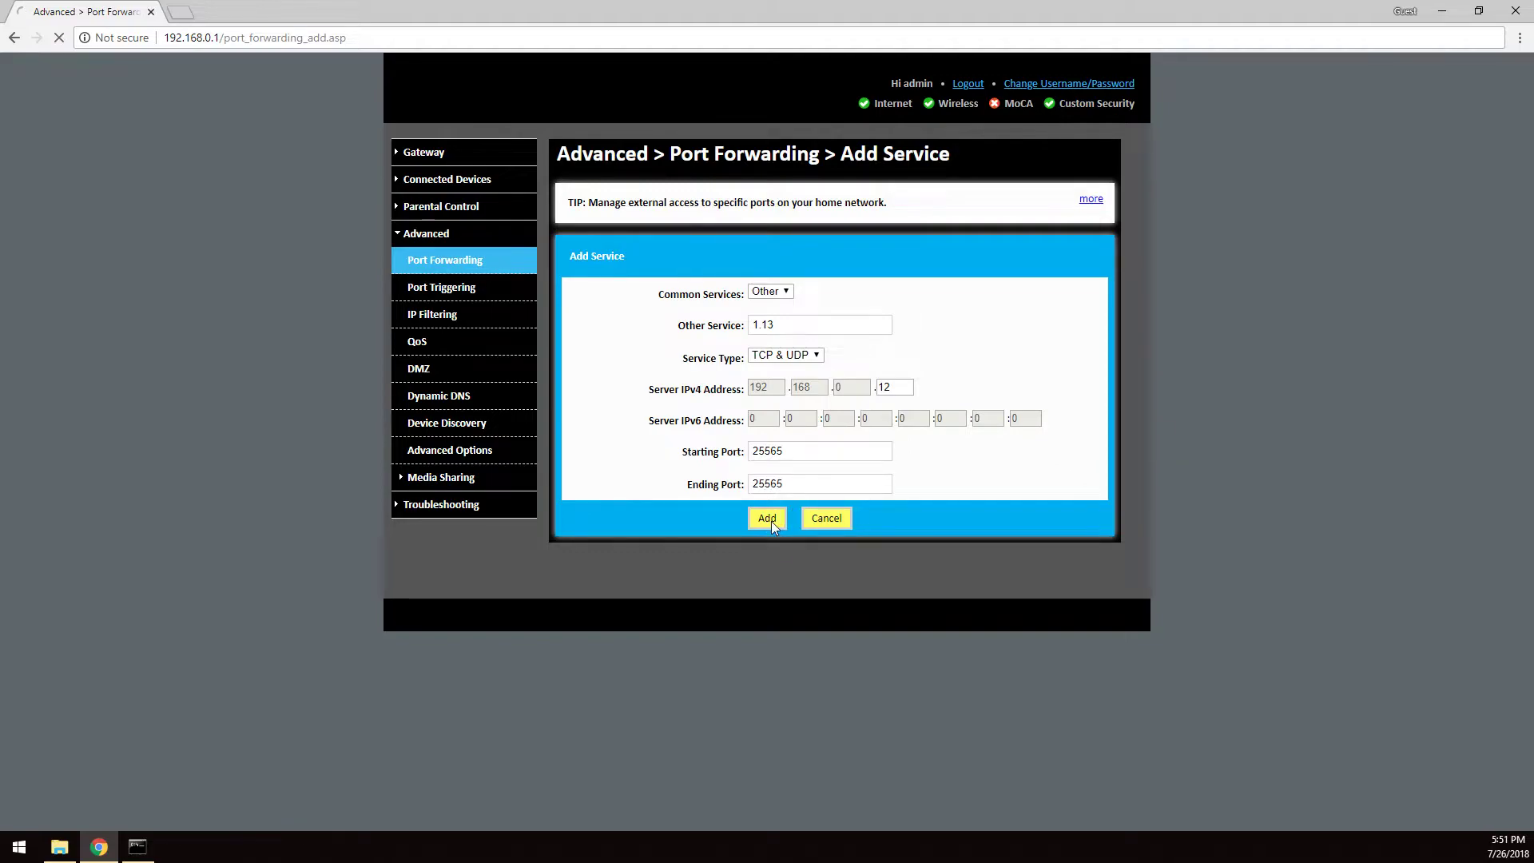
pyautogui.click(767, 518)
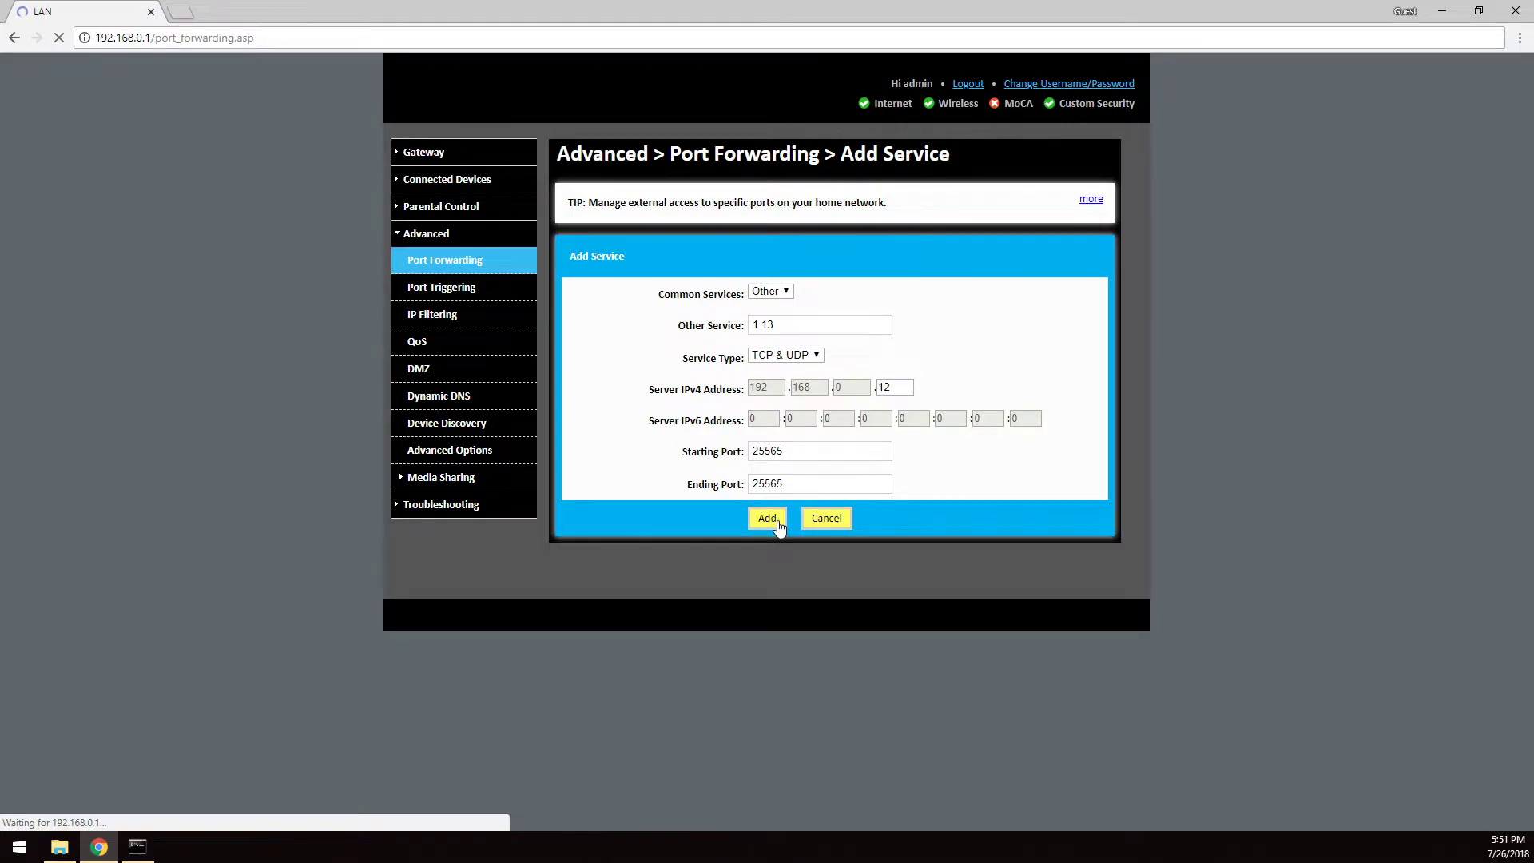
# Step: Confirm the 1.13 rule for port 25565 in the forwarding table and return to Command Prompt and BuildTools
pyautogui.click(767, 518)
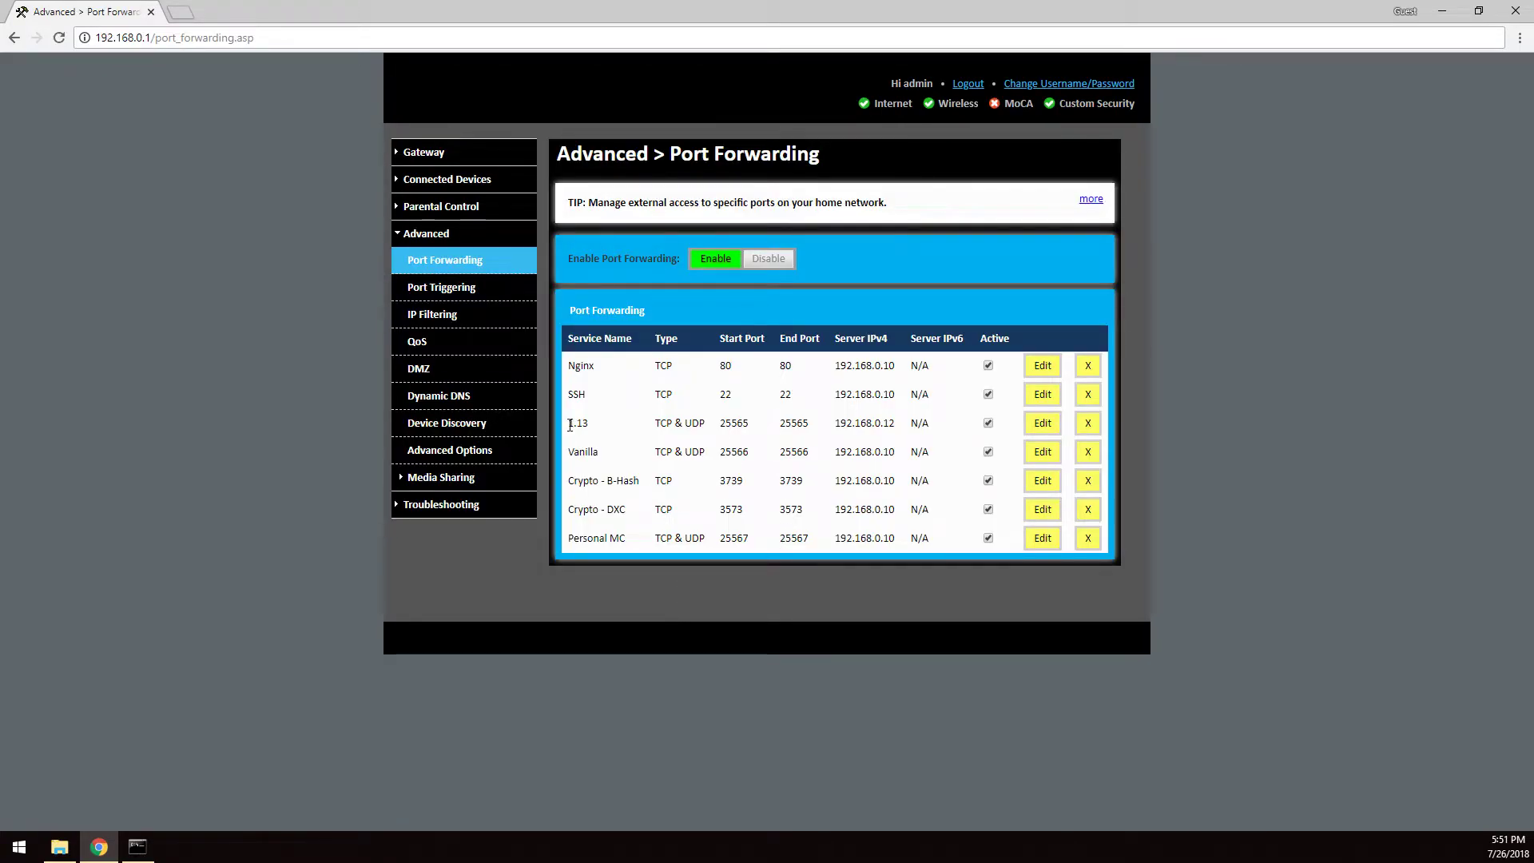
pyautogui.doubleClick(577, 422)
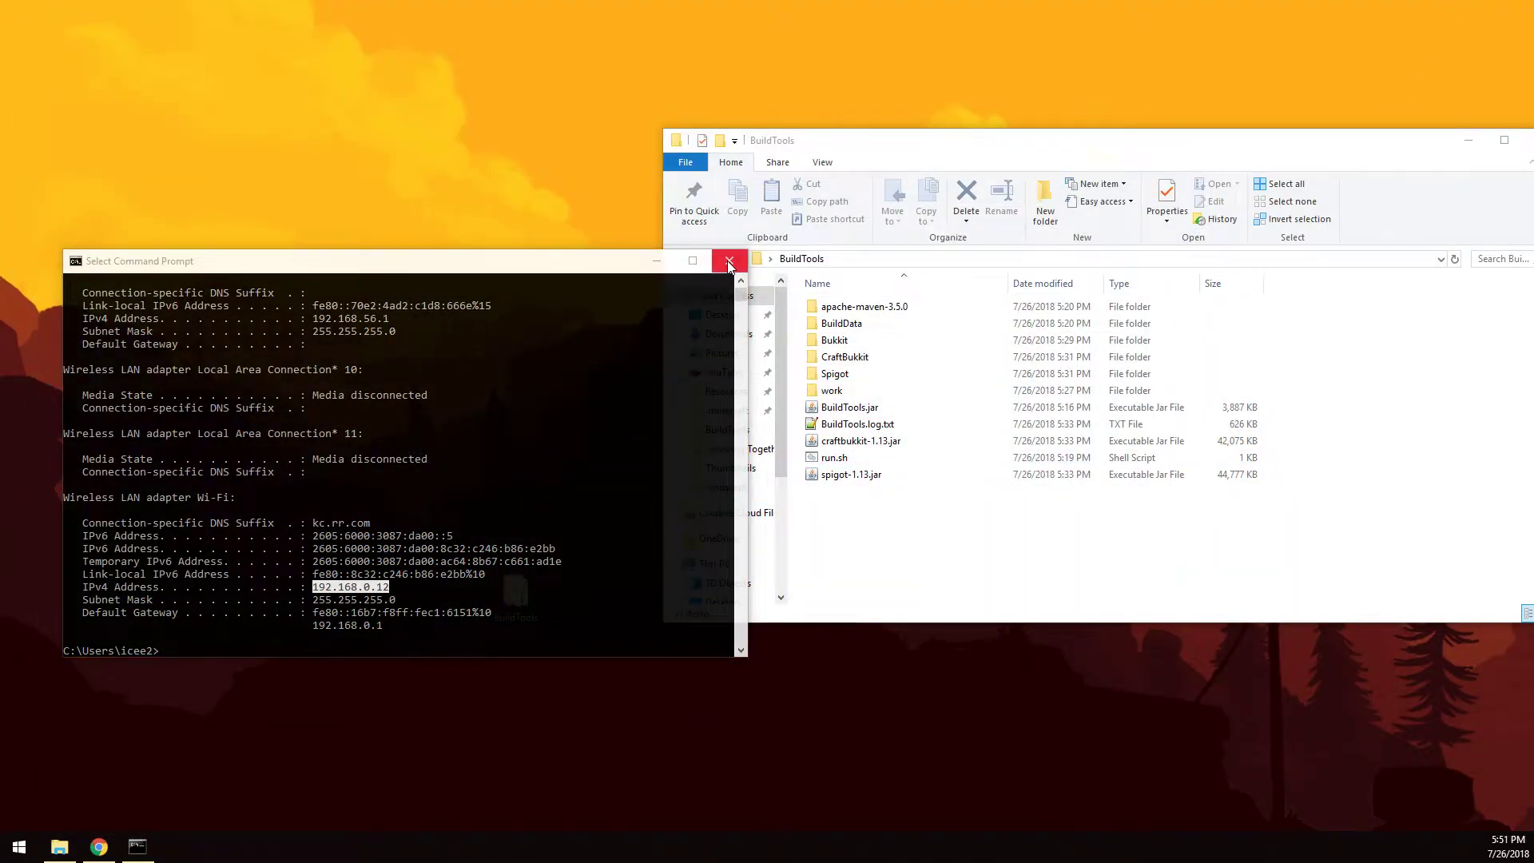
# Step: Close Command Prompt, create a desktop folder named 1.13 and open it
pyautogui.click(729, 259)
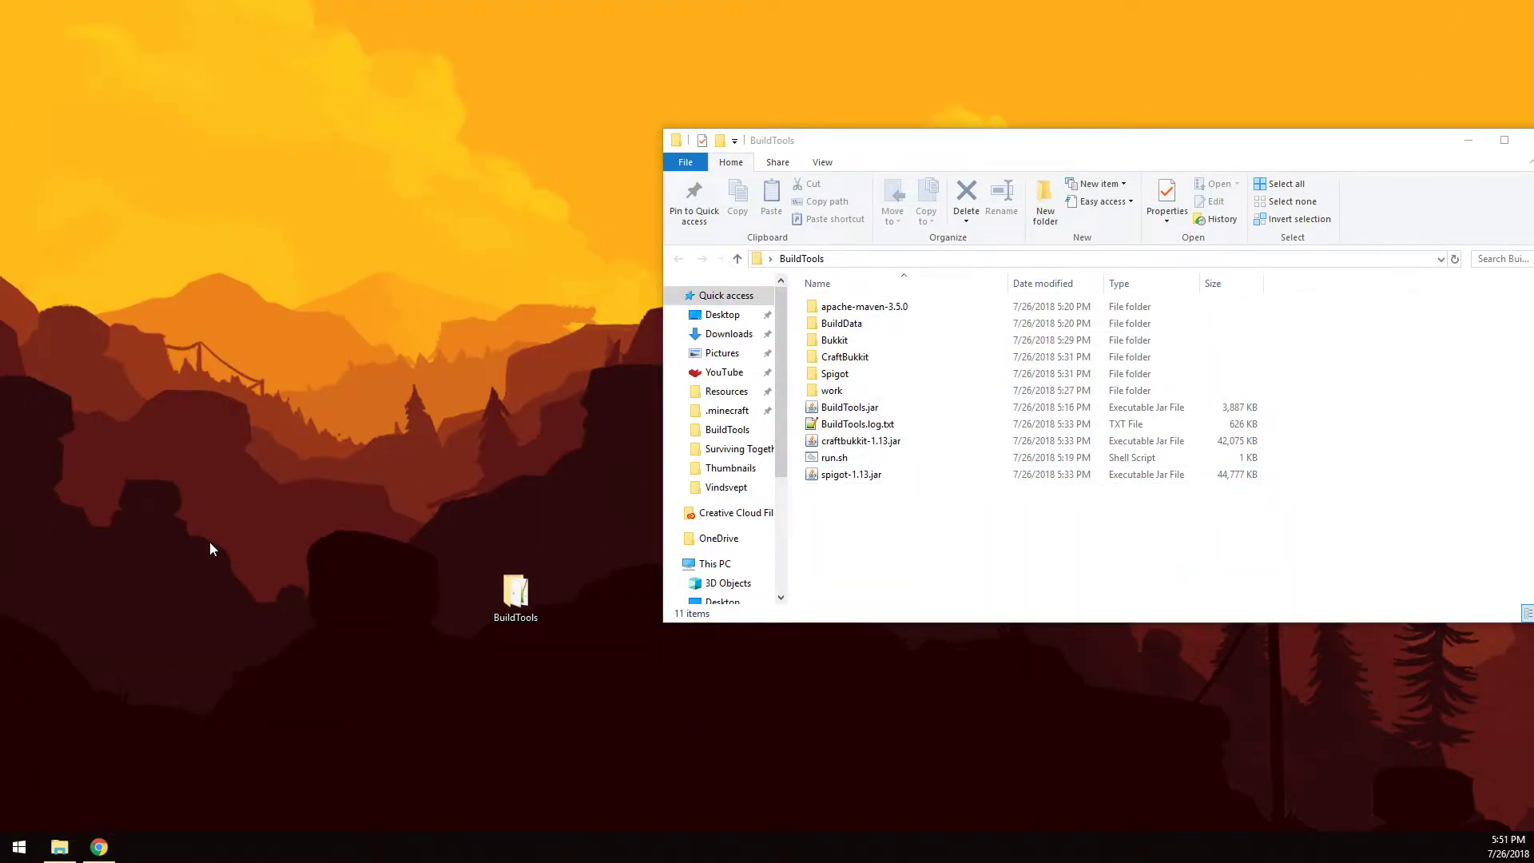
pyautogui.rightClick(212, 550)
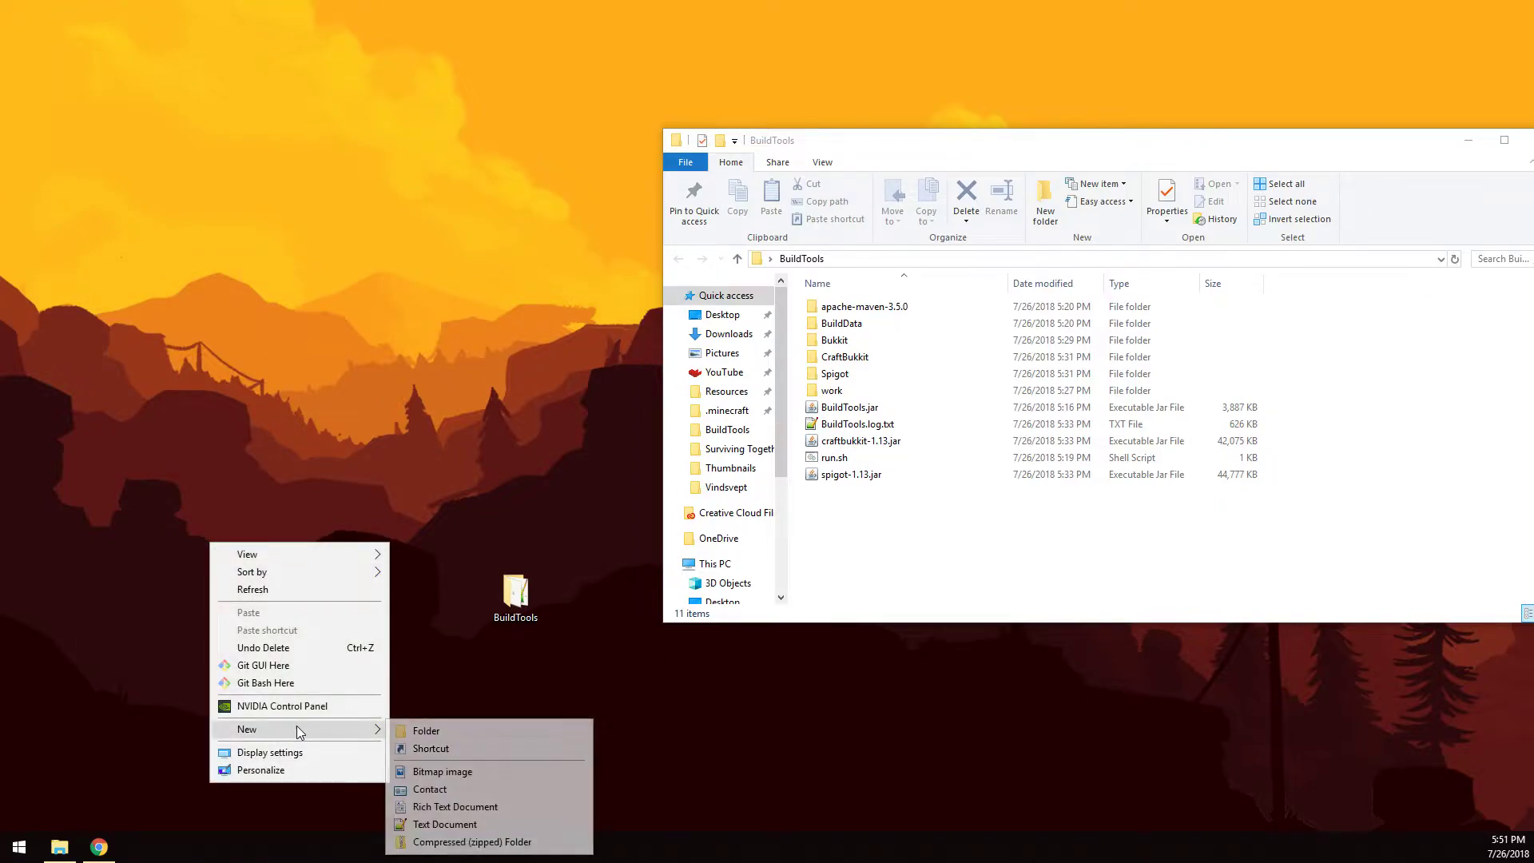
pyautogui.click(427, 731)
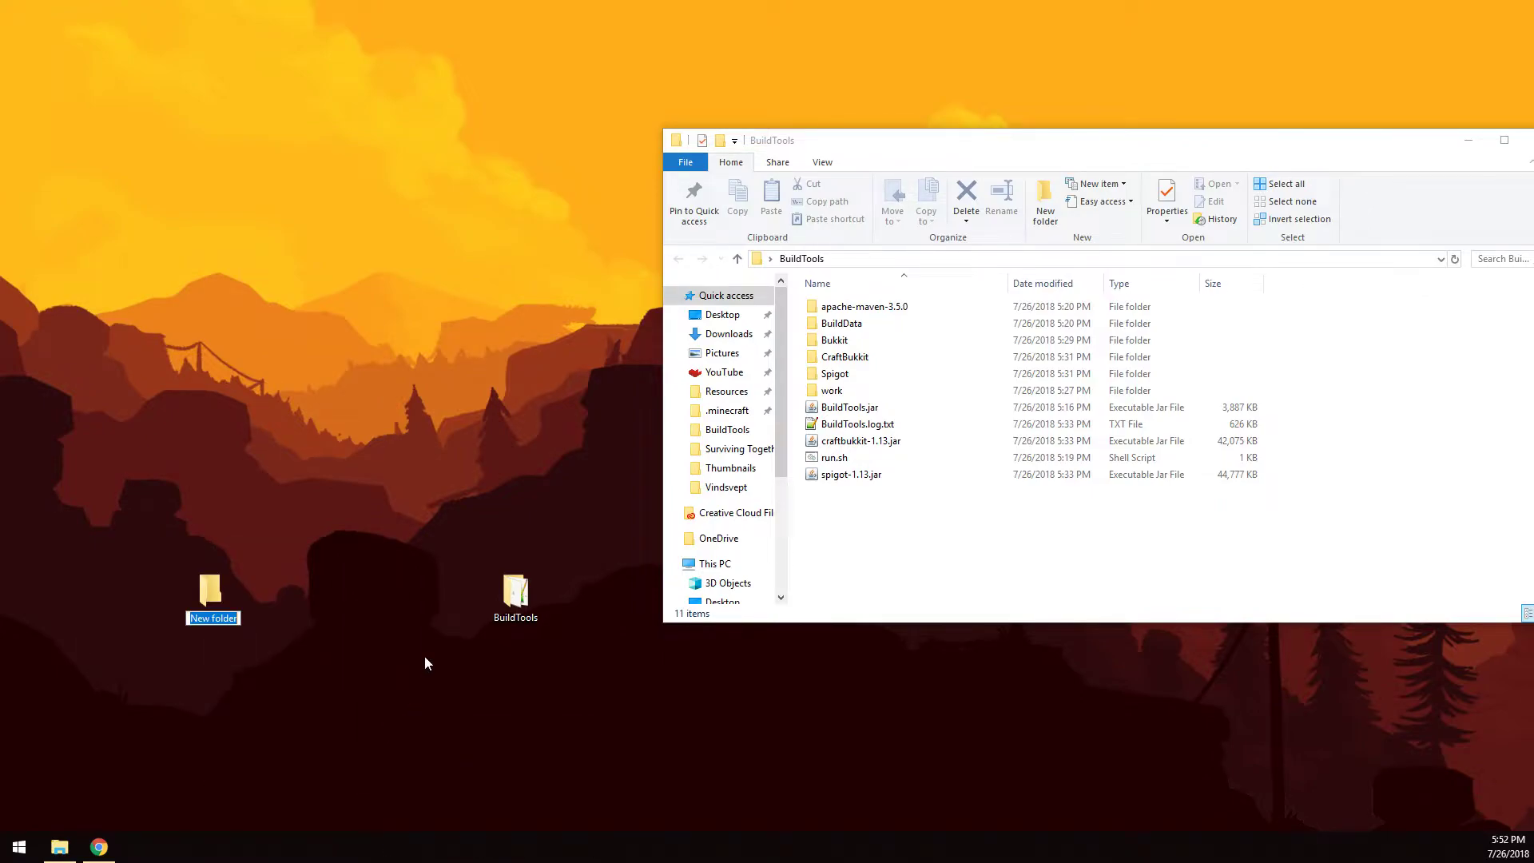
pyautogui.write('1.13')
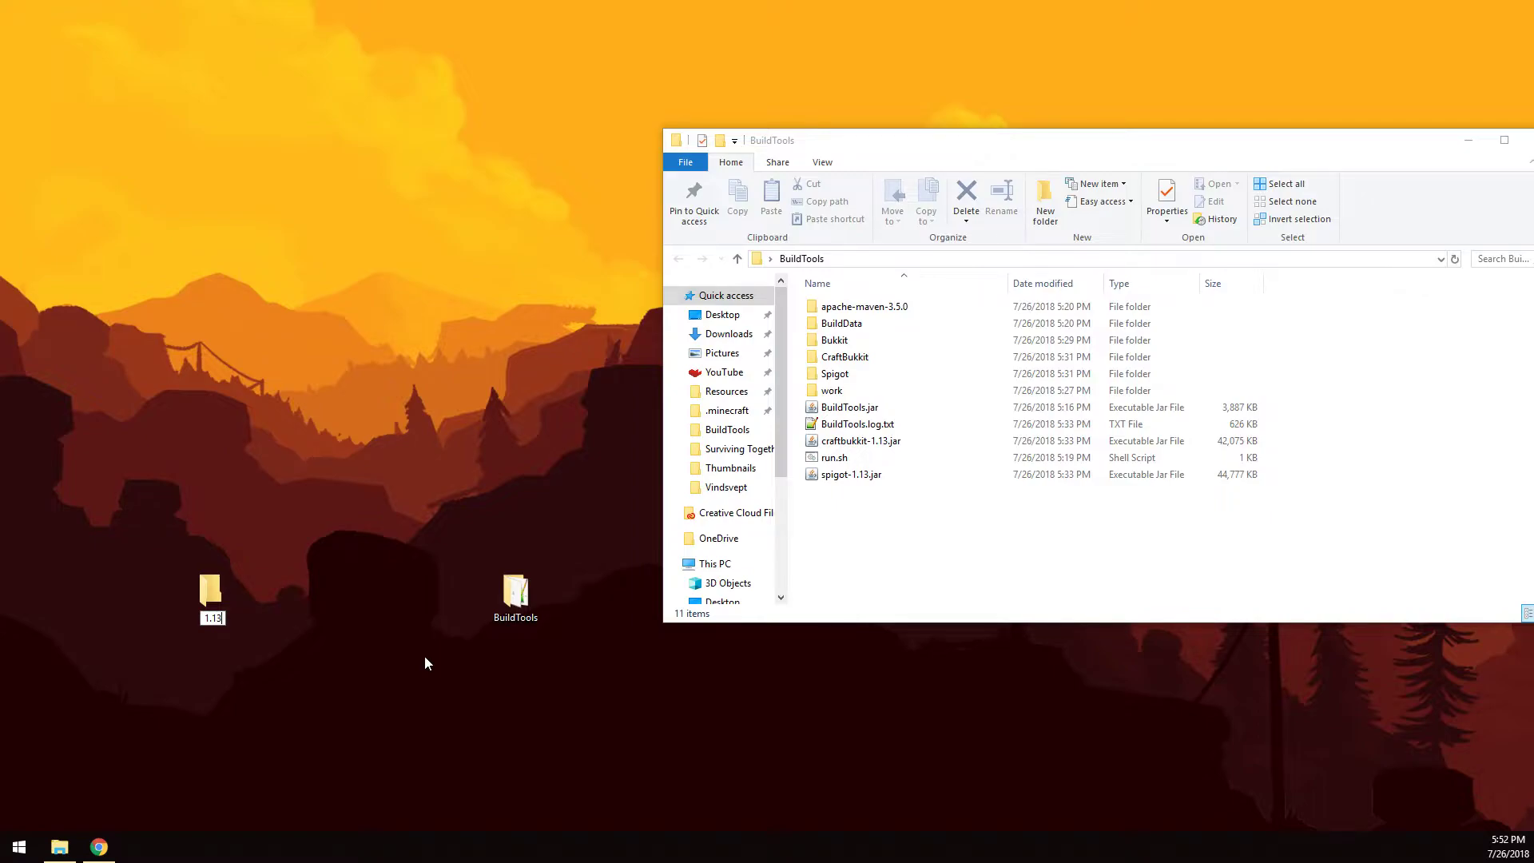
pyautogui.doubleClick(211, 592)
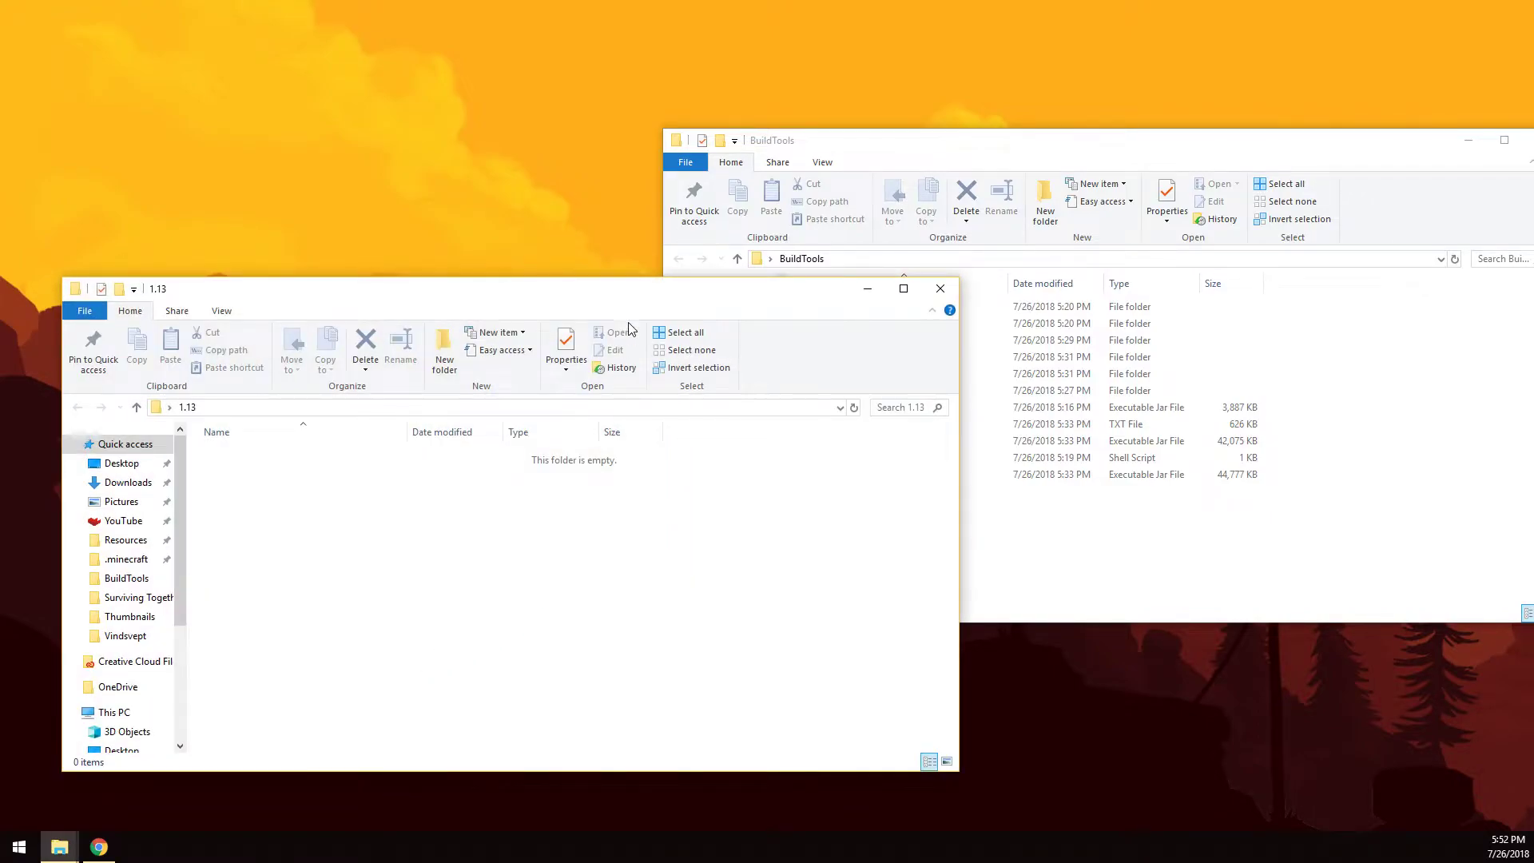
# Step: Move the Spigot jar into 1.13 as spigot.jar and create an empty run.bat batch file
pyautogui.moveTo(157, 288); pyautogui.dragTo(241, 534)
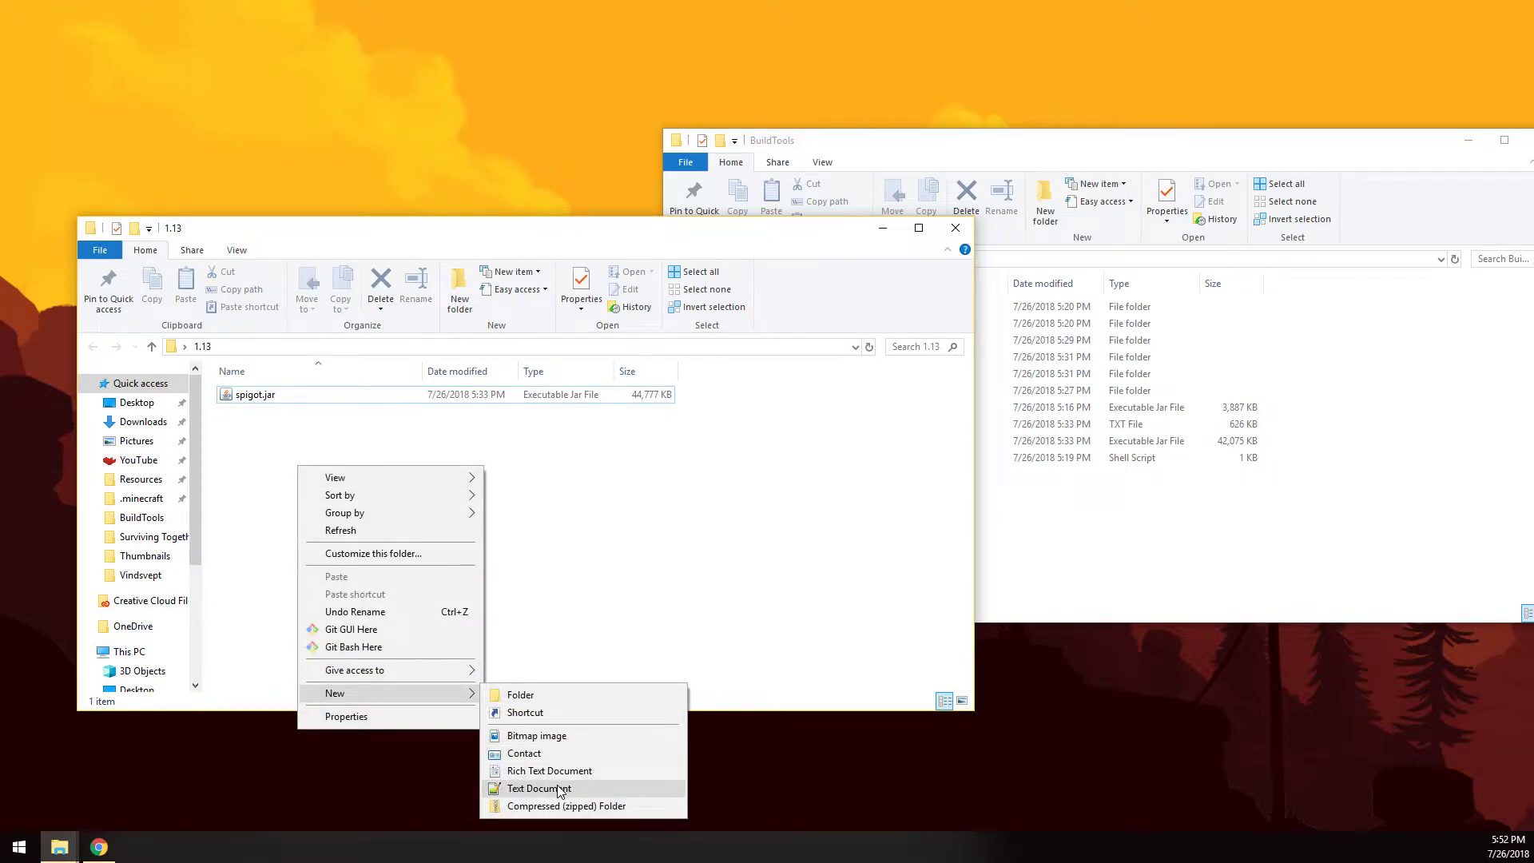
pyautogui.click(540, 788)
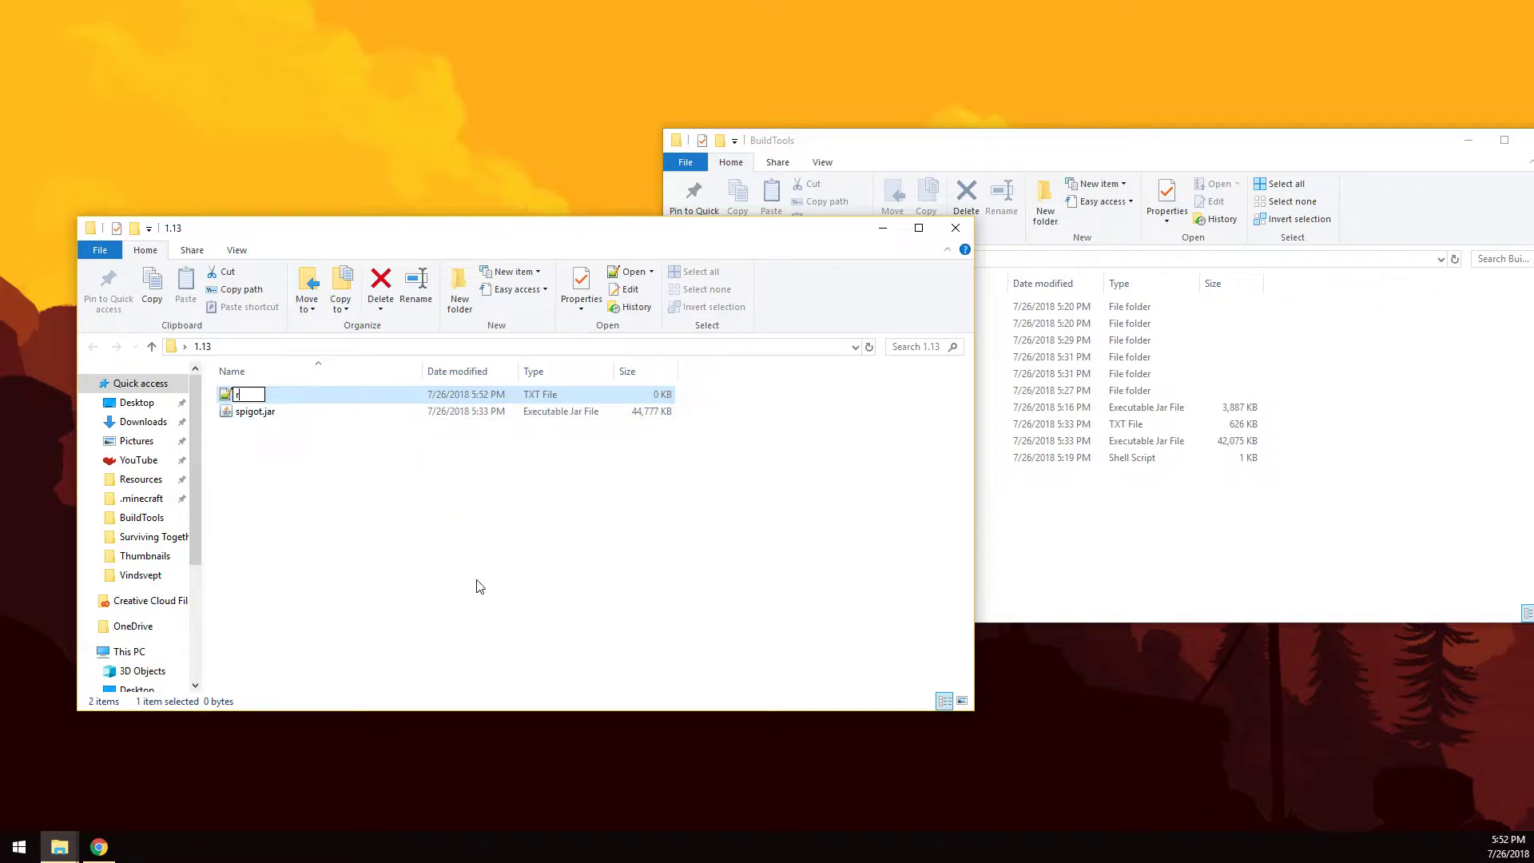
pyautogui.write('run.bat')
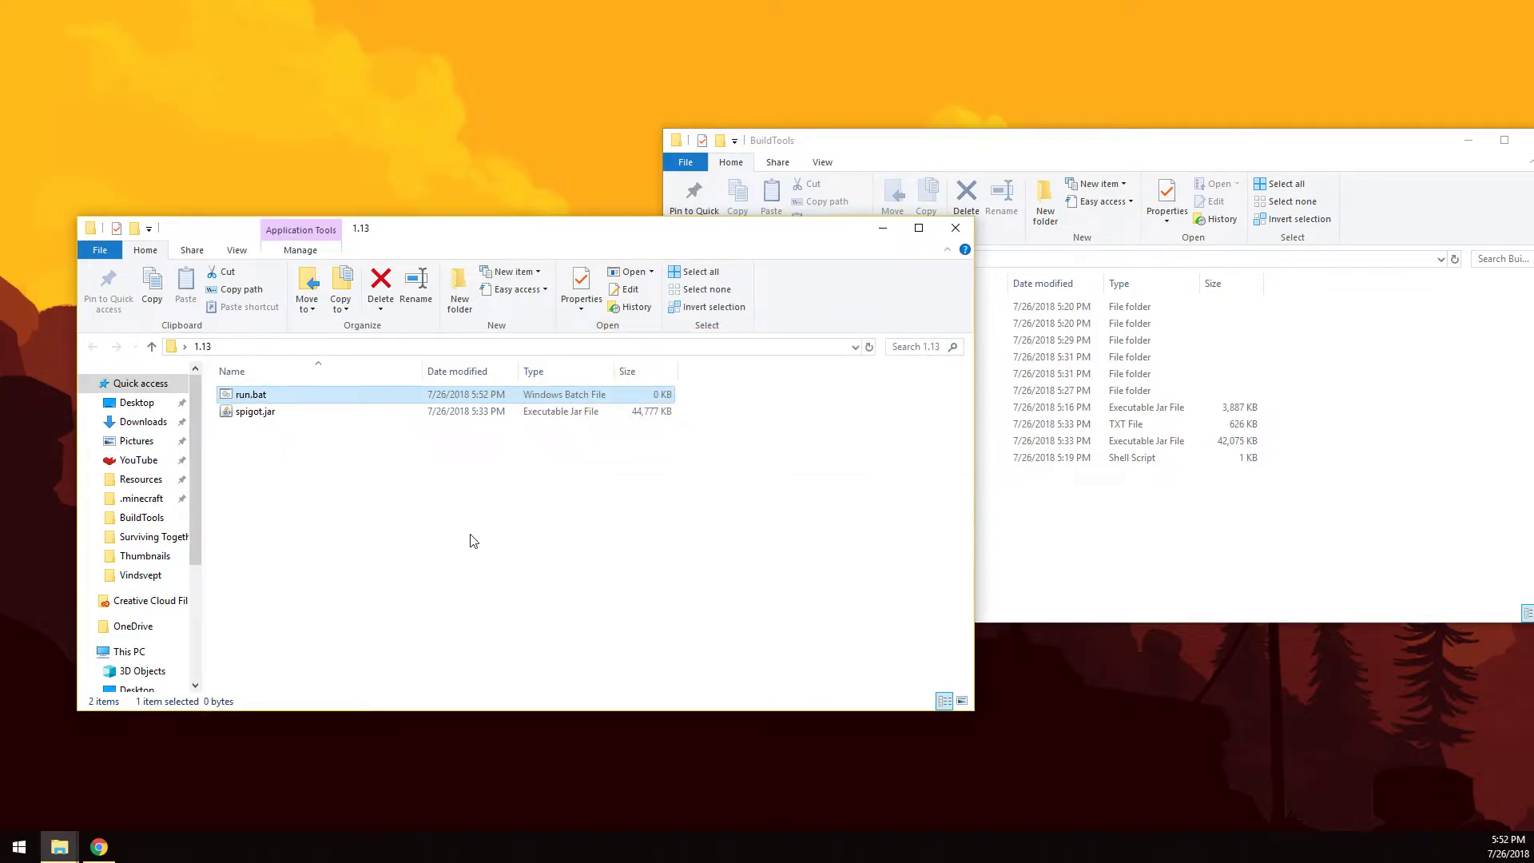
pyautogui.click(473, 537)
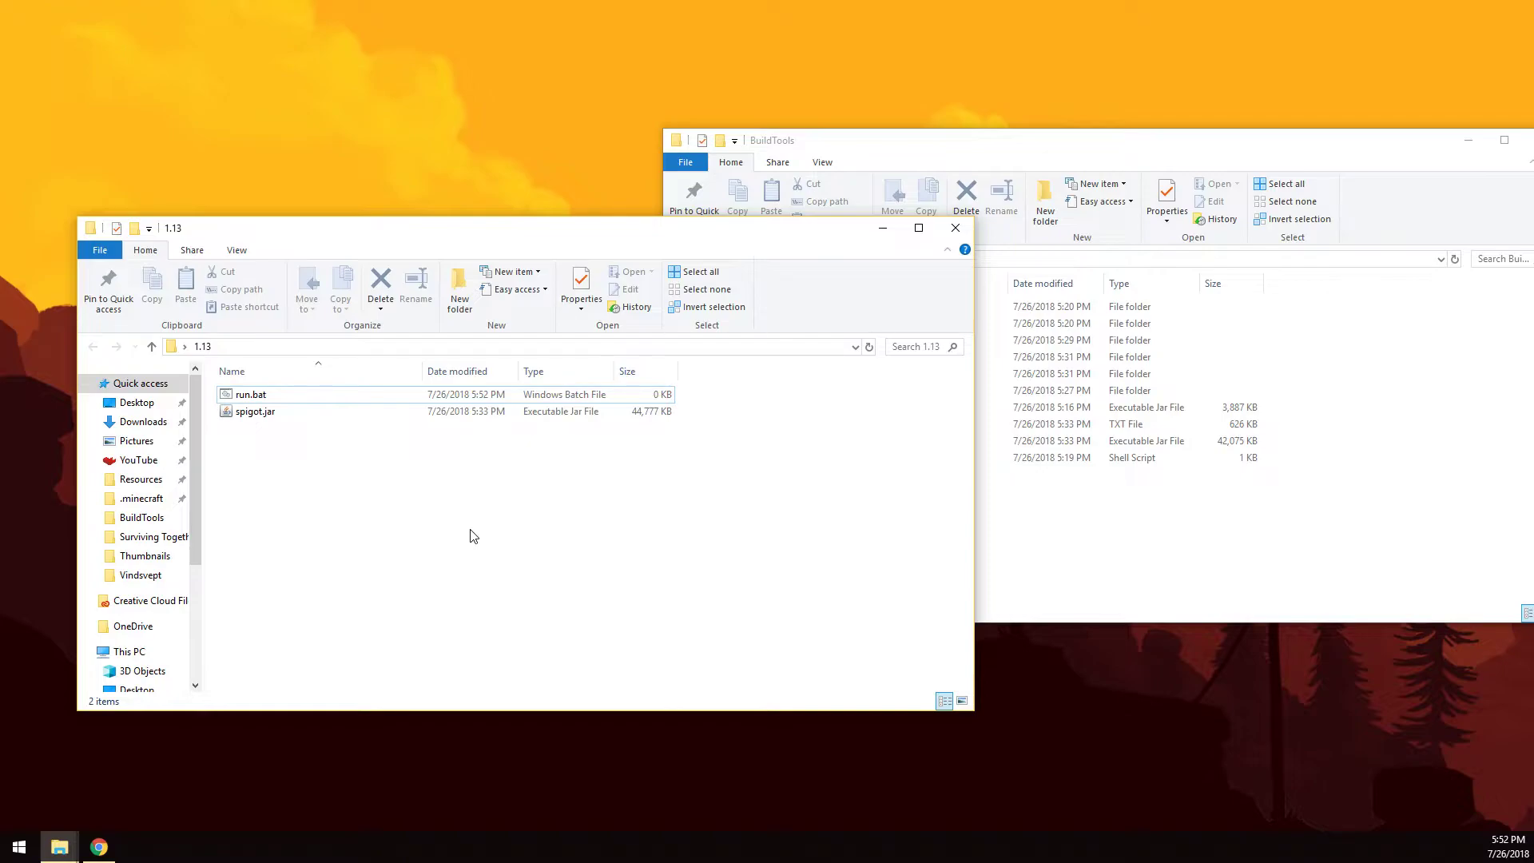
pyautogui.click(250, 394)
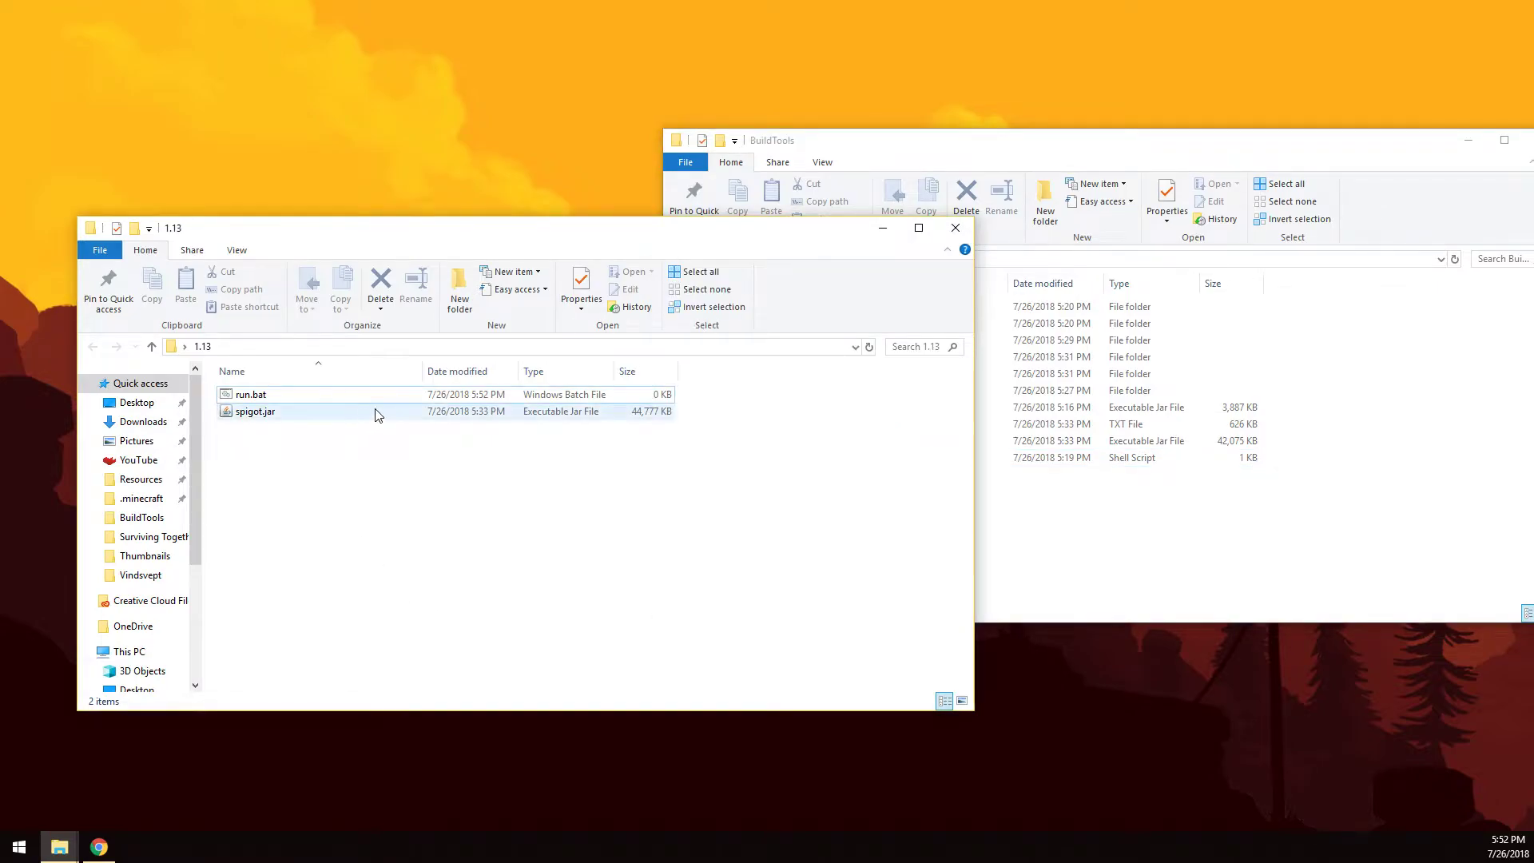
pyautogui.click(236, 249)
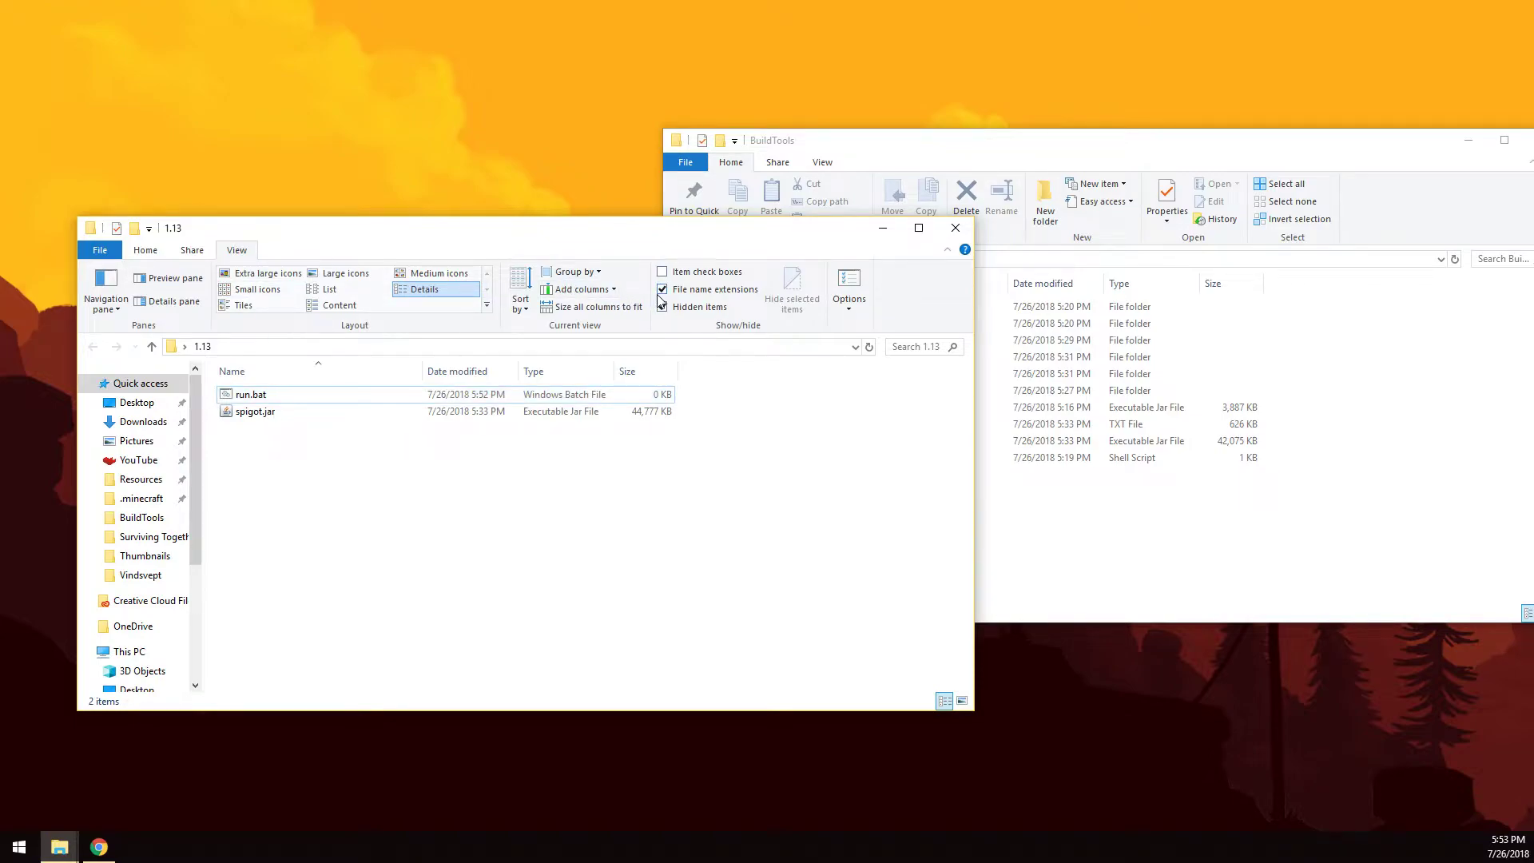
pyautogui.click(145, 249)
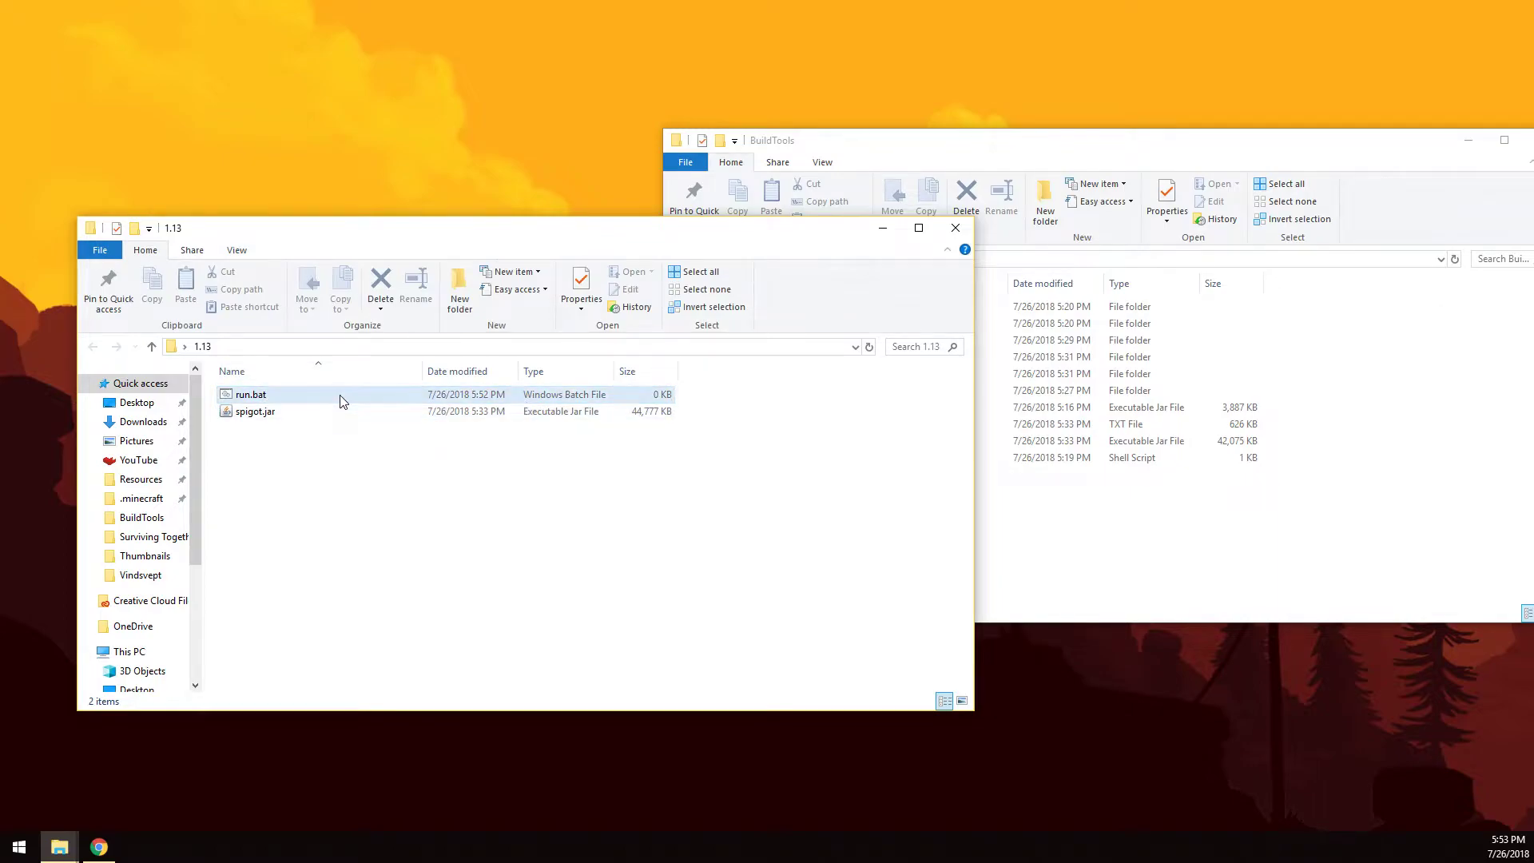
# Step: Edit run.bat in Notepad++, starting the command with 'java -Xmx1G'
pyautogui.rightClick(251, 393)
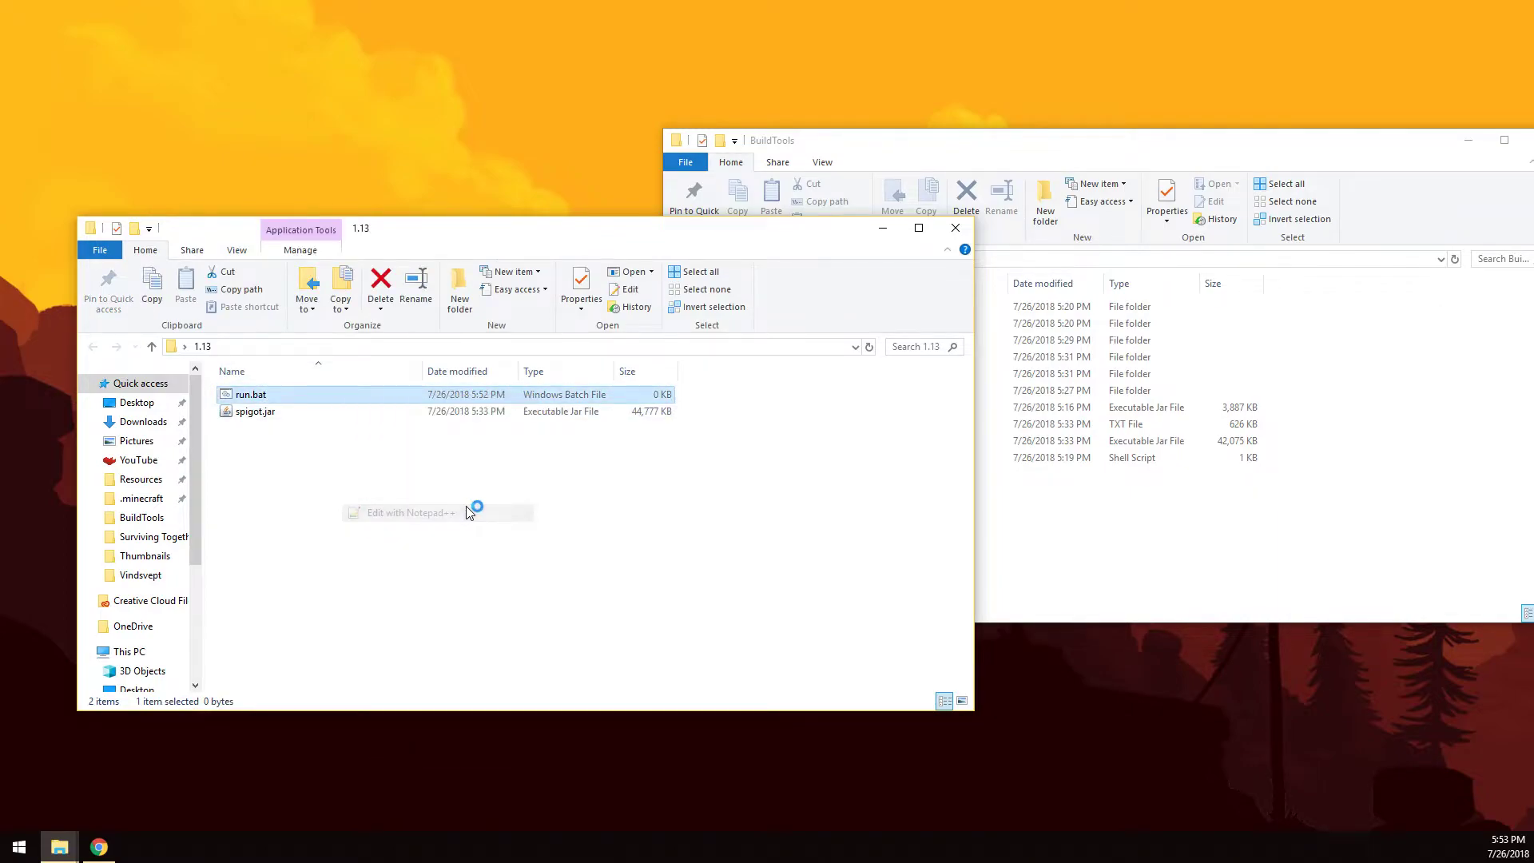
pyautogui.click(409, 511)
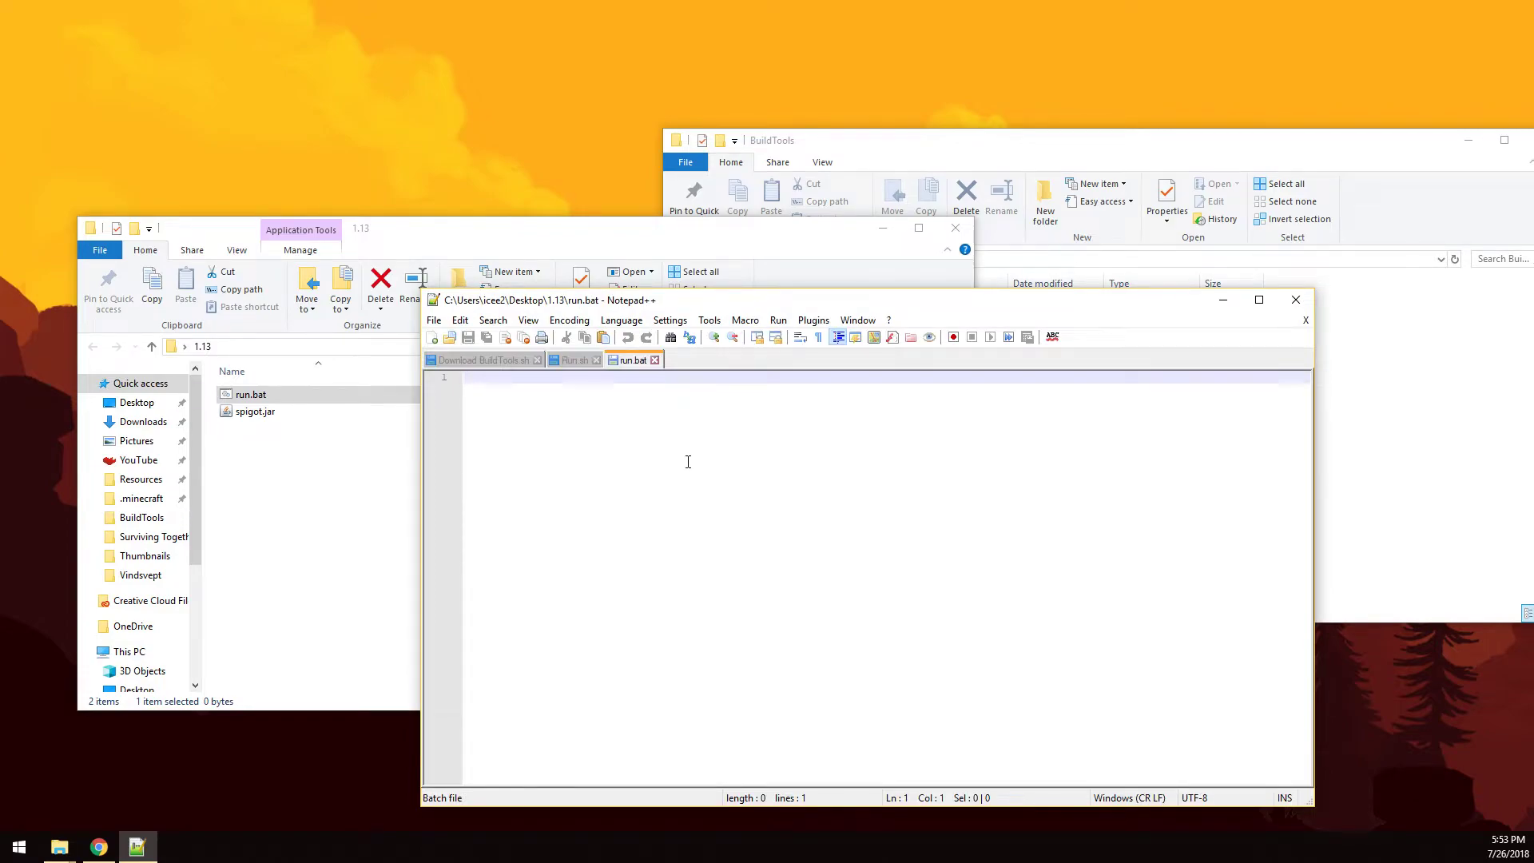
pyautogui.write('java')
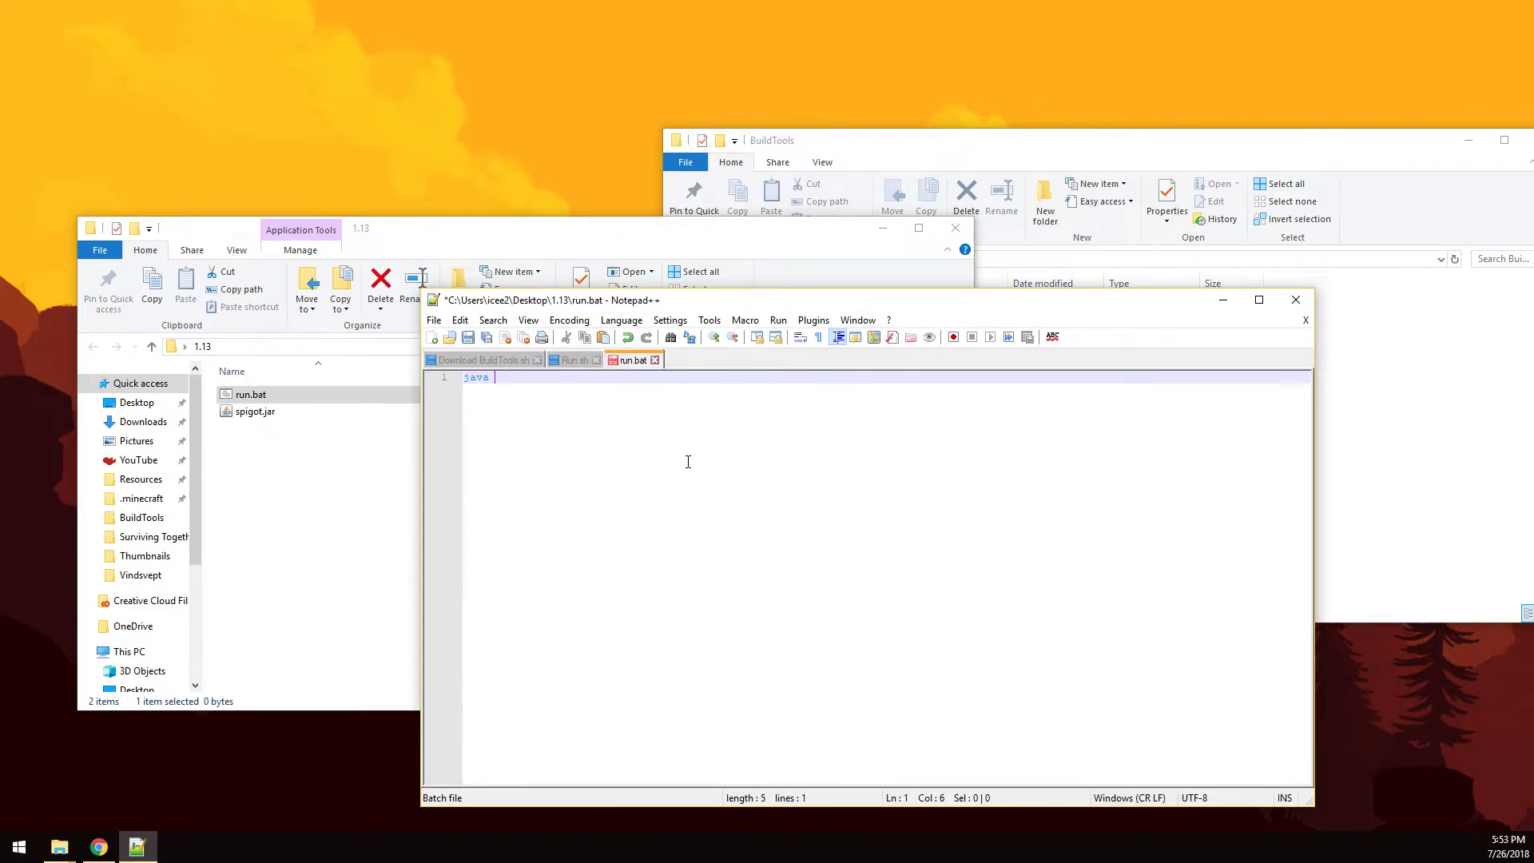
pyautogui.write('-Xm')
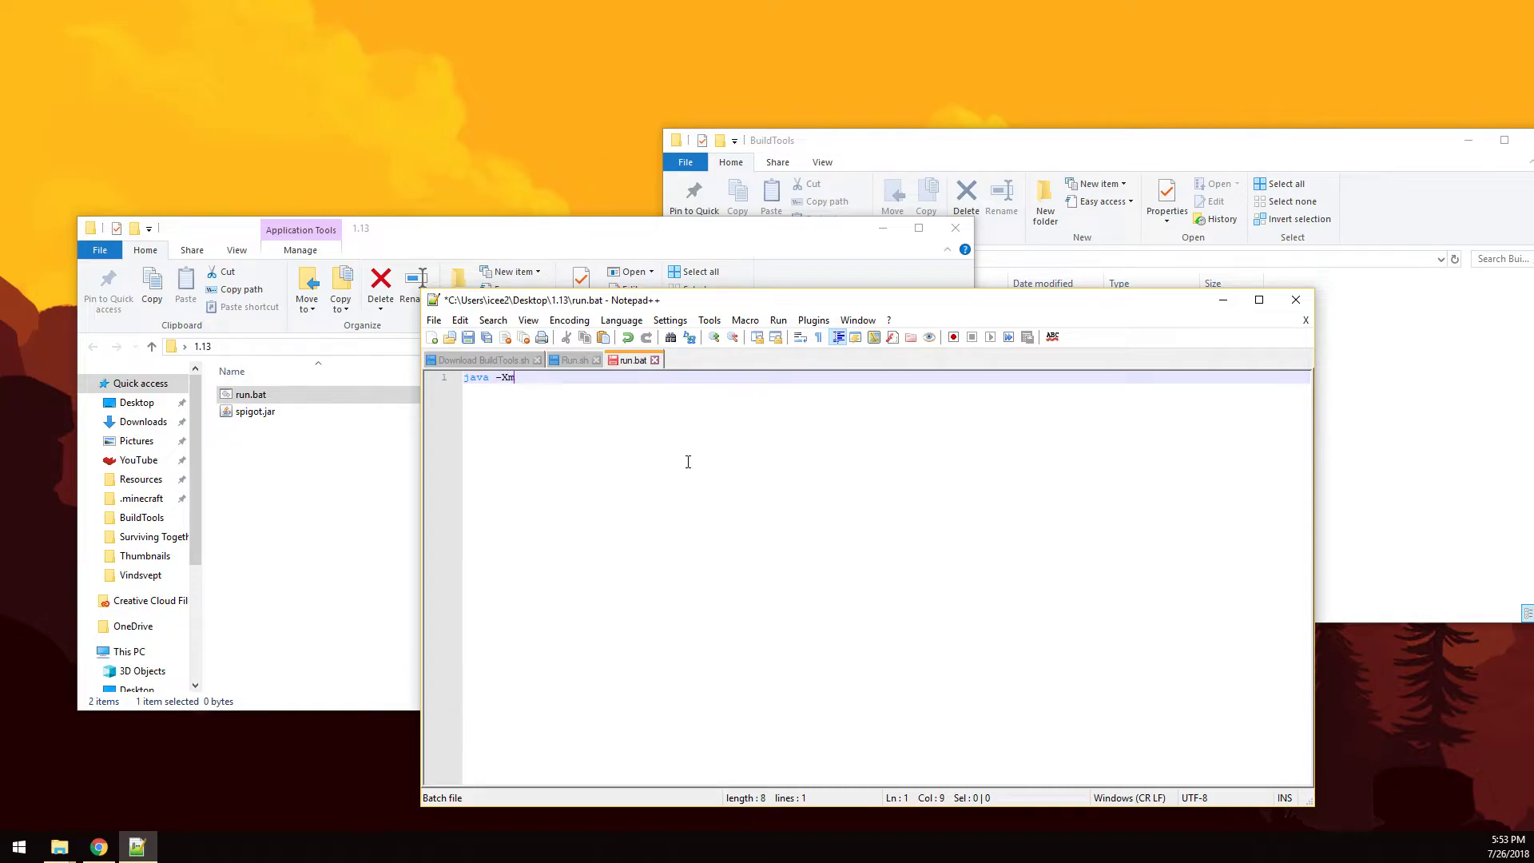
pyautogui.write('x')
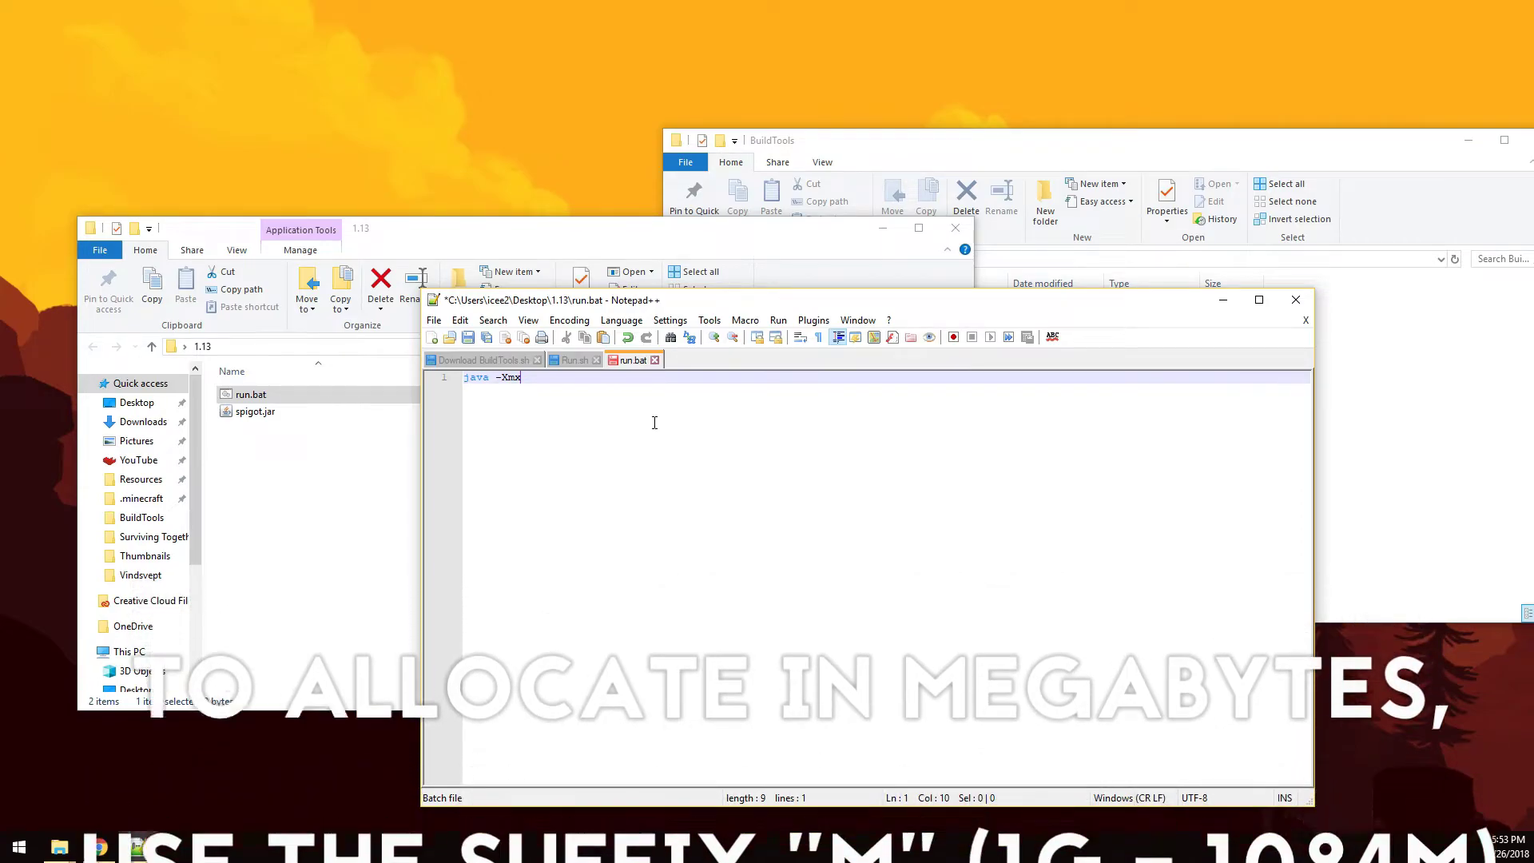
pyautogui.write('1')
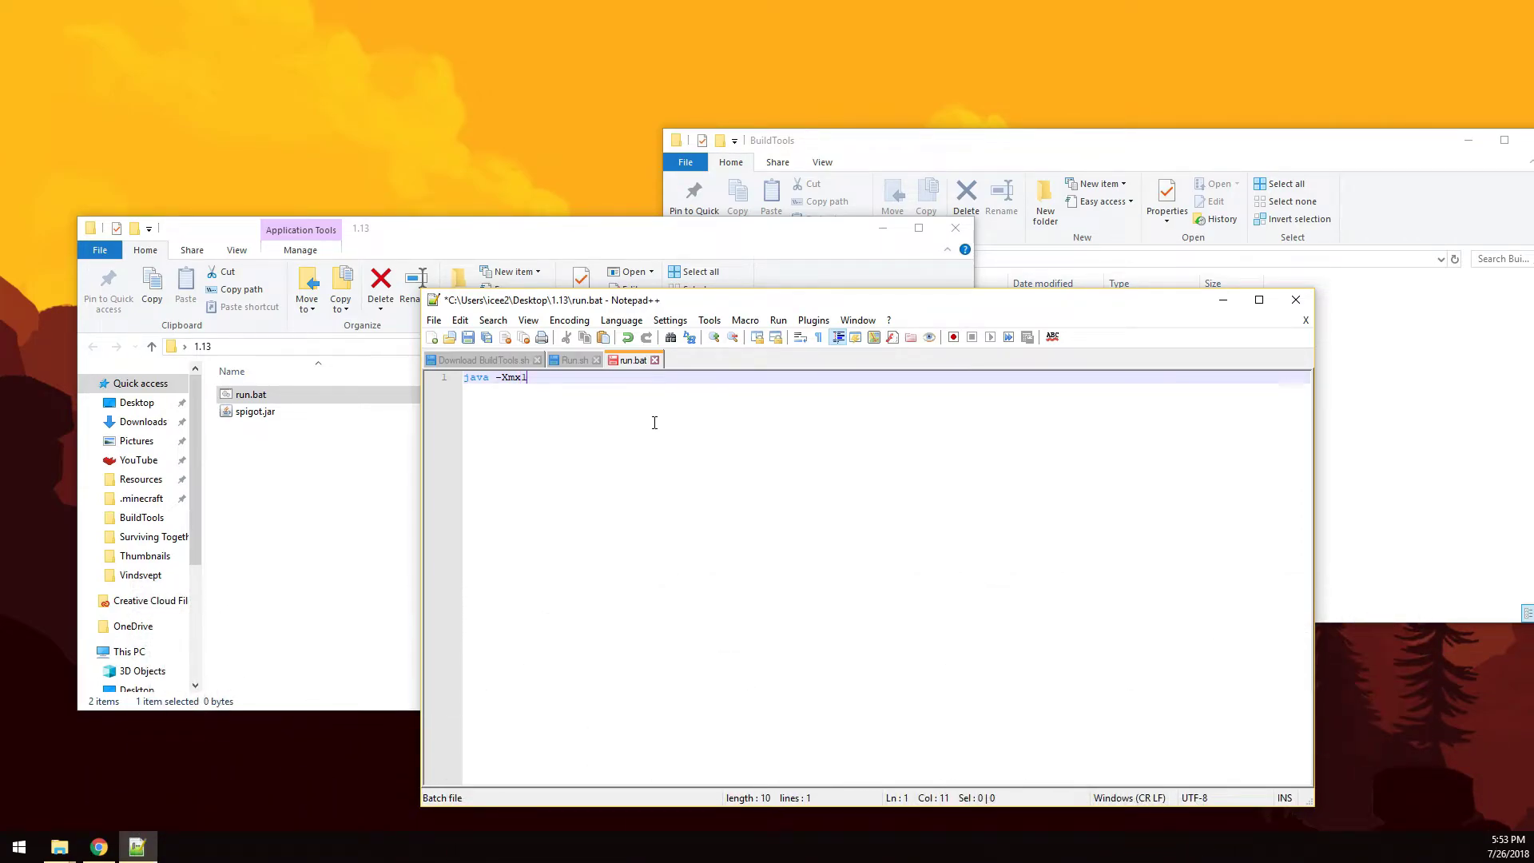
pyautogui.write('G')
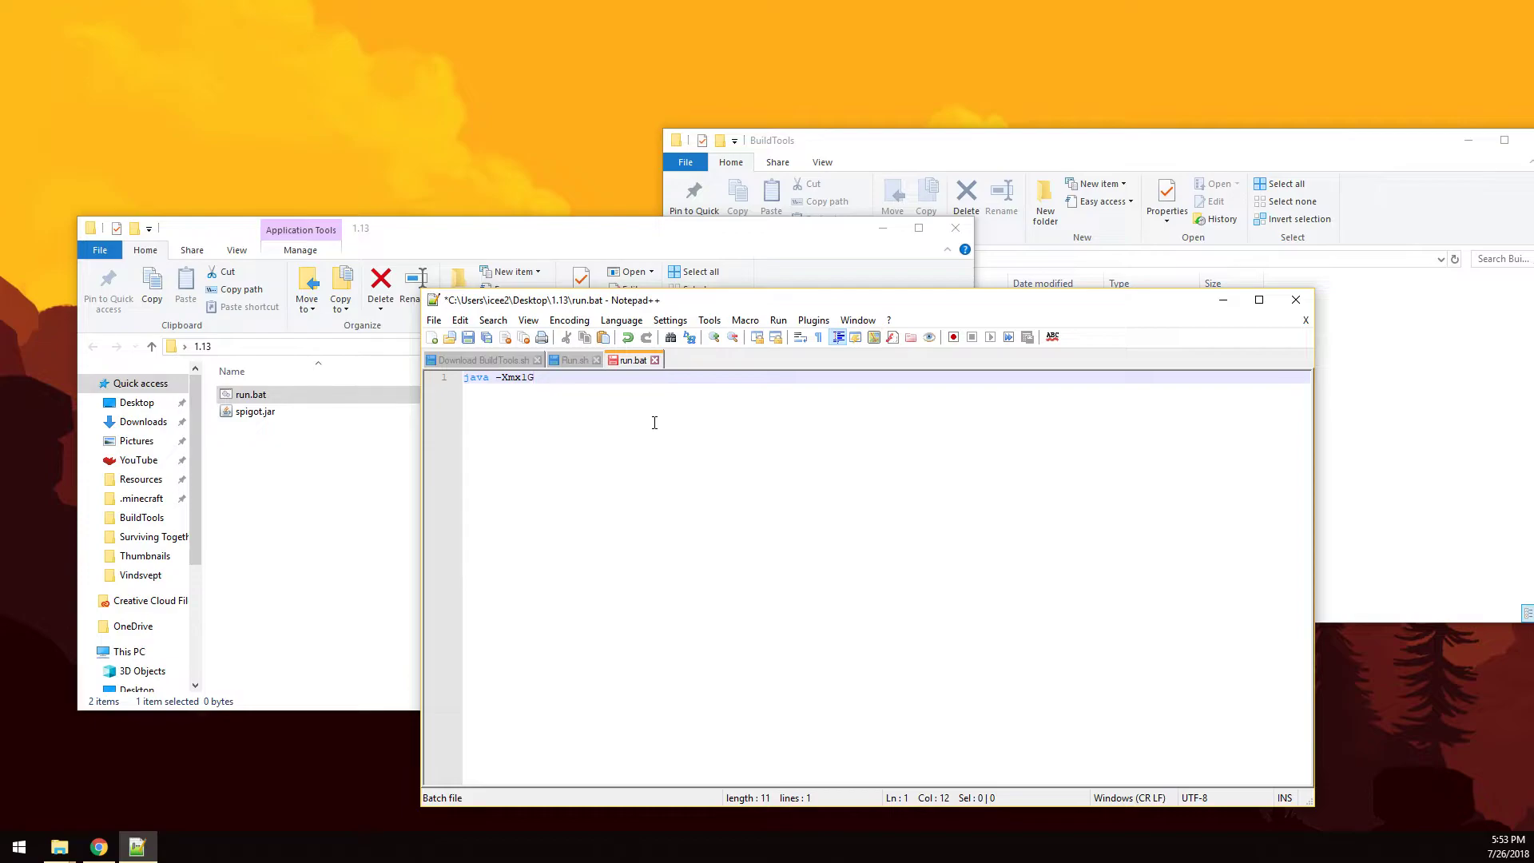
# Step: Complete the command as 'java -Xmx1G -jar spigot.jar -o true'
pyautogui.write('" "')
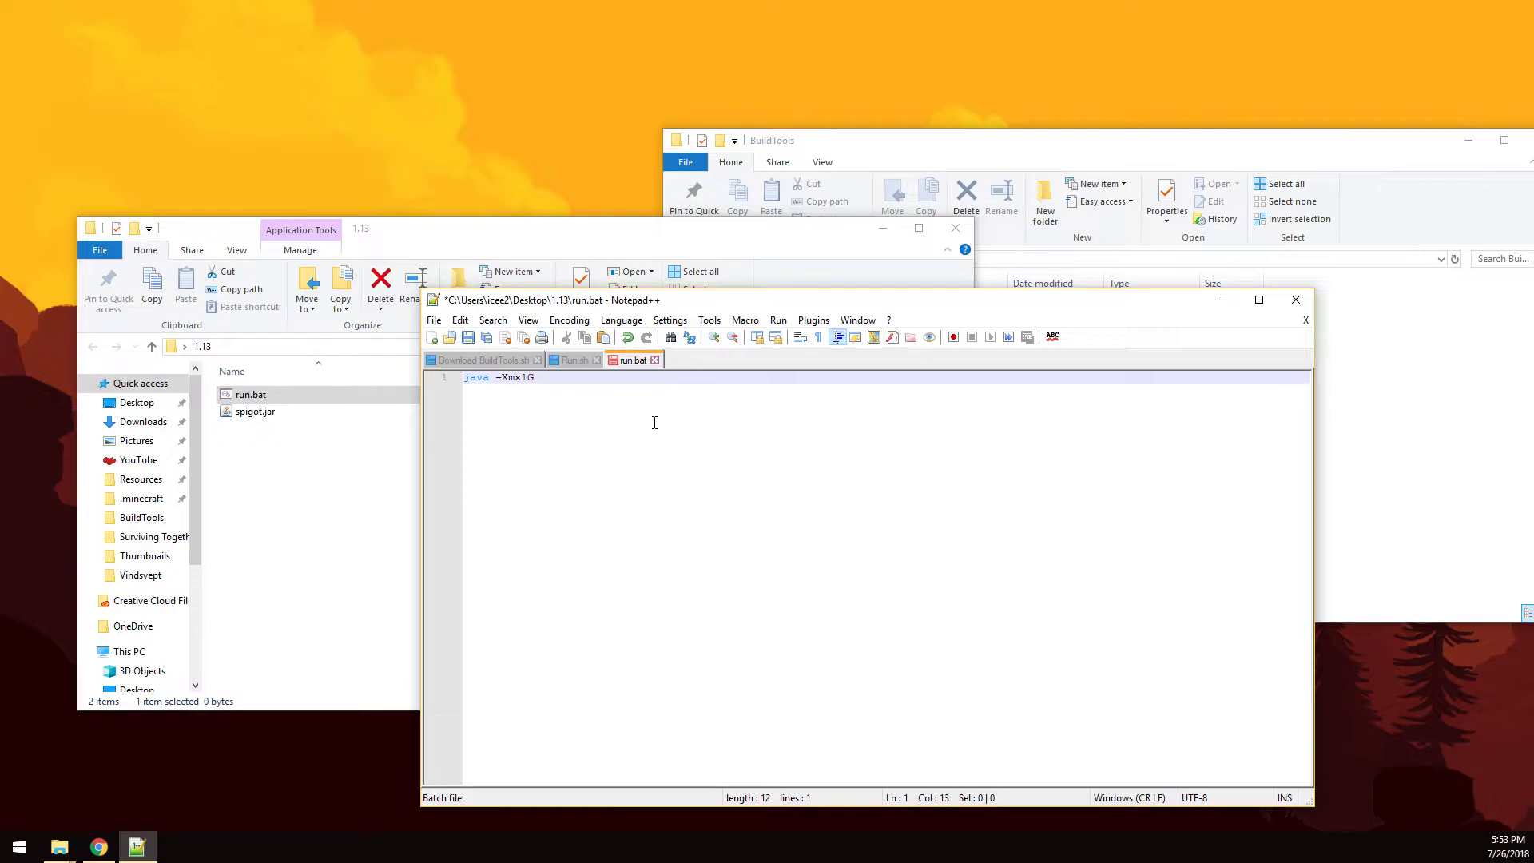
pyautogui.write('-jar')
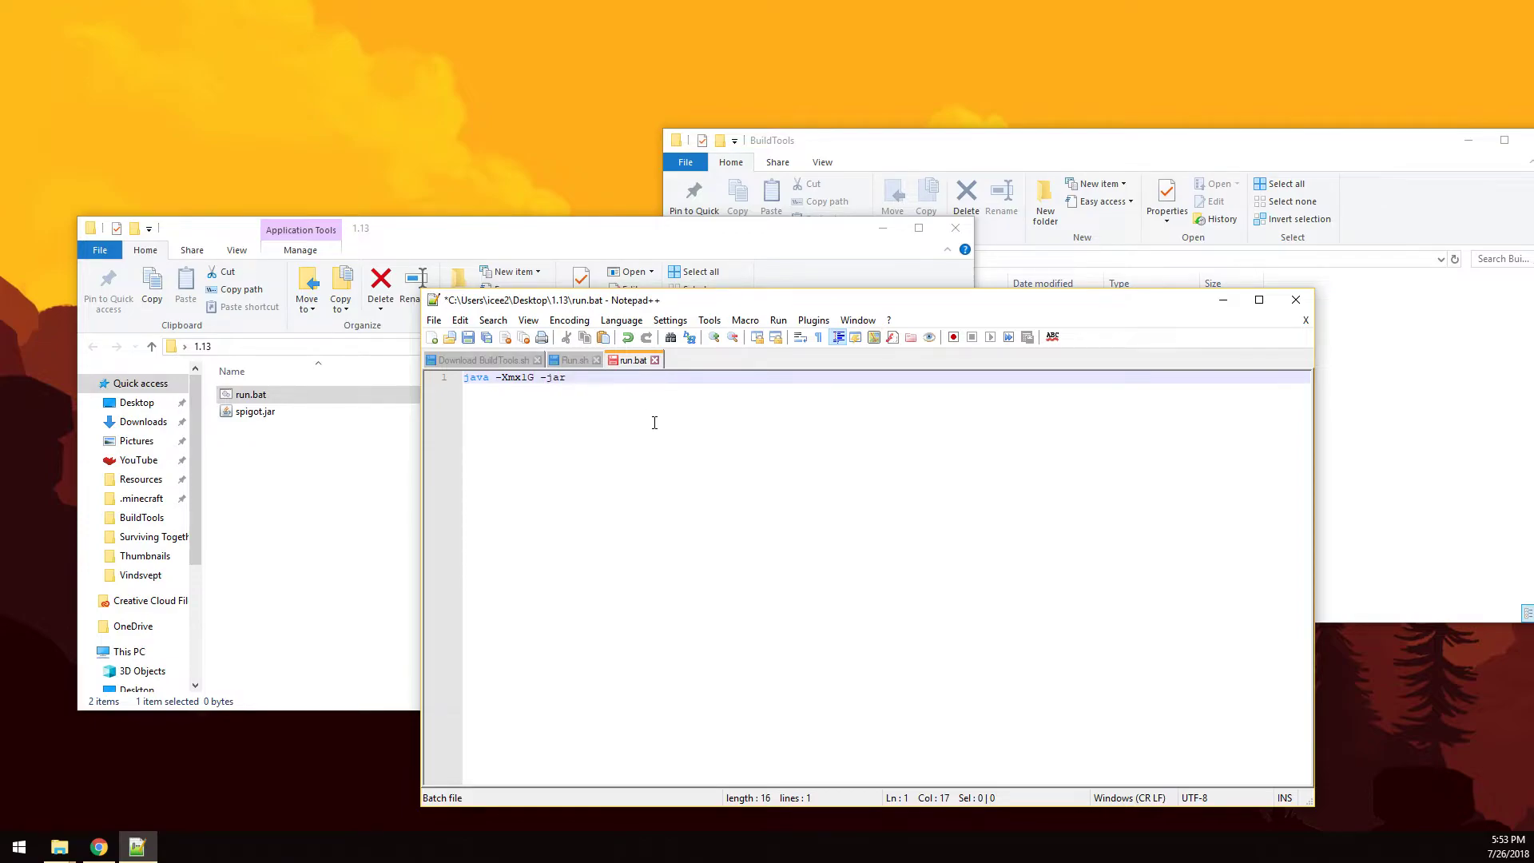
pyautogui.write('spigot.jar')
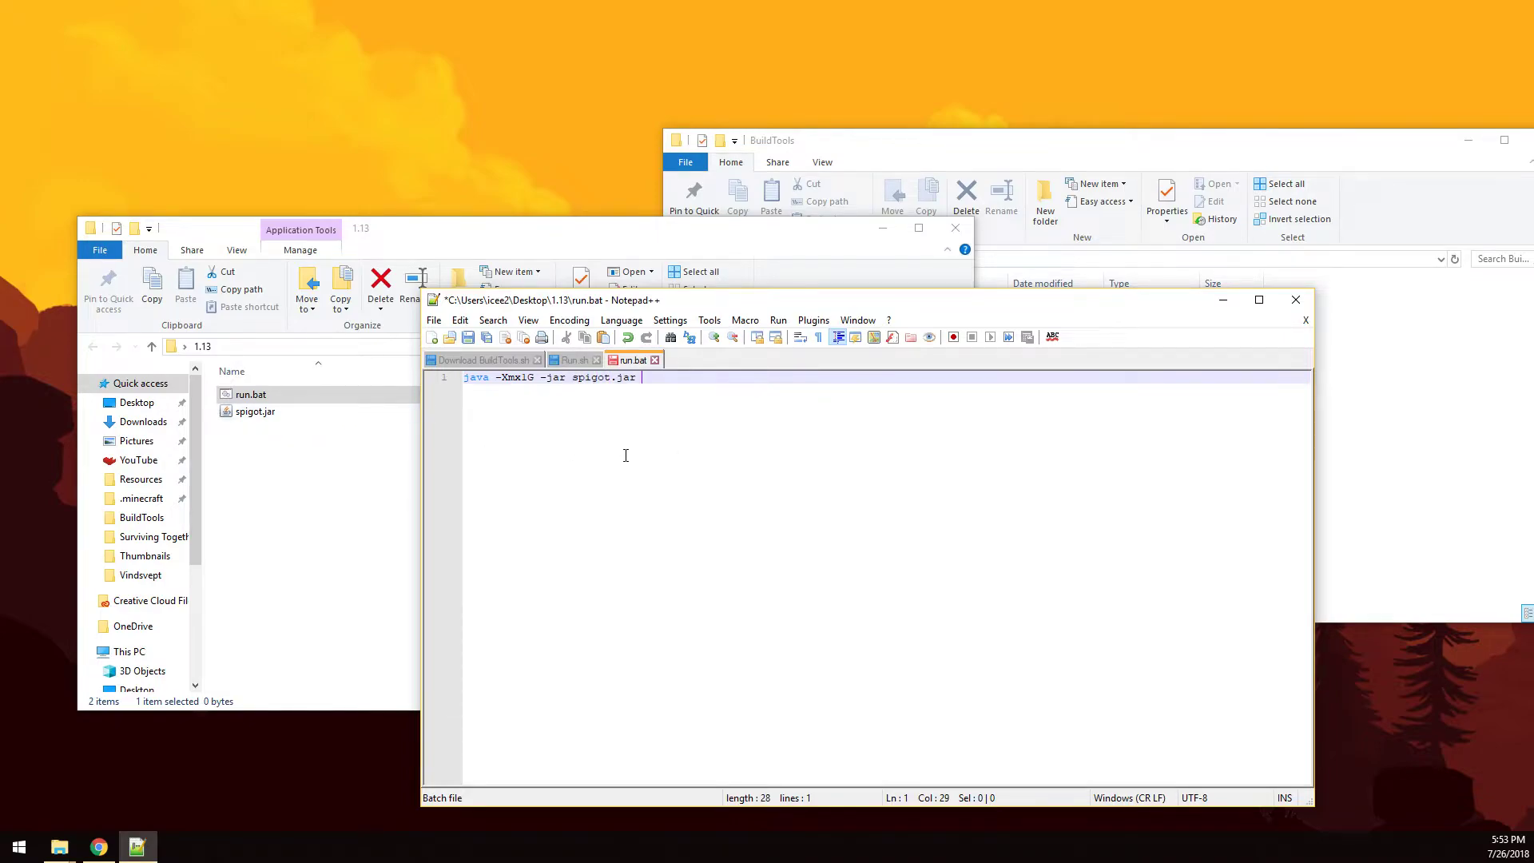
pyautogui.write('-o true')
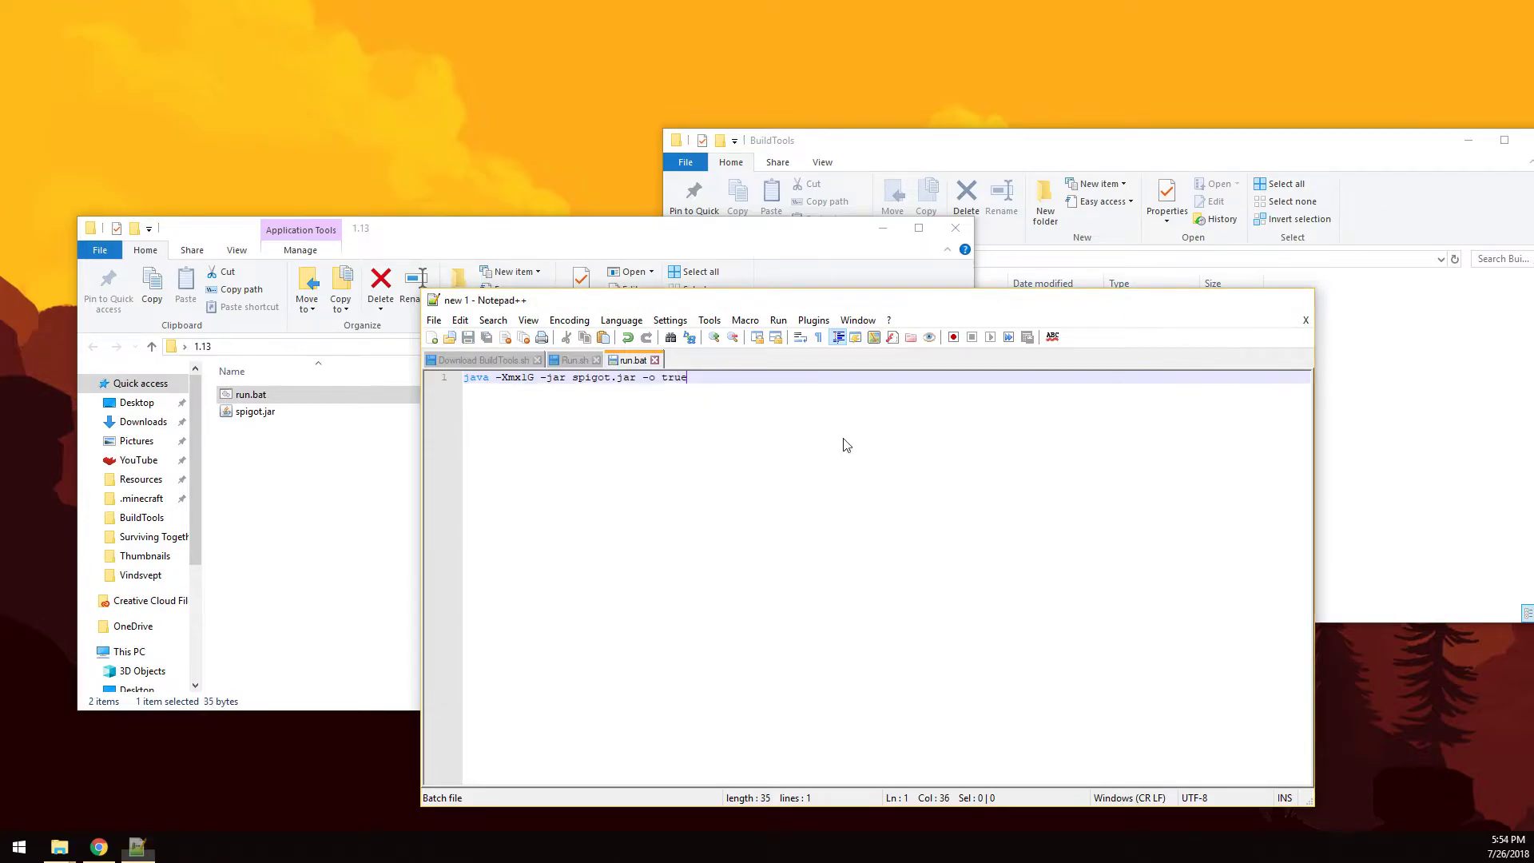
# Step: Run run.bat once, then change eula=false to eula=true in the generated eula.txt
pyautogui.click(1306, 319)
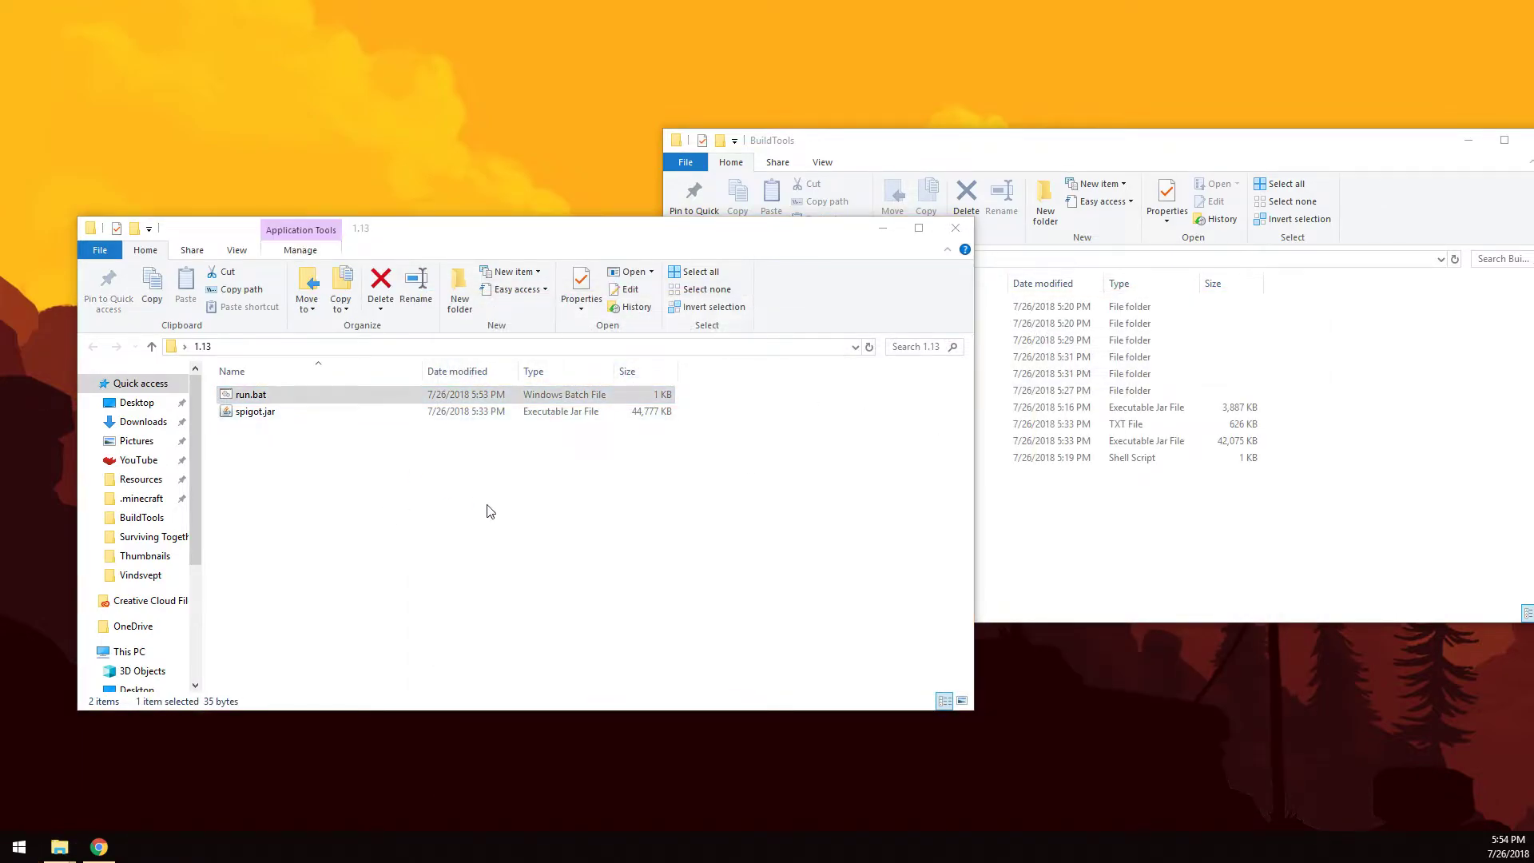
pyautogui.doubleClick(249, 394)
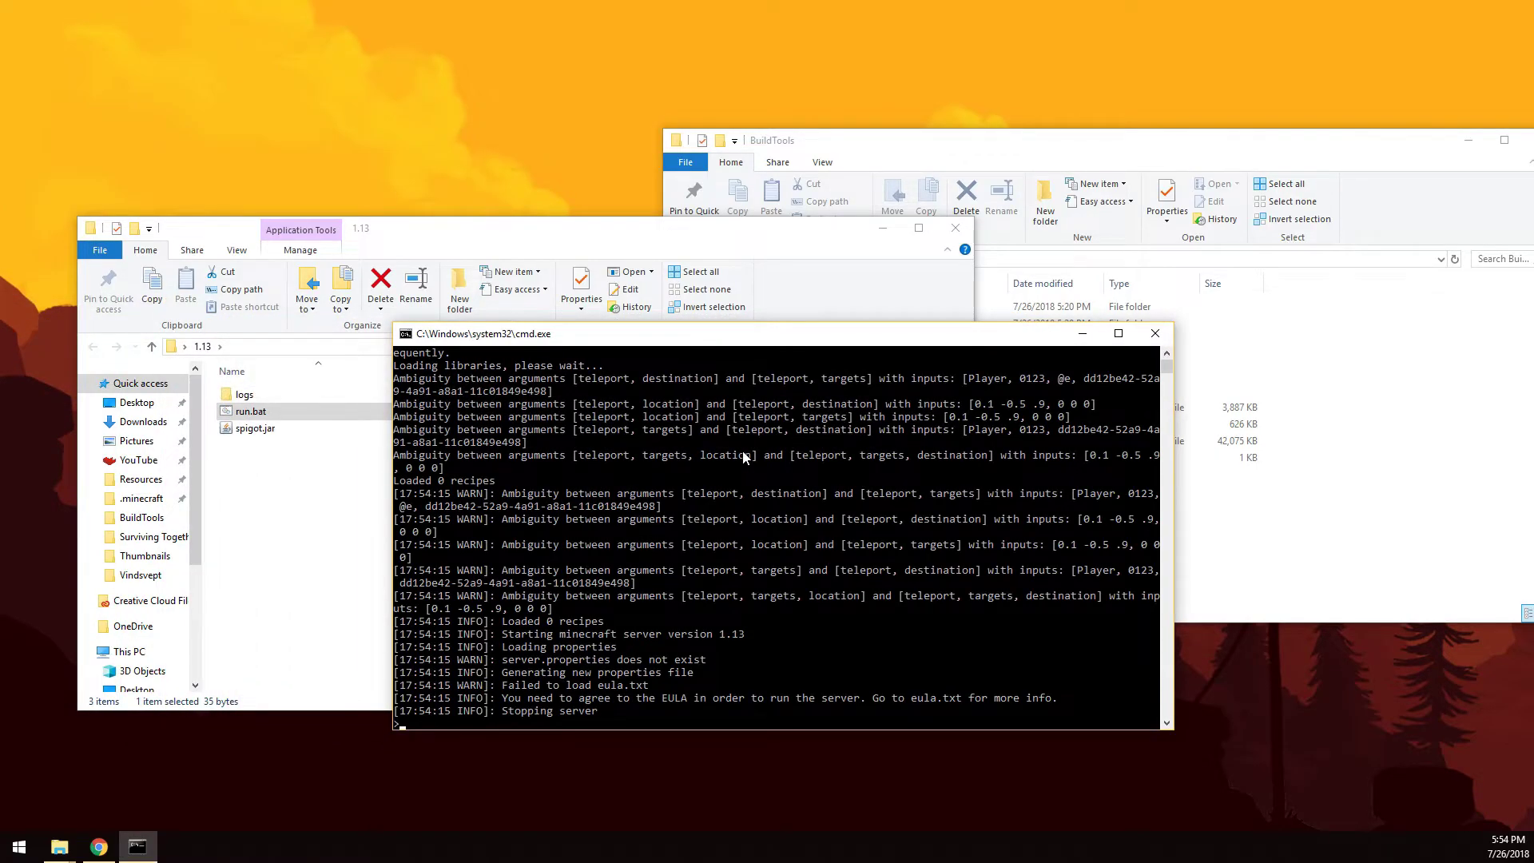
pyautogui.click(1156, 333)
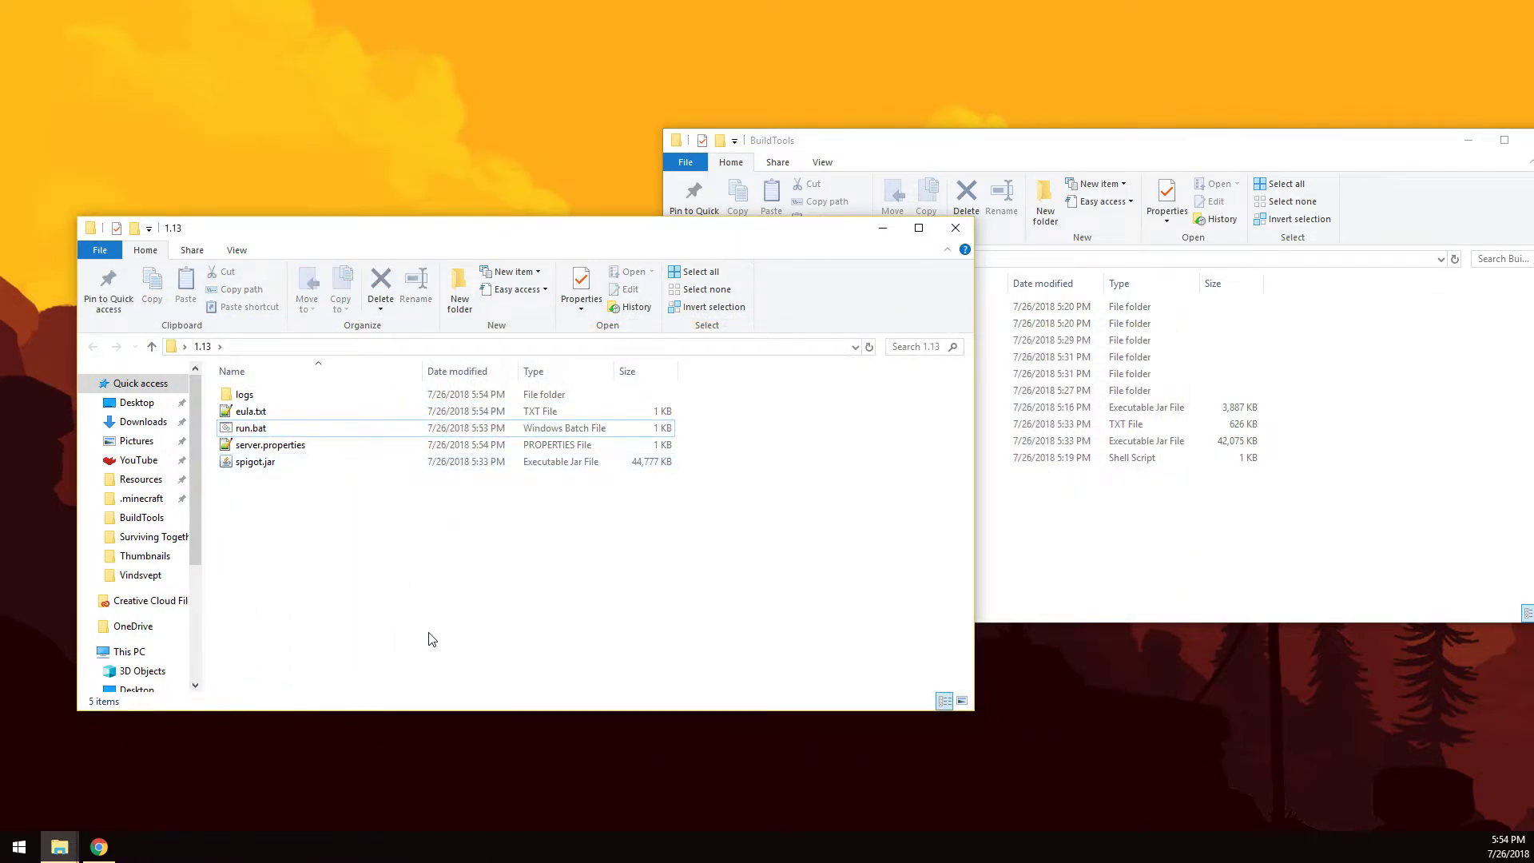
pyautogui.moveTo(284, 417)
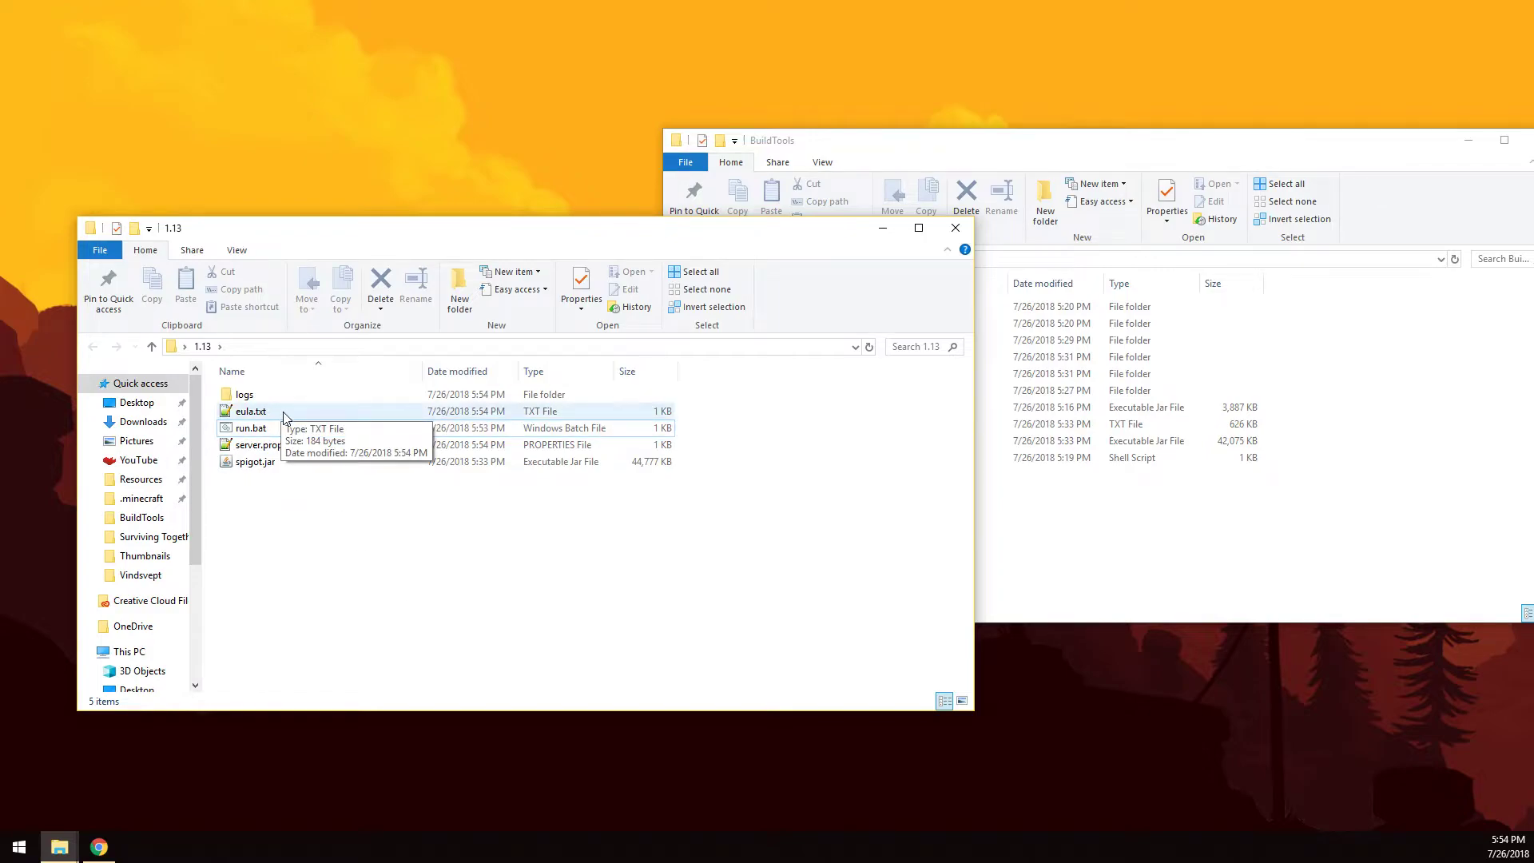
pyautogui.doubleClick(249, 411)
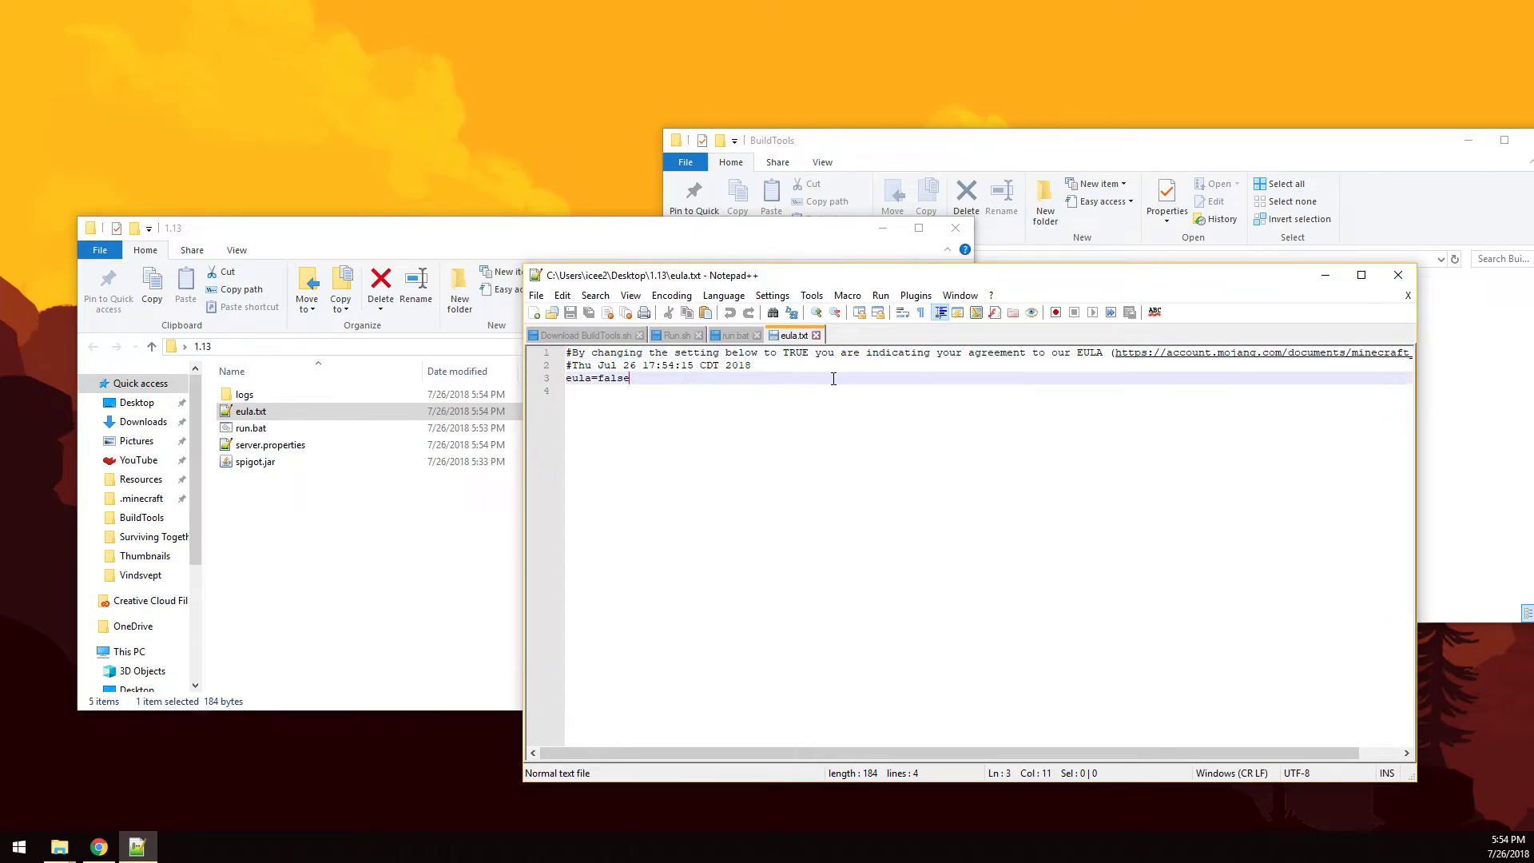
pyautogui.press('BackSpace')
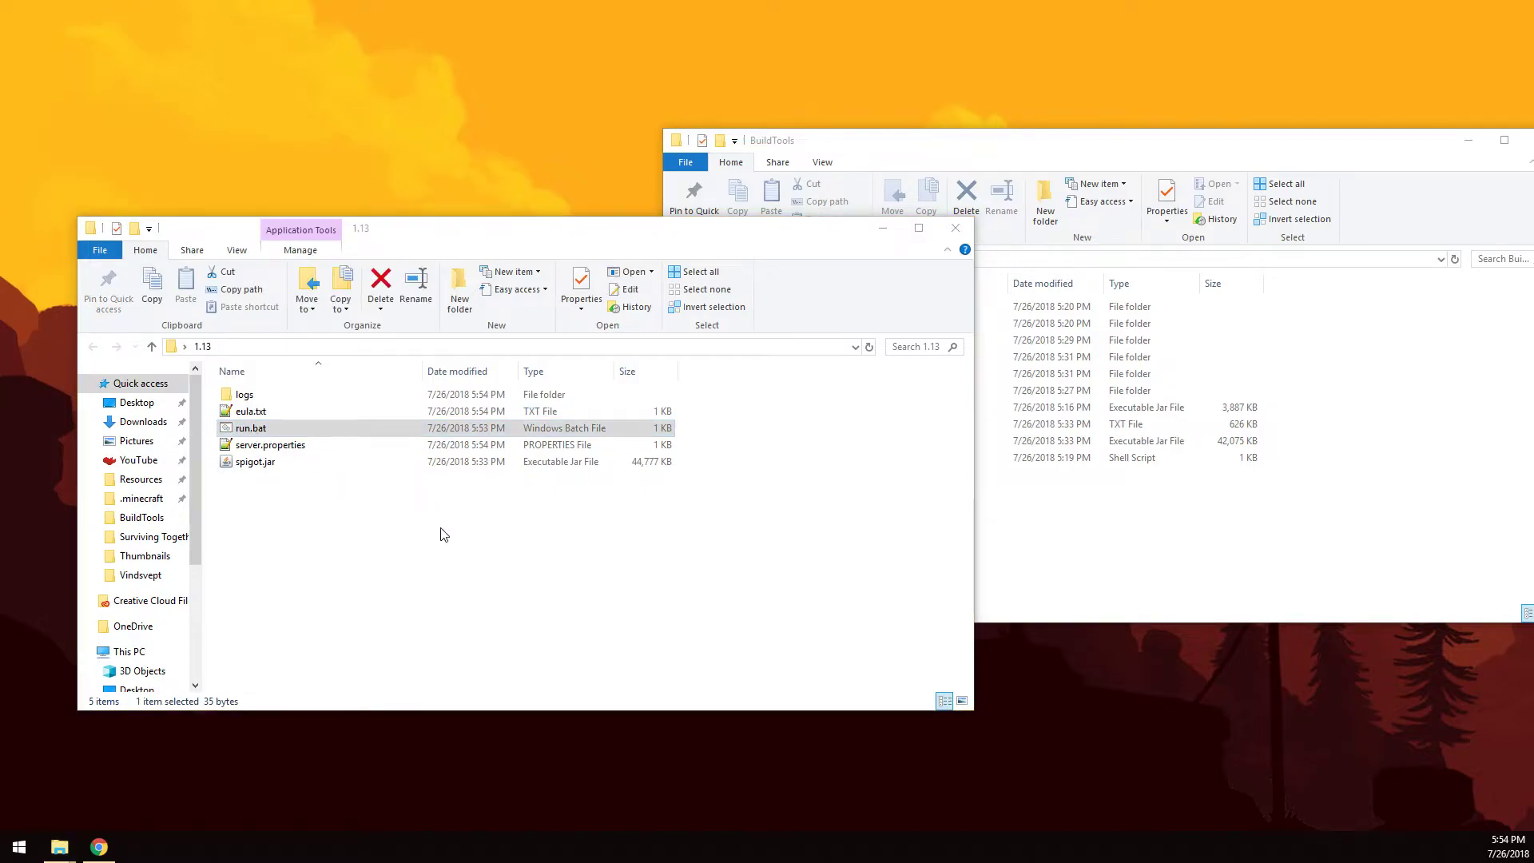
# Step: Launch run.bat again so the Spigot server starts with the EULA accepted
pyautogui.doubleClick(250, 429)
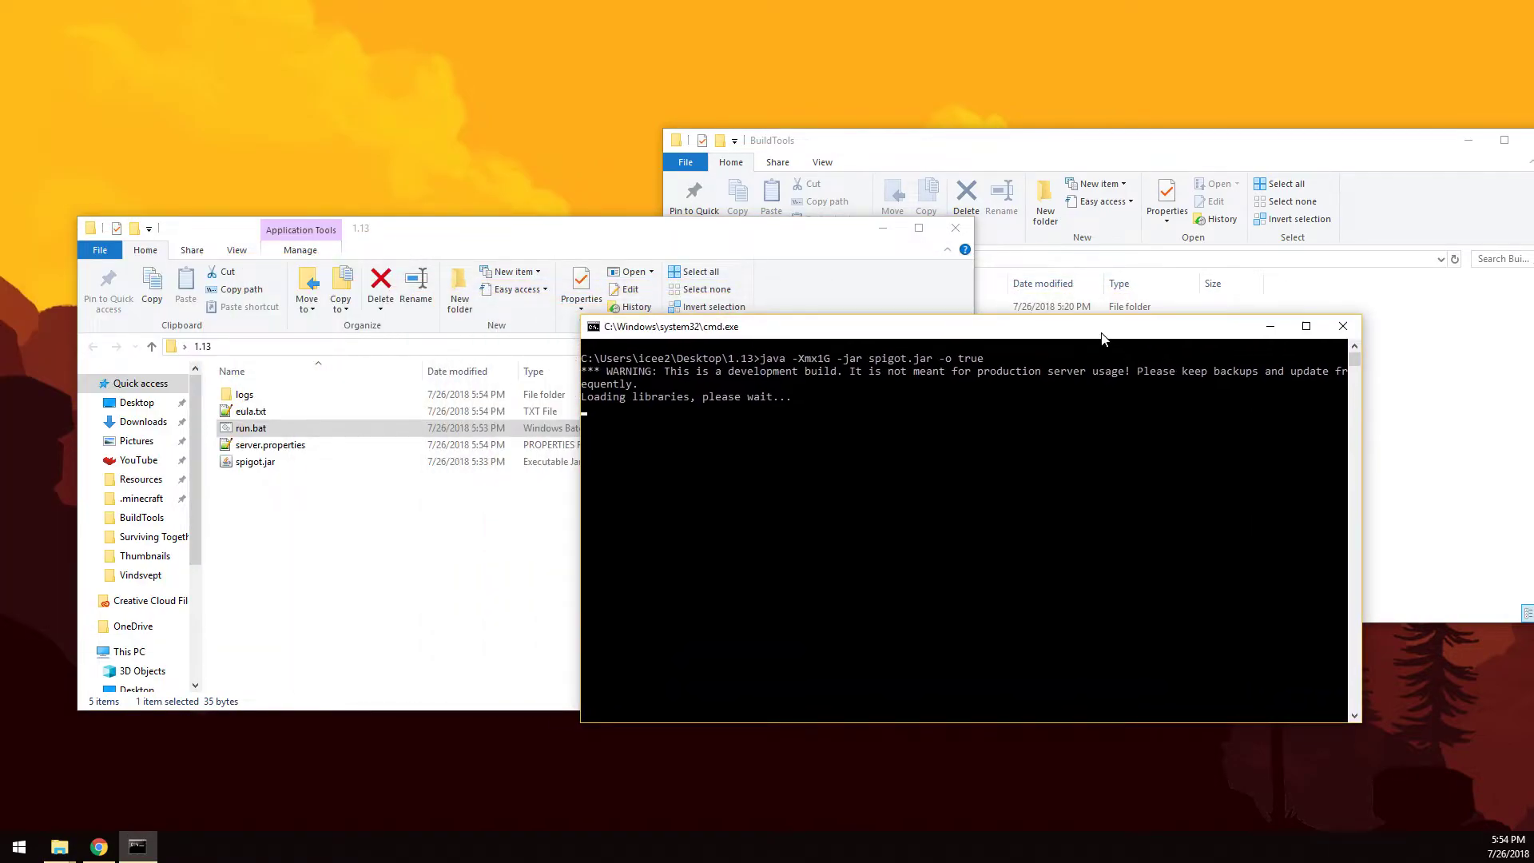
pyautogui.moveTo(1077, 496)
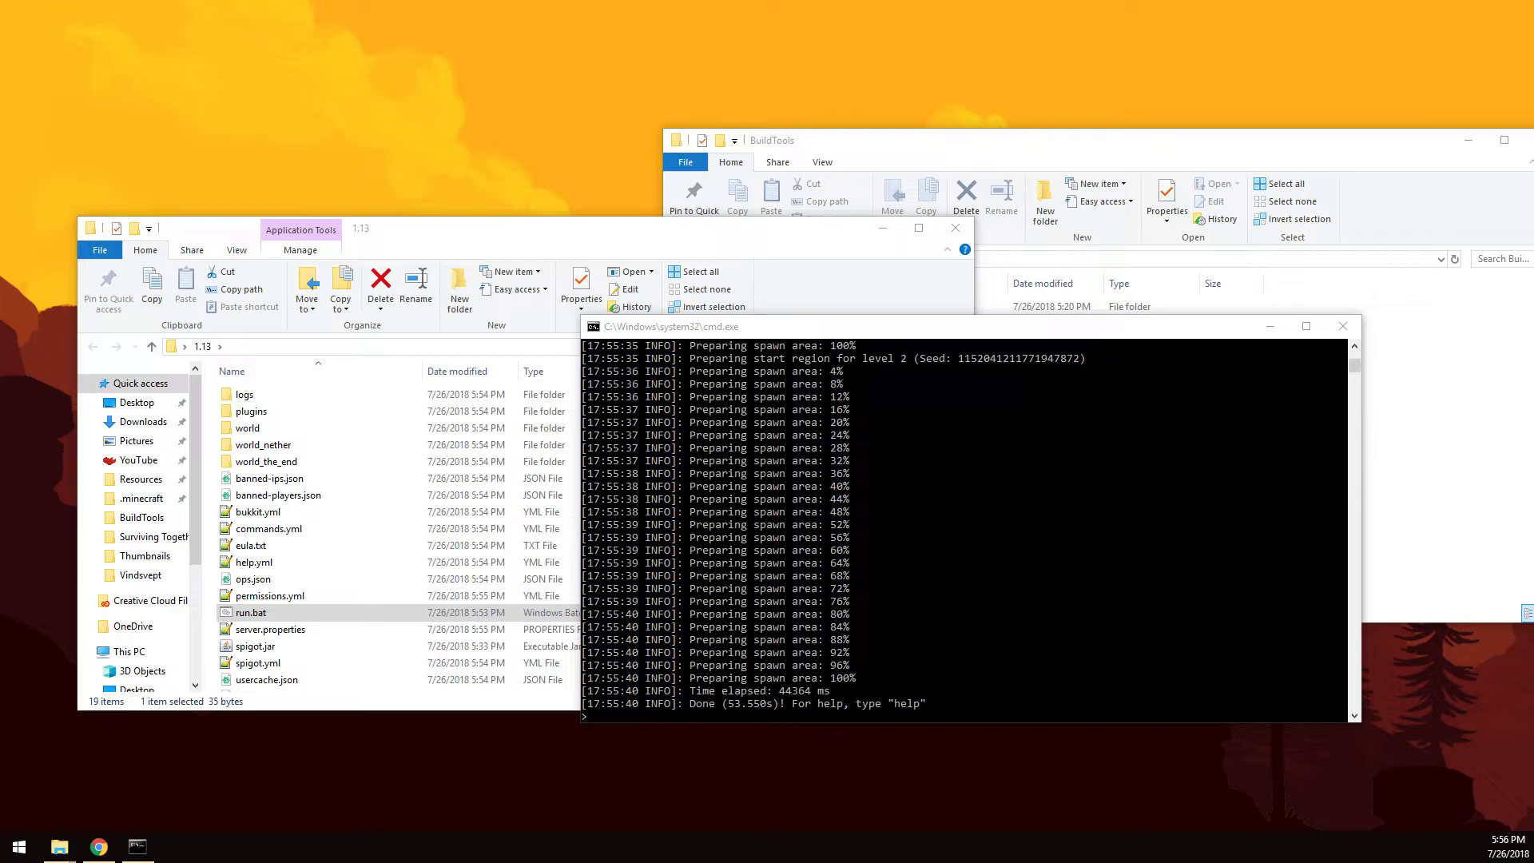
# Step: Maximize Minecraft and add a multiplayer server entry with a local address
pyautogui.click(173, 848)
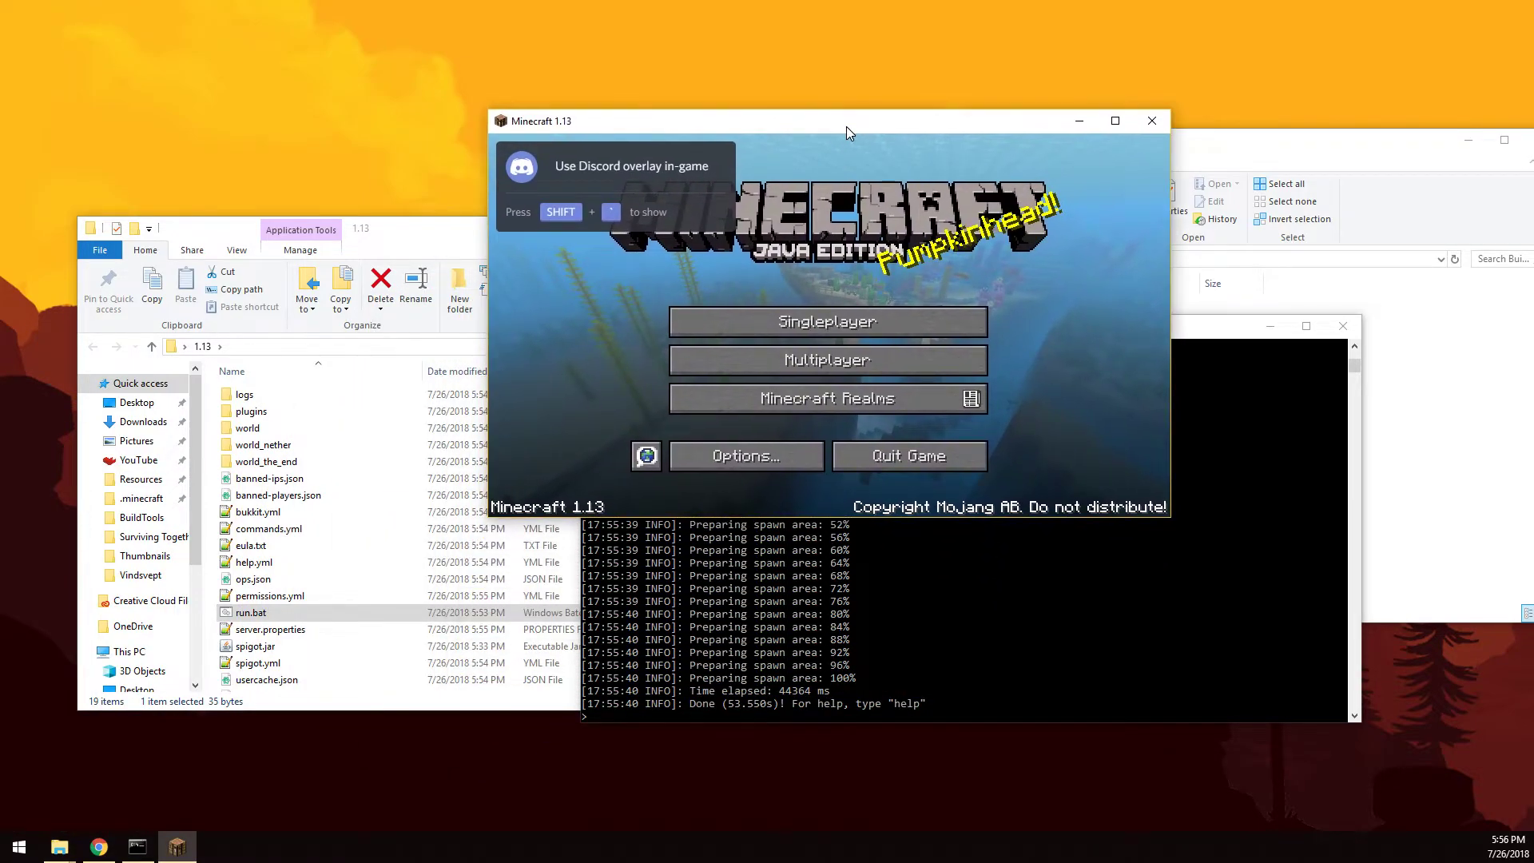
pyautogui.click(1116, 122)
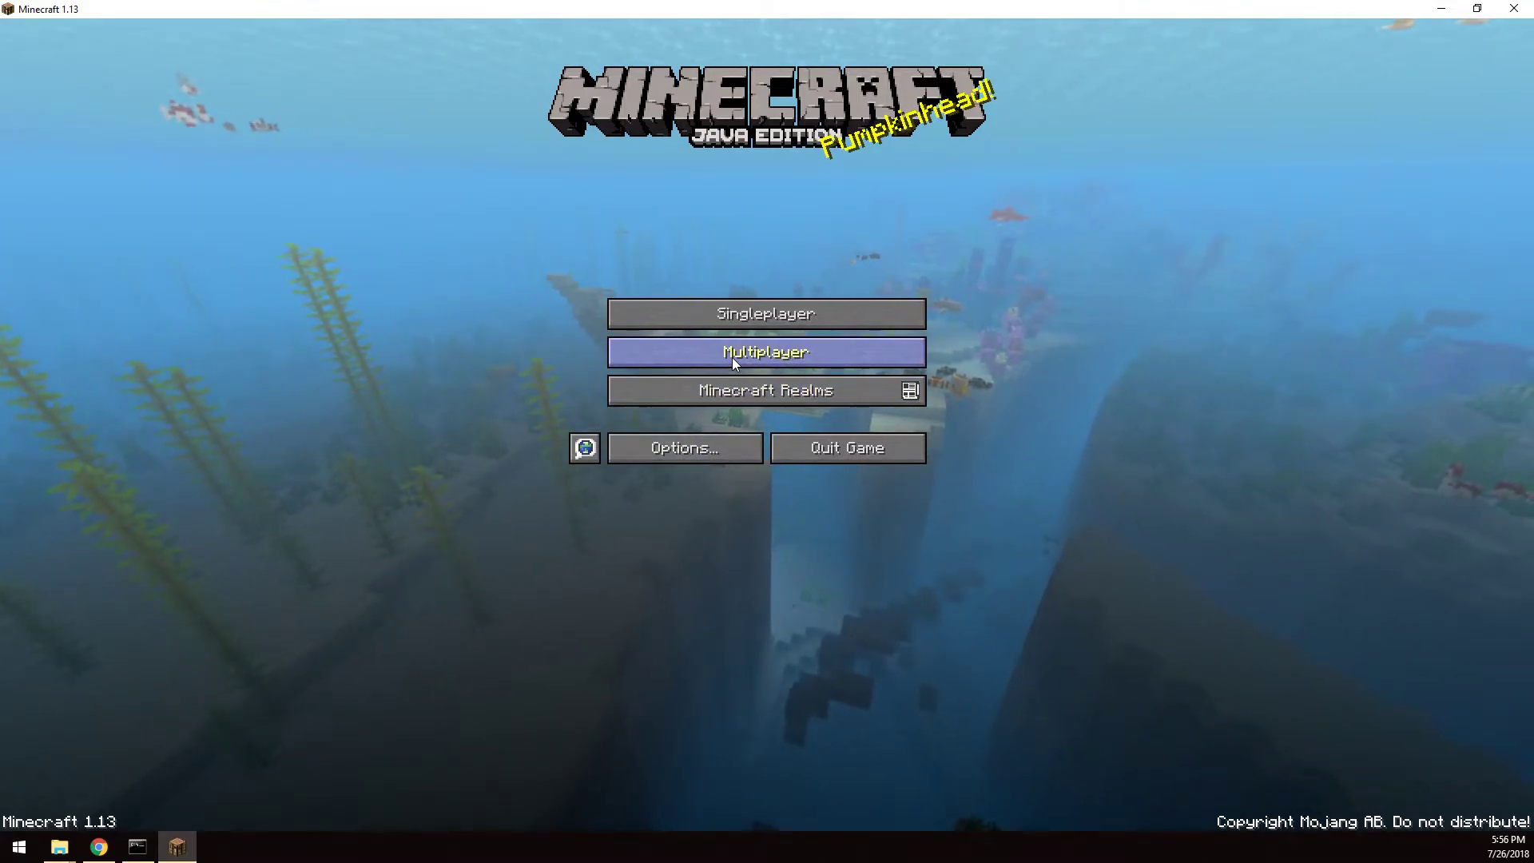
pyautogui.click(767, 352)
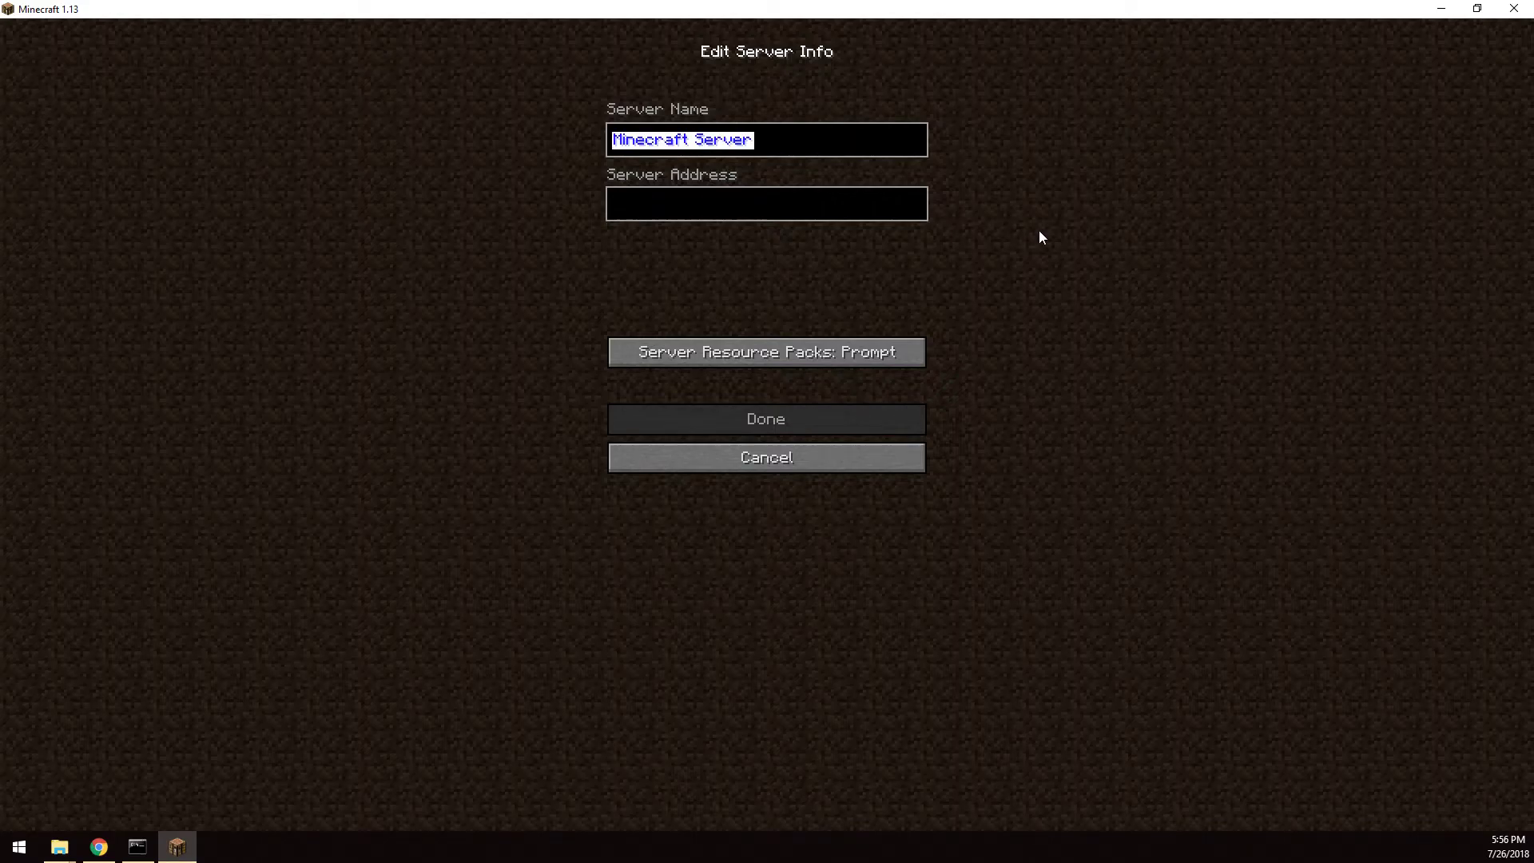
pyautogui.moveTo(807, 222)
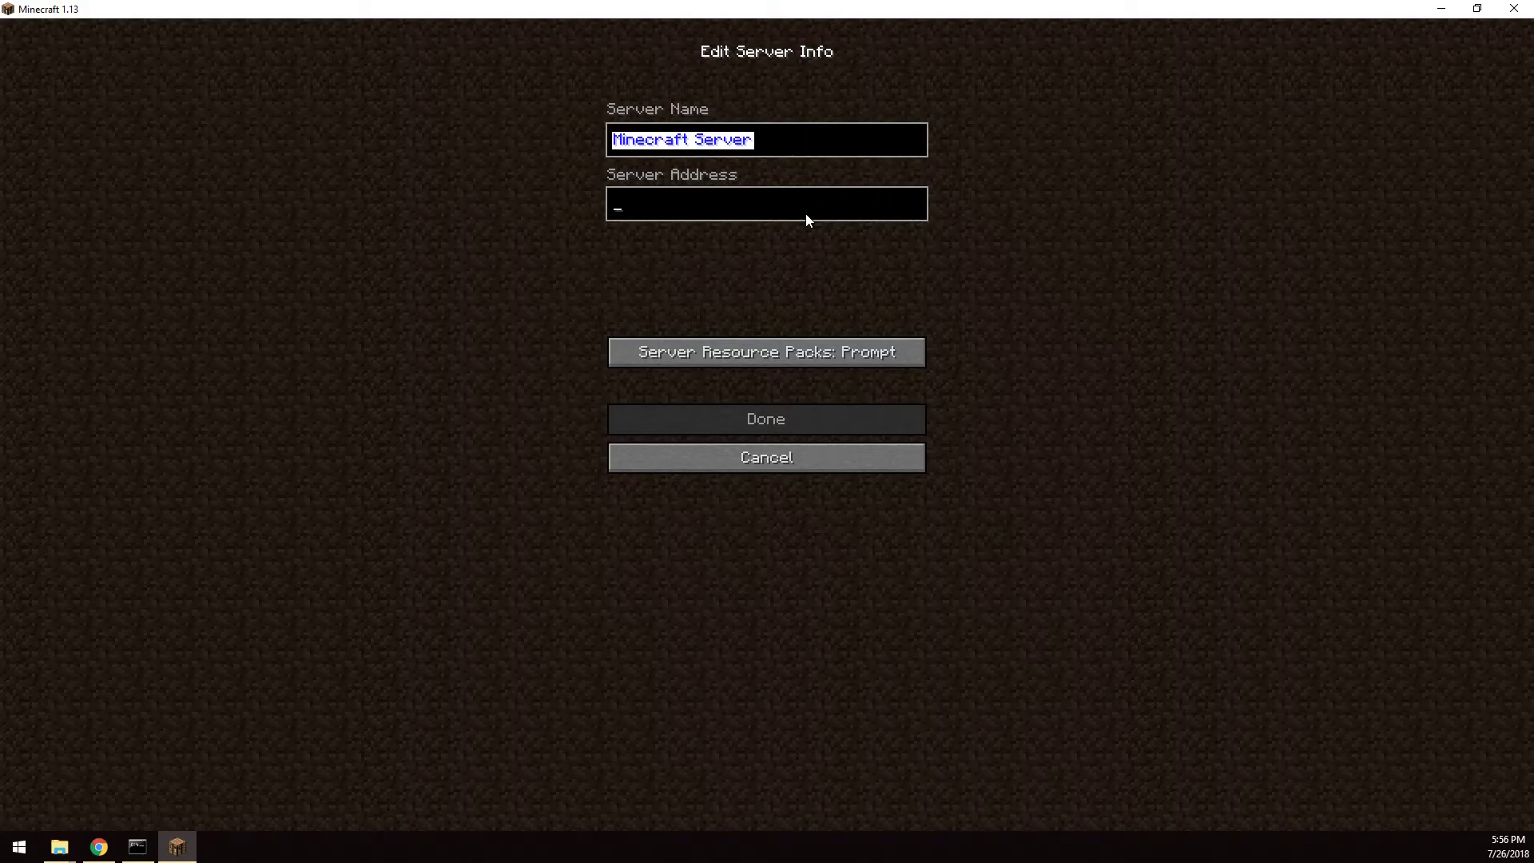
pyautogui.write('local')
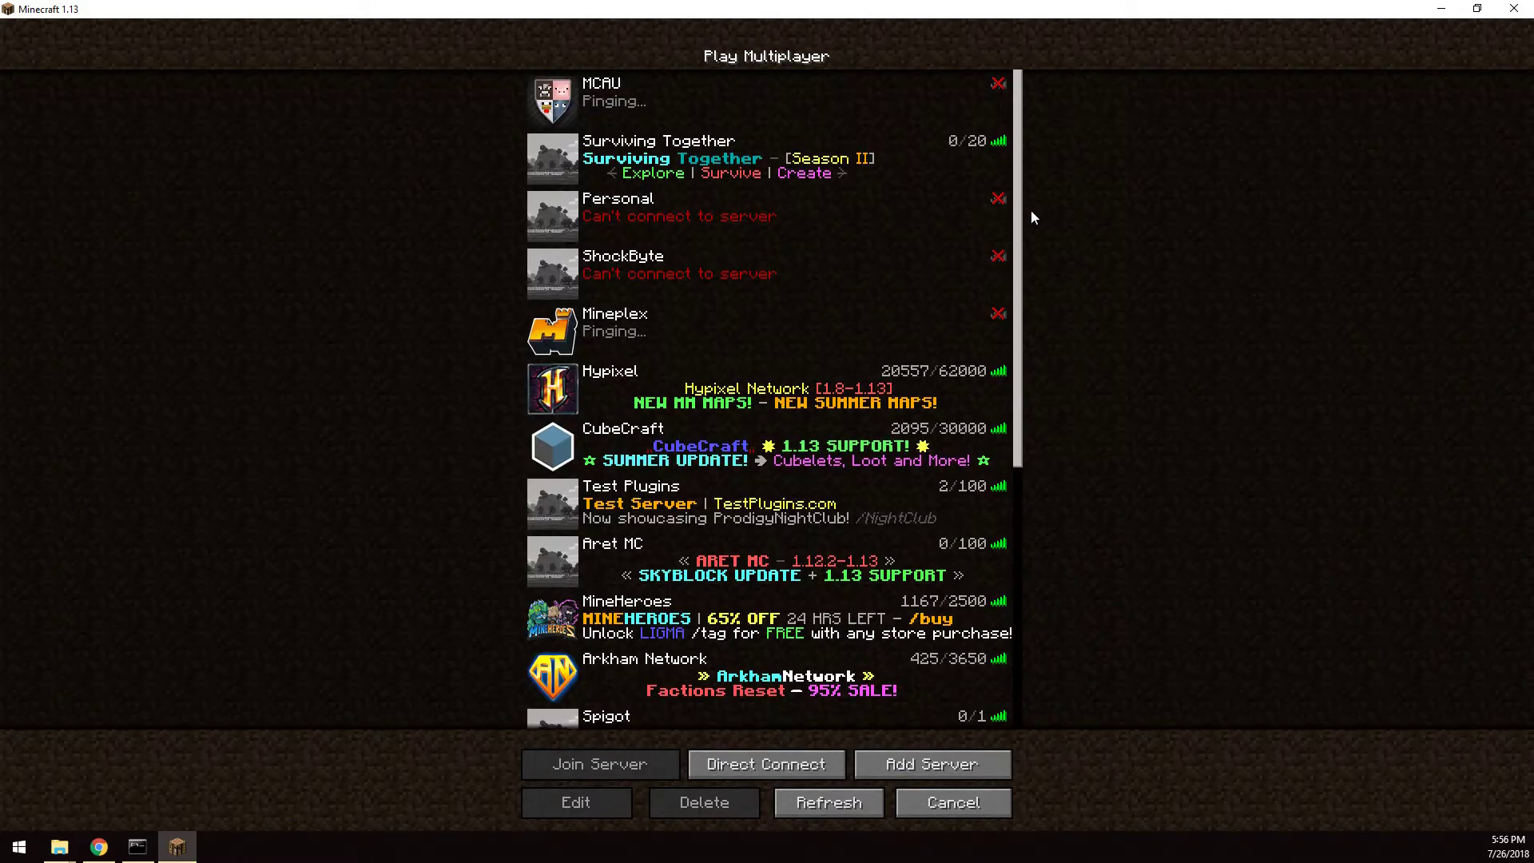
pyautogui.scroll(-3)
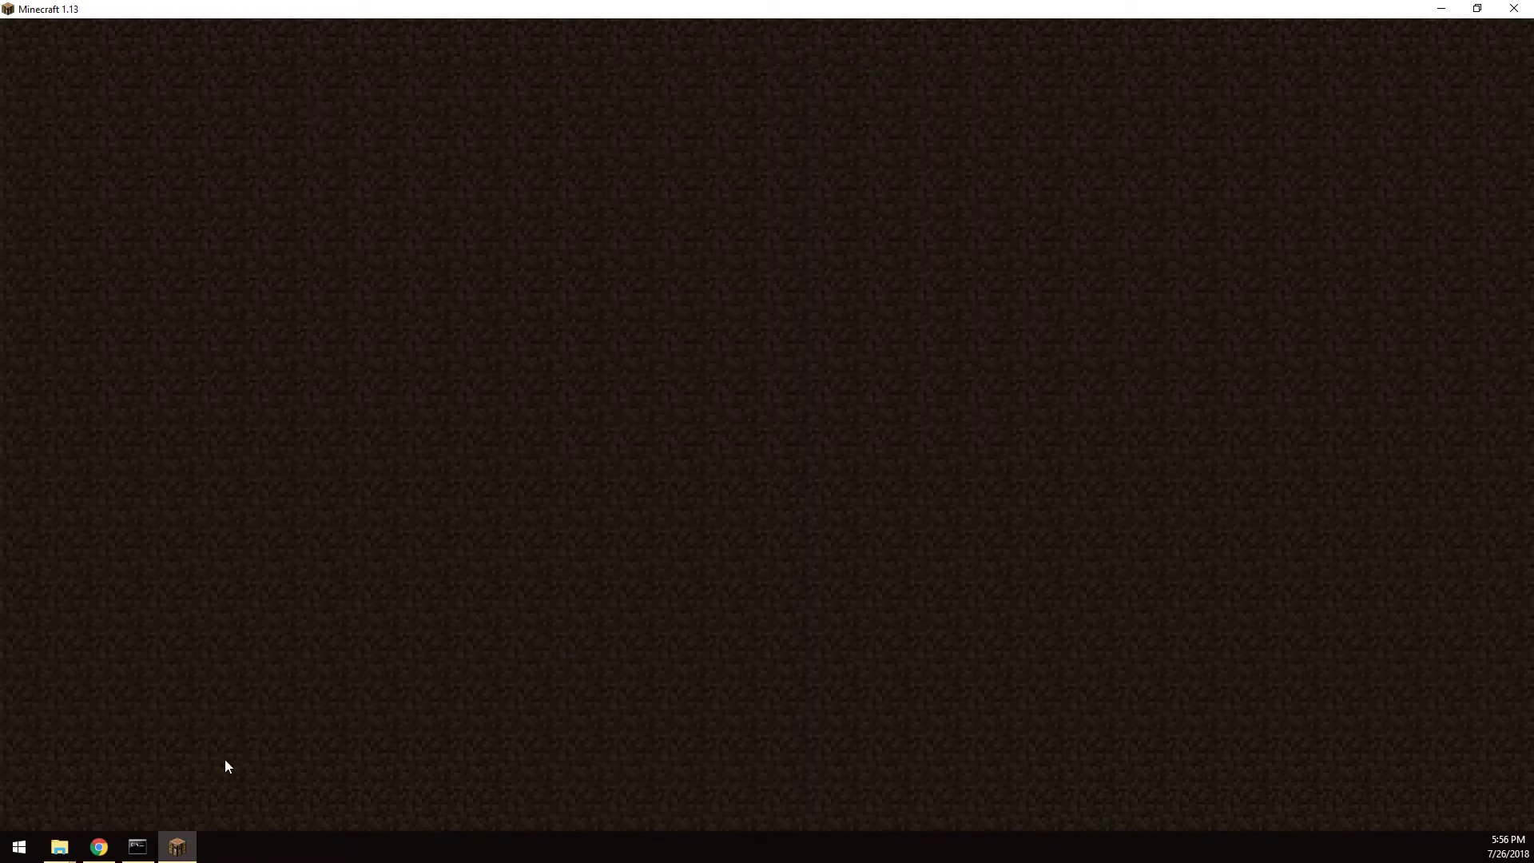
# Step: Check the console login, disconnect from the server and confirm the entry's address is localhost
pyautogui.click(137, 847)
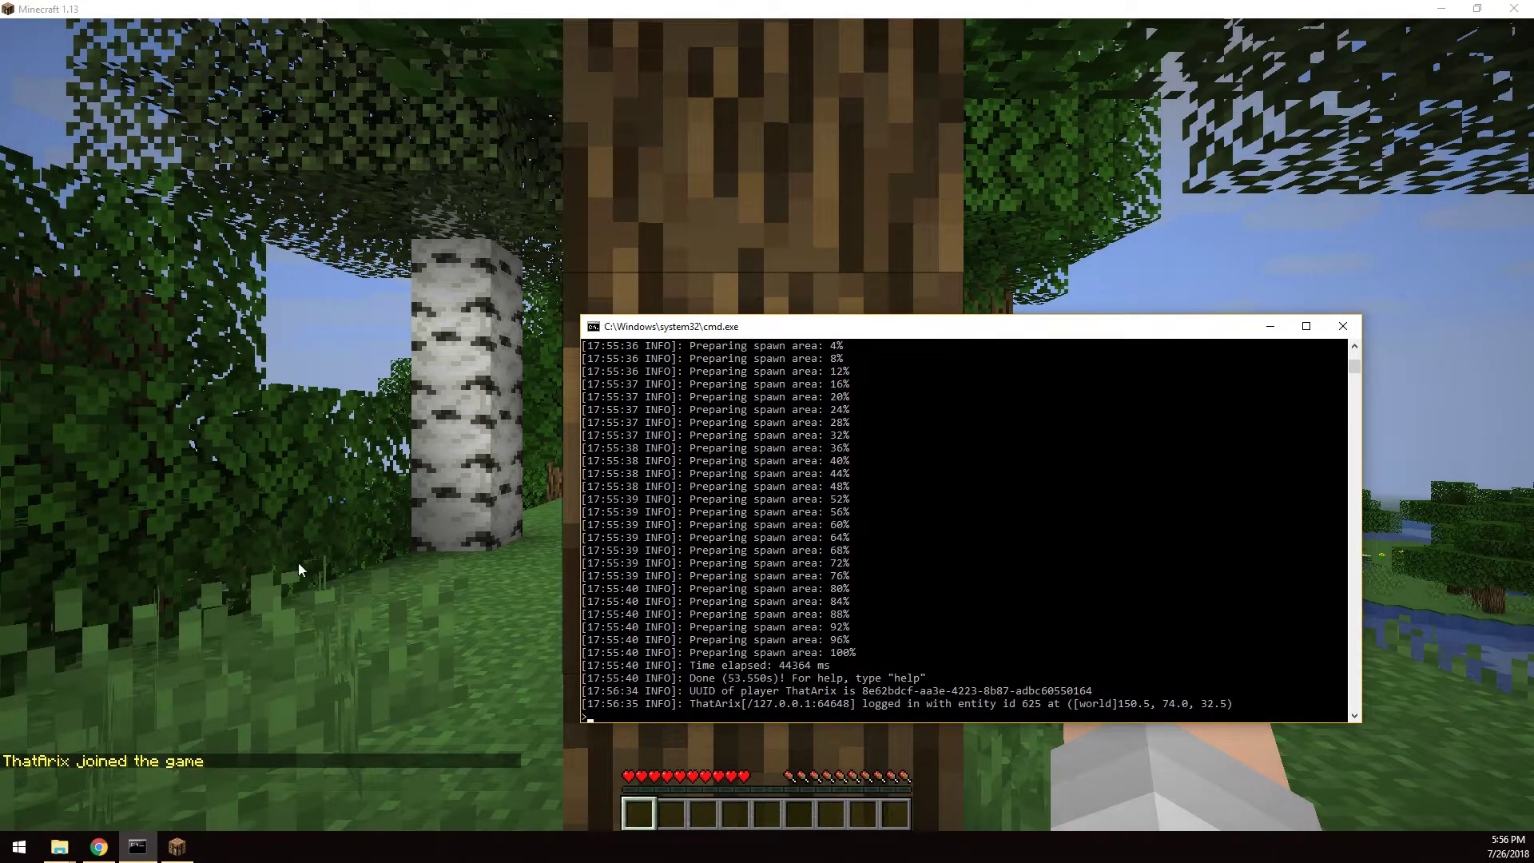
pyautogui.click(1342, 326)
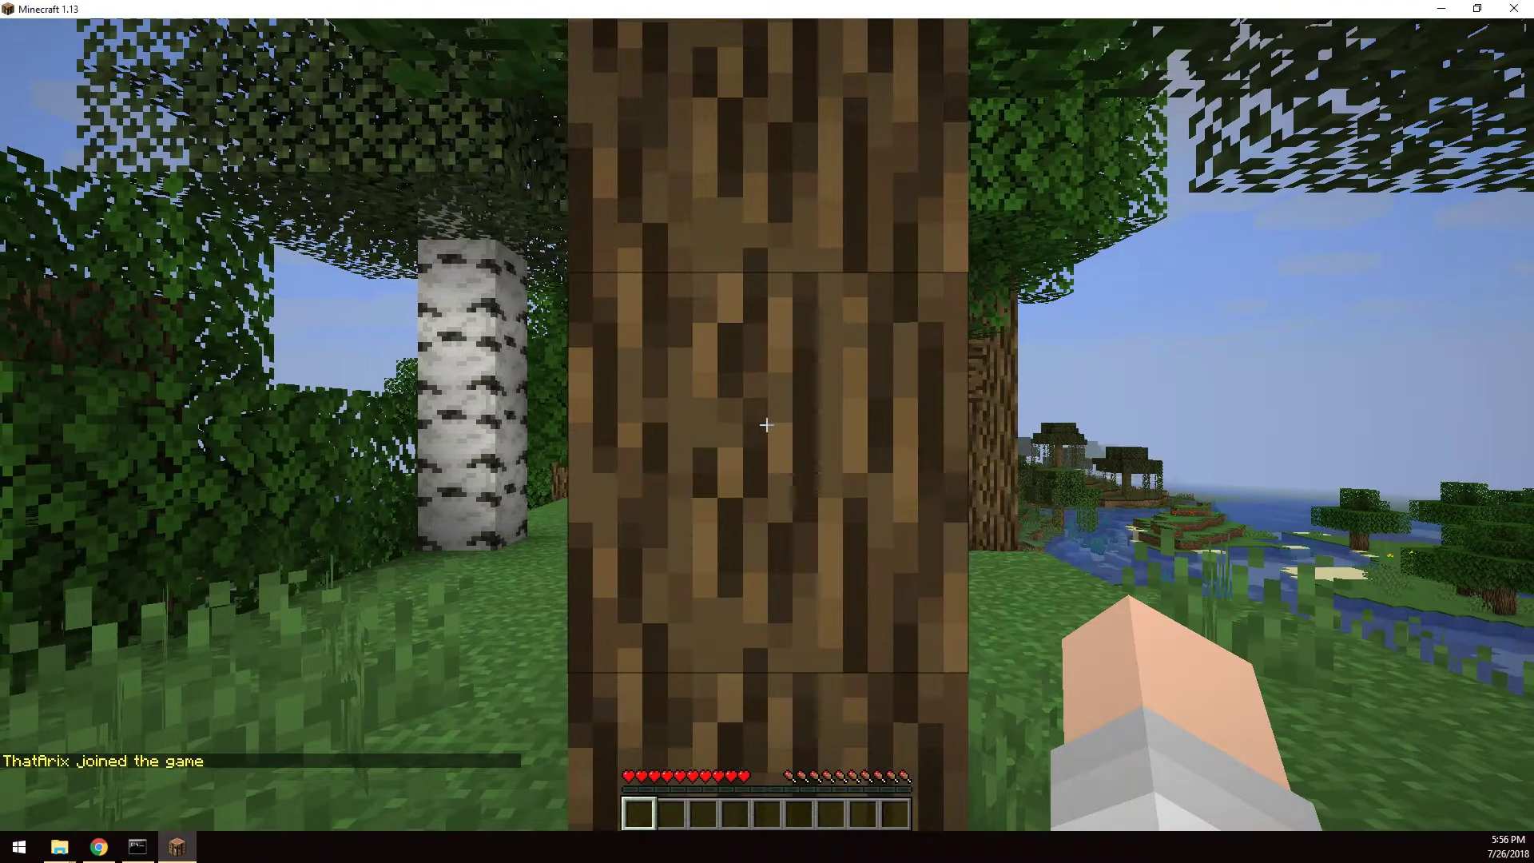
pyautogui.press('Escape')
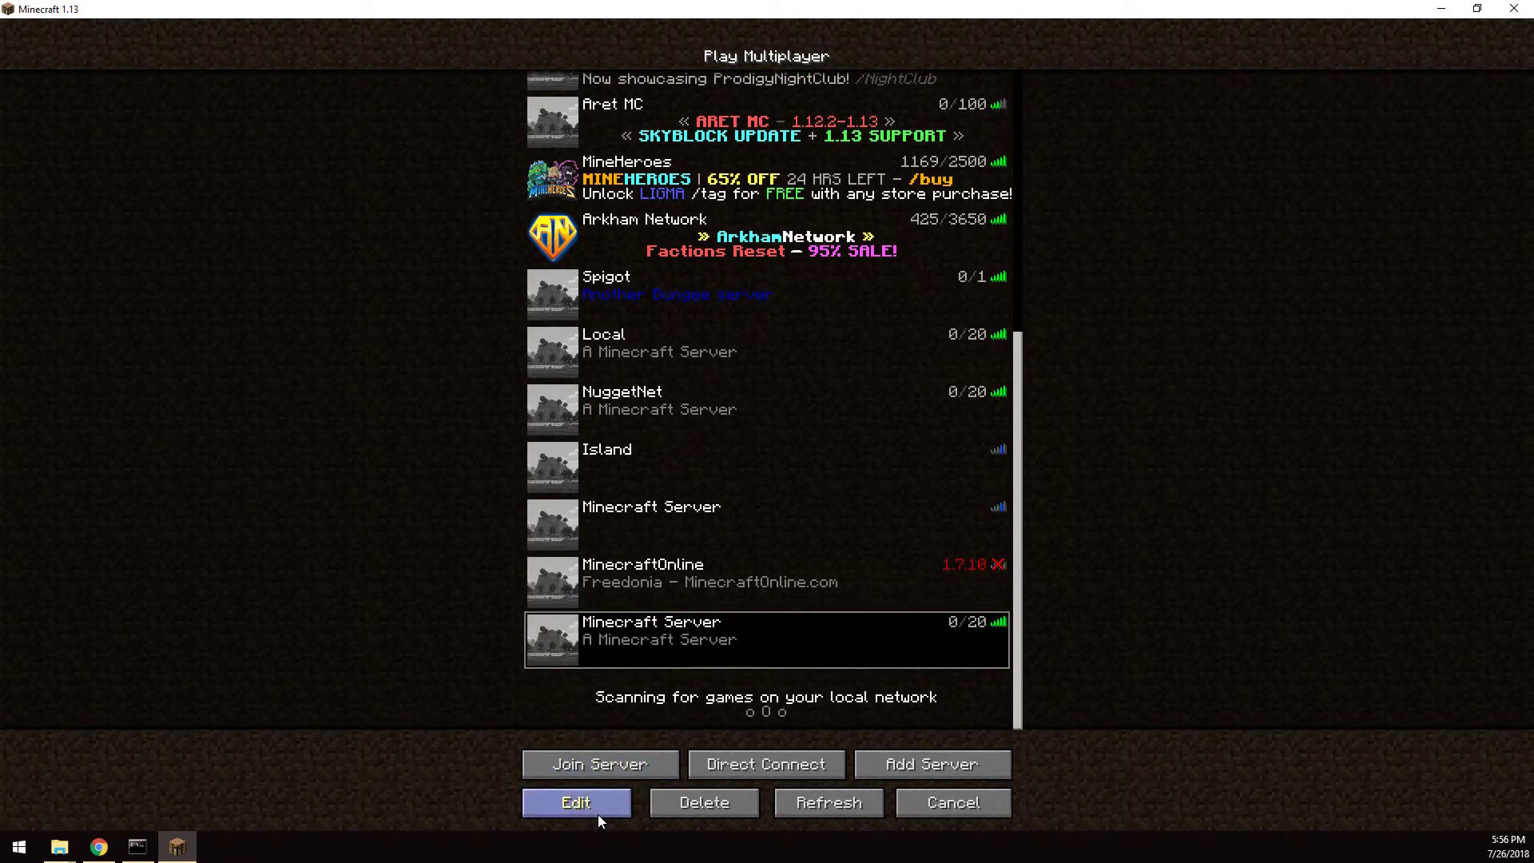
pyautogui.click(575, 802)
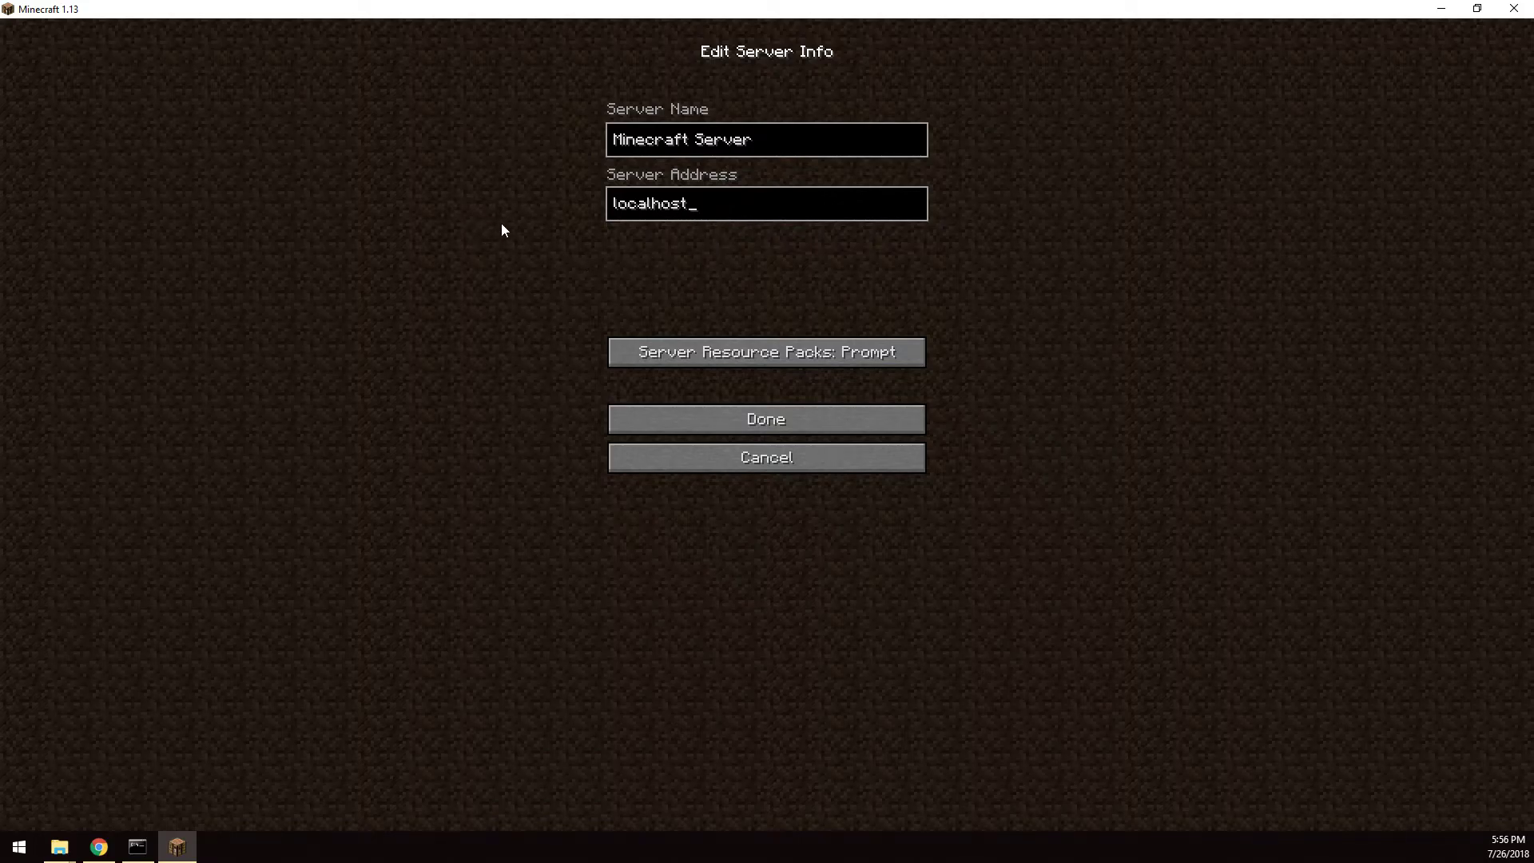
pyautogui.click(99, 847)
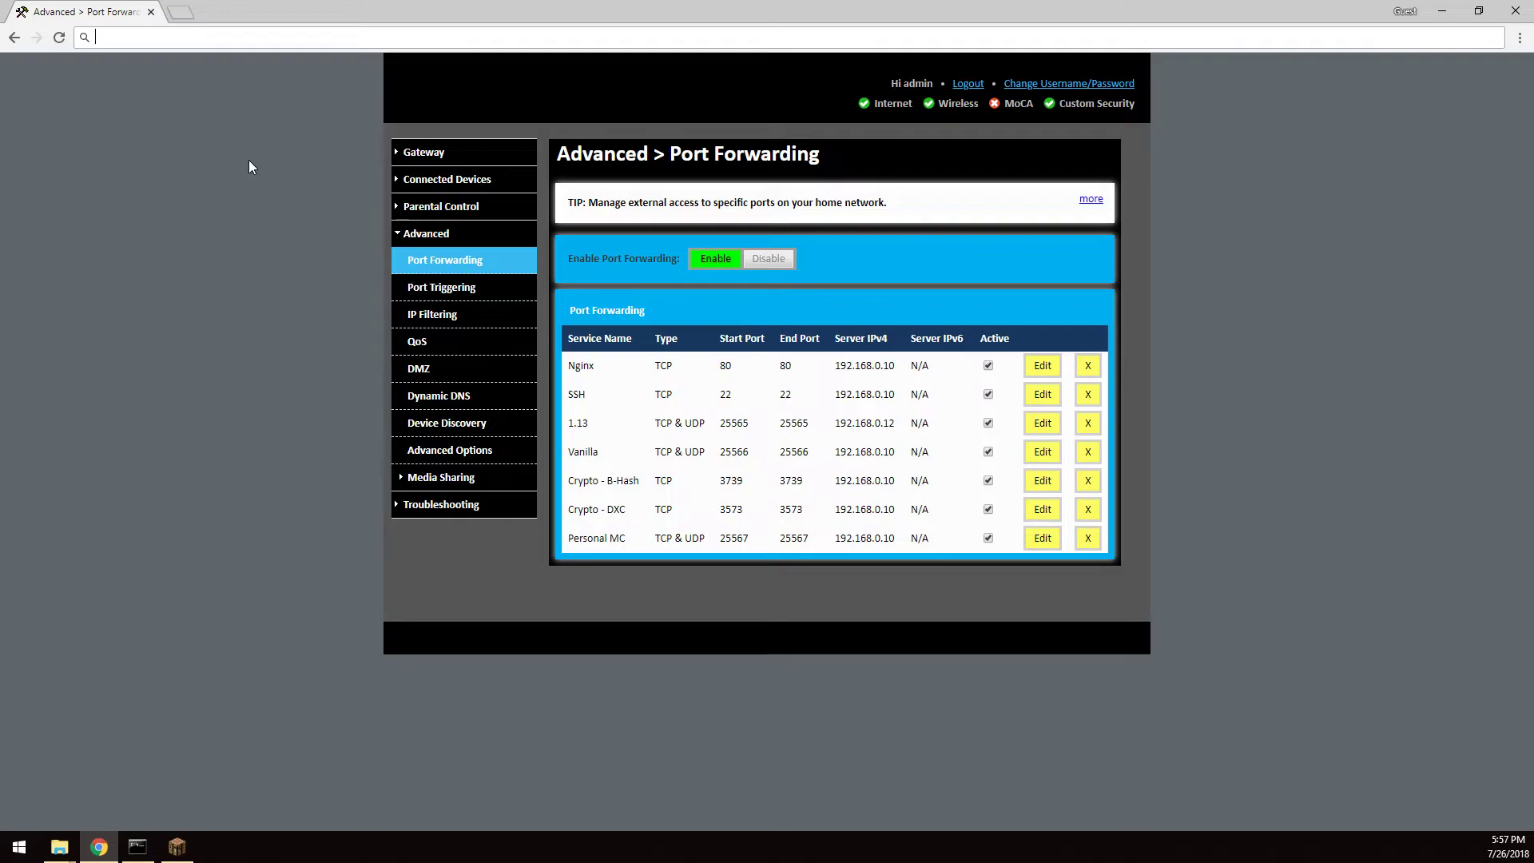
# Step: Navigate Chrome to ipchicken.com to view the public IP address
pyautogui.write('ipchicken.com')
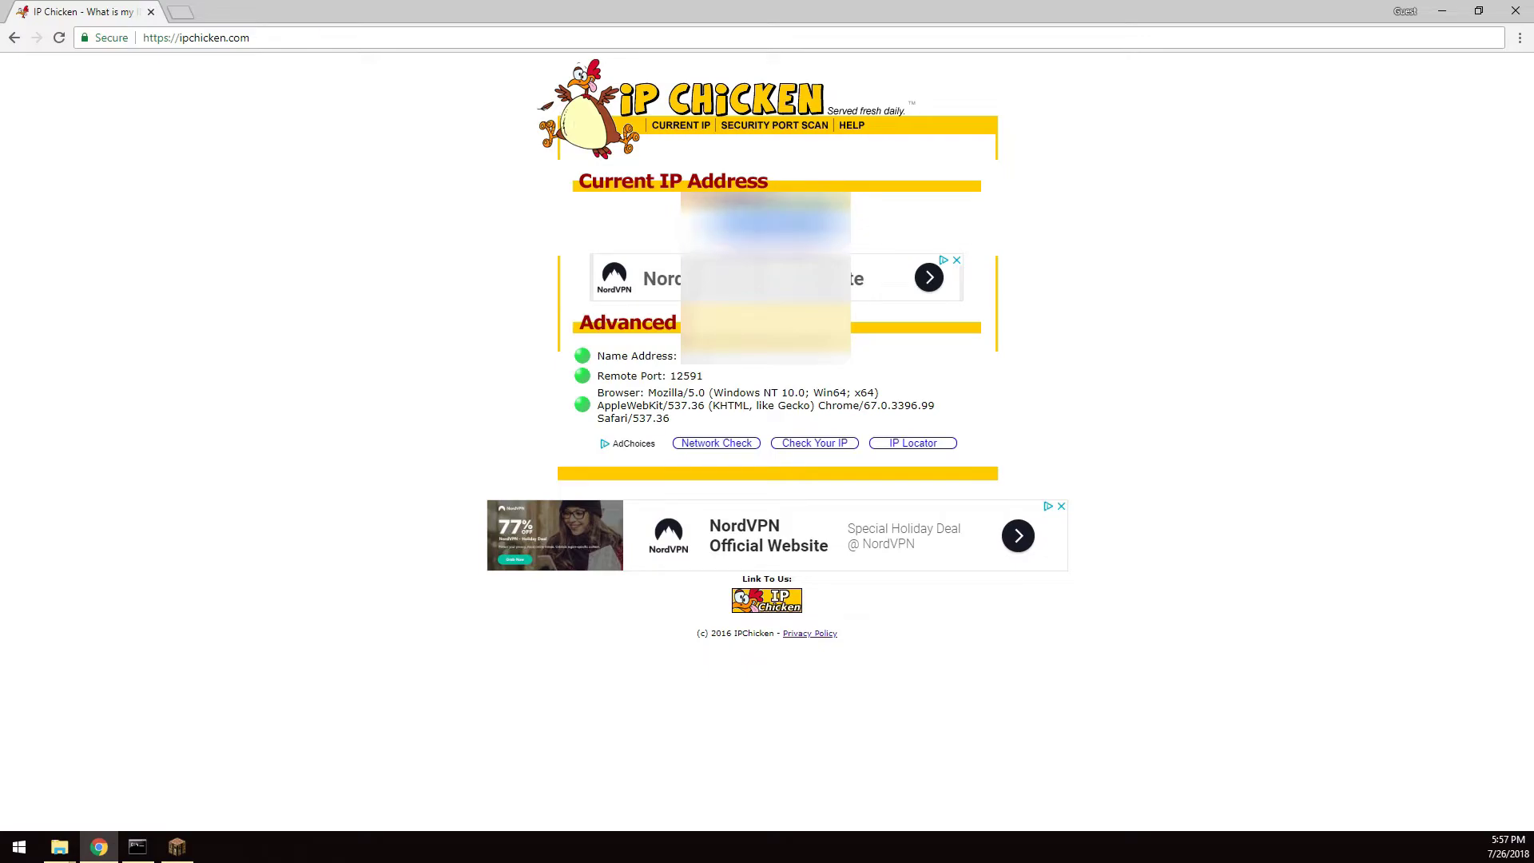
pyautogui.moveTo(1281, 29)
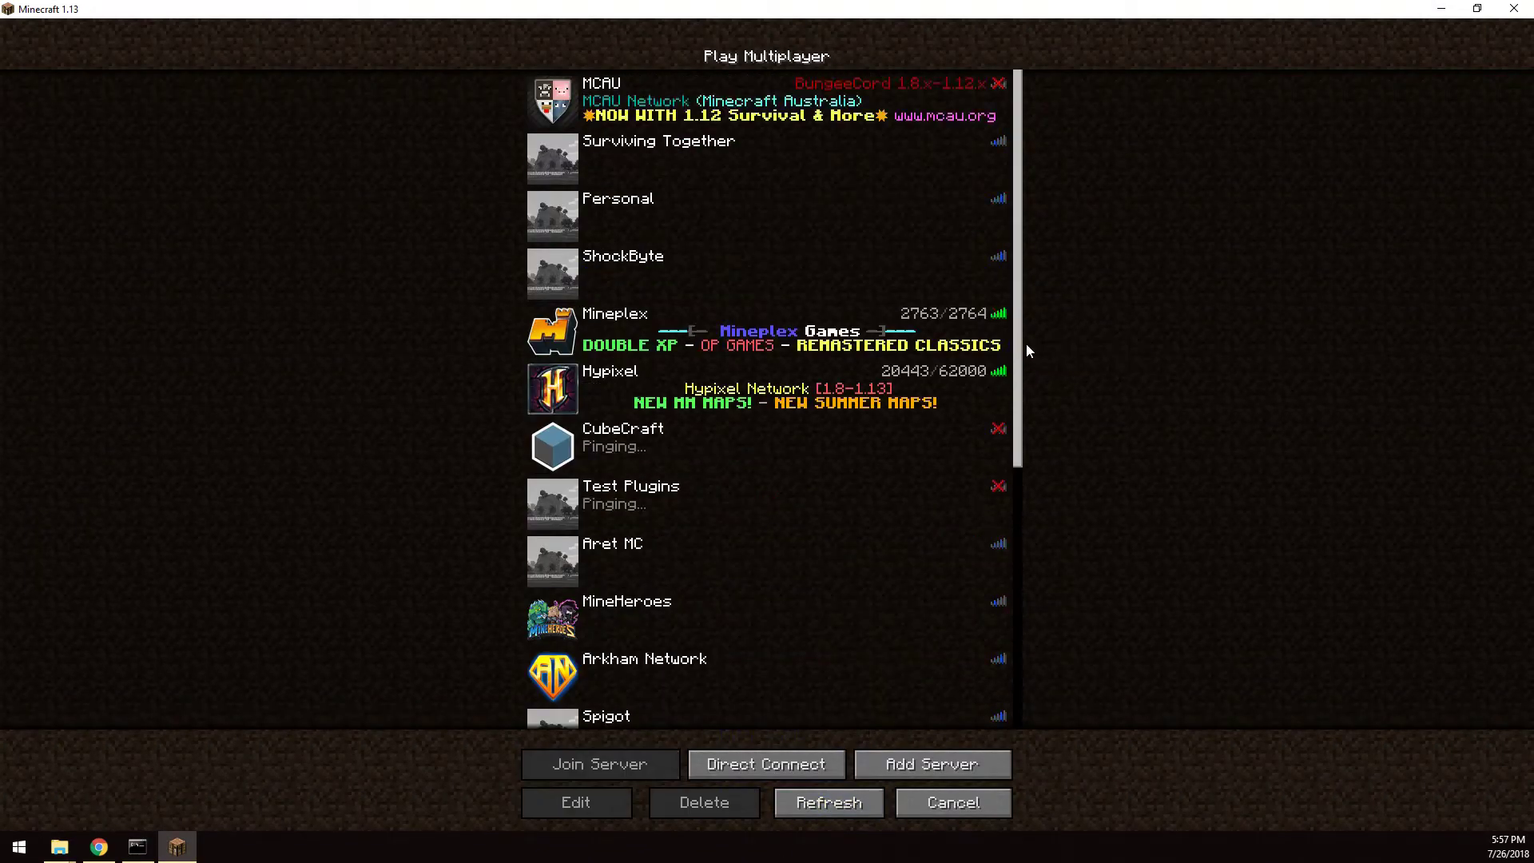
# Step: Scroll the multiplayer list to the Spigot server and rejoin it
pyautogui.scroll(-3)
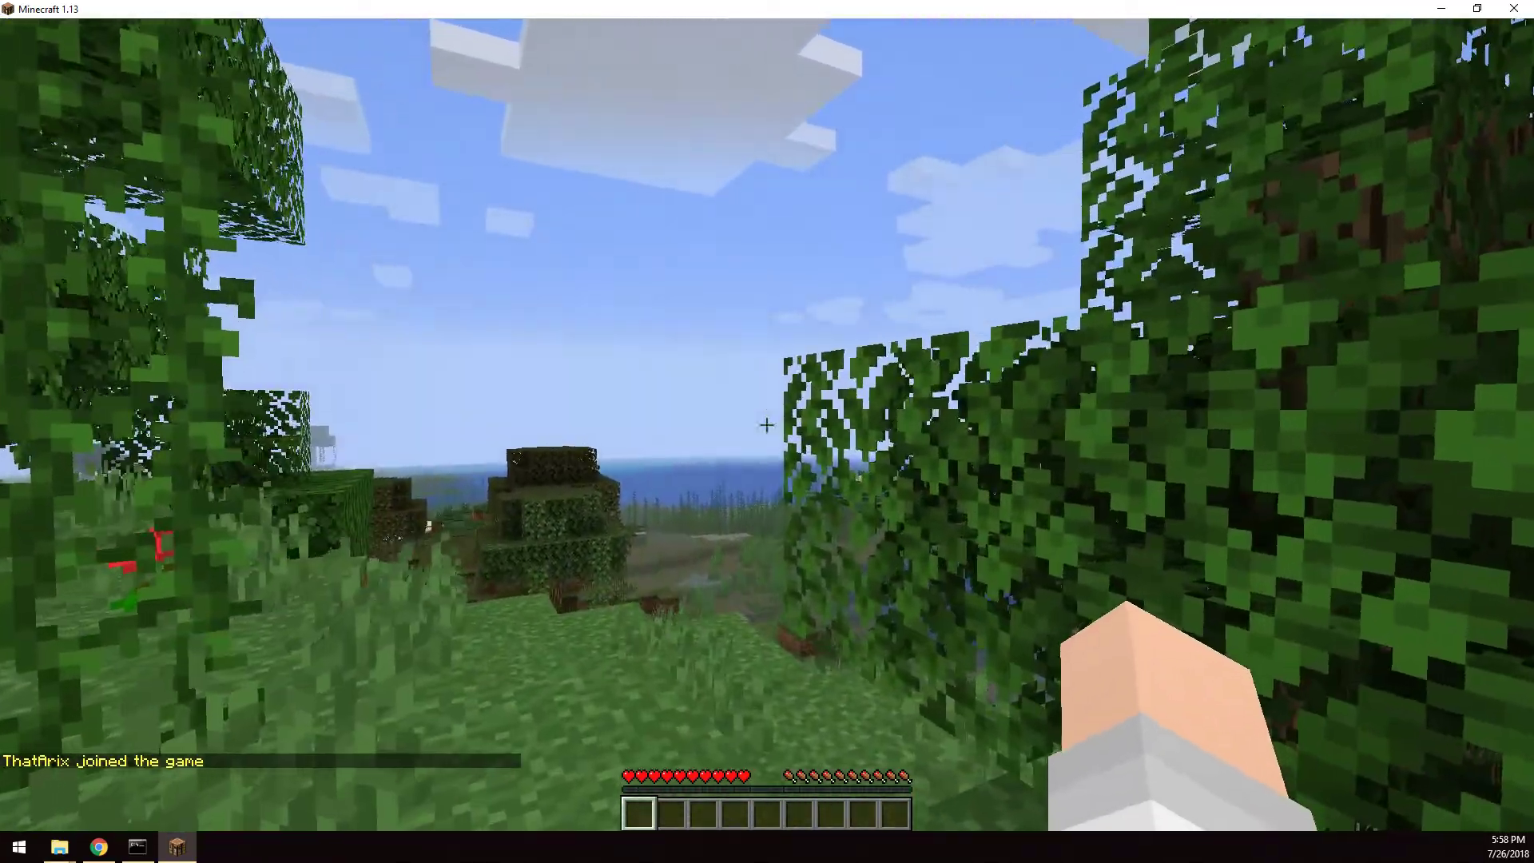
pyautogui.moveTo(766, 422)
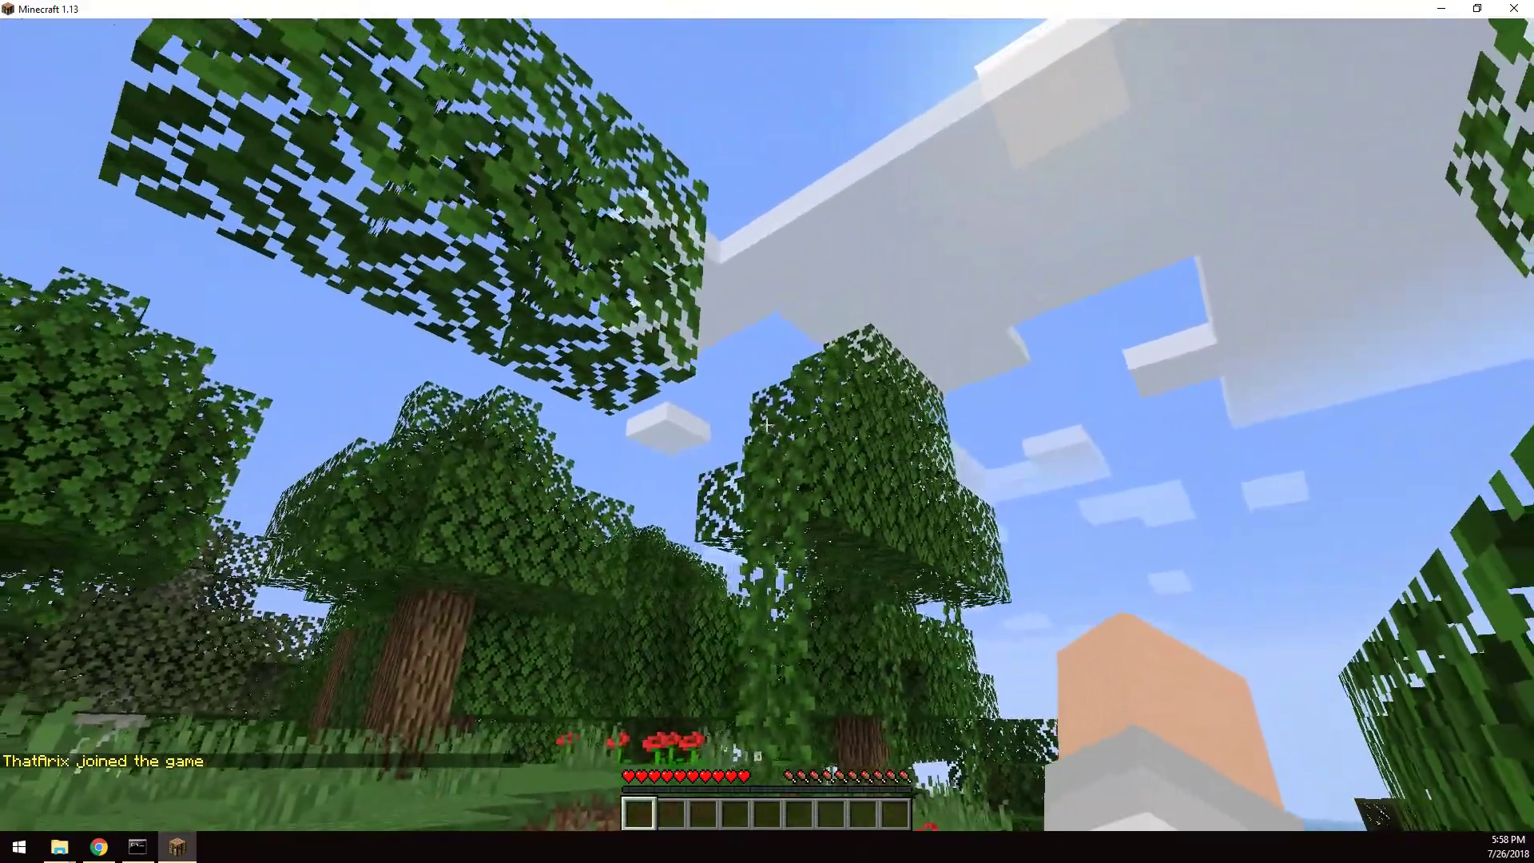
pyautogui.moveTo(768, 425)
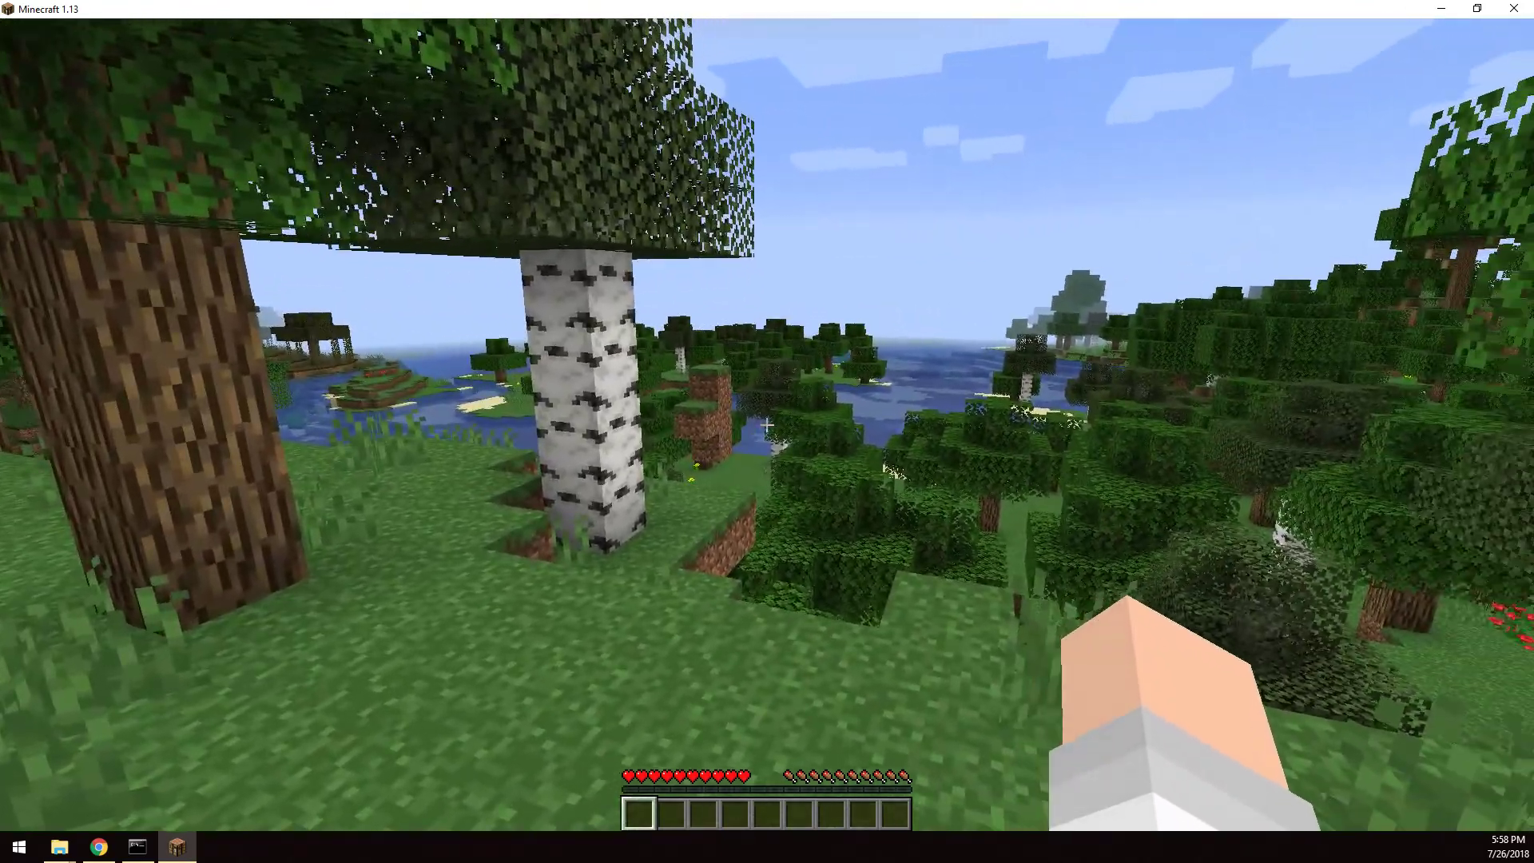
# Step: Briefly check the inventory, then run /plugins to see Plugins (0) reported in chat
pyautogui.press('e')
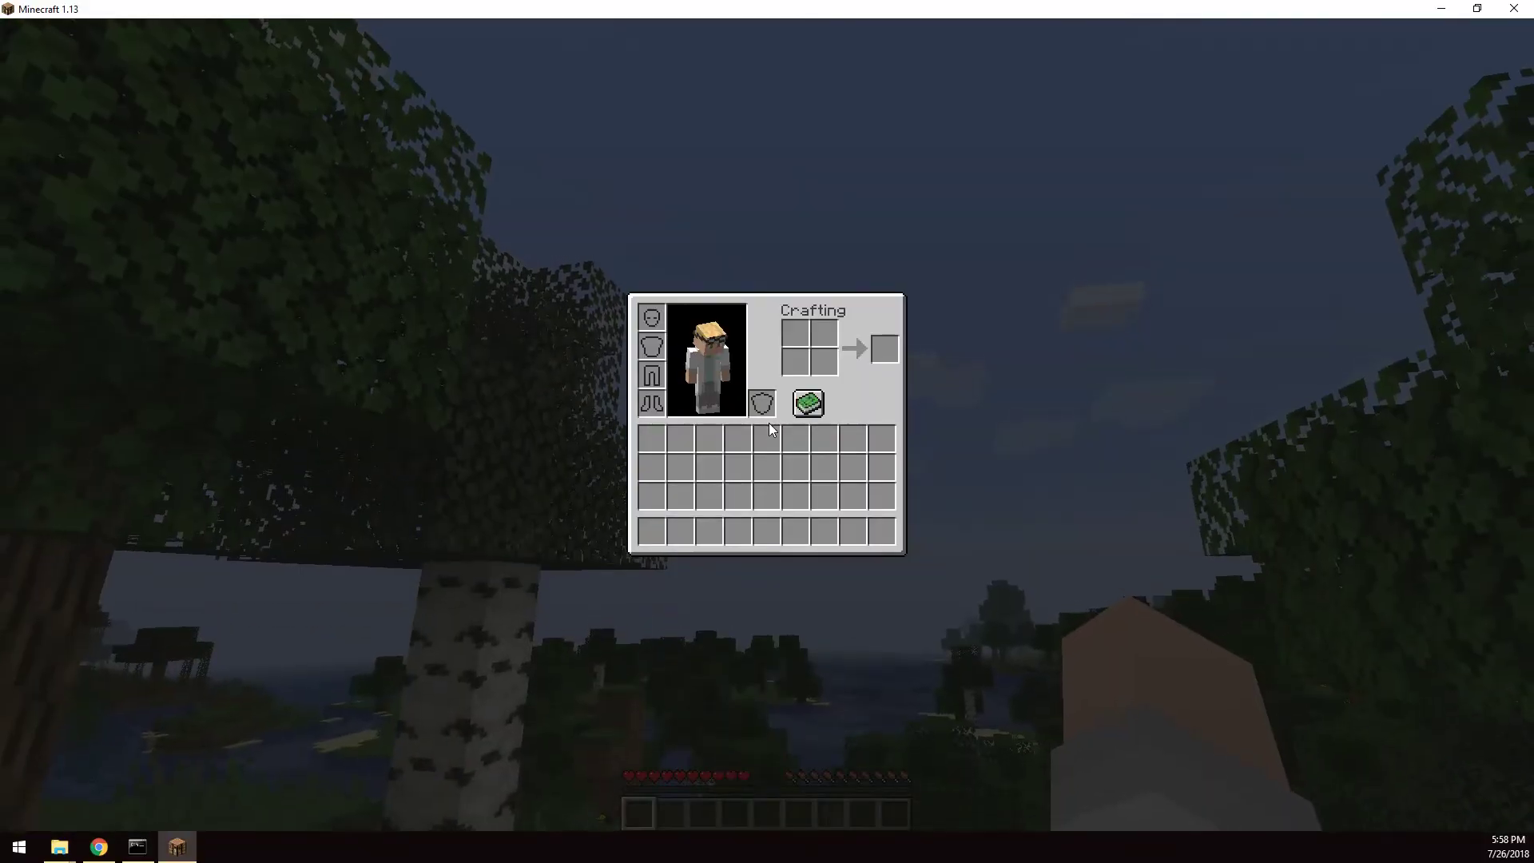
pyautogui.moveTo(1183, 748)
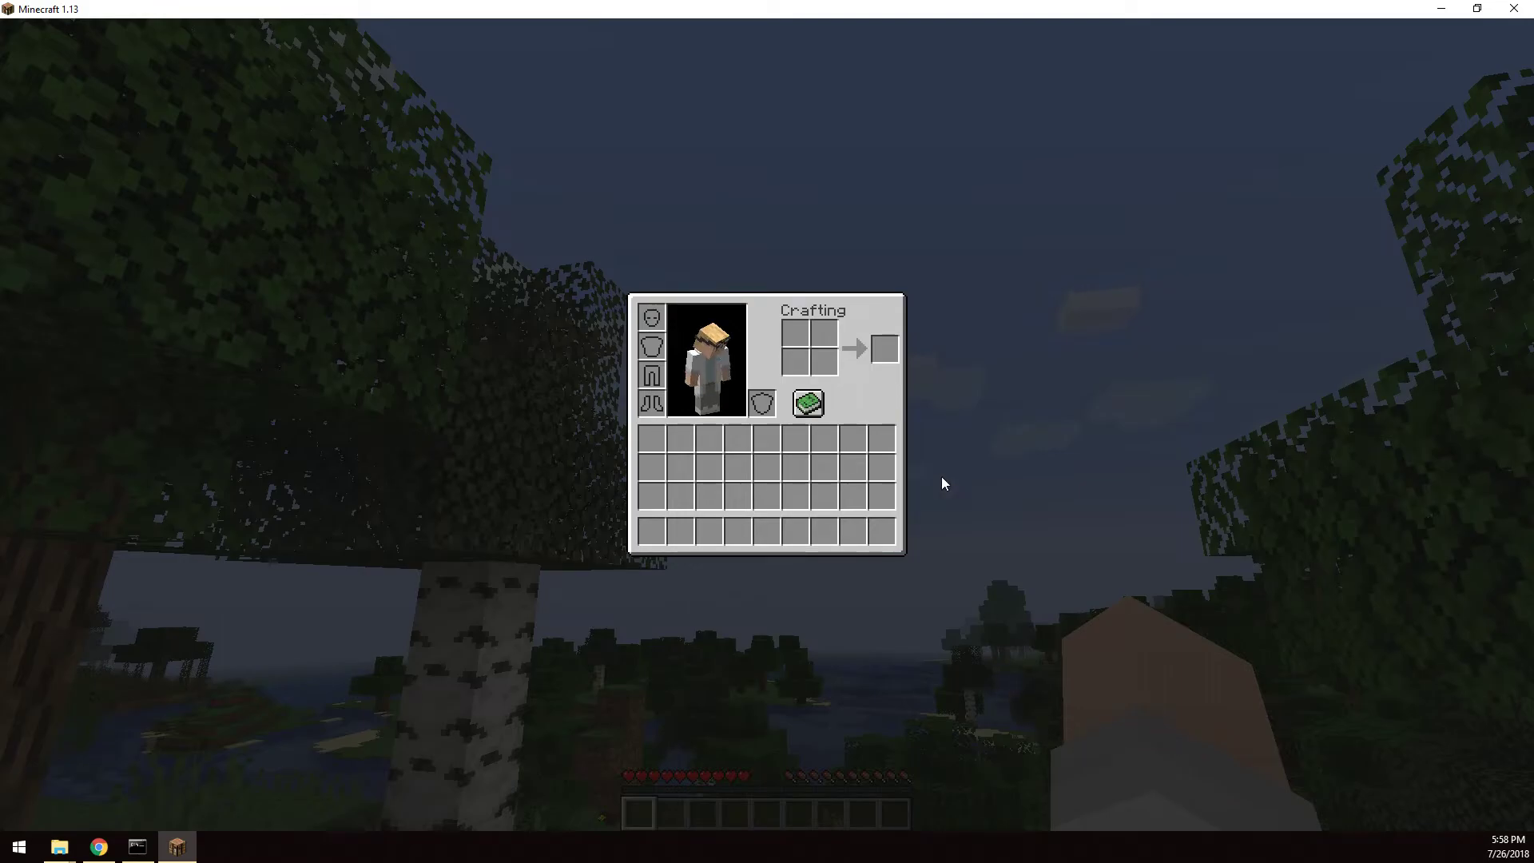
pyautogui.press('Escape')
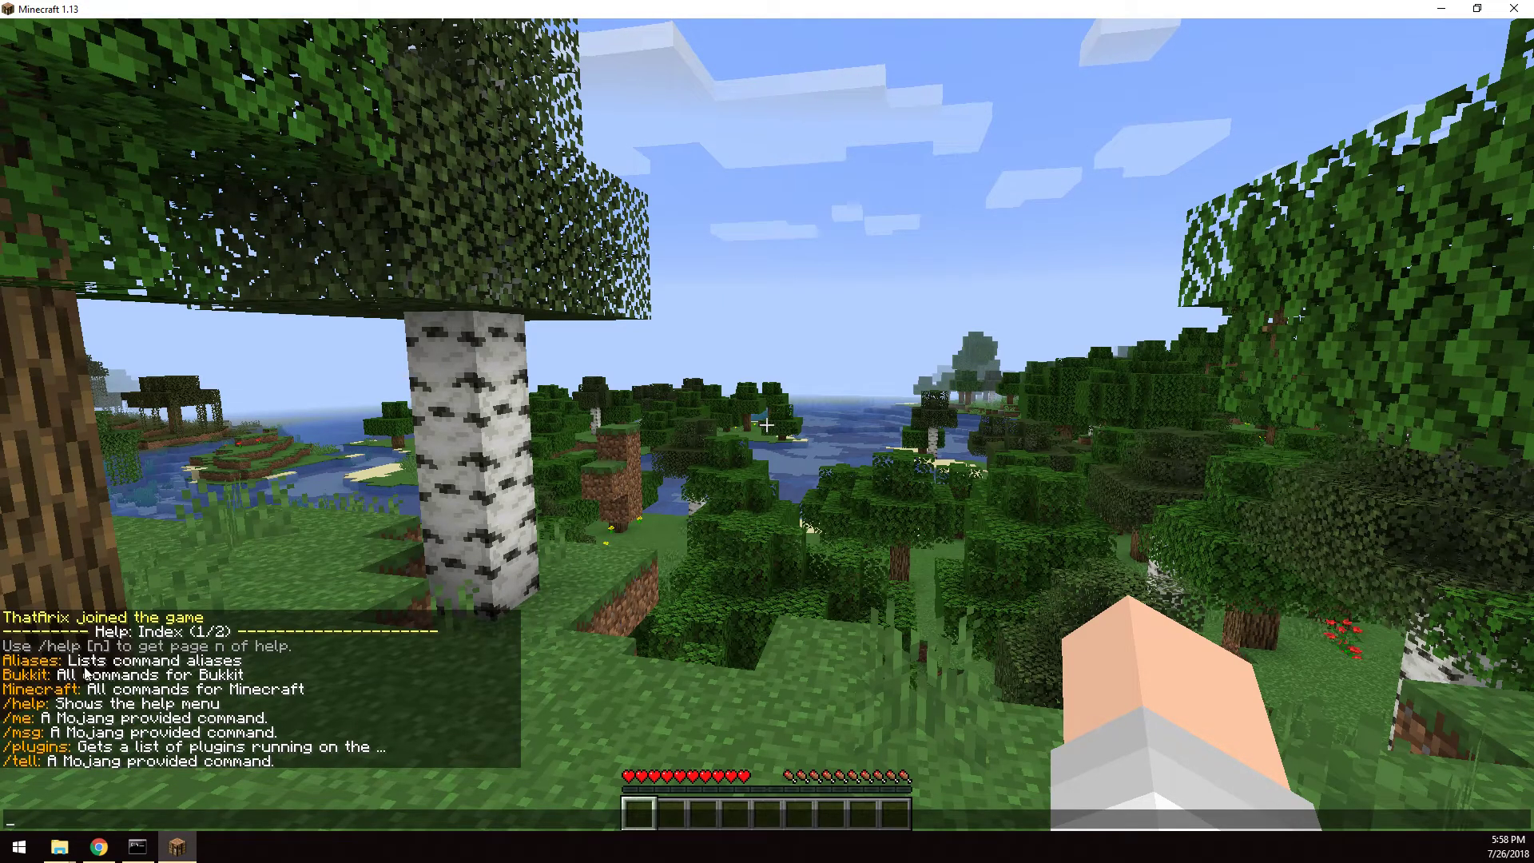
pyautogui.moveTo(383, 681)
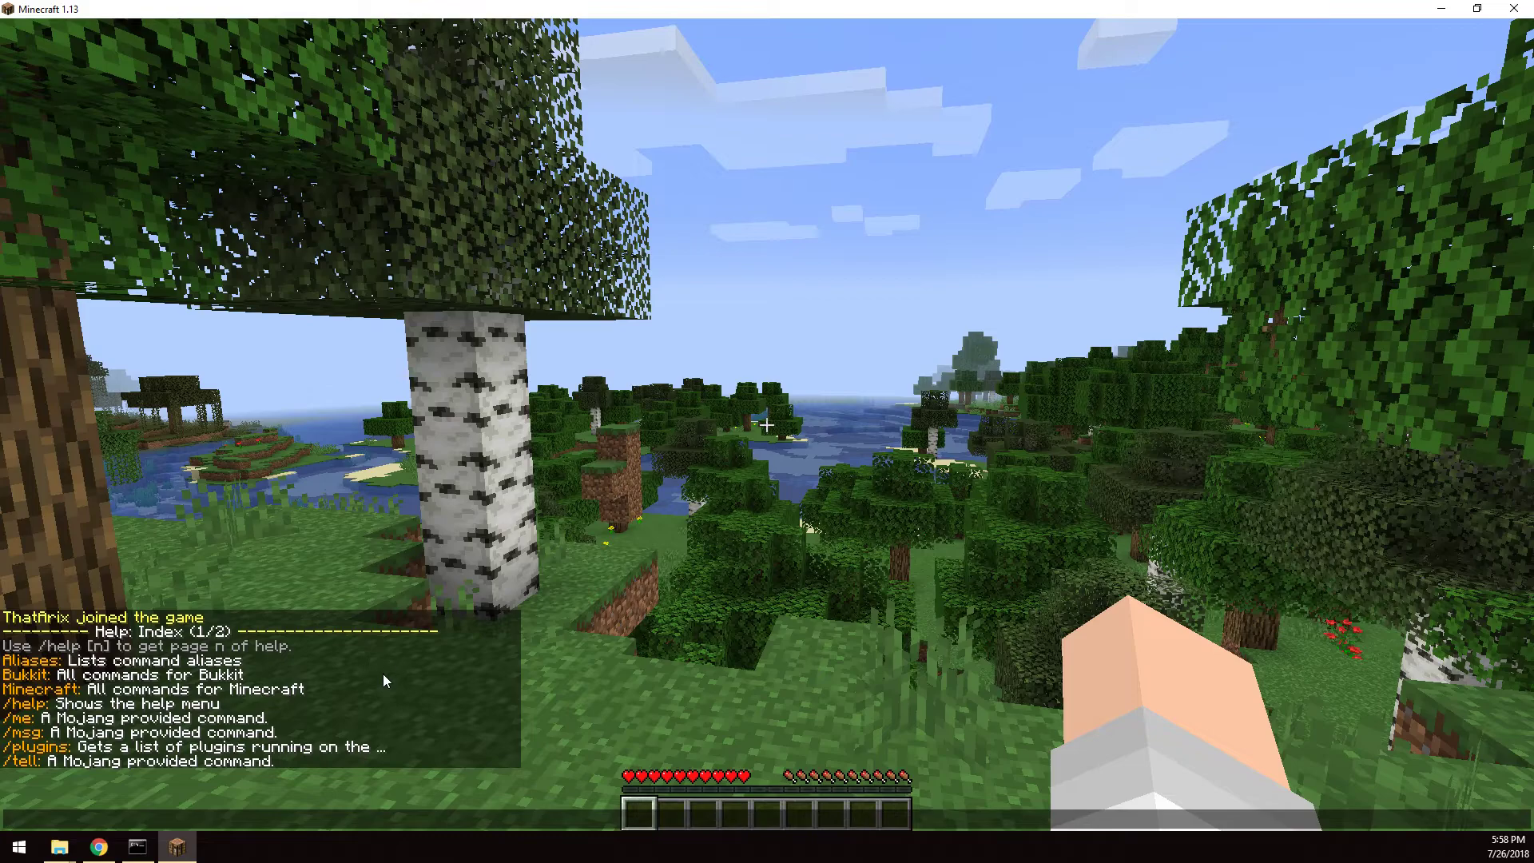
pyautogui.write('/plugins')
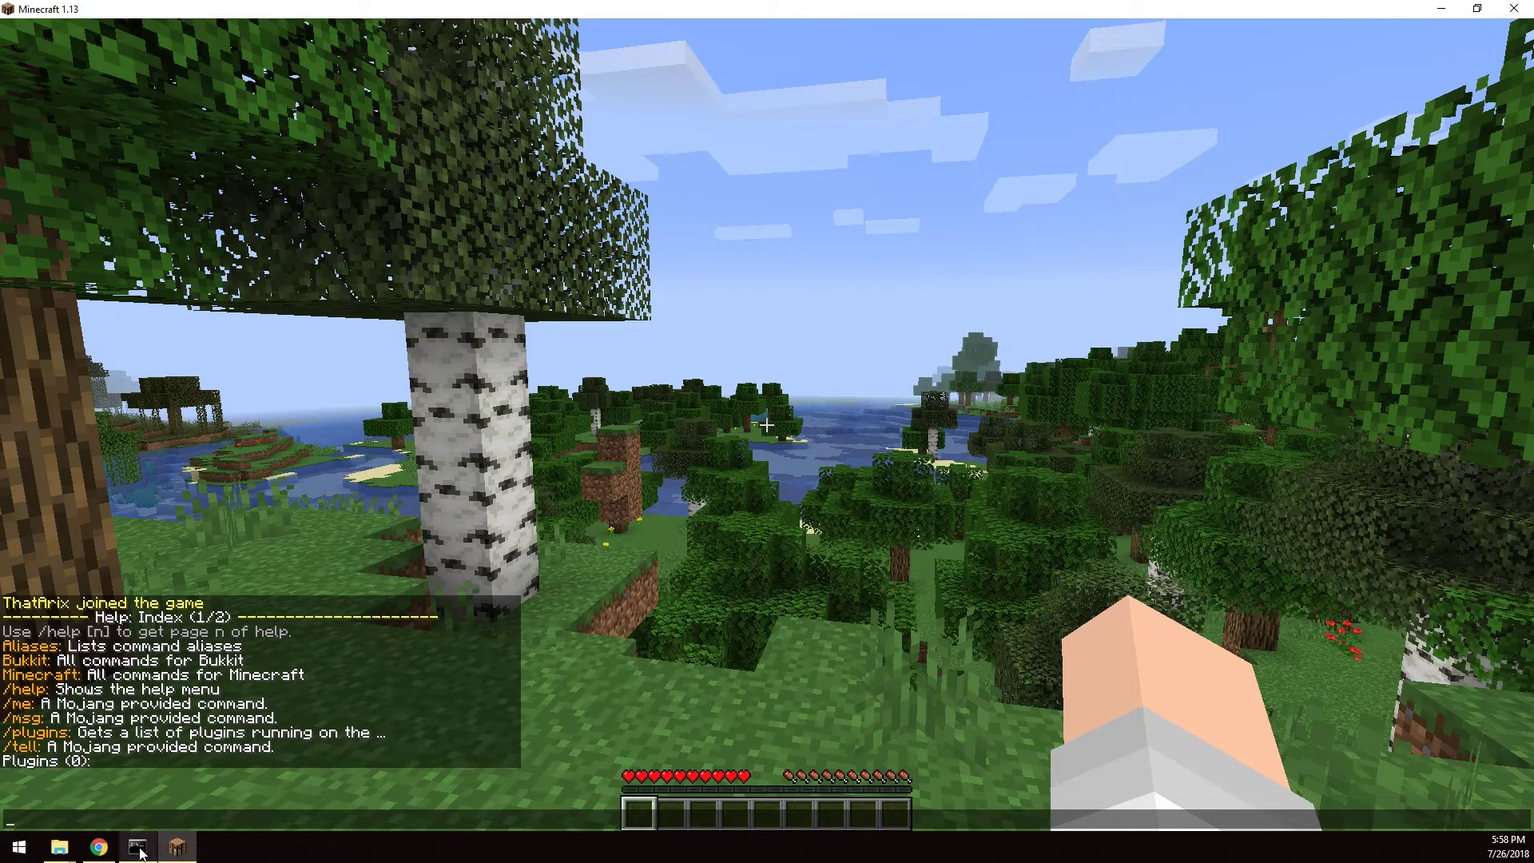
# Step: Disconnect via the game menu and enter stop in the server console, backing out of the Options screens
pyautogui.press('Escape')
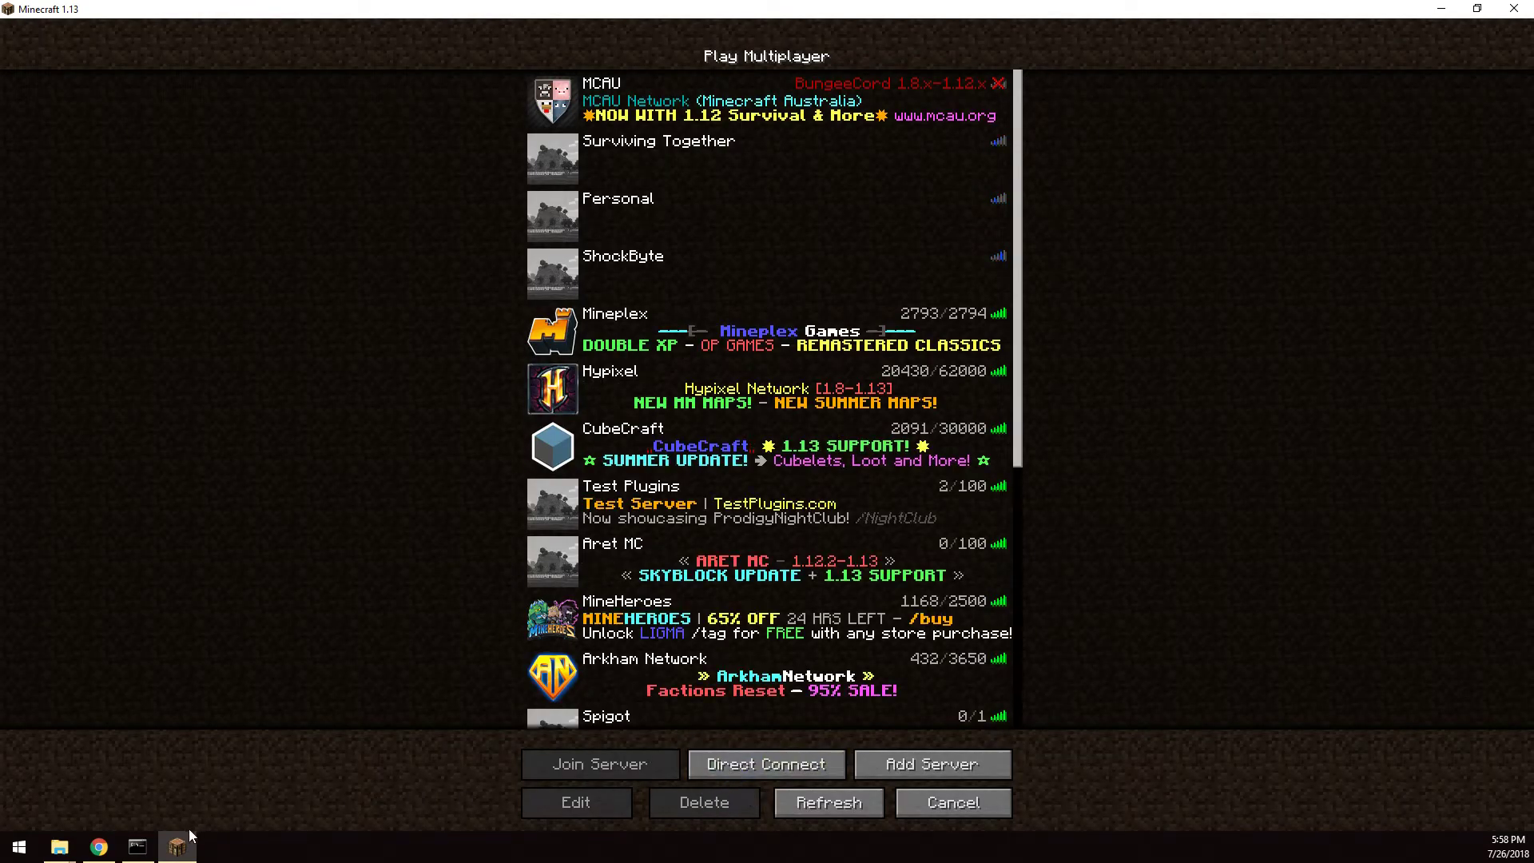
pyautogui.click(138, 847)
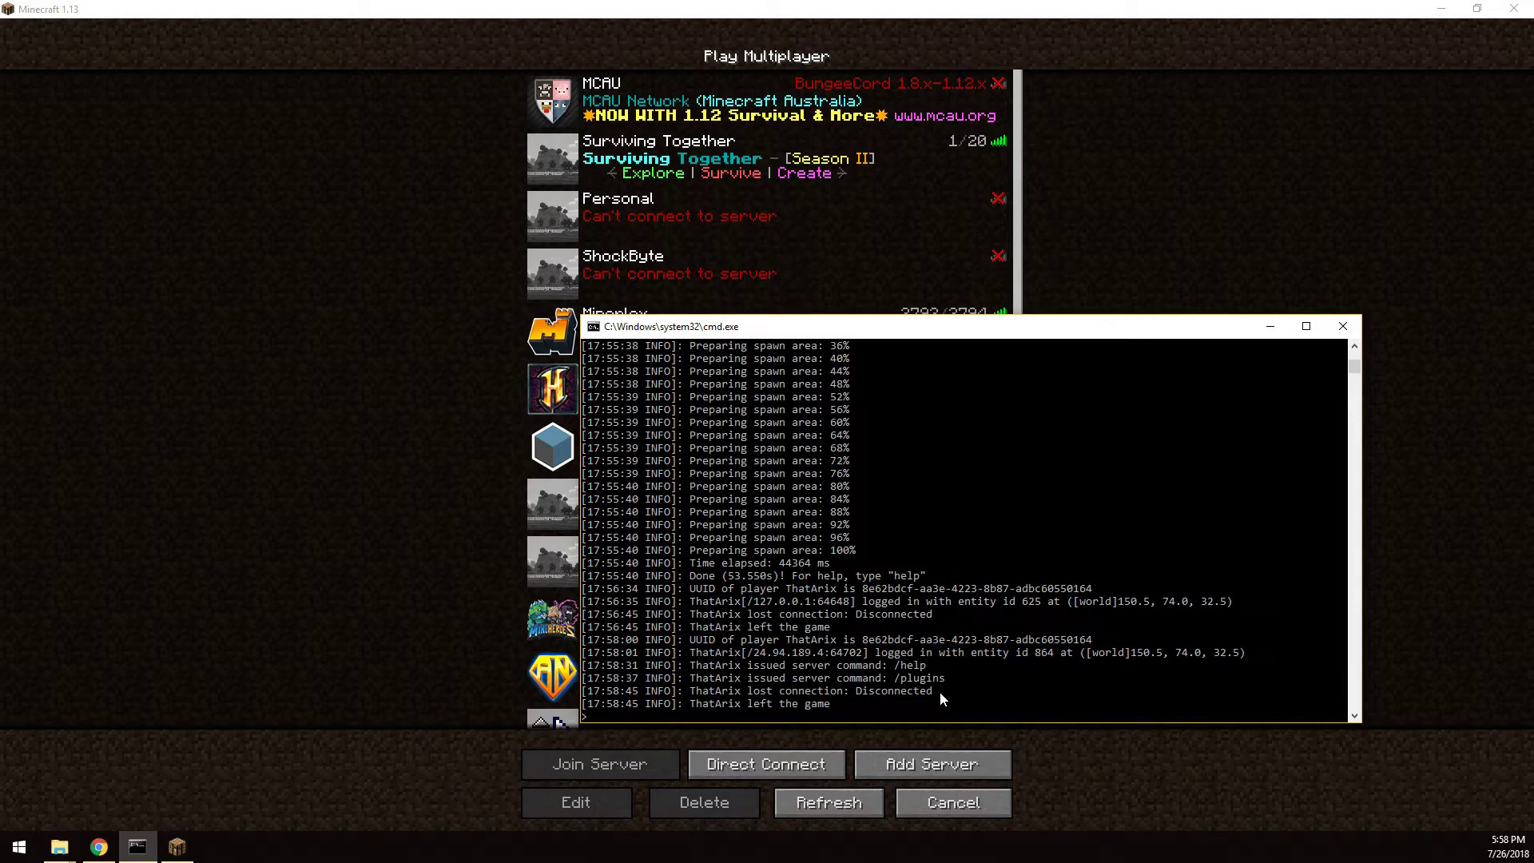
pyautogui.write('stop')
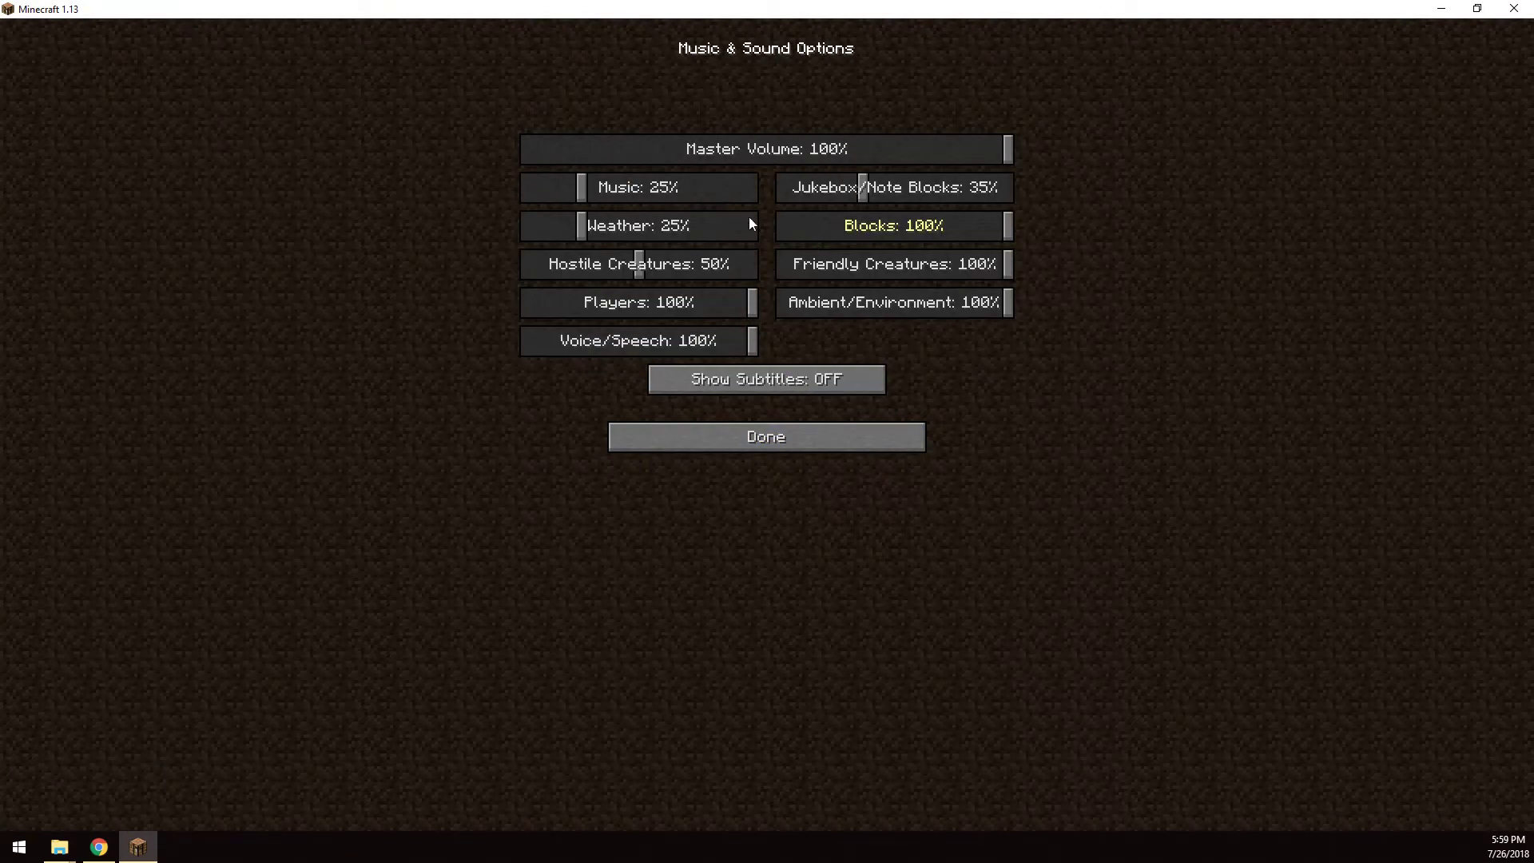
pyautogui.click(765, 437)
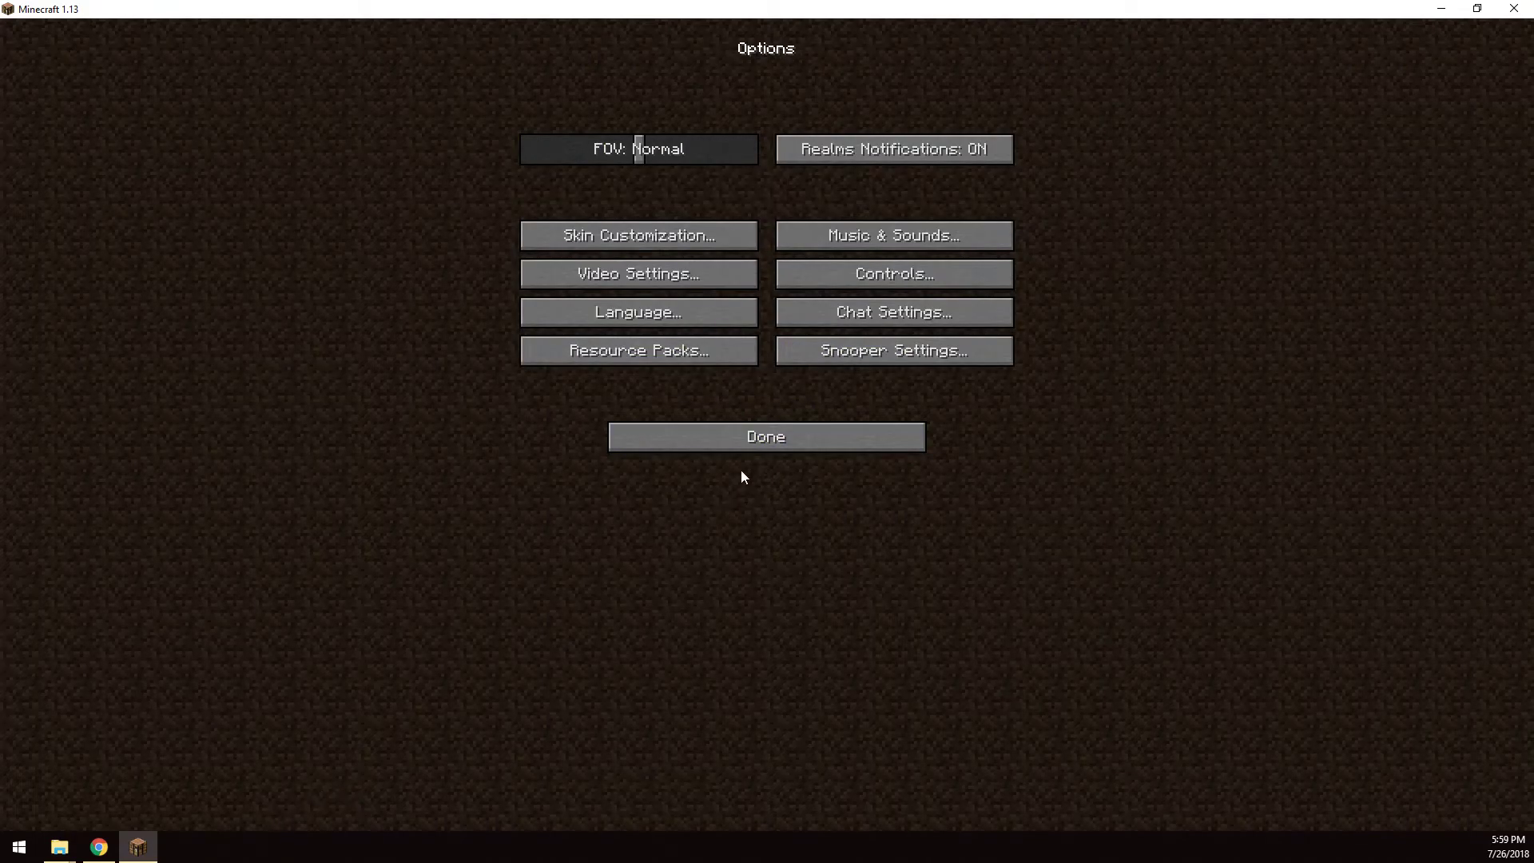
pyautogui.click(99, 847)
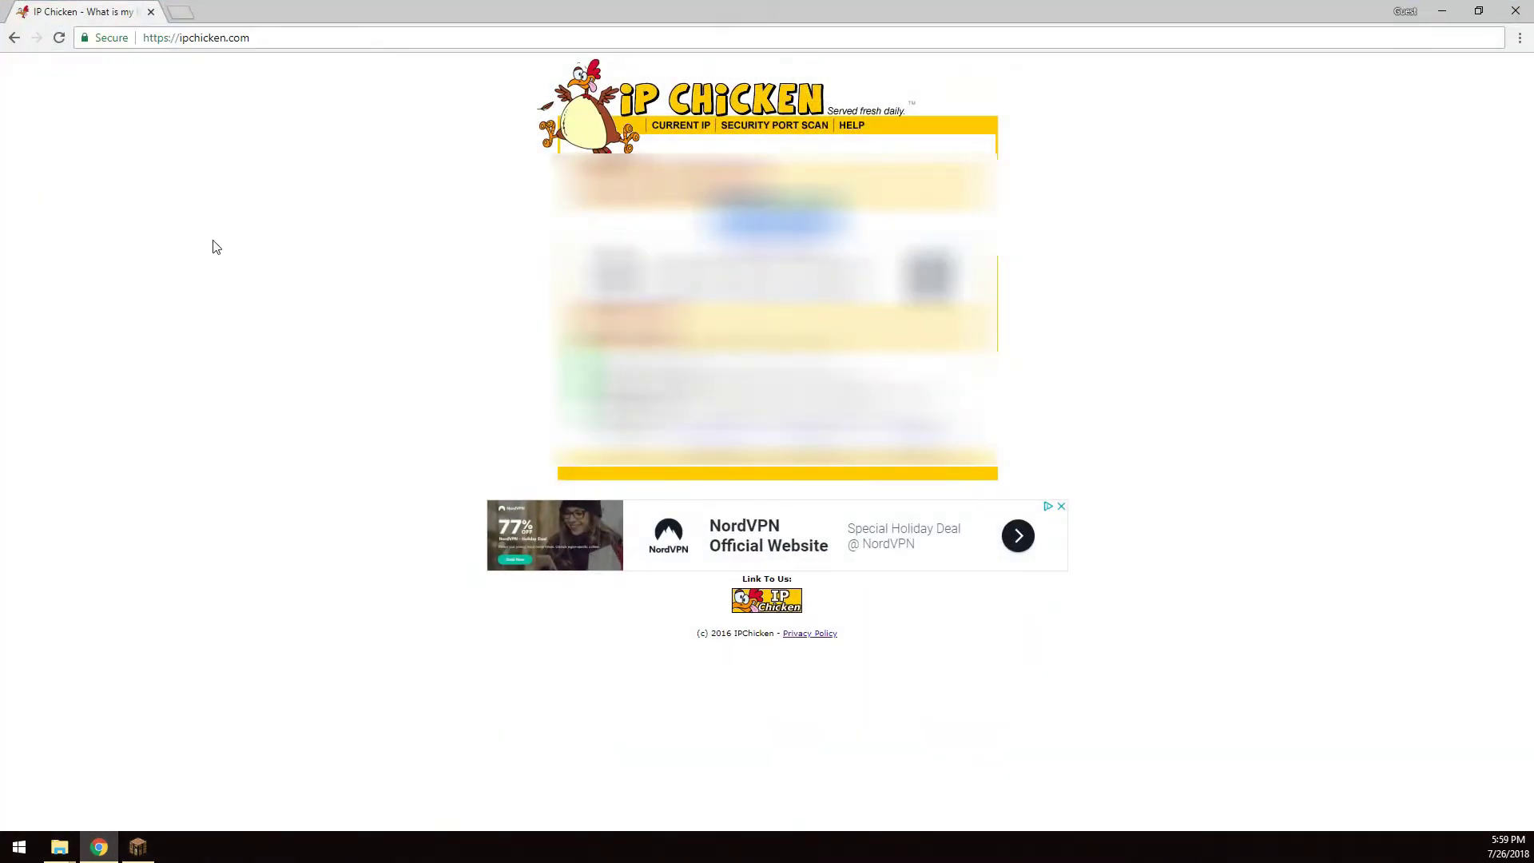
# Step: Go to spigotmc.org and reach the Search Resources page from the Resources menu
pyautogui.click(198, 38)
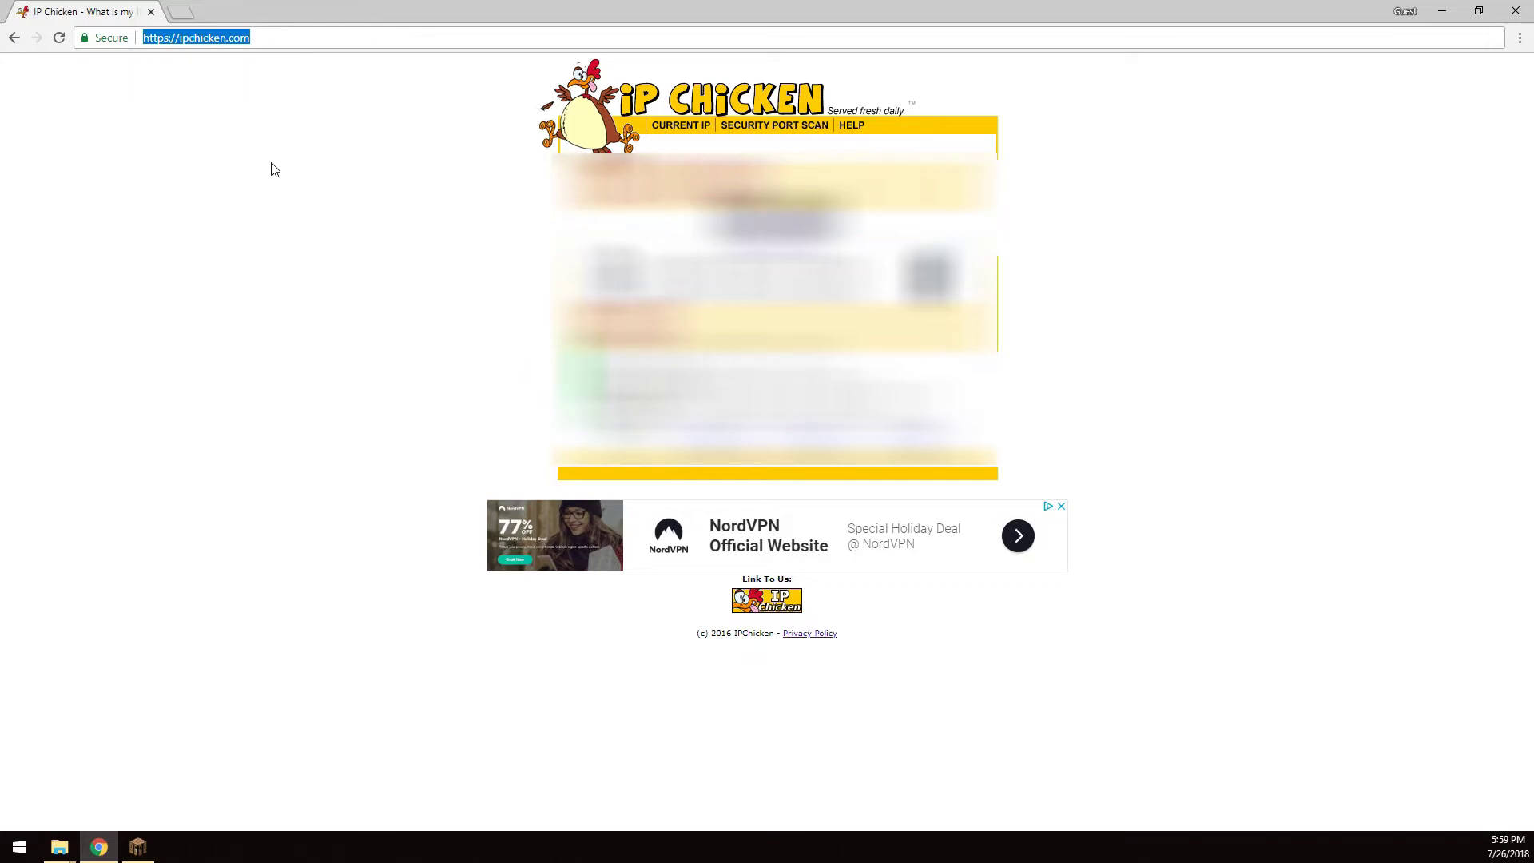
pyautogui.write('spigotmc.')
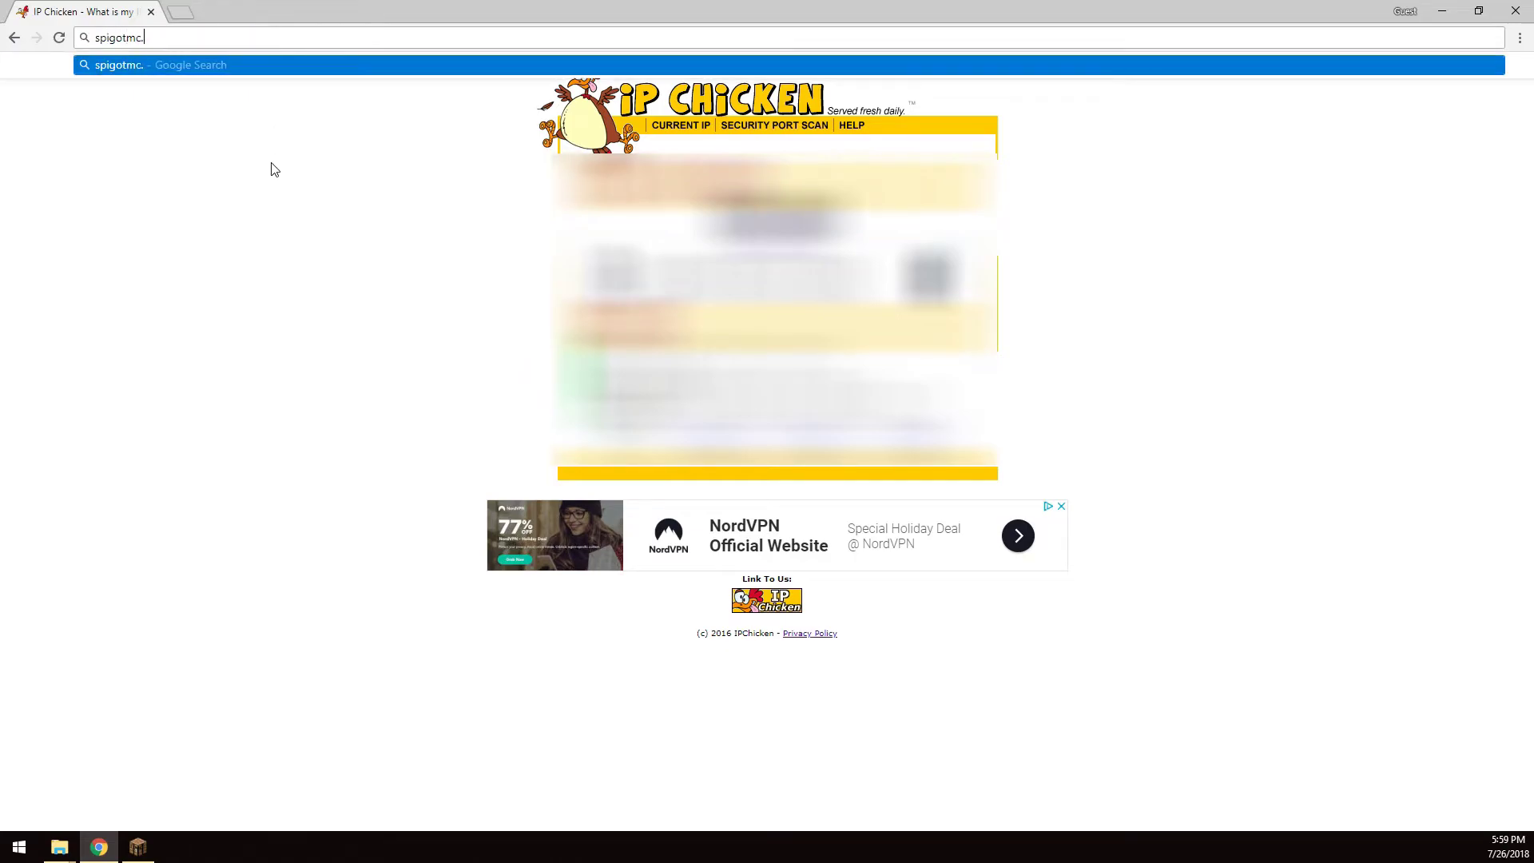
pyautogui.press('Enter')
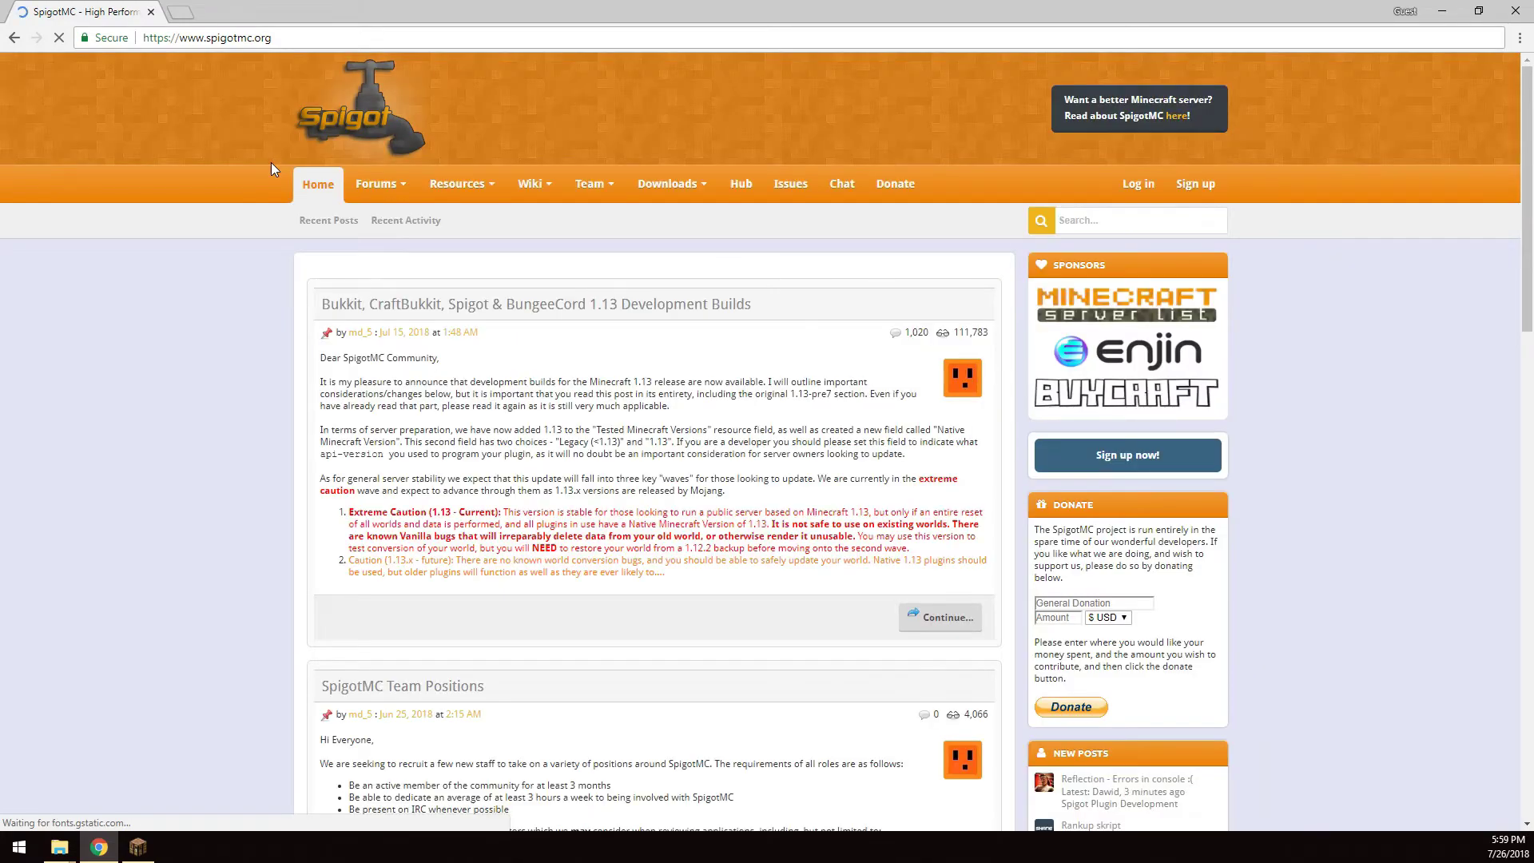
pyautogui.click(457, 182)
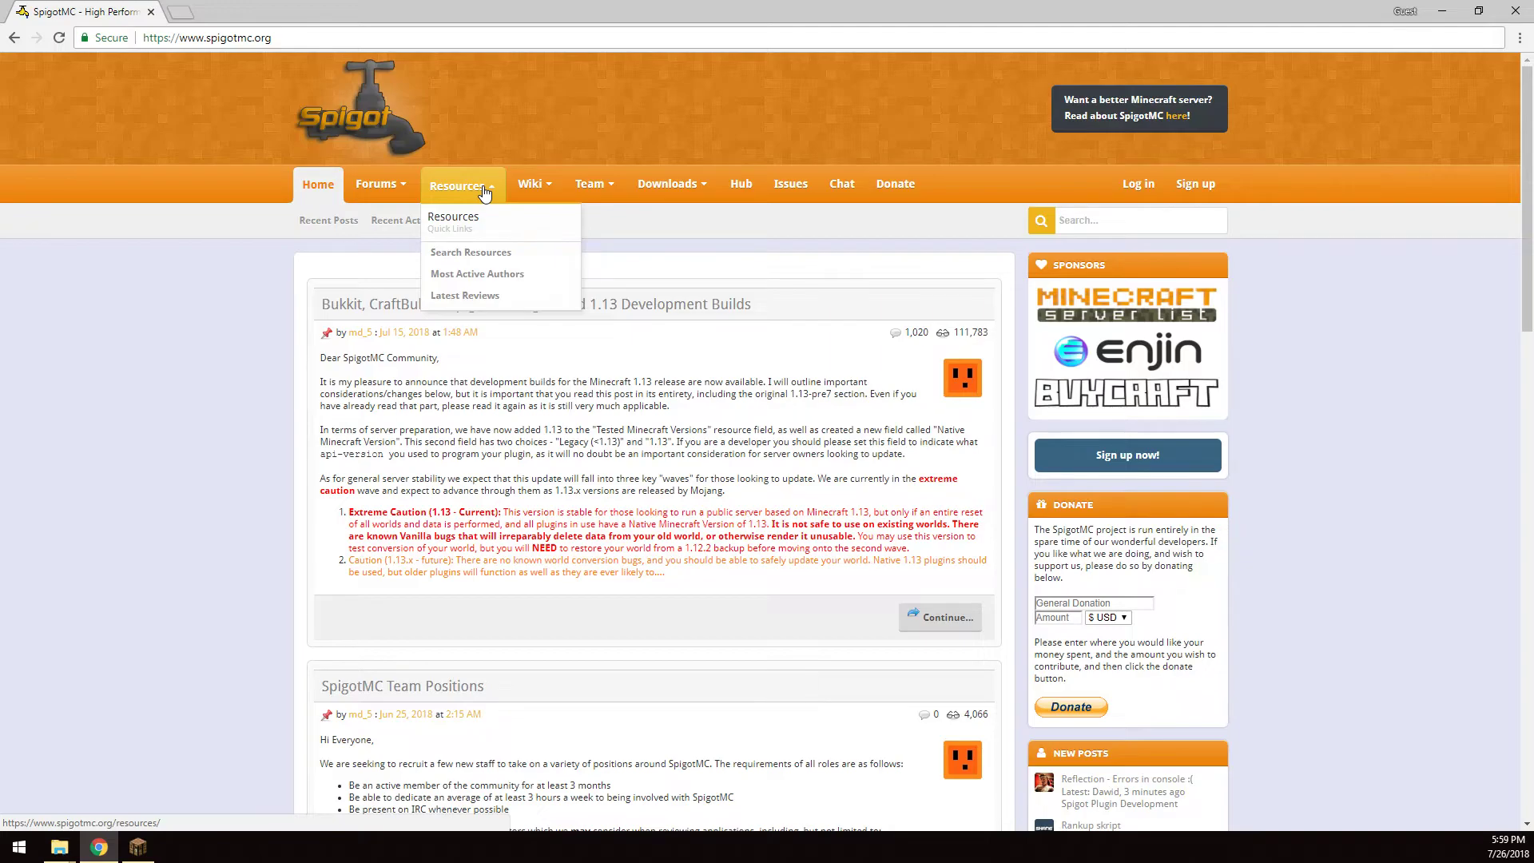
pyautogui.click(470, 253)
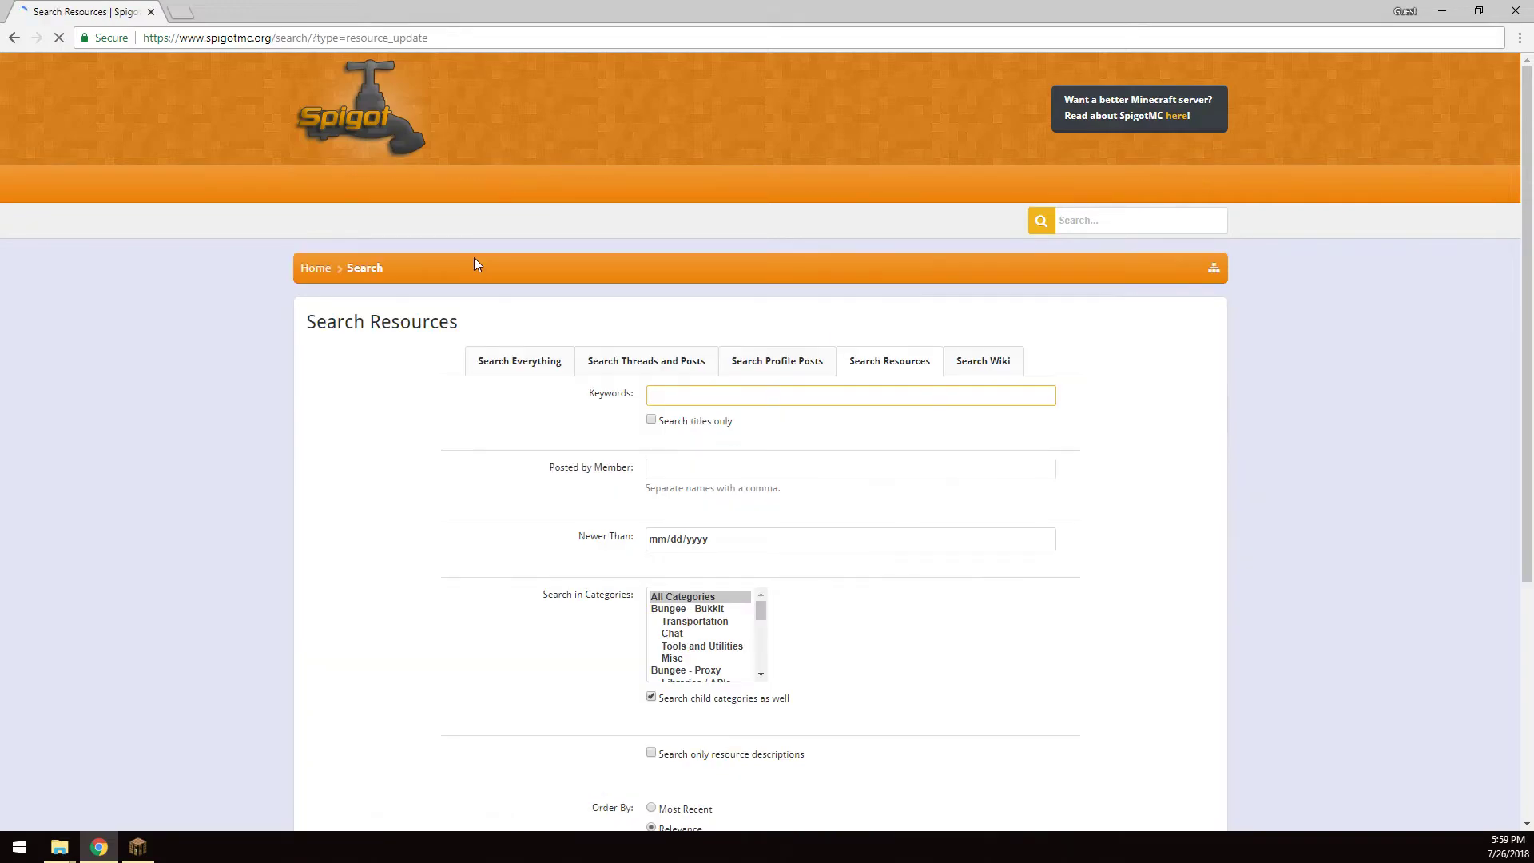
# Step: Search the resources for keyword 1.13, listing results such as Cargo, StaffChat and SkyblockOres
pyautogui.write('1')
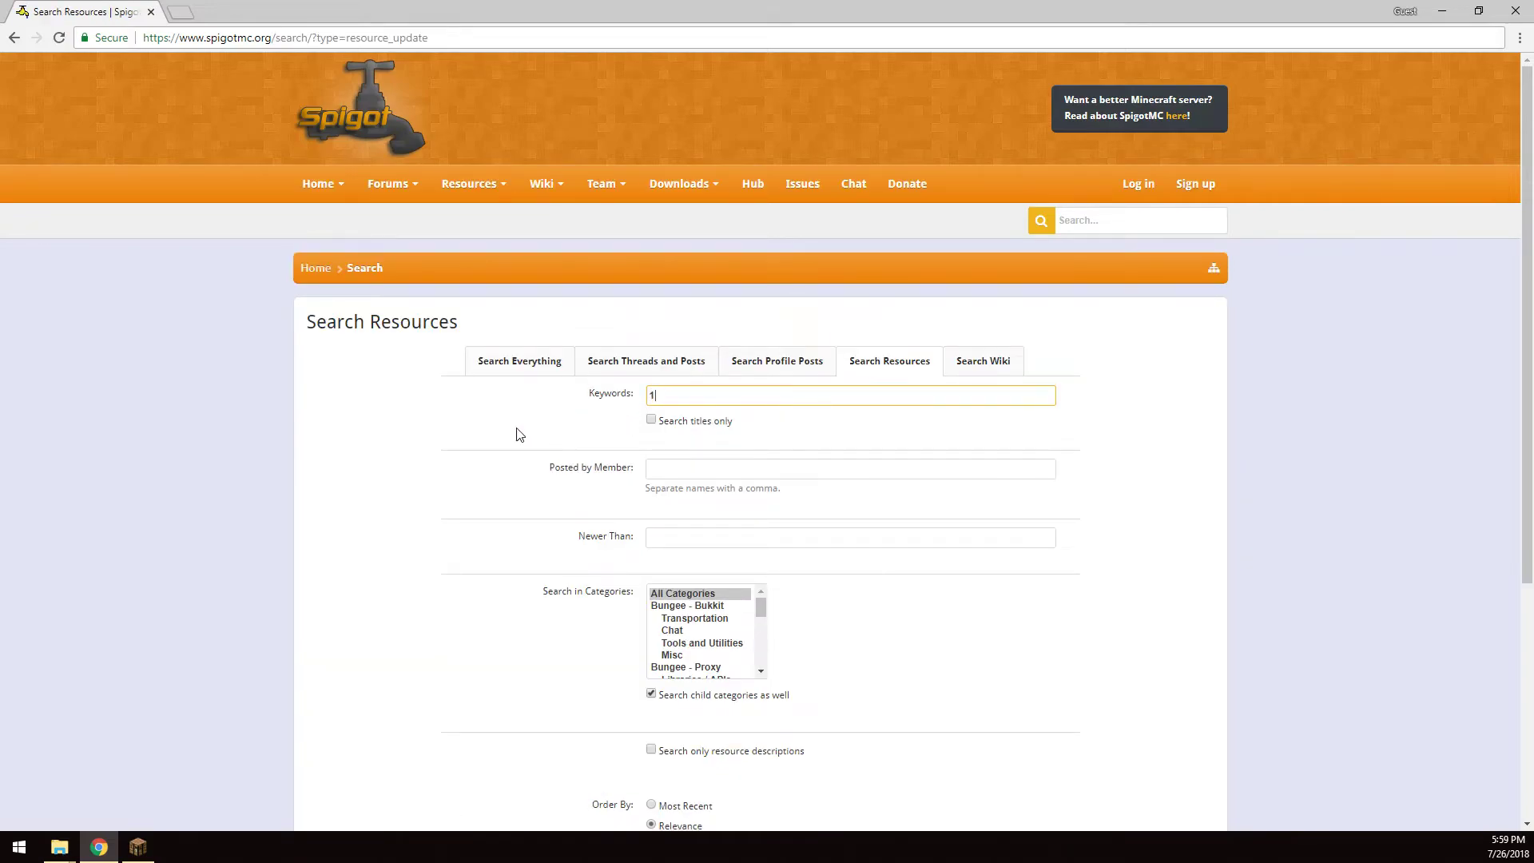
pyautogui.write('.13')
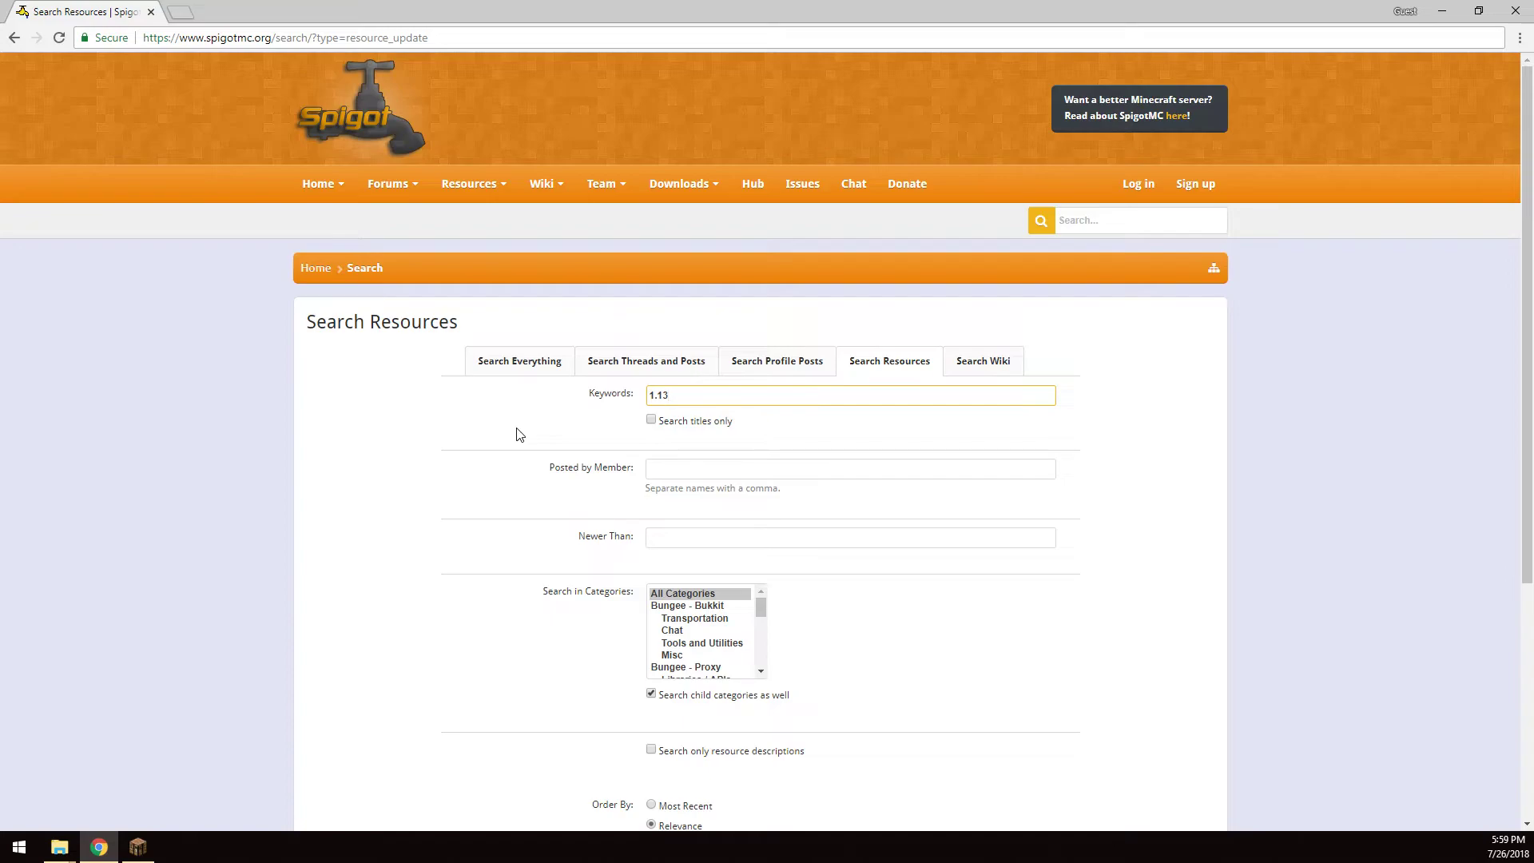
pyautogui.click(849, 395)
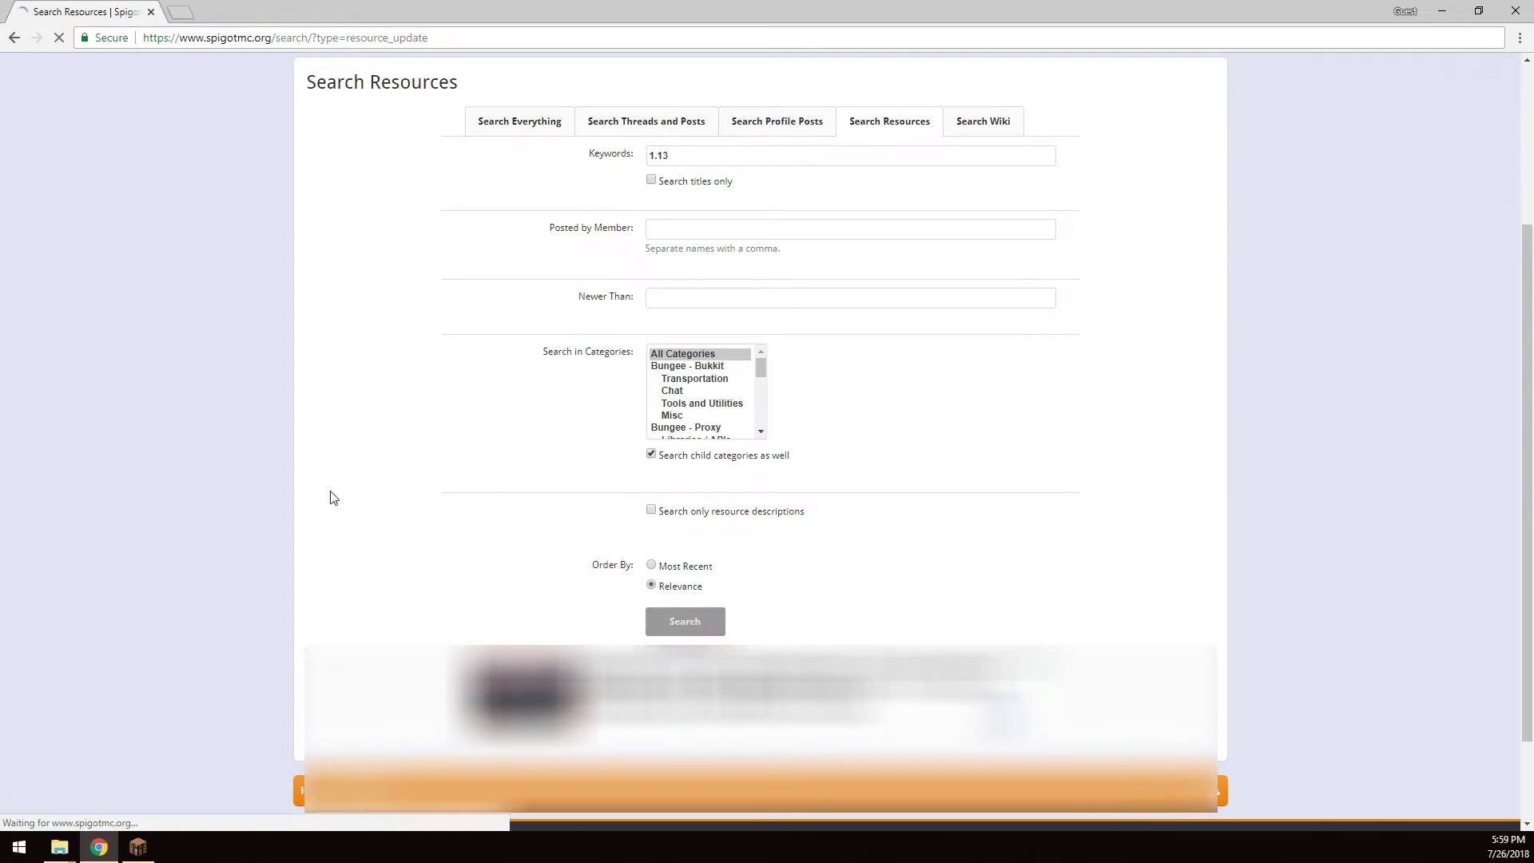
pyautogui.click(684, 620)
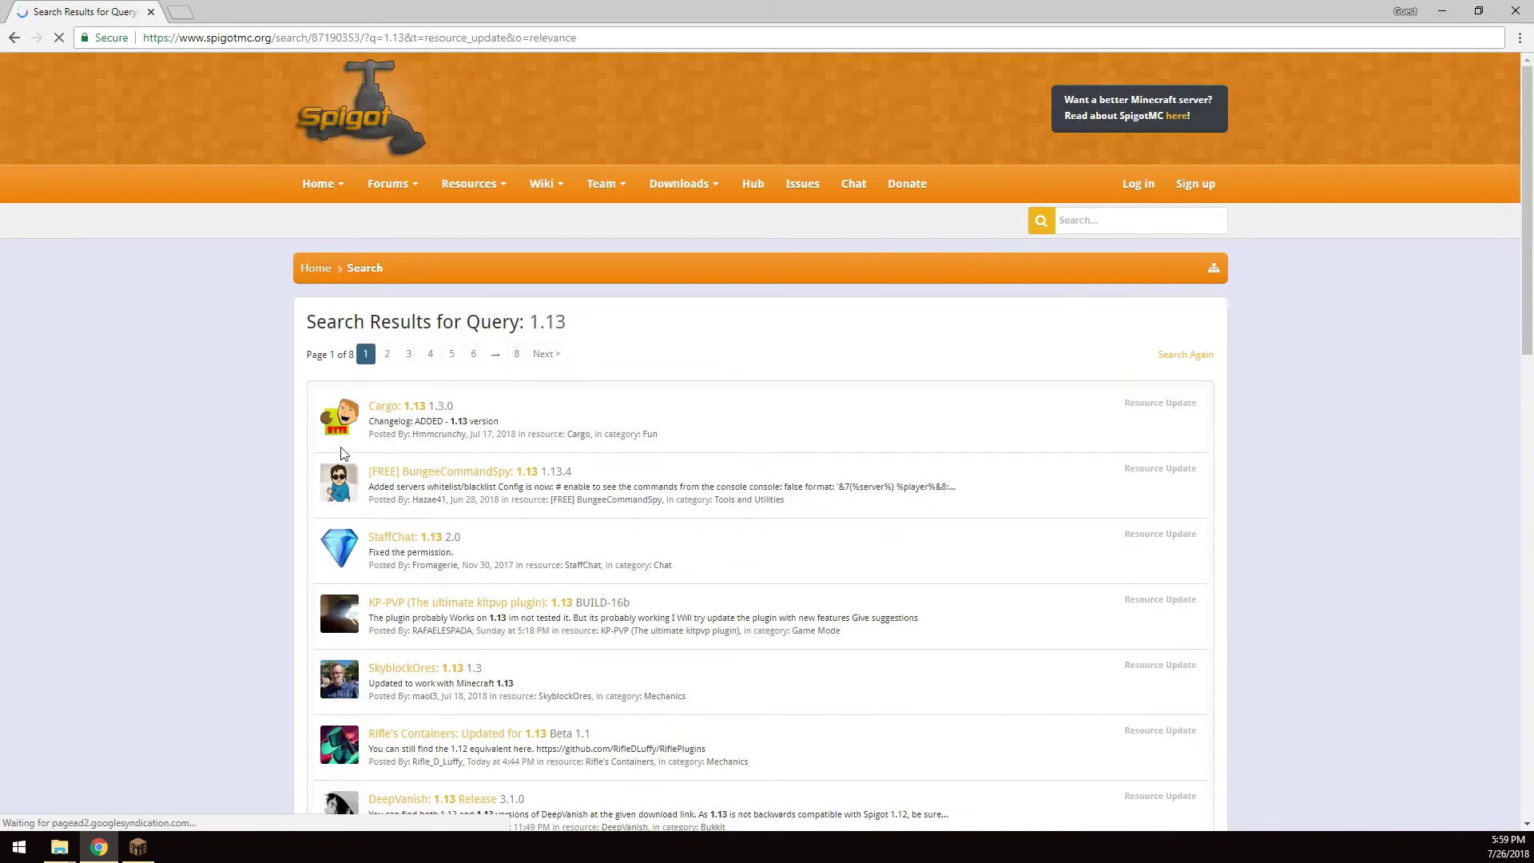
# Step: Download Cargo-1.3.0.jar from the Cargo resource page and keep it despite Chrome's harmful-file warning
pyautogui.click(383, 406)
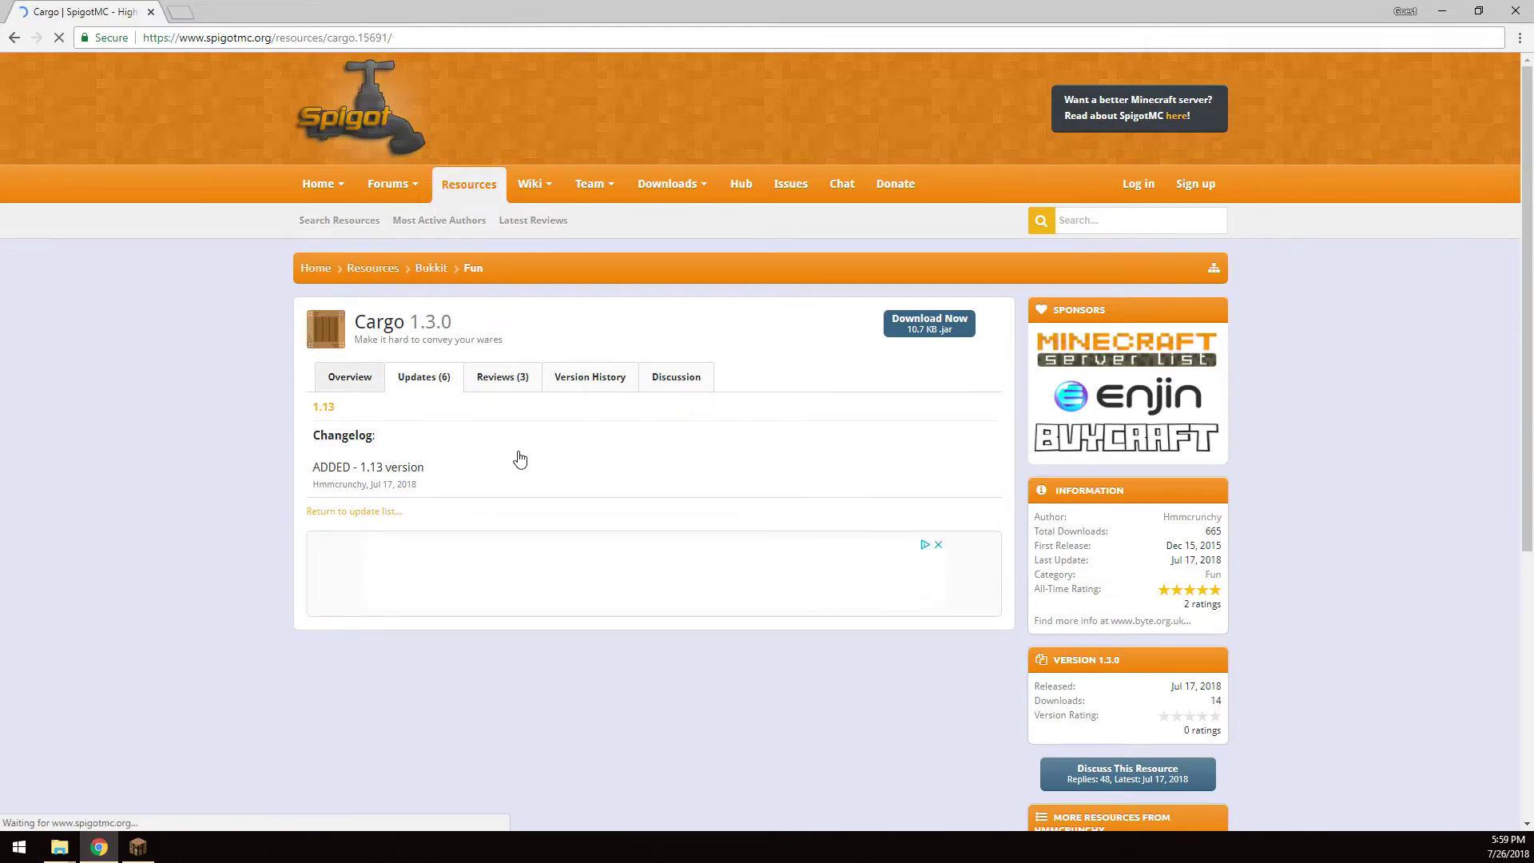
pyautogui.click(348, 376)
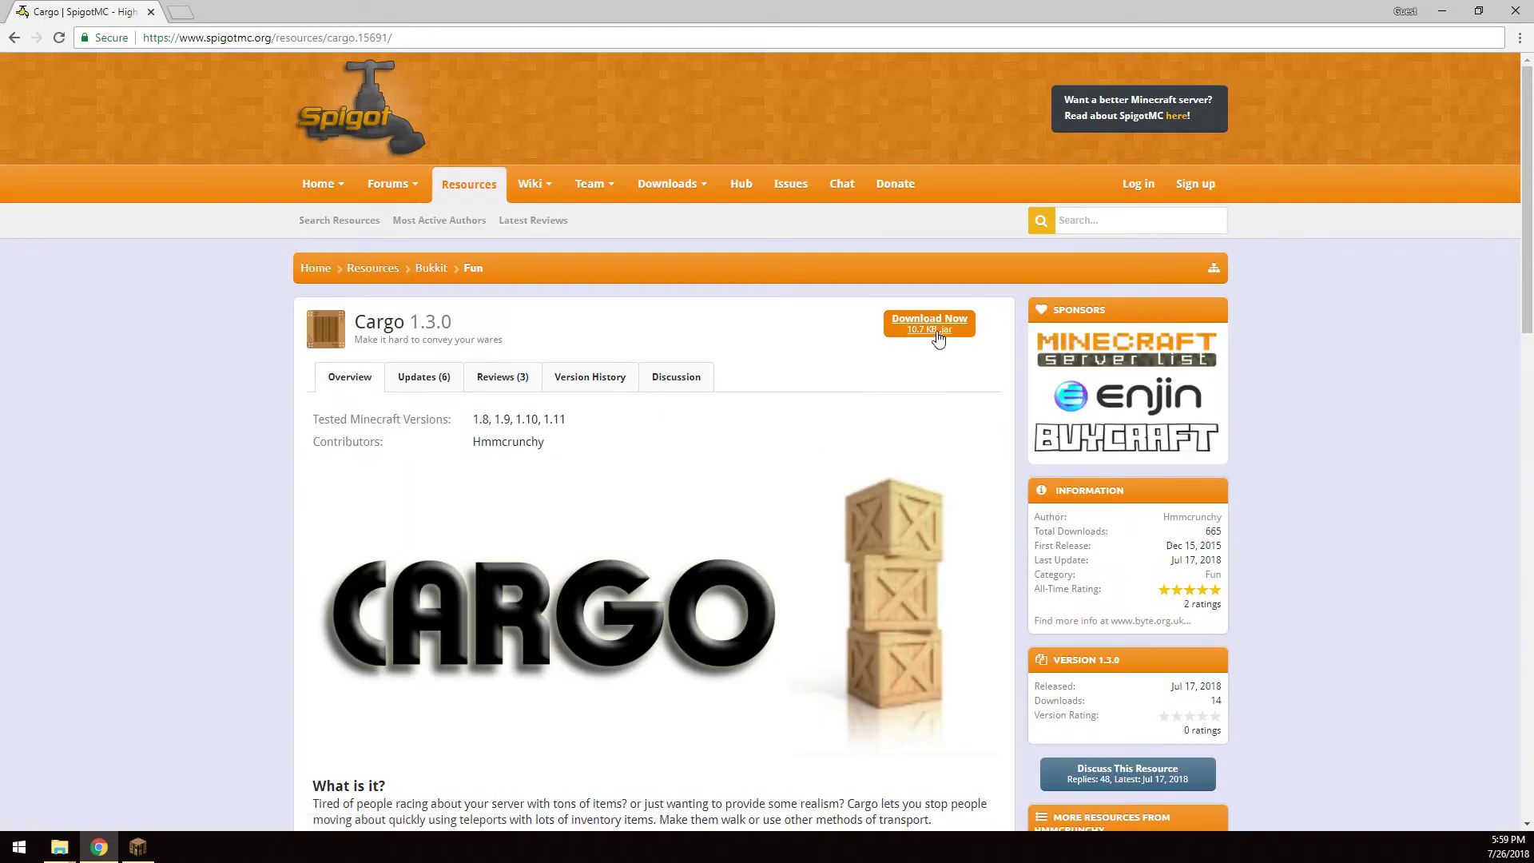
pyautogui.click(930, 318)
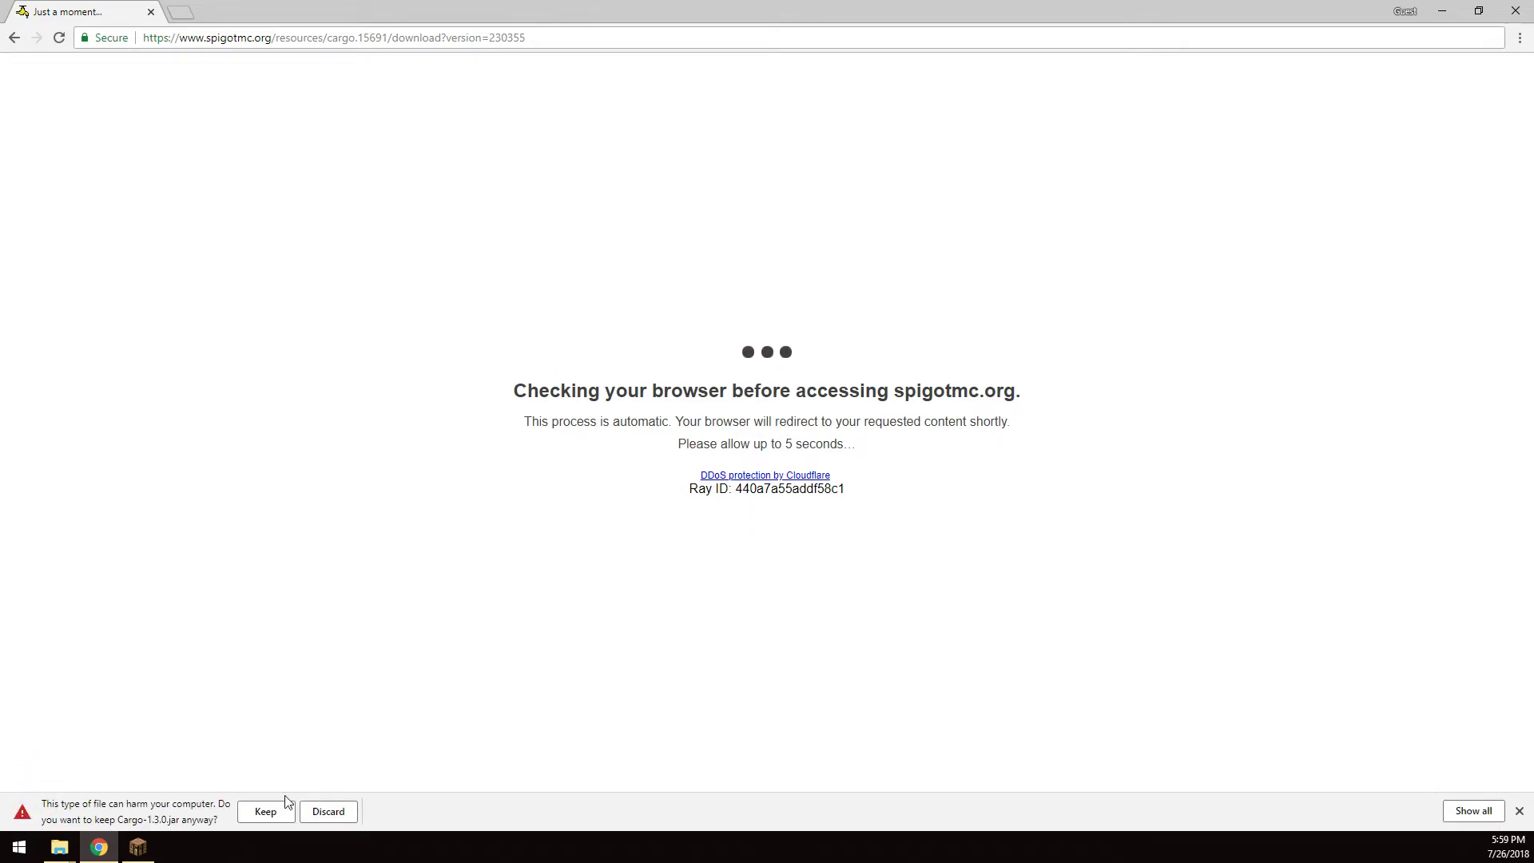
pyautogui.click(266, 811)
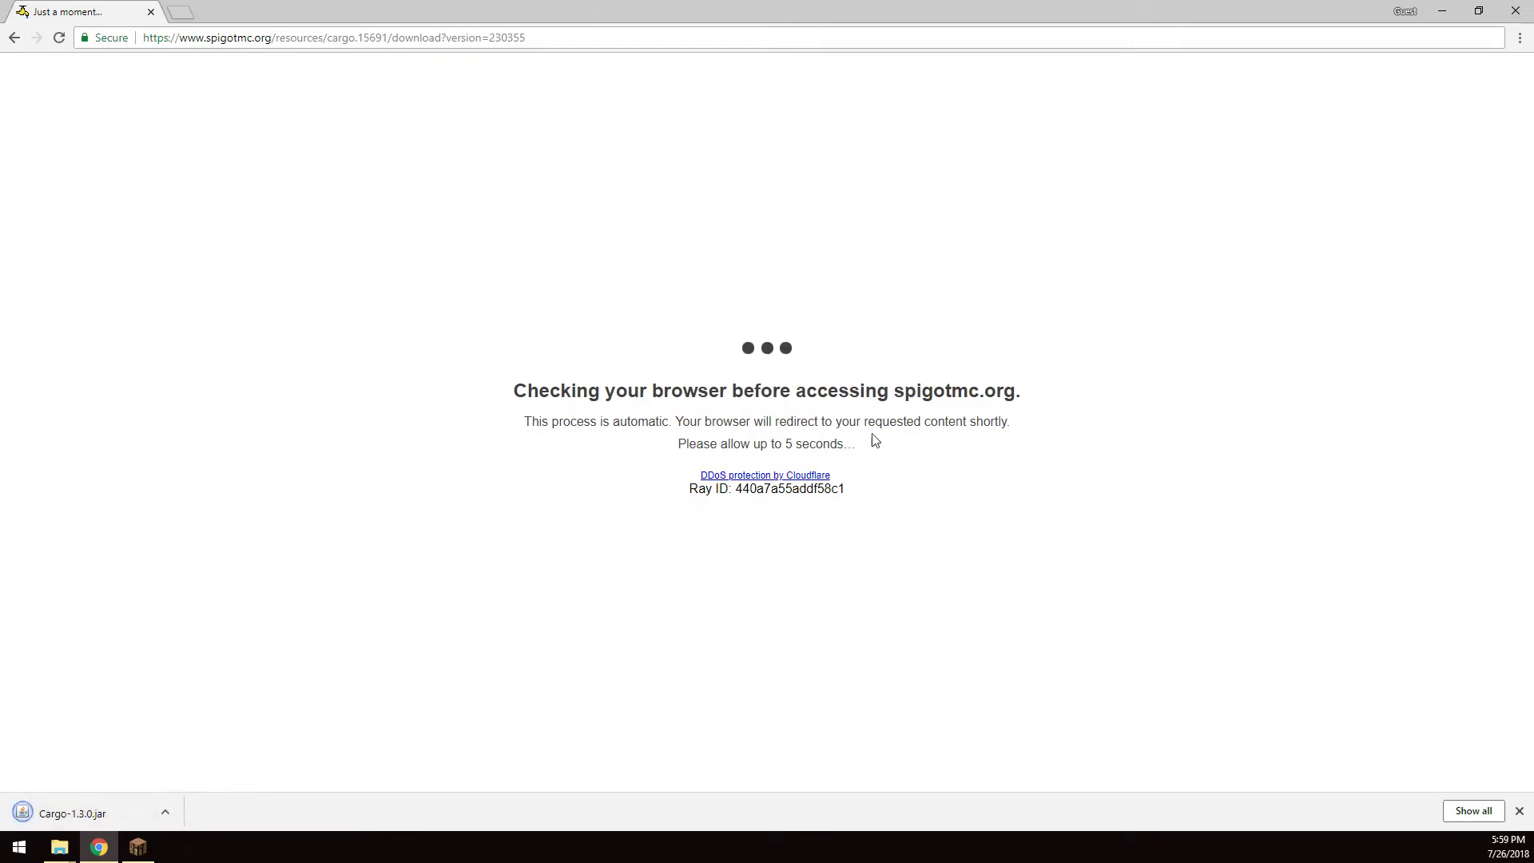
pyautogui.moveTo(95, 818)
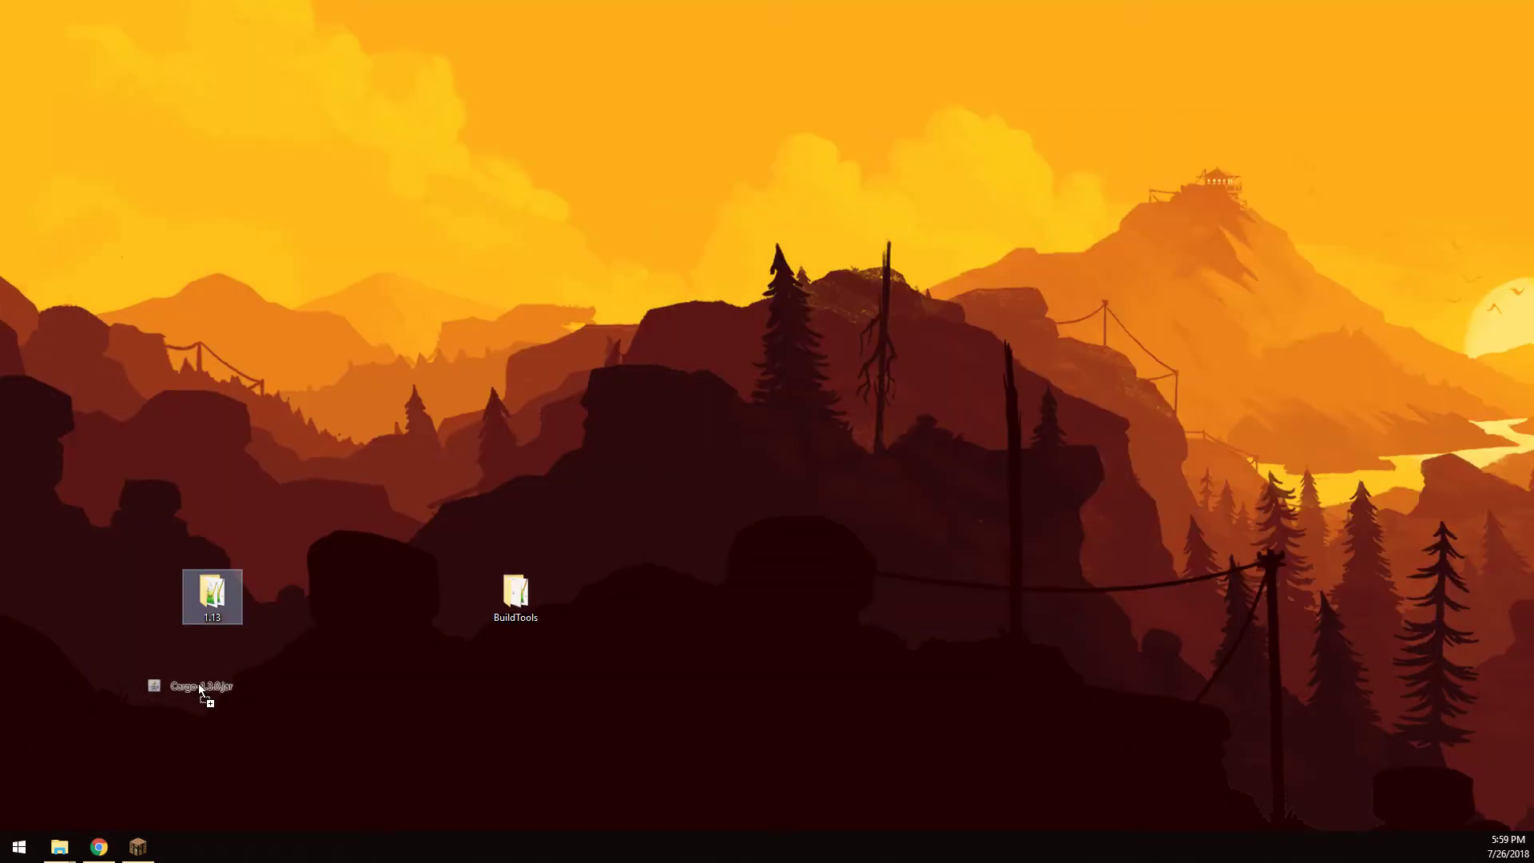
# Step: Drop Cargo-1.3.0.jar on the desktop, then move it into the 1.13 server's plugins folder
pyautogui.moveTo(202, 686); pyautogui.dragTo(455, 669)
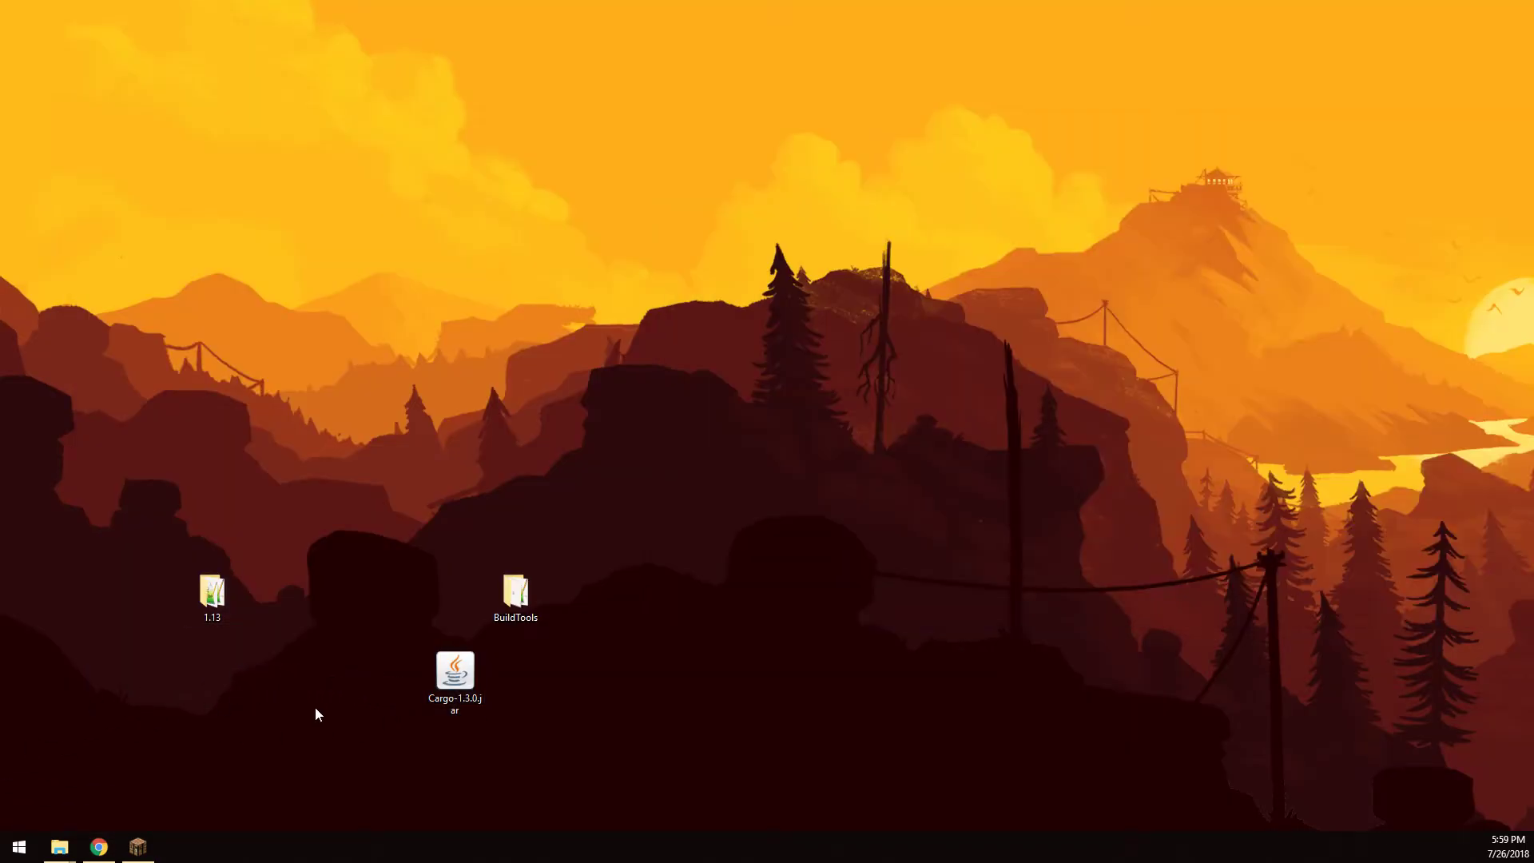
pyautogui.doubleClick(211, 591)
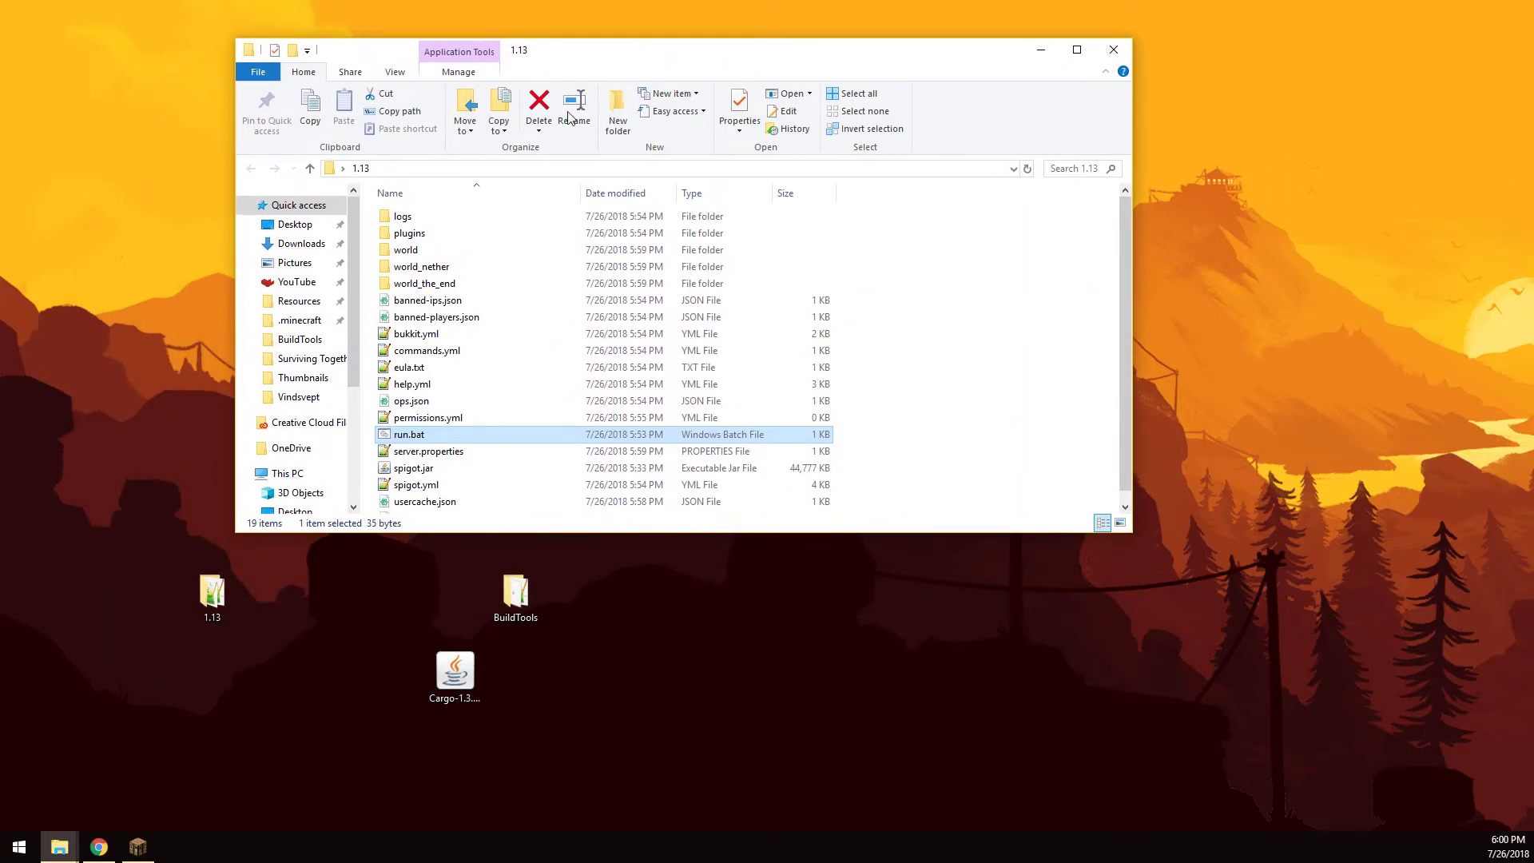
pyautogui.click(453, 675)
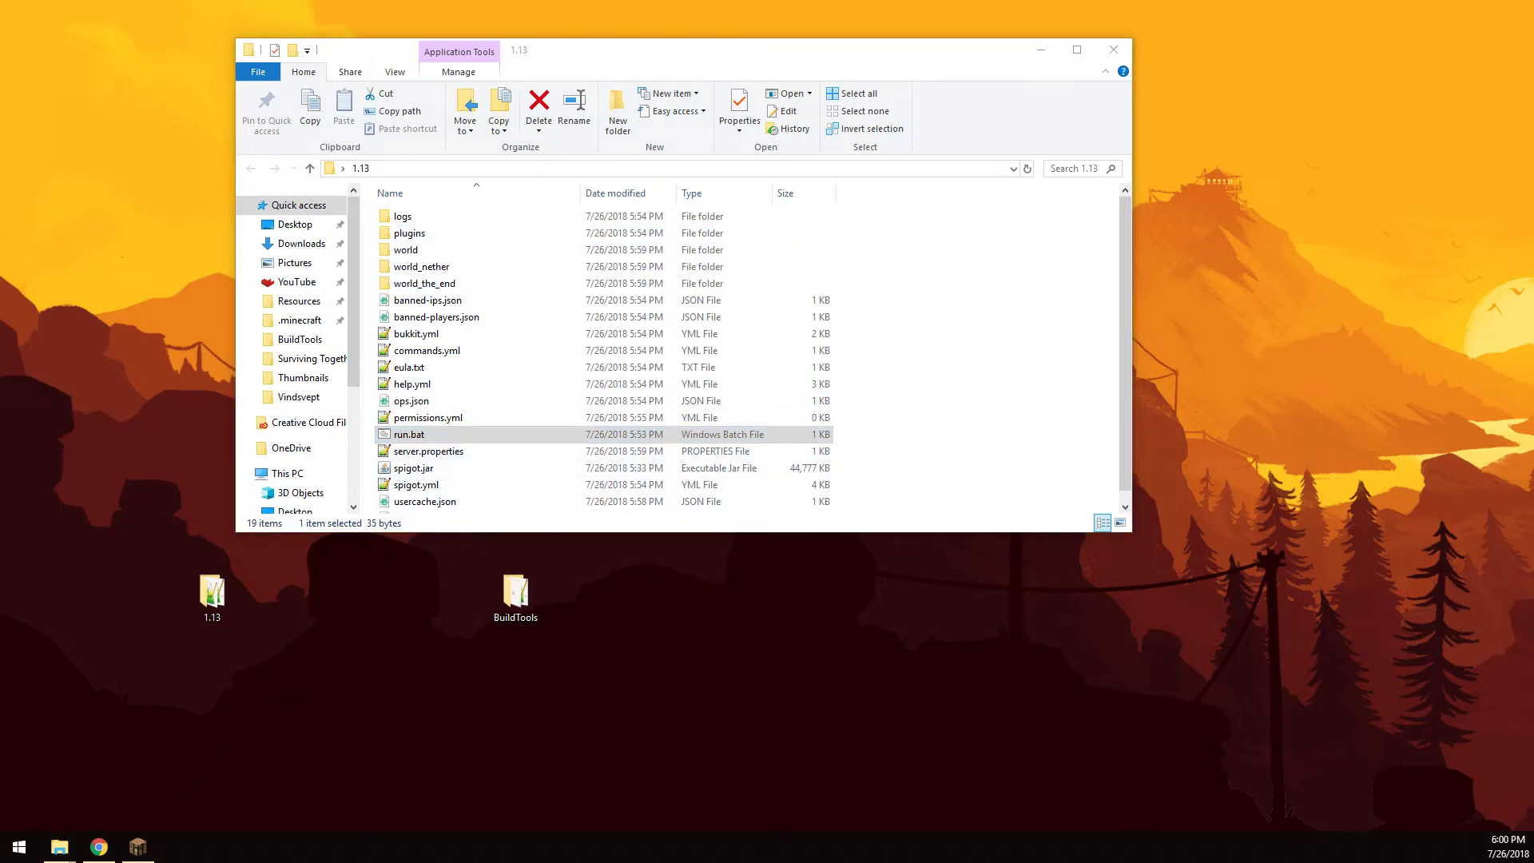
# Step: Start the server with run.bat so it enables Cargo v1.3.0 and creates its config files
pyautogui.doubleClick(409, 435)
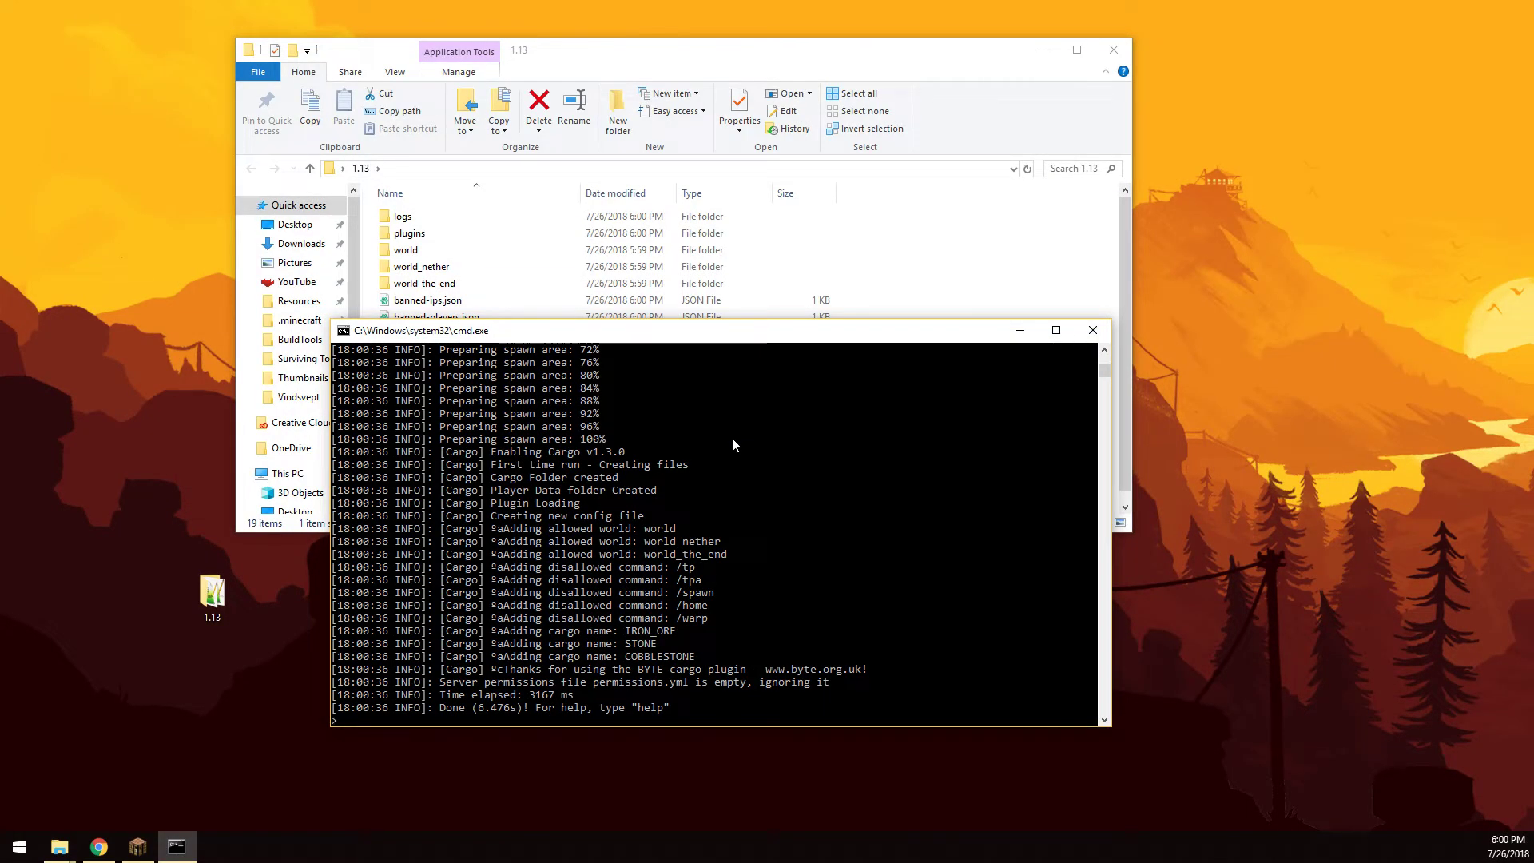
pyautogui.moveTo(476, 617)
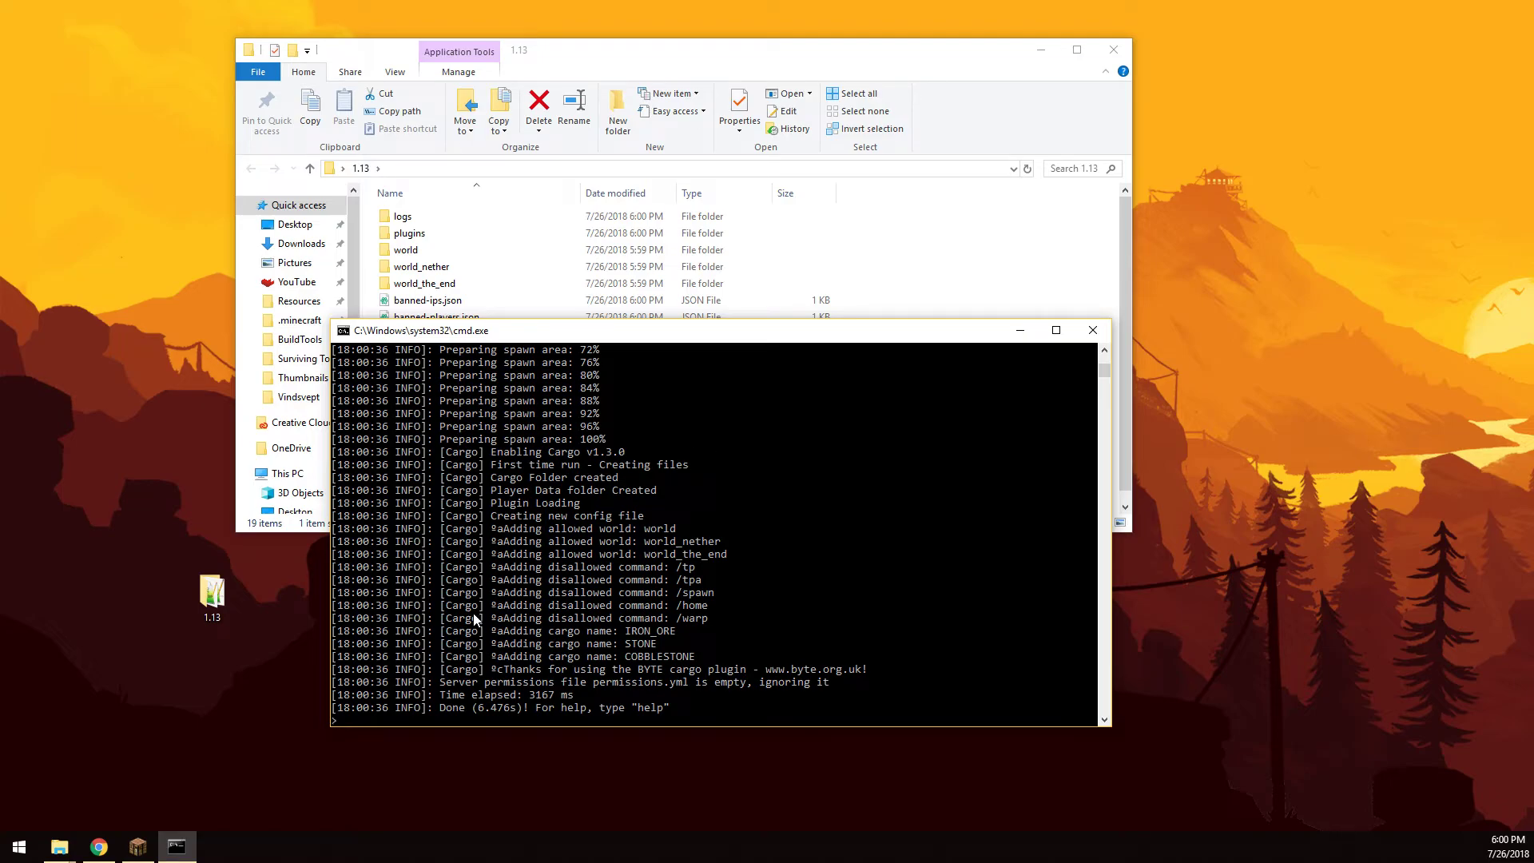
pyautogui.moveTo(686, 591)
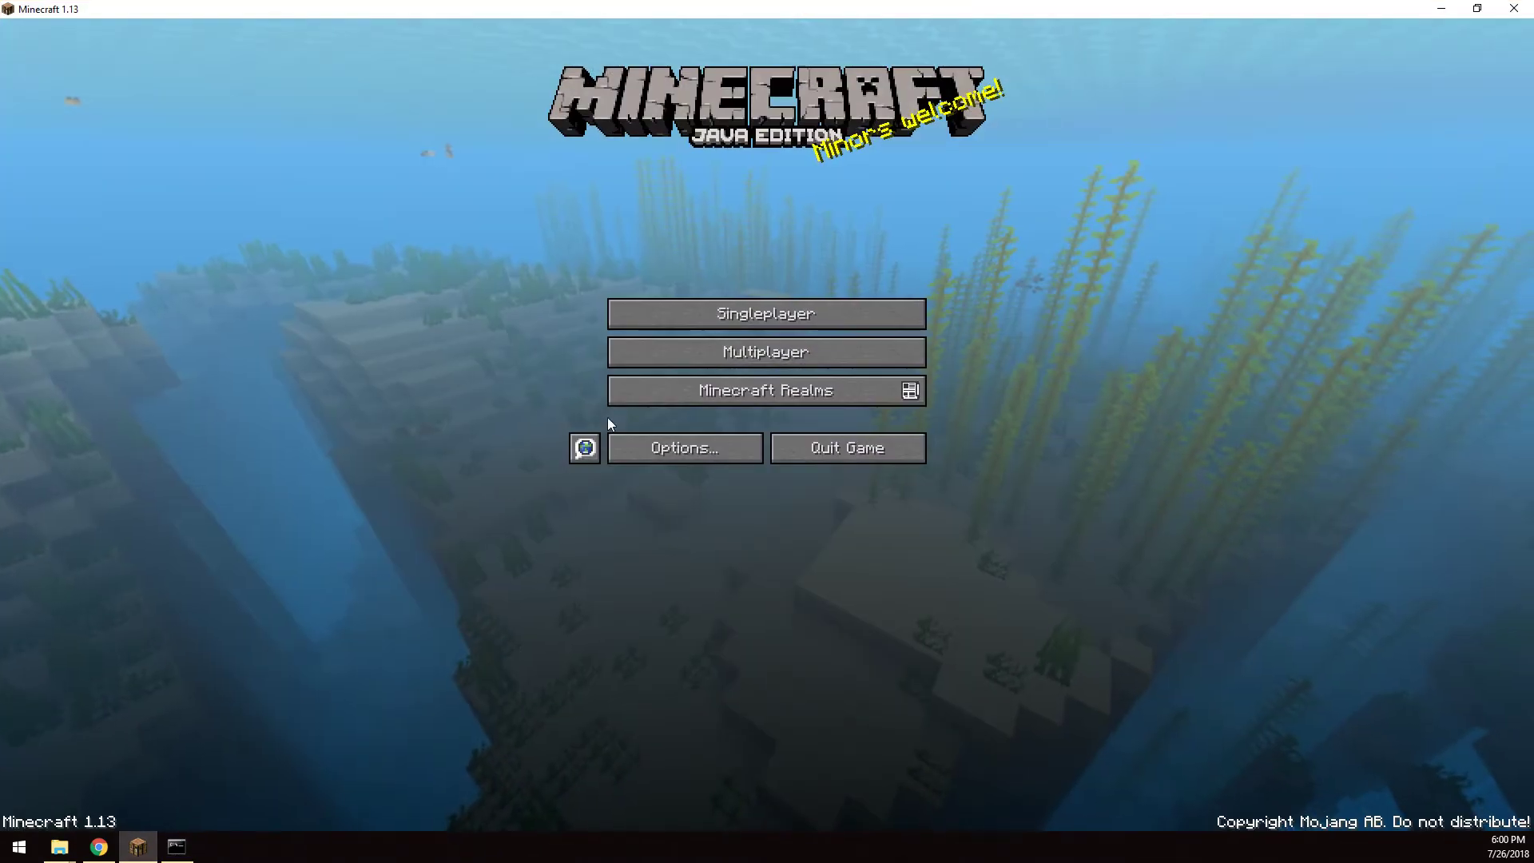
# Step: Join the local server from Multiplayer and see the Cargo plugin's BYTE message in chat
pyautogui.click(767, 352)
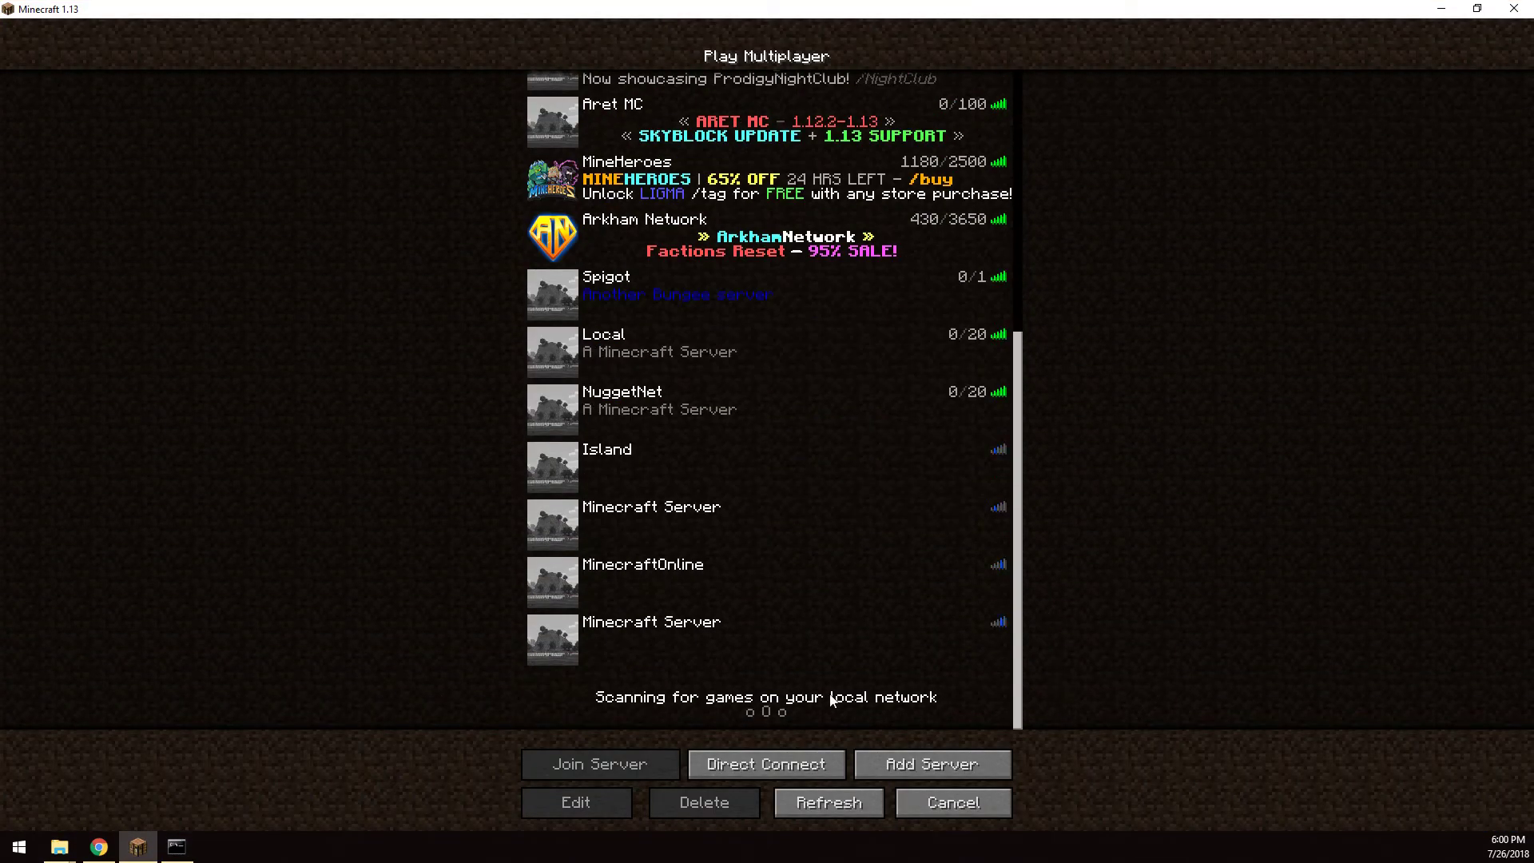
pyautogui.click(601, 764)
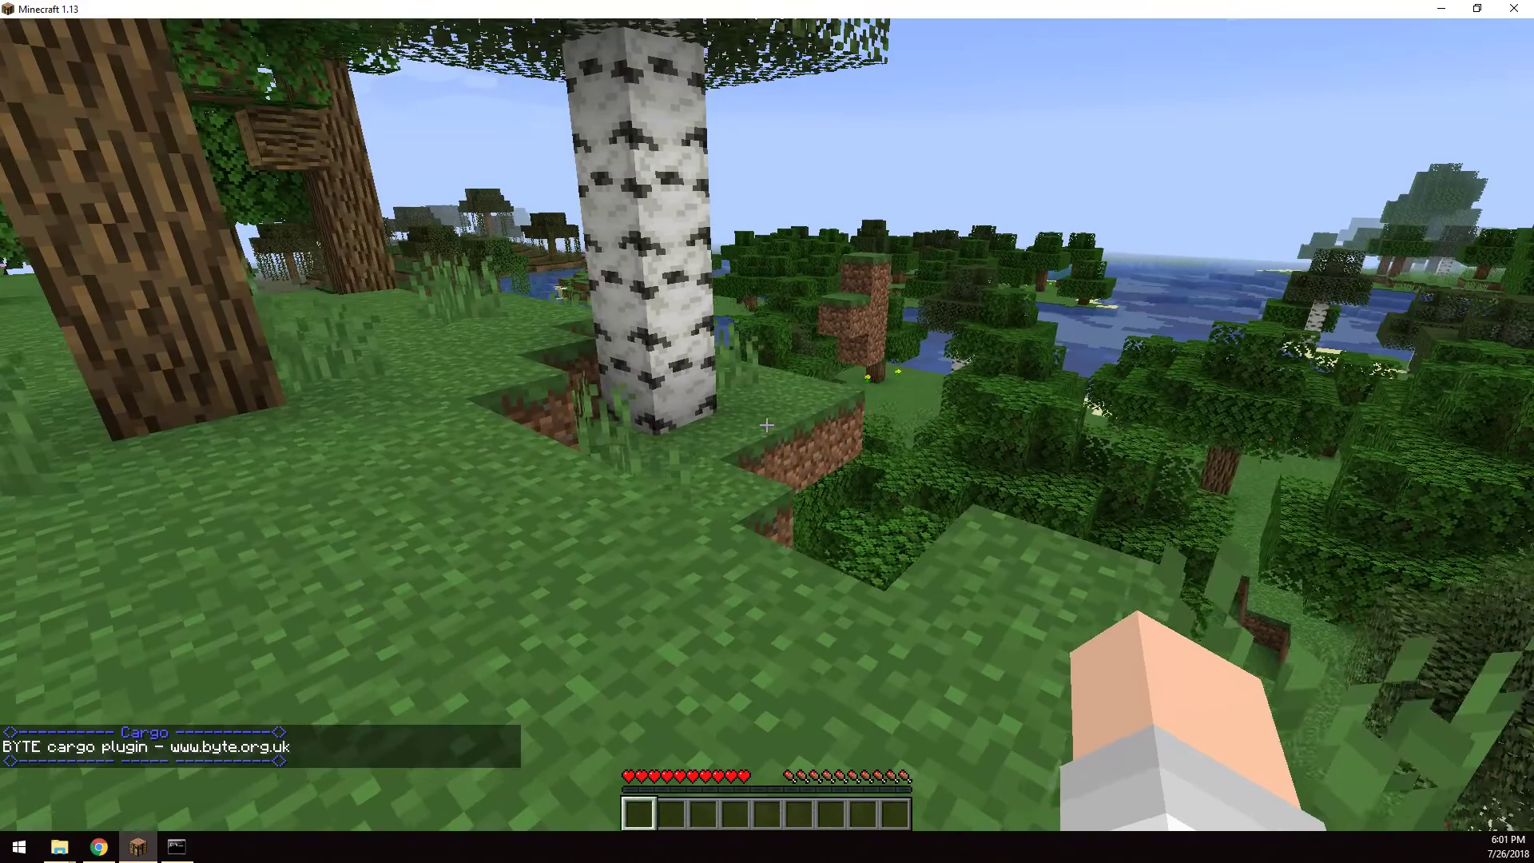
pyautogui.moveTo(767, 423)
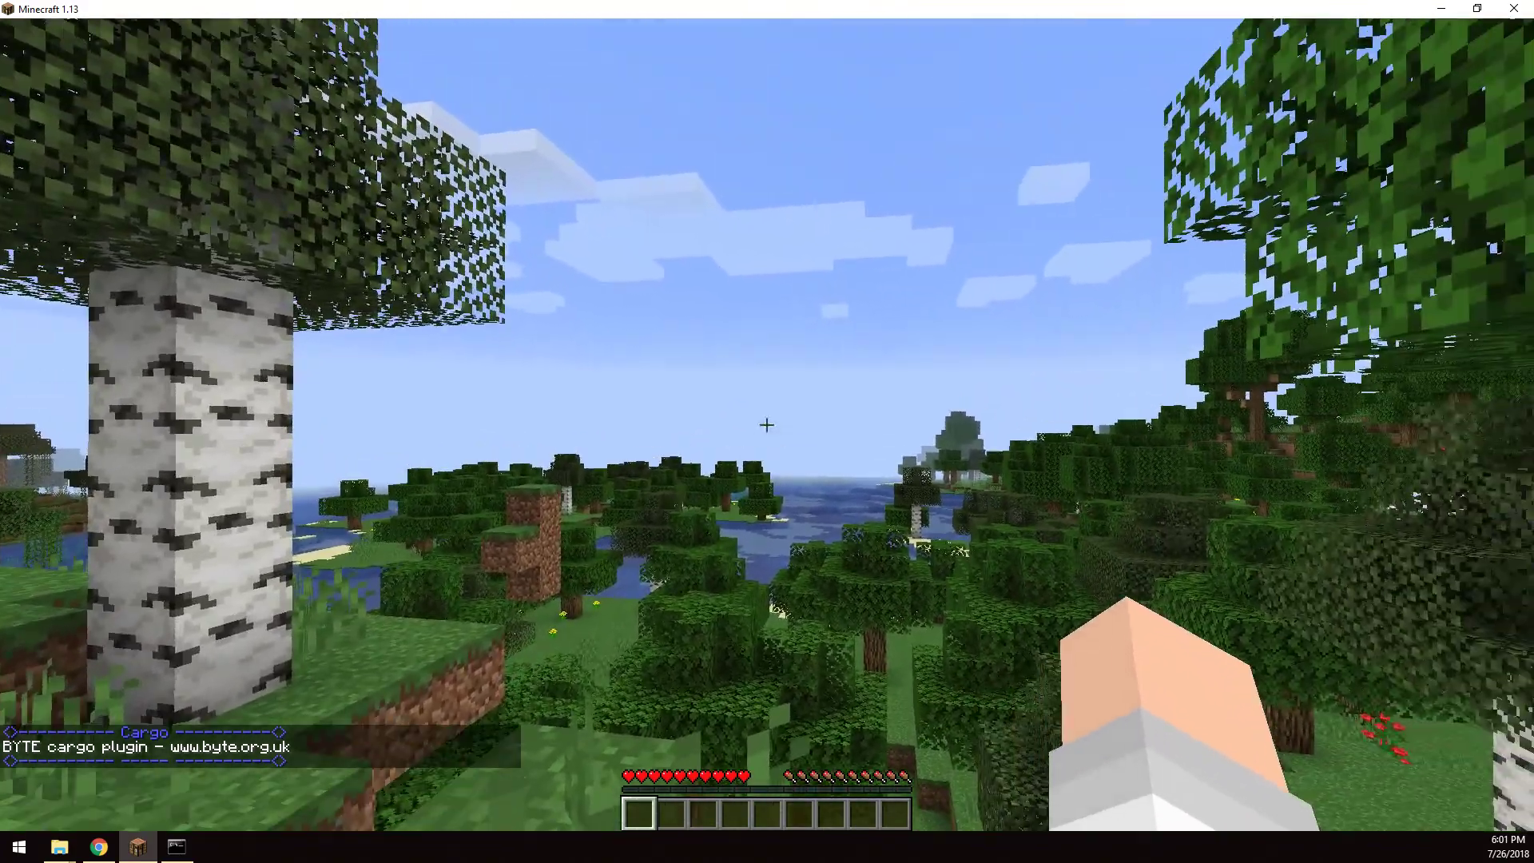